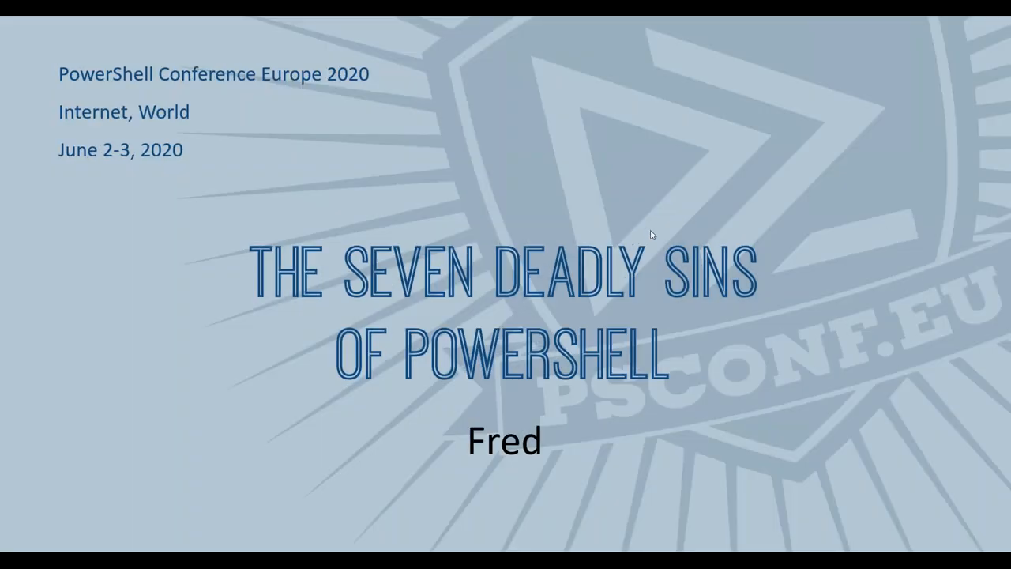
mouse_move(673, 218)
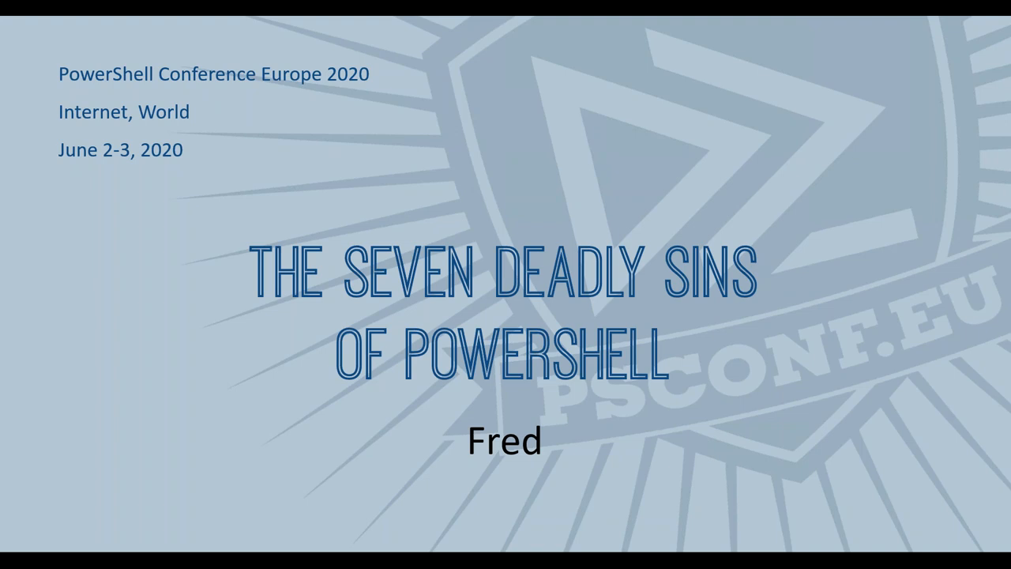
mouse_move(509, 183)
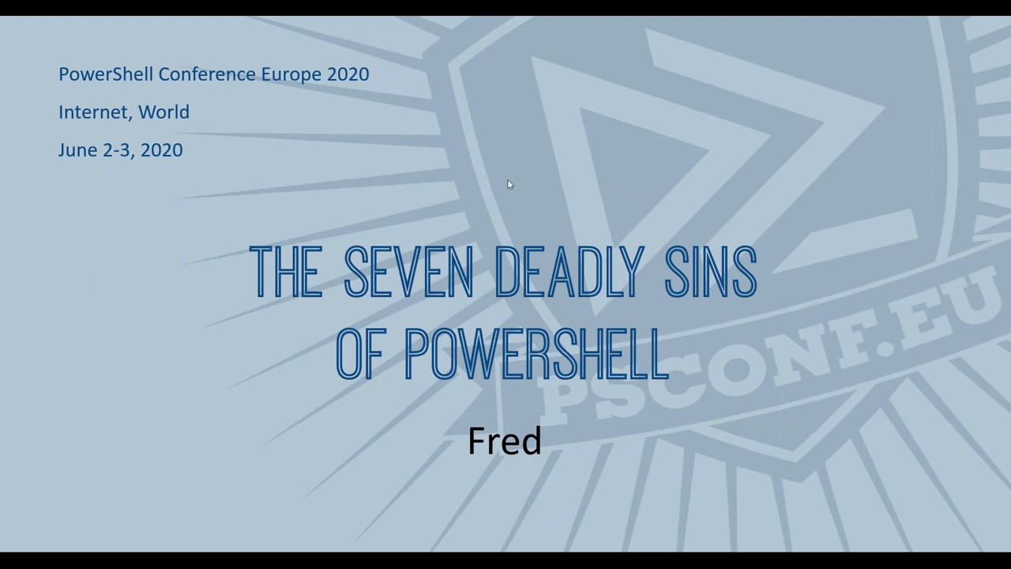
mouse_move(613, 187)
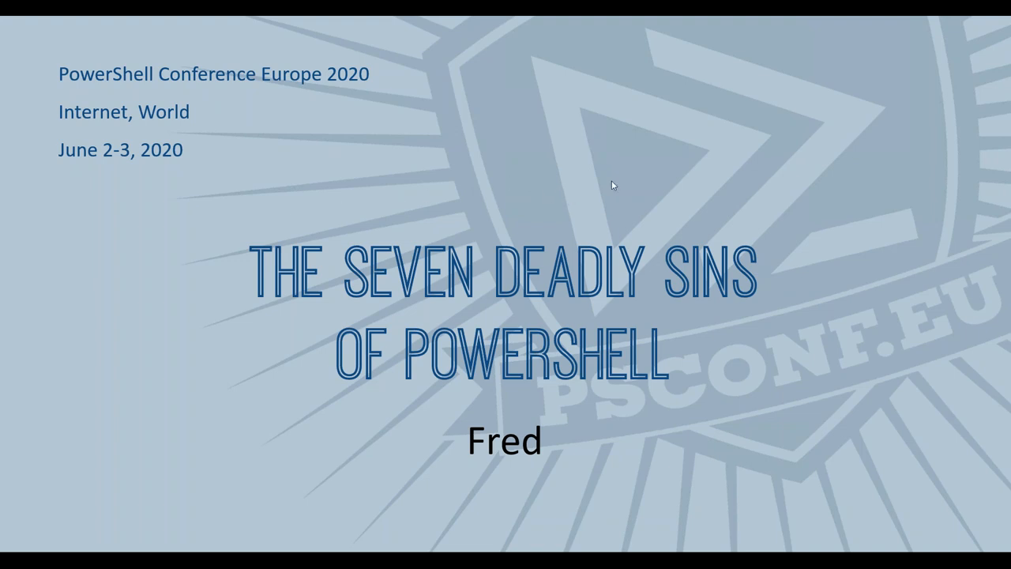
mouse_move(645, 176)
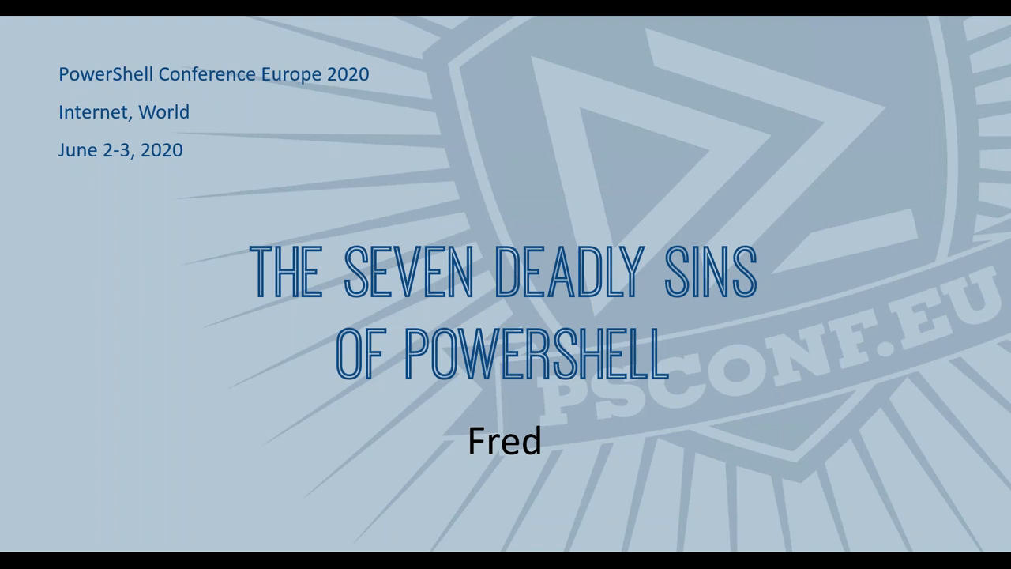
mouse_move(5, 347)
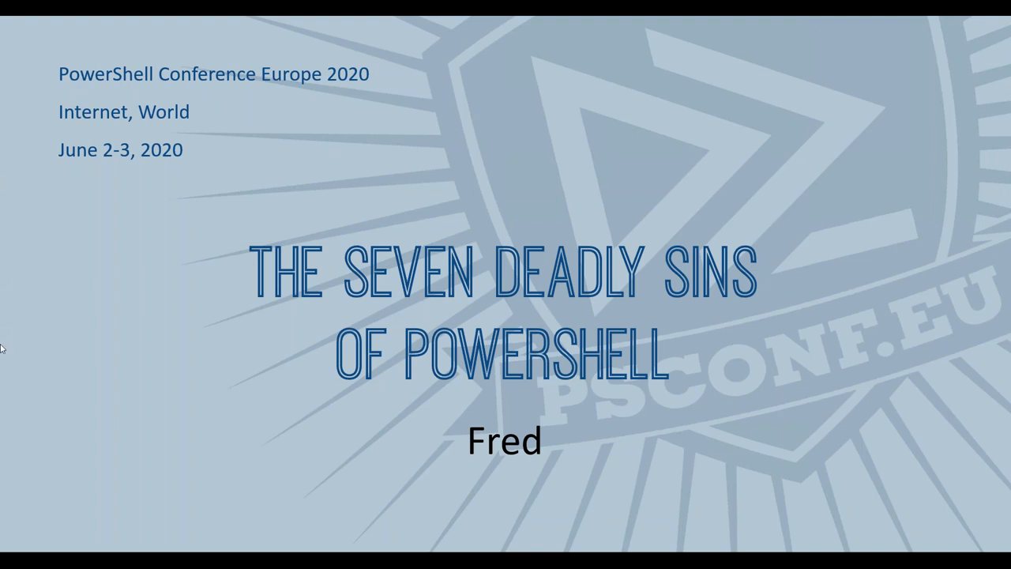
mouse_move(221, 208)
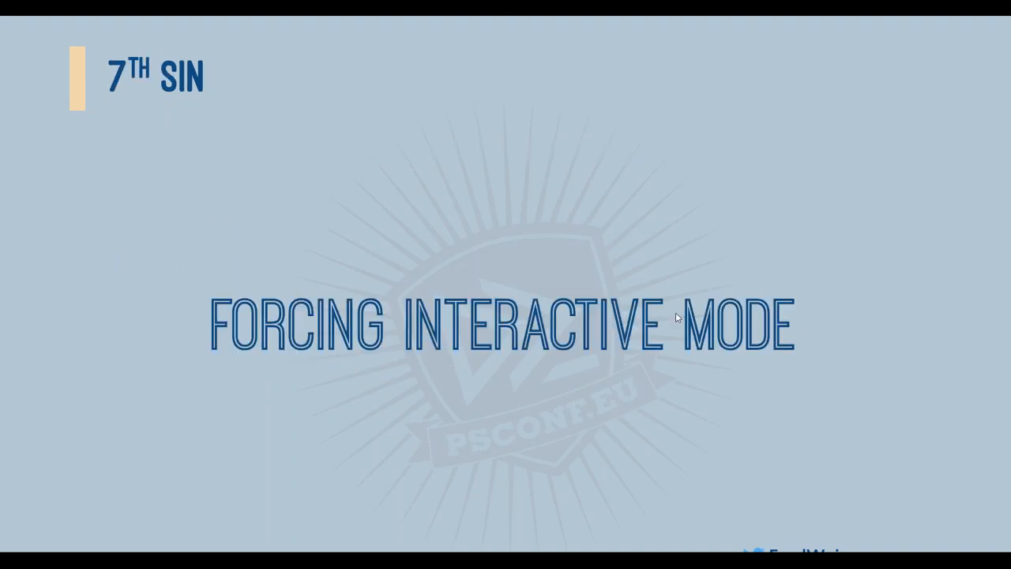
mouse_move(989, 407)
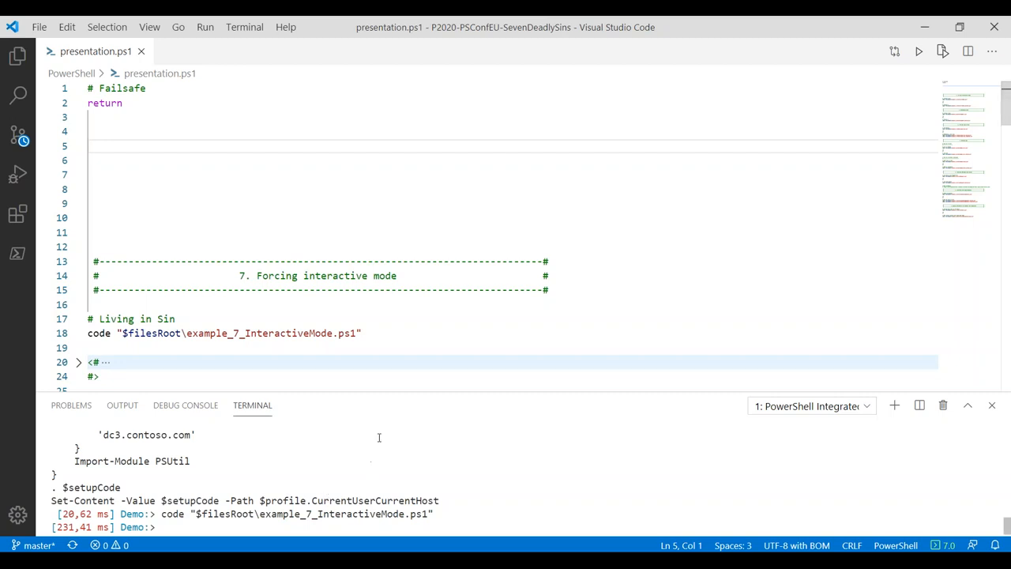
Select the Read-Host expression for the source folder on line 11 to run it
click(281, 333)
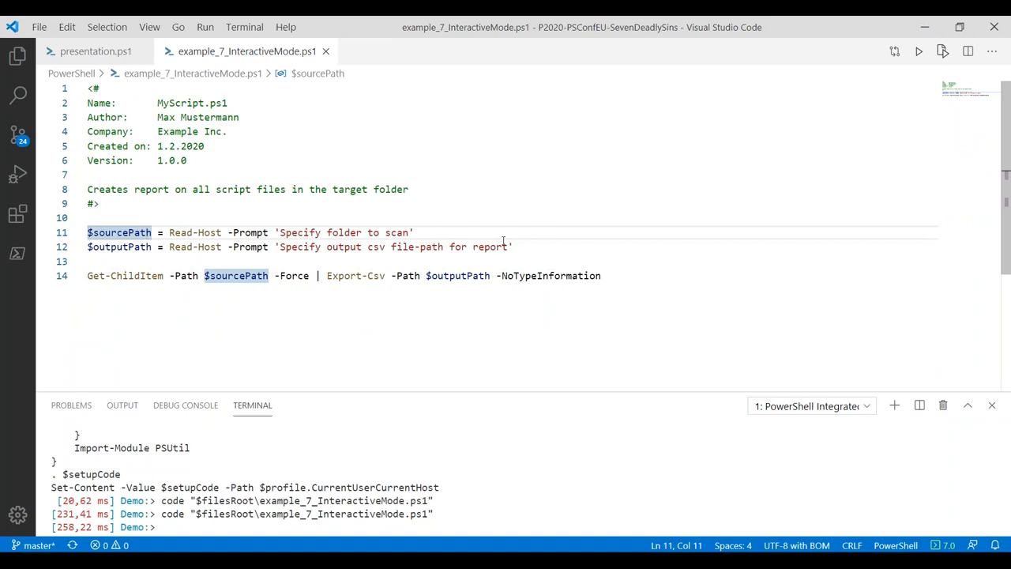
click(180, 232)
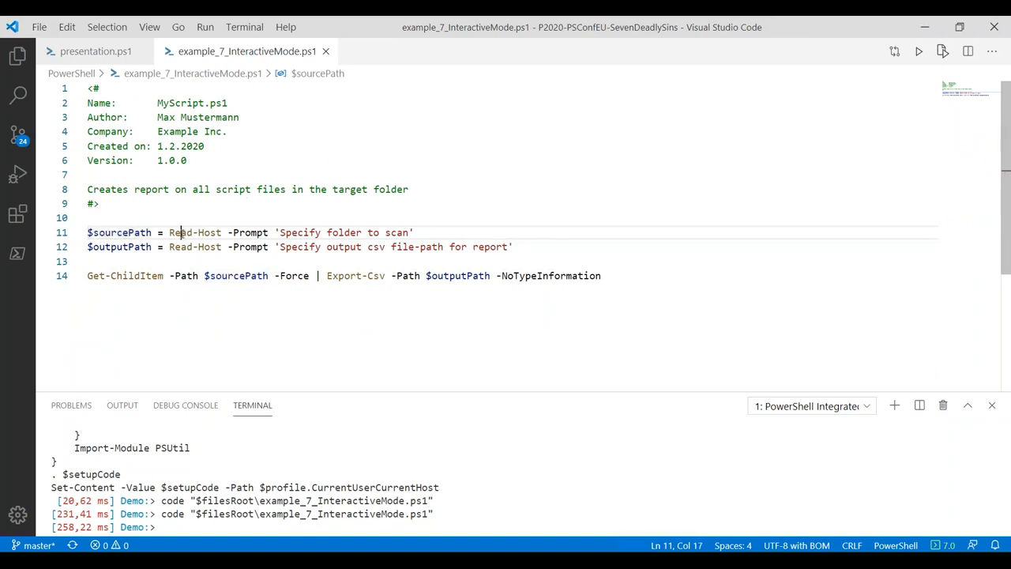
drag(168, 232, 414, 232)
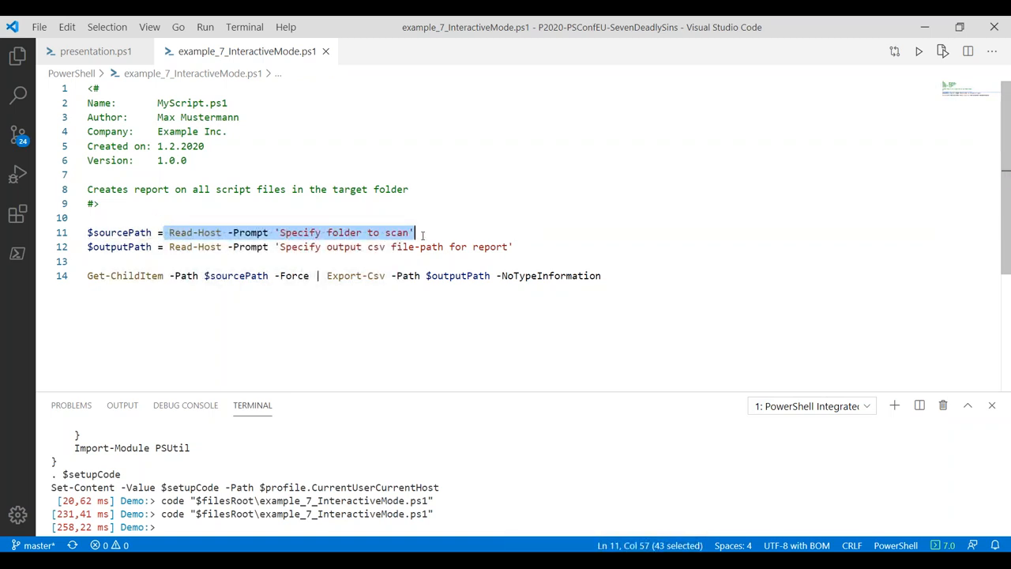
mouse_move(440, 262)
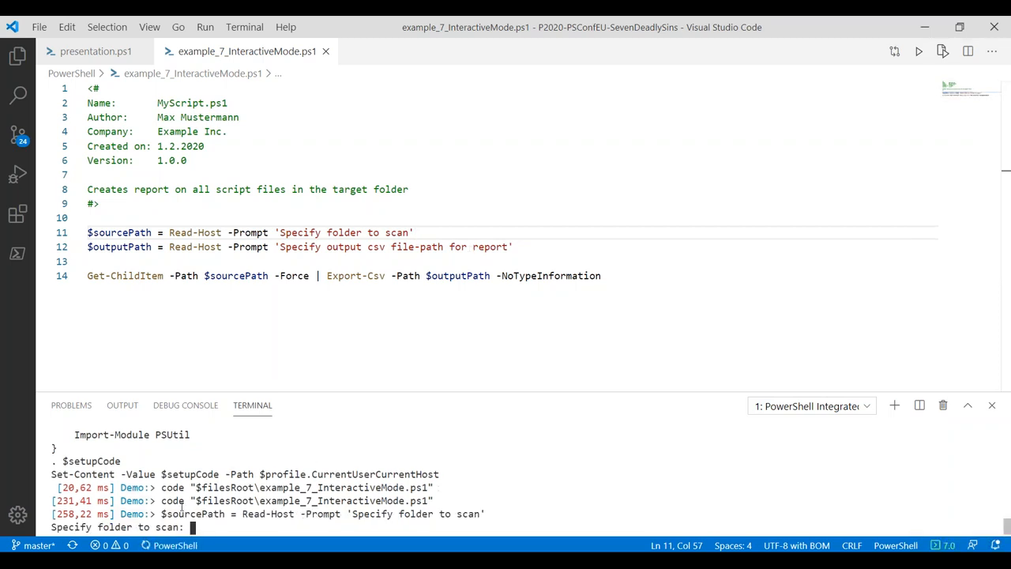
Answer the folder-to-scan prompt with C:\temp
text(C:\)
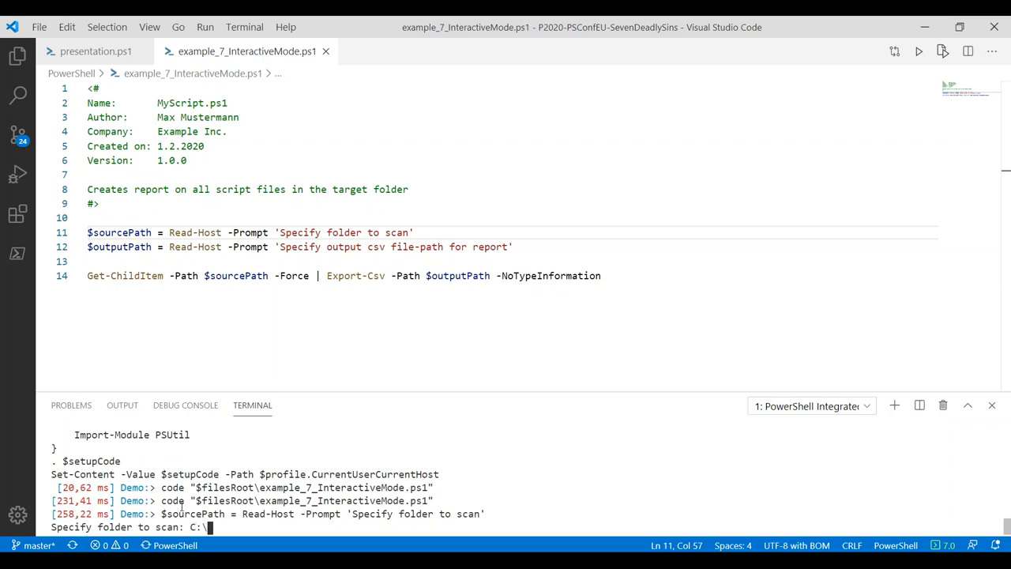
text(temp)
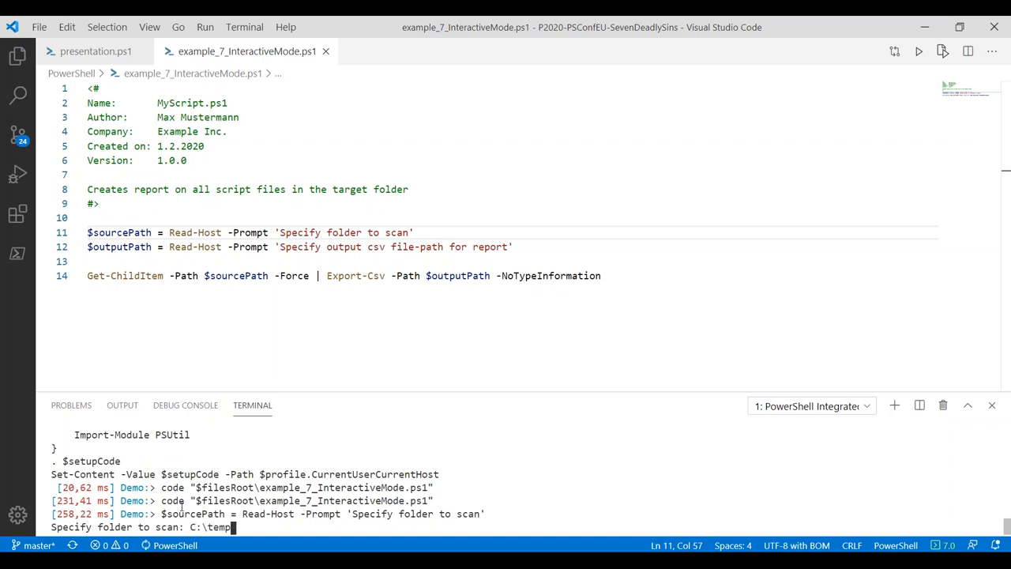
key(Enter)
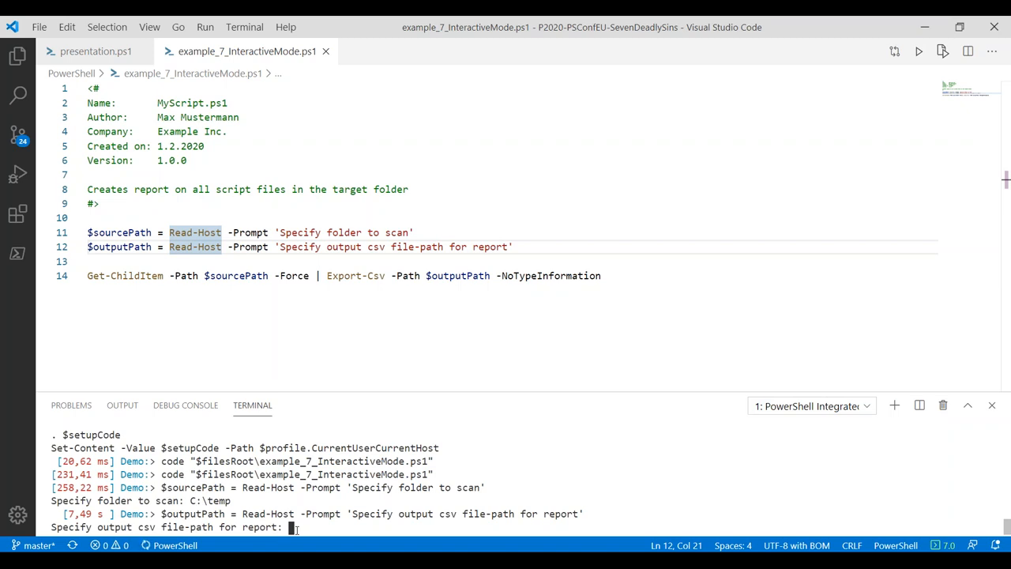
Answer the output CSV prompt, entering the C:\temp output path
text(C:)
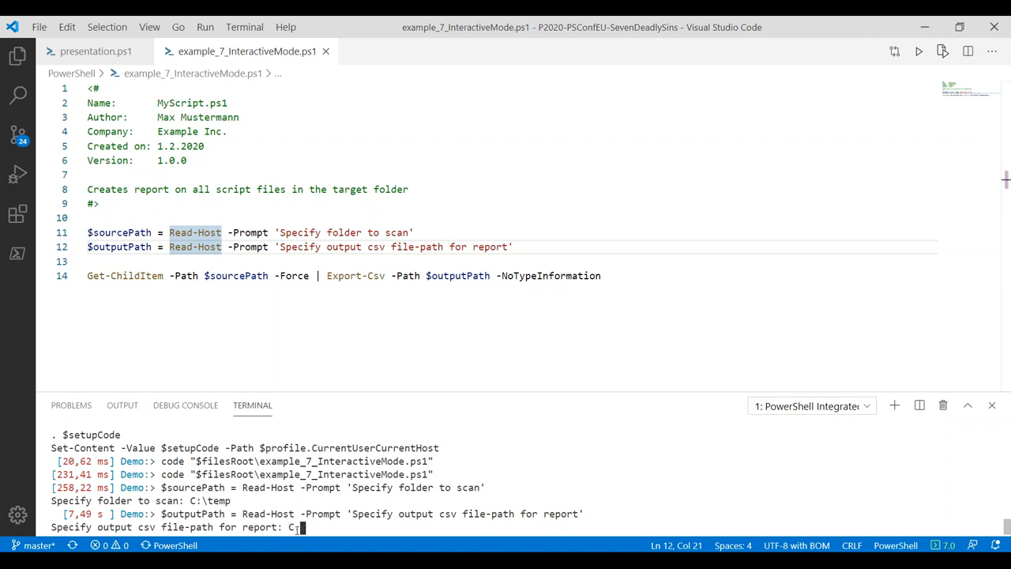
text(\te)
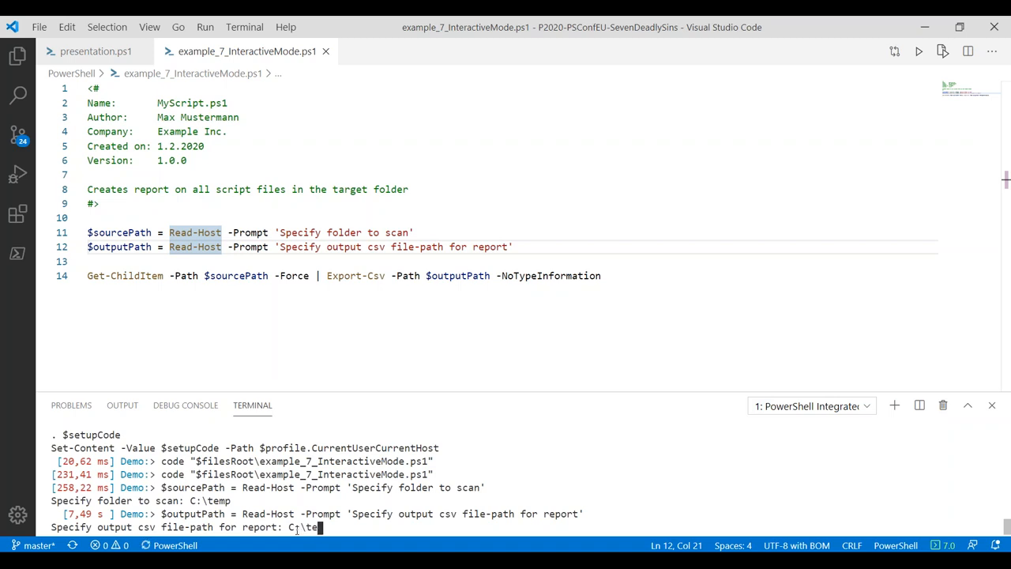
text(mp\)
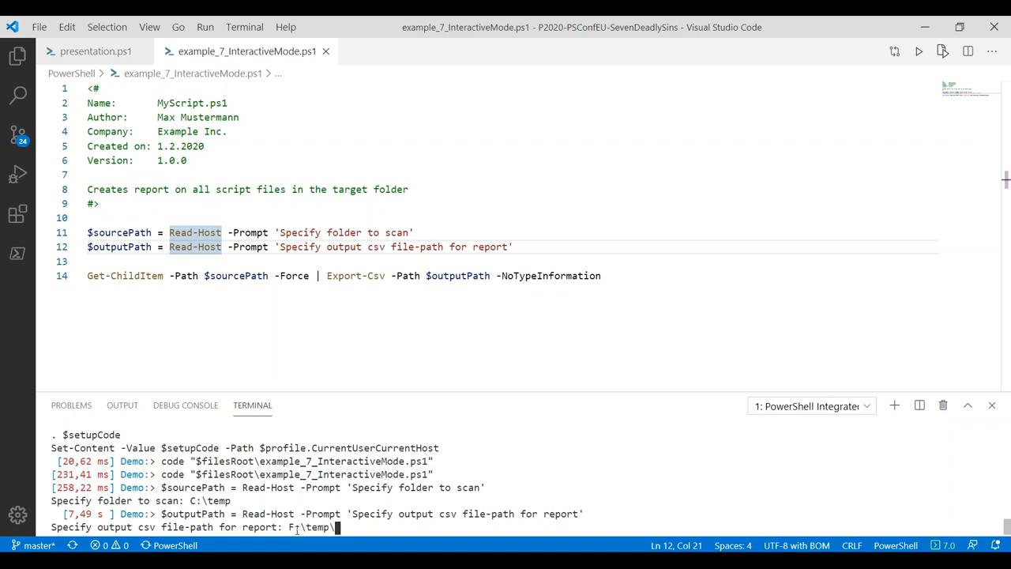
text(output.csv)
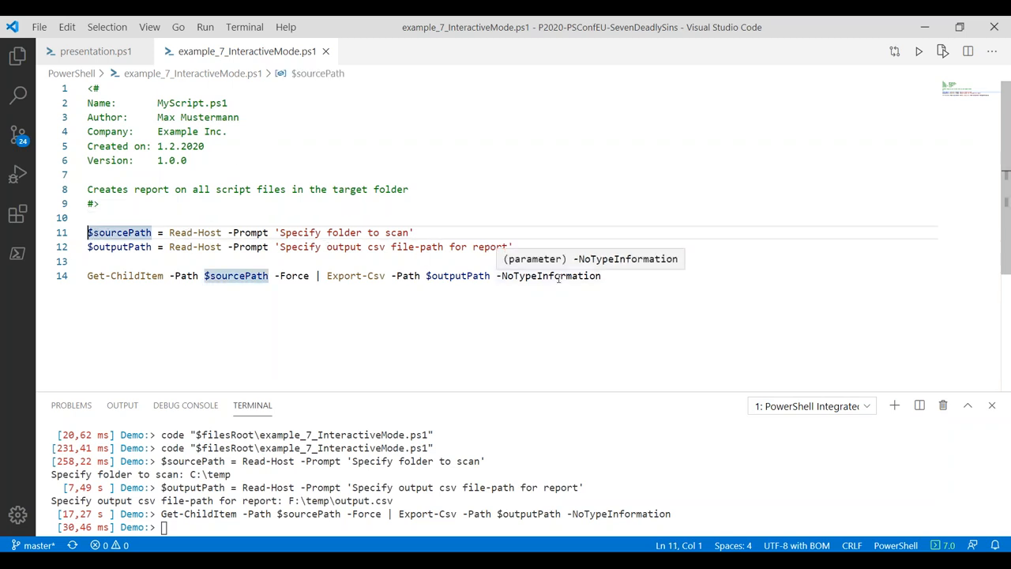
Return to the source folder prompt line, then launch example_7_InteractiveMode_edited.ps1 from the presentation script
click(417, 232)
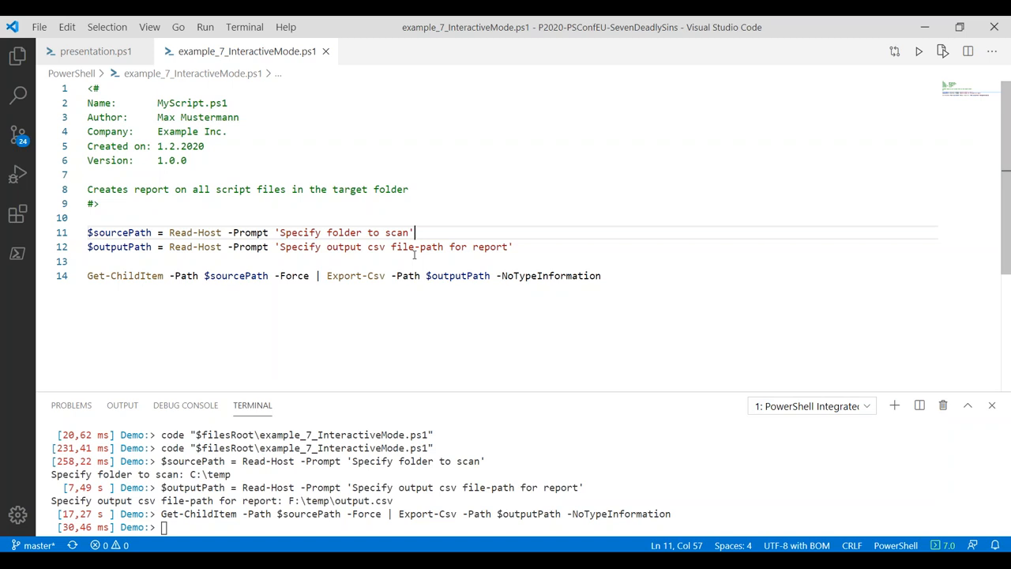
mouse_move(148, 61)
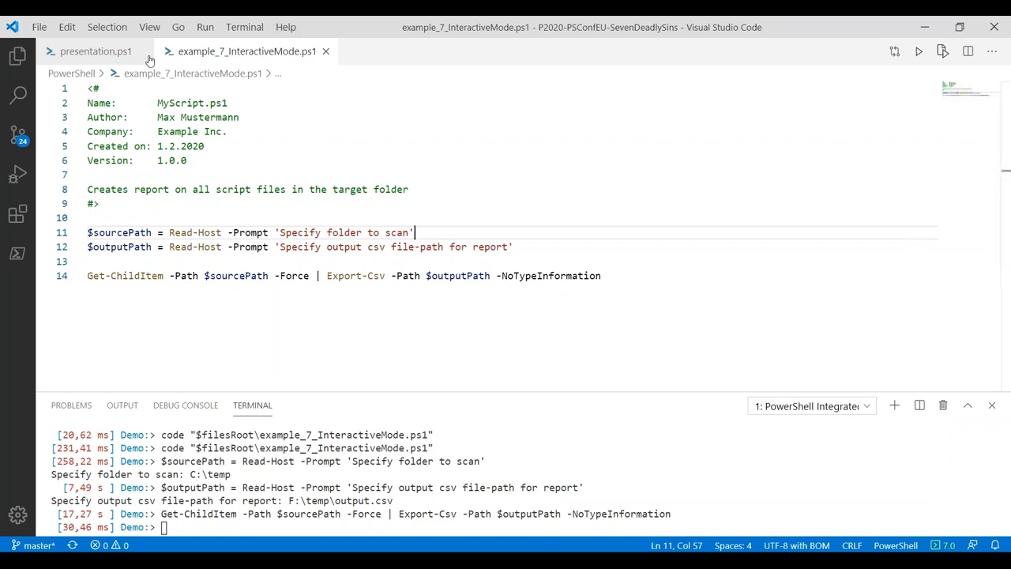
mouse_move(82, 50)
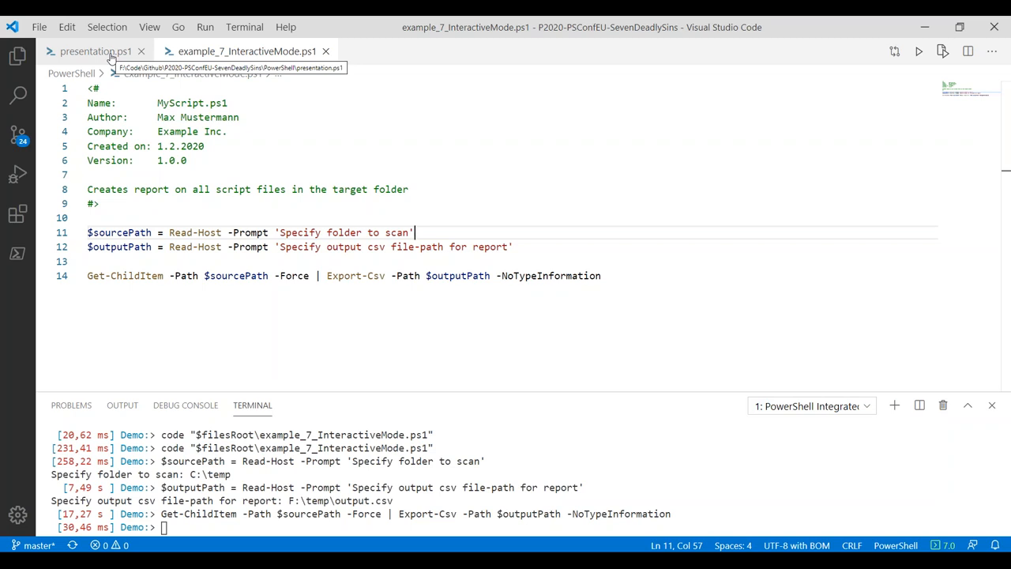
click(93, 51)
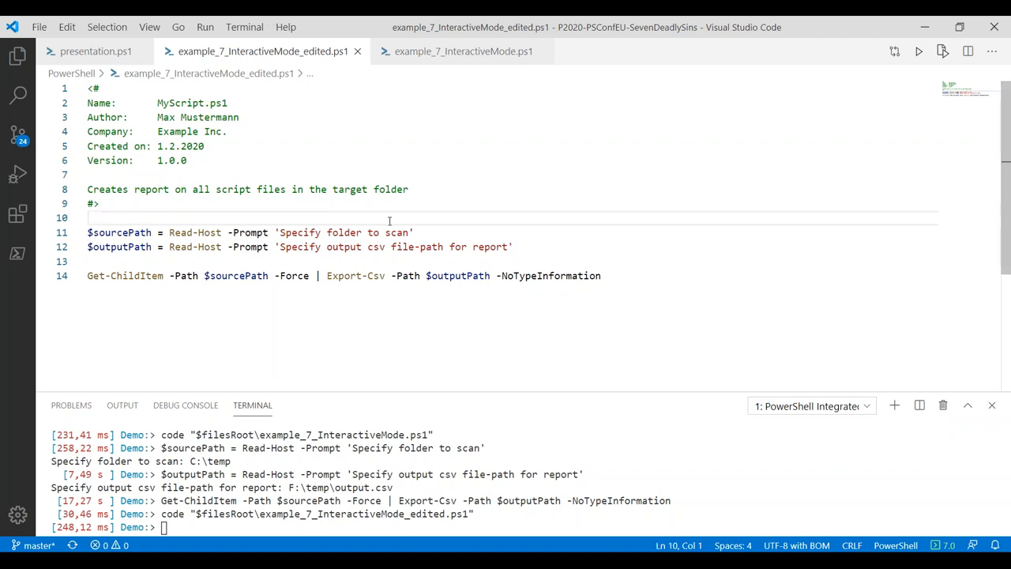
mouse_move(468, 199)
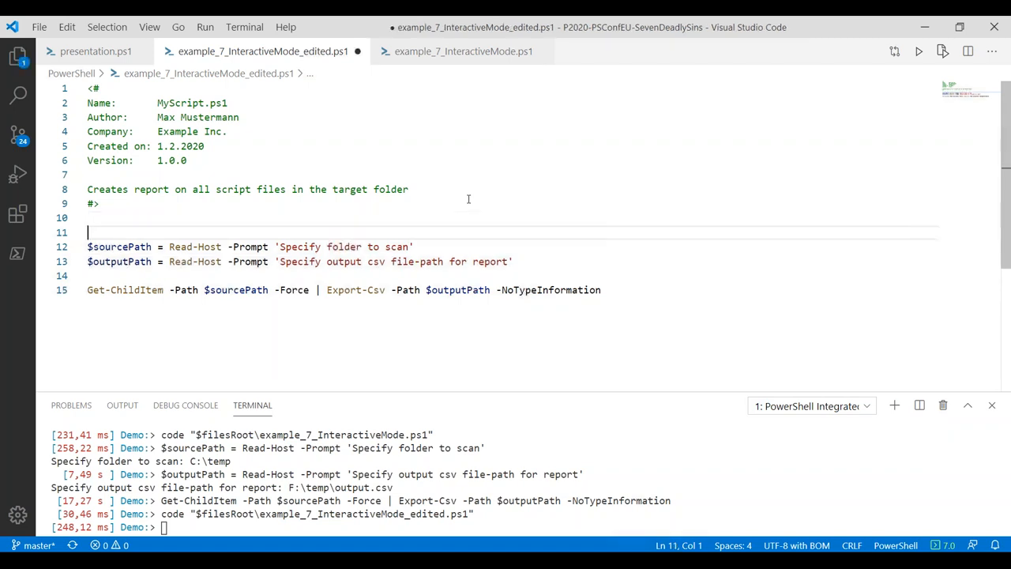
Wrap the Read-Host assignments in param (, parenthesizing each call and separating them with a comma
text(param)
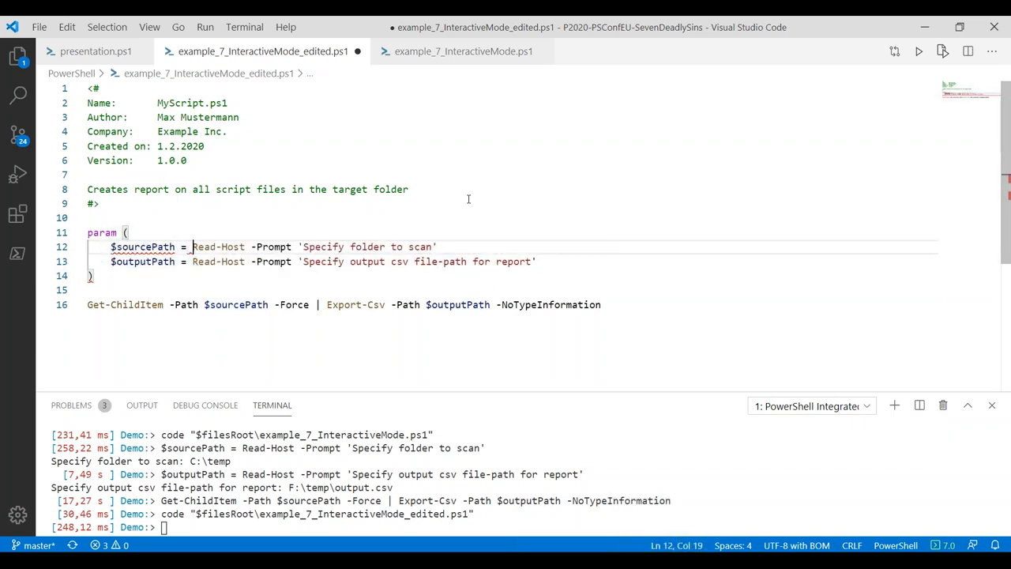
text(()
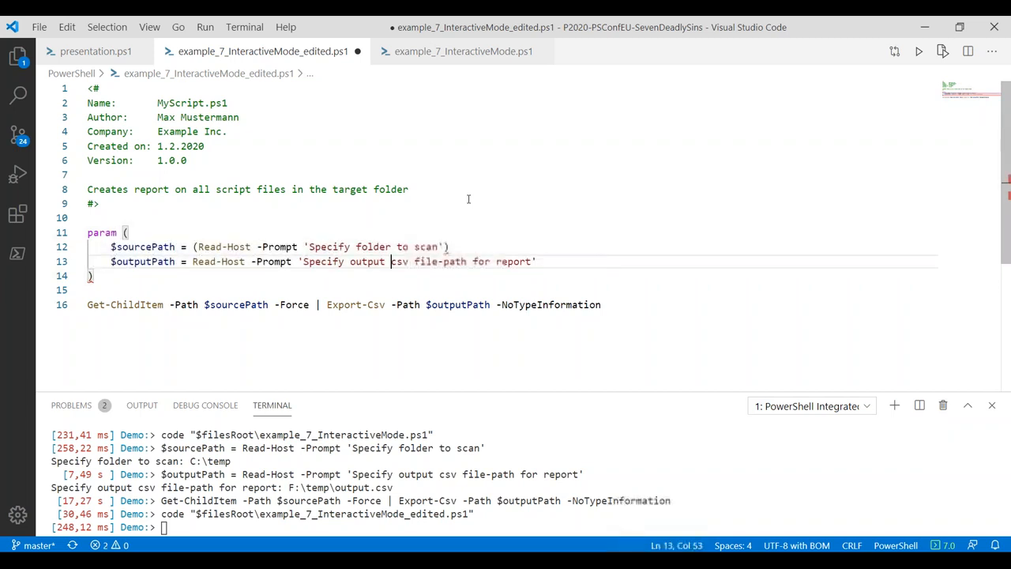
text(()
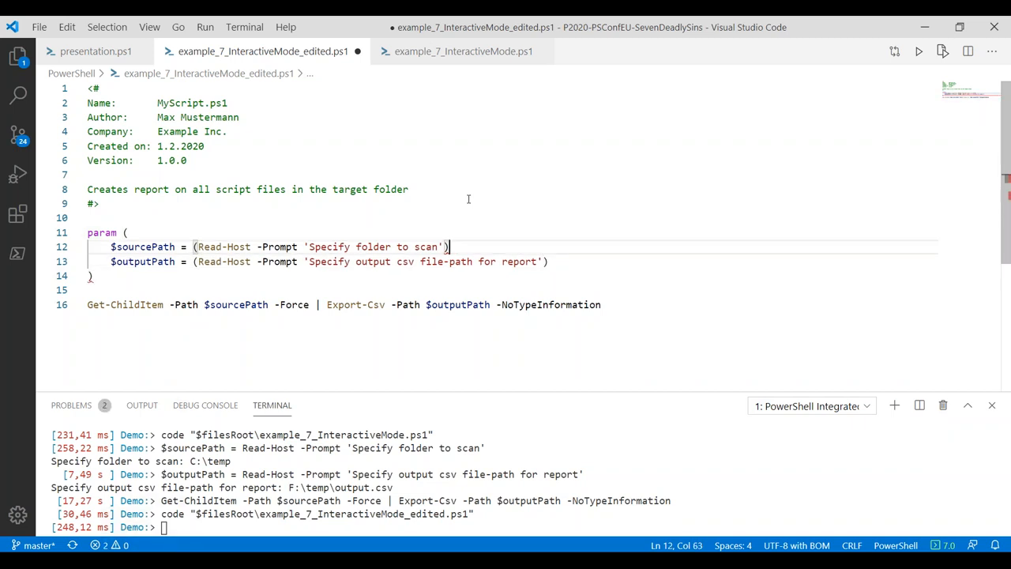
text(,)
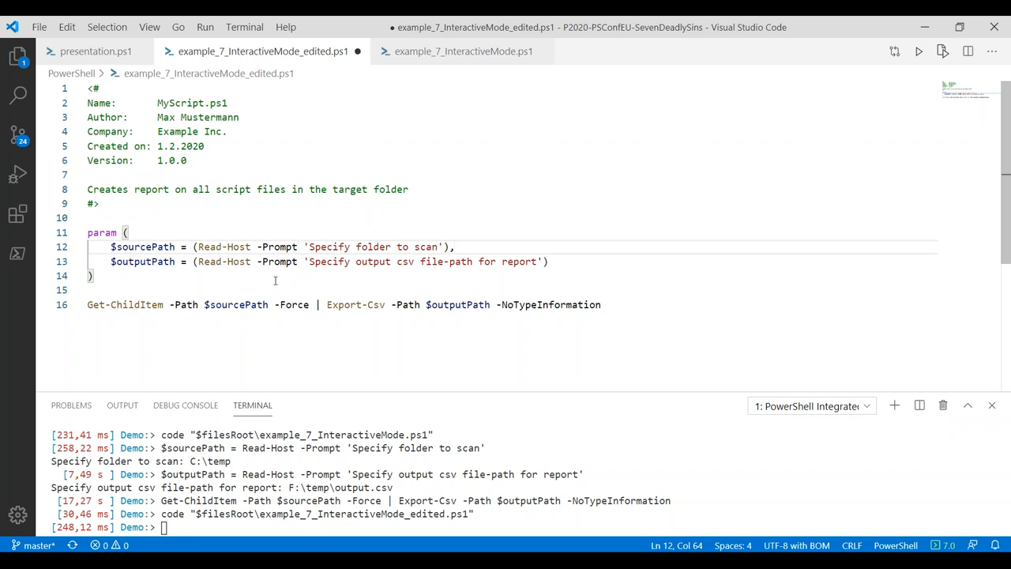
mouse_move(469, 286)
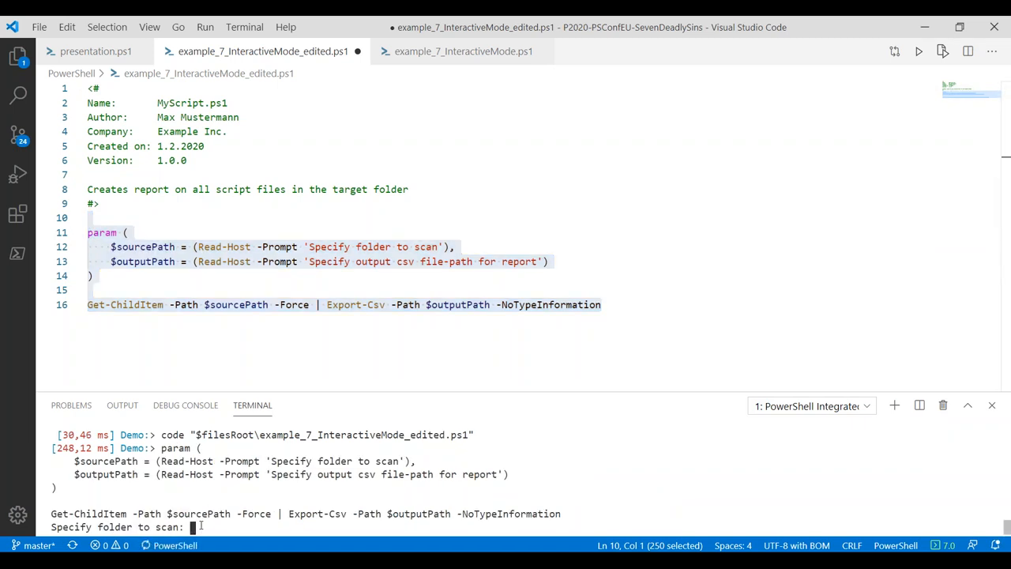
Answer the script's prompts with C:\Windows as folder and F:\temp\ as the report location
text(C)
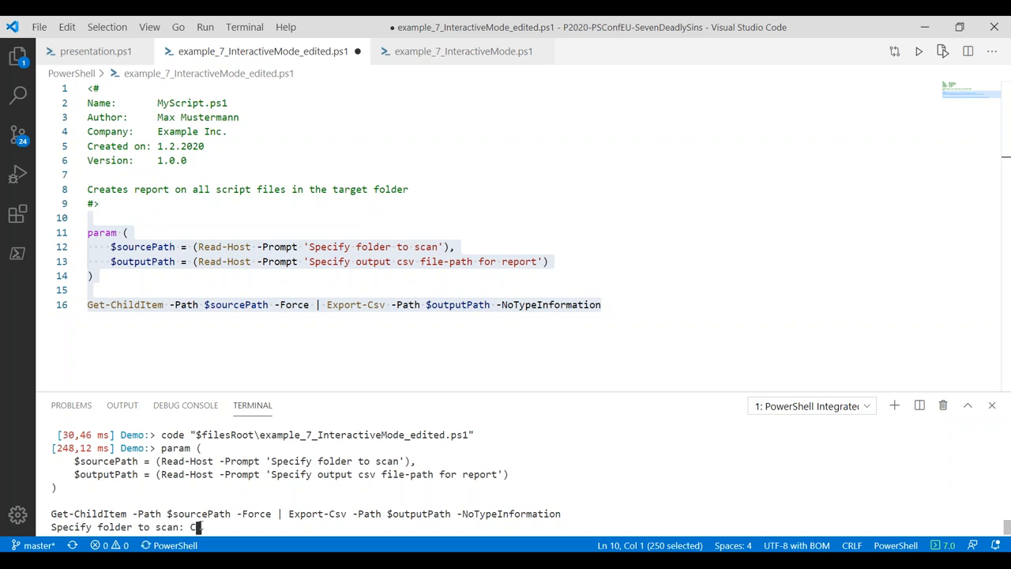
text(:\)
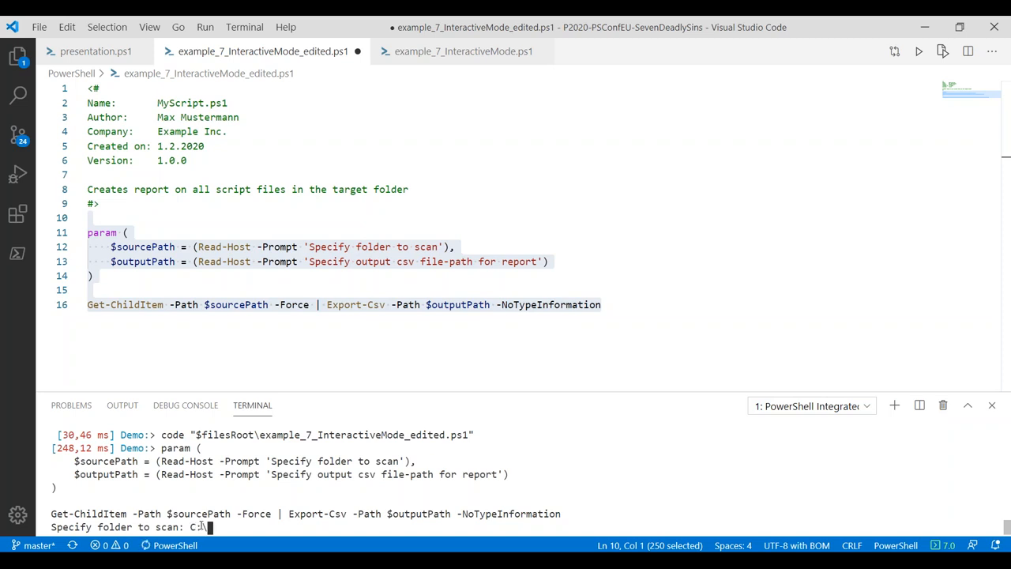
text(C:\Windows)
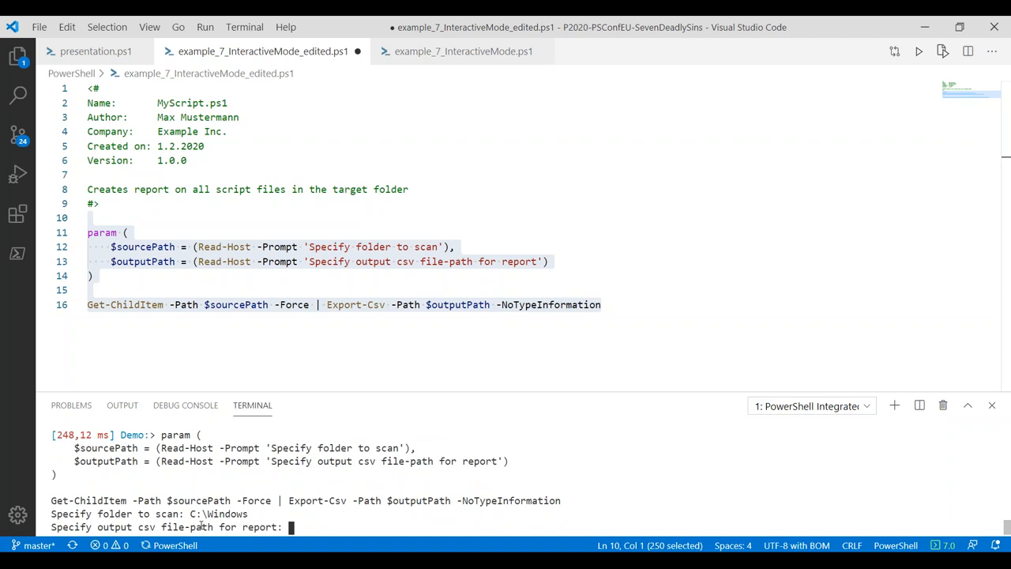
text(F:\)
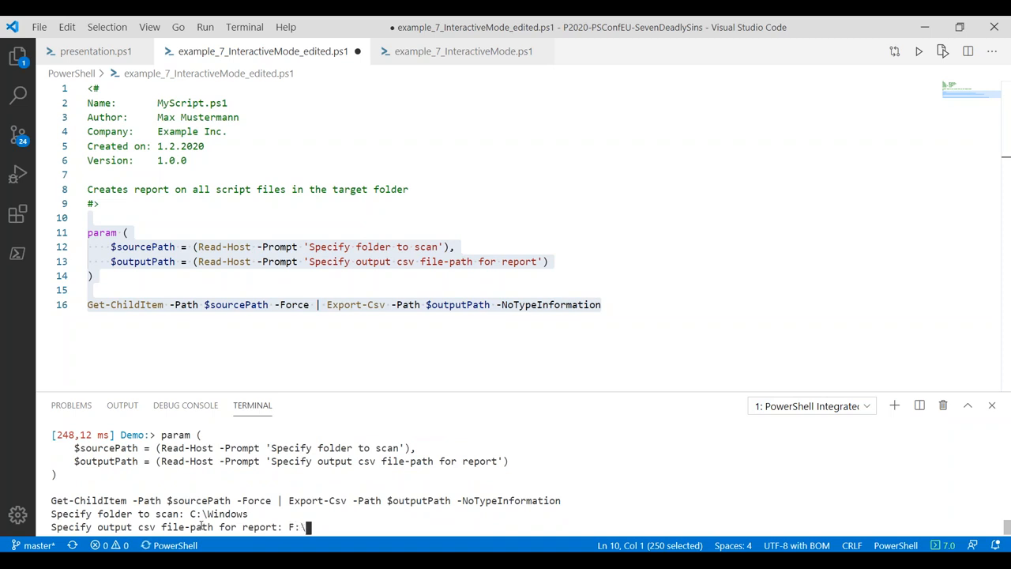
text(temp\report.csv)
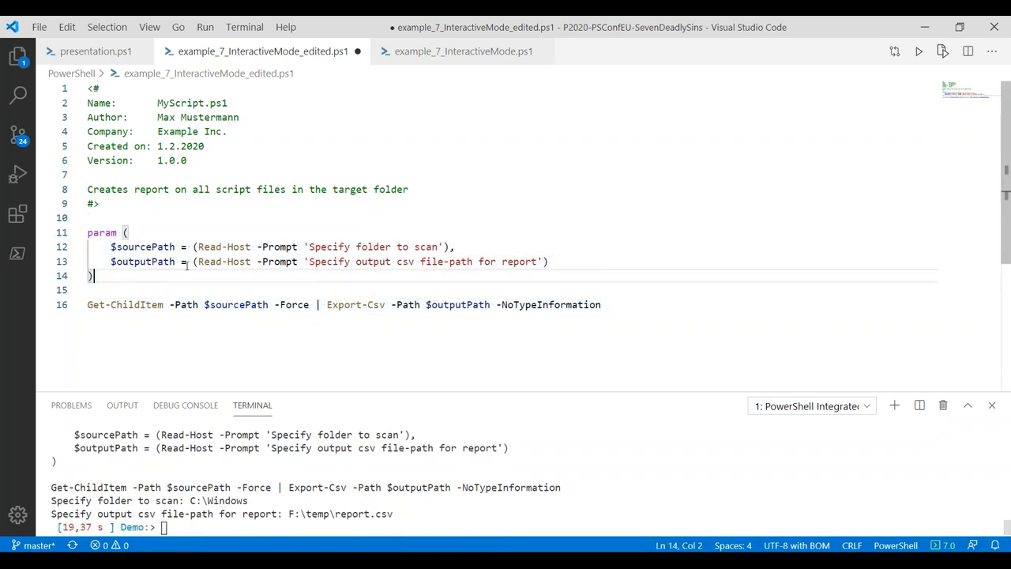
mouse_move(225, 247)
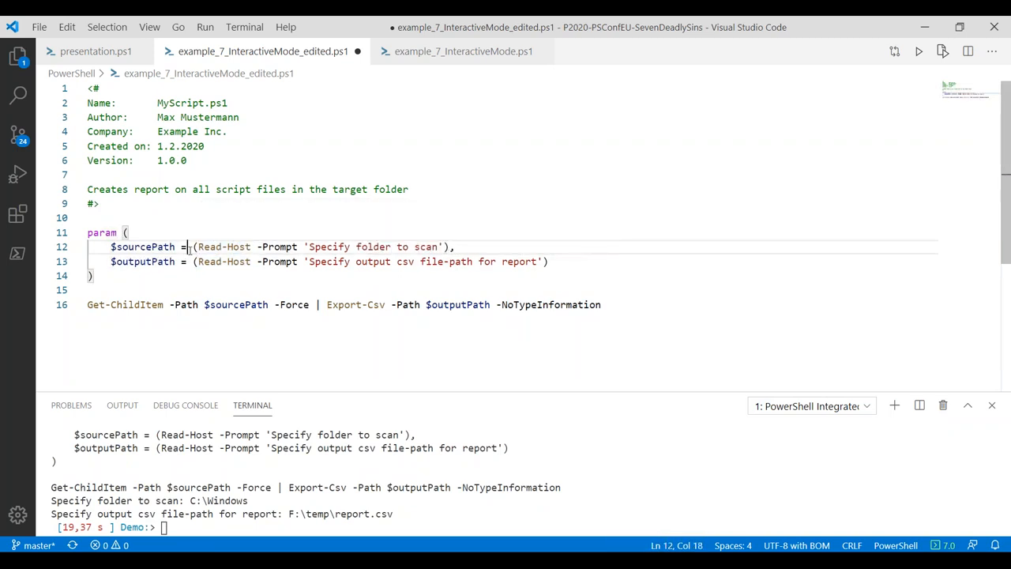
Copy the edited script's path and store it in $path via Get-Clipboard
drag(190, 247, 455, 247)
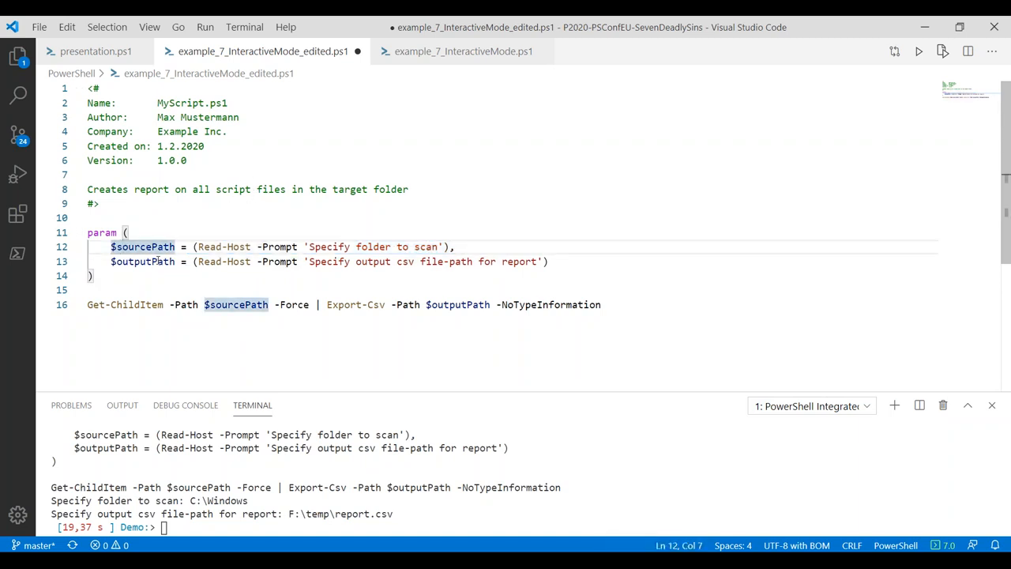
key(ctrl+s)
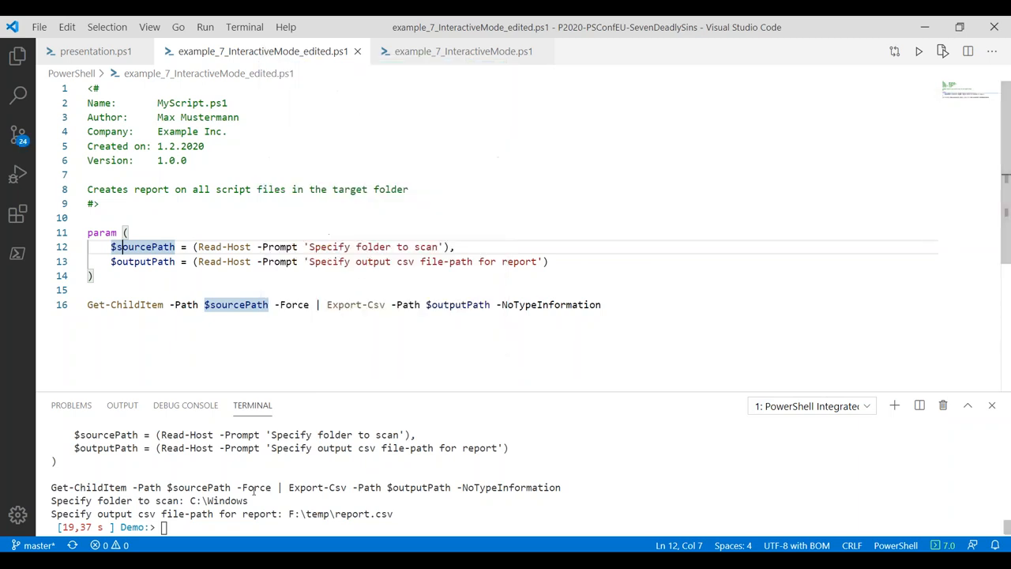
text($psVersionTable)
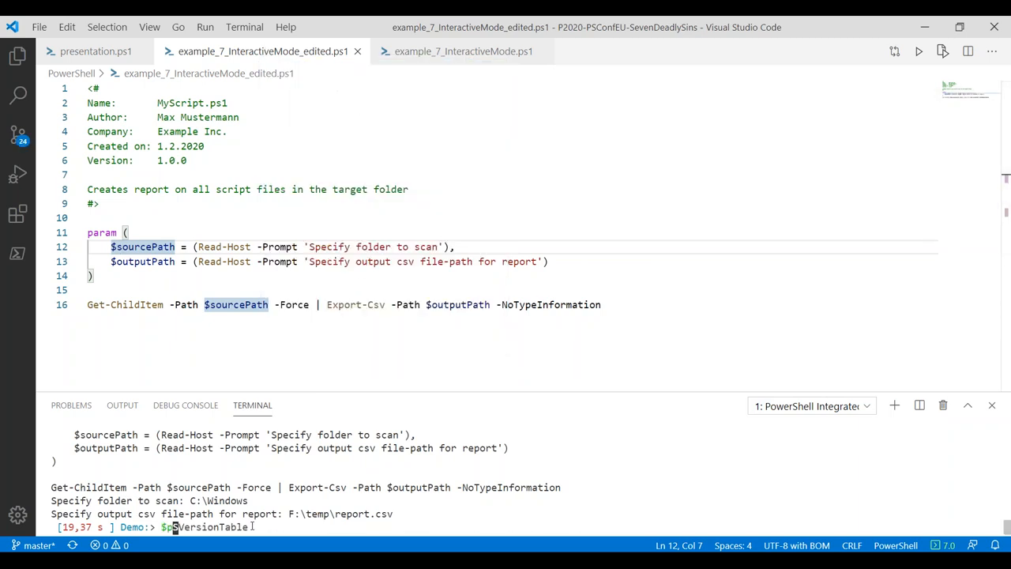
text($path = Get-Clipboard)
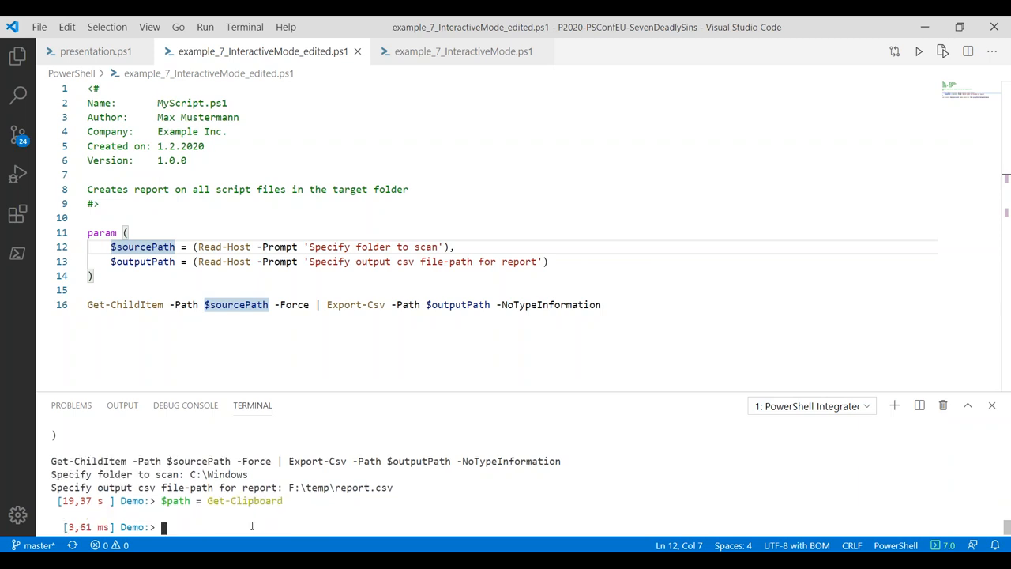
Invoke & $path with -sourcePath C:\Windows and -outputPath F:\temp non-interactively
text(& $pat)
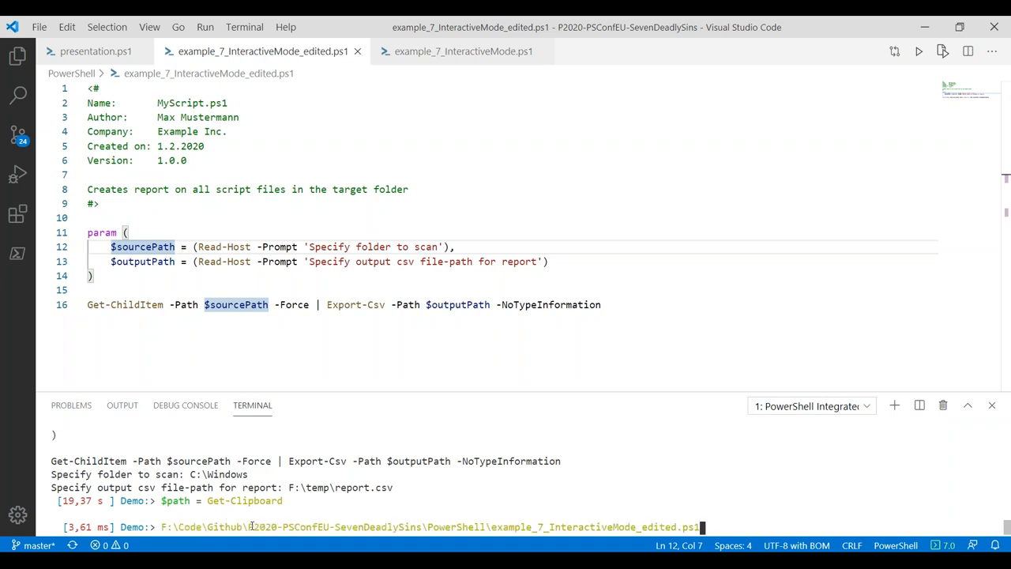
text(-sourcePath)
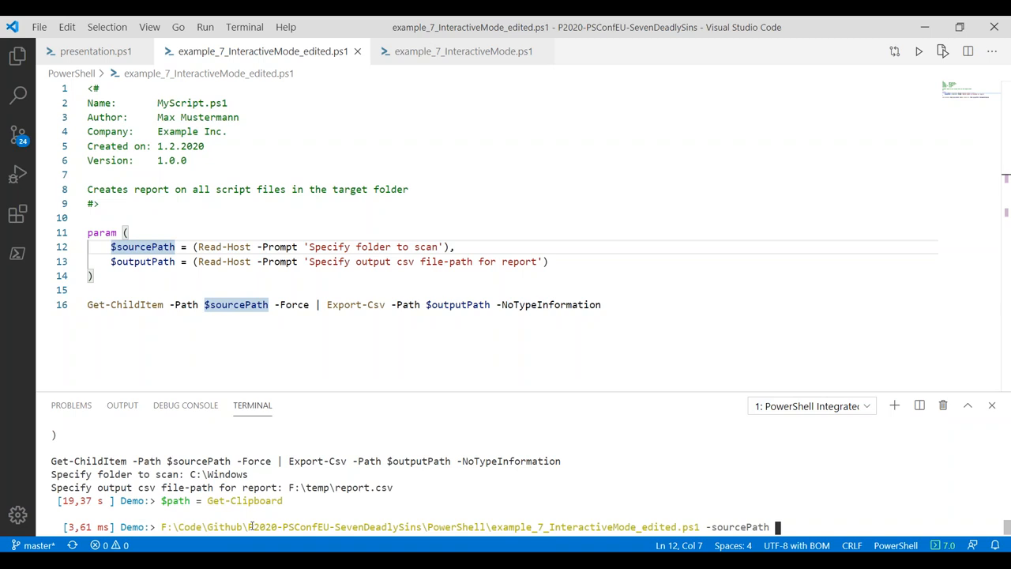
text(C:\Windows)
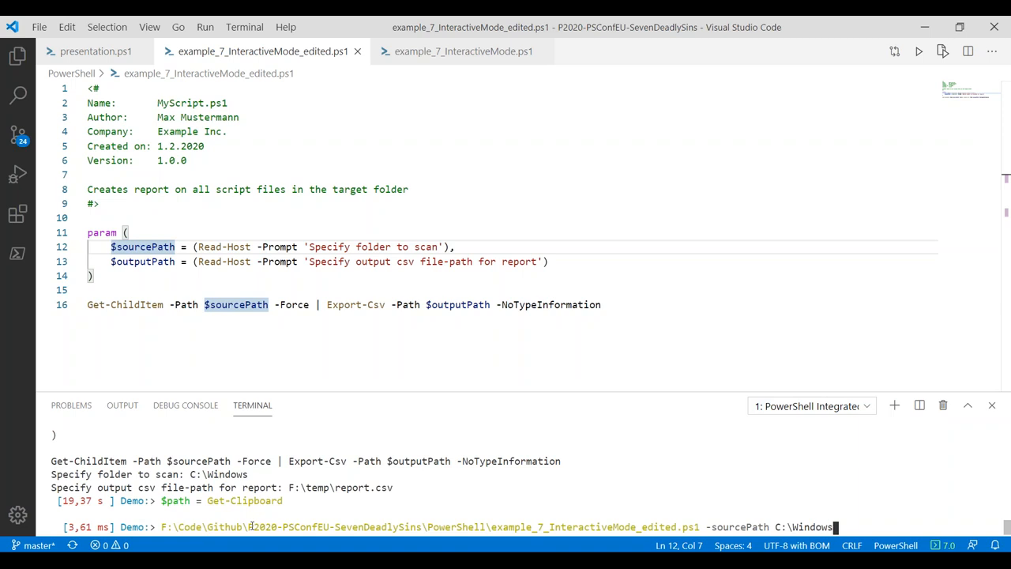
text(-d)
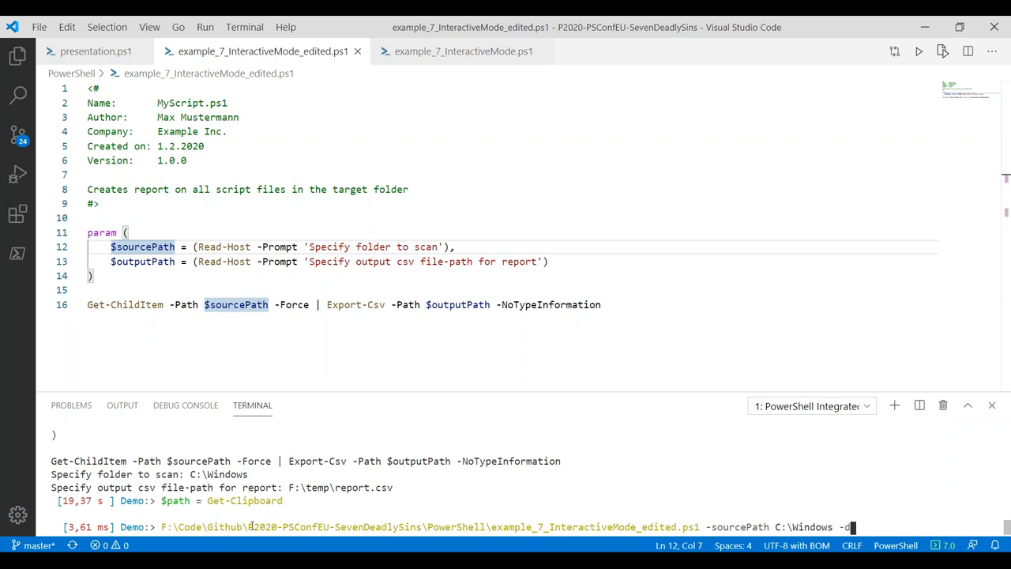
text(outputPath)
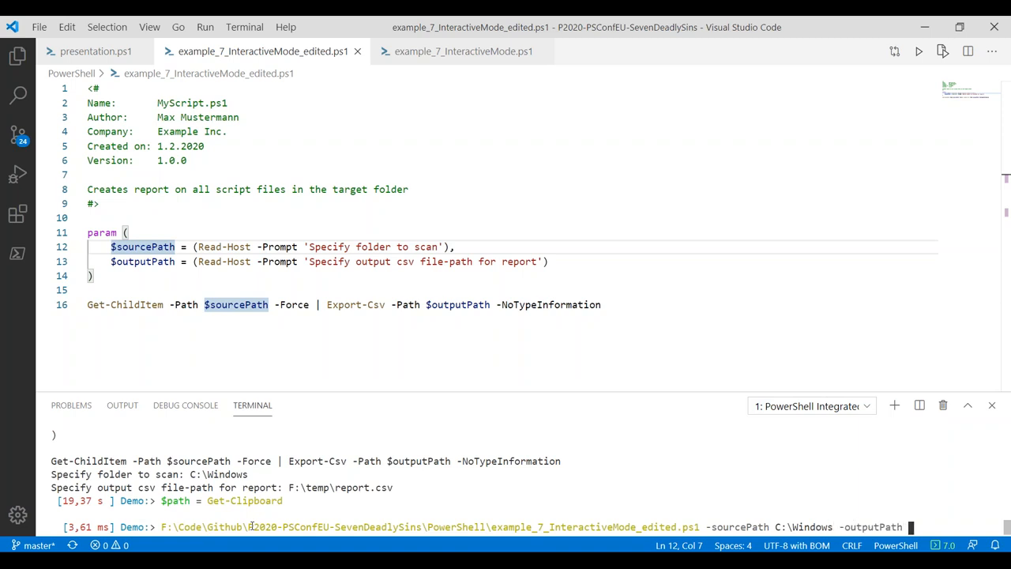
text(F:\temp\report.csv)
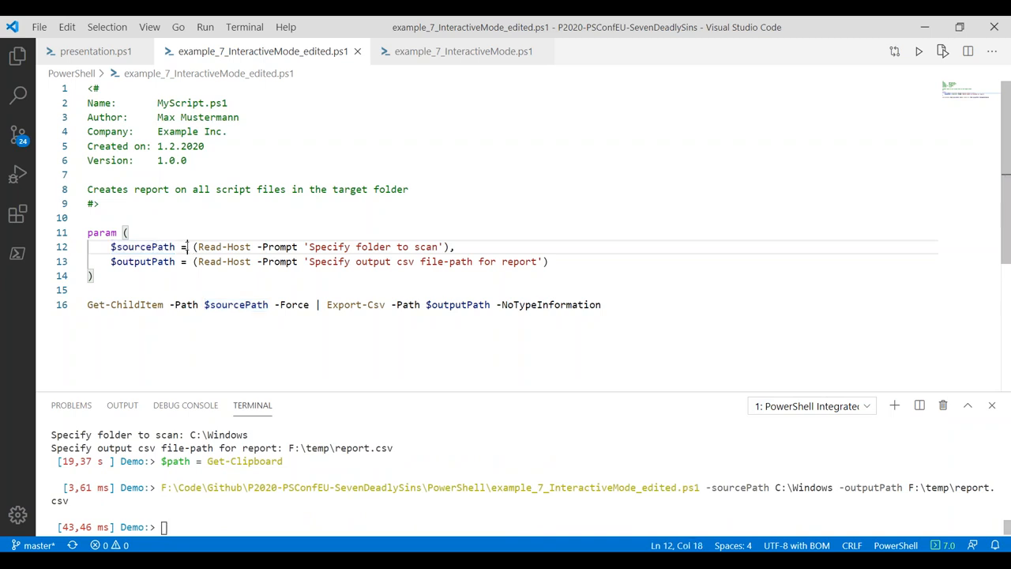
drag(190, 247, 455, 246)
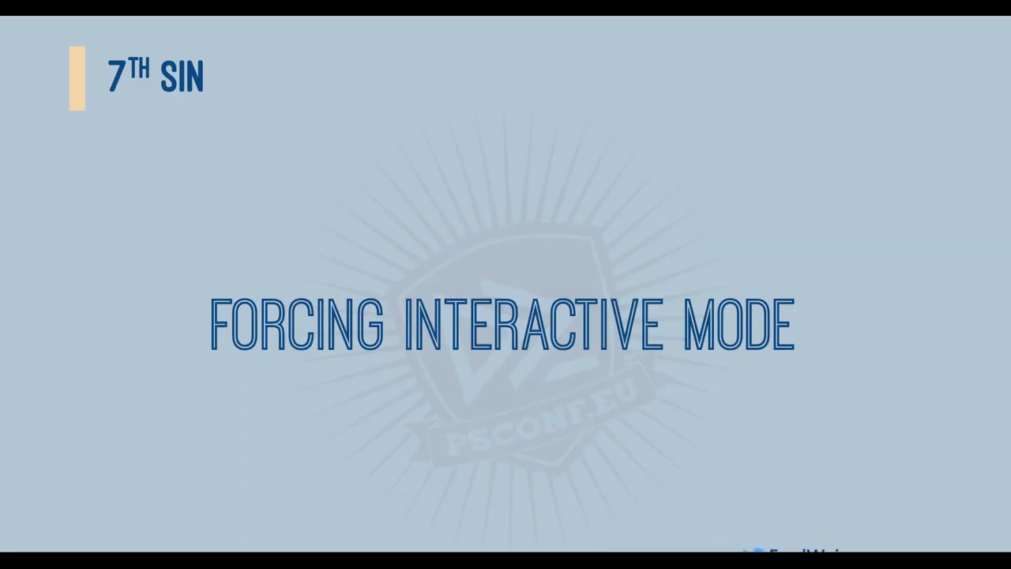
mouse_move(896, 285)
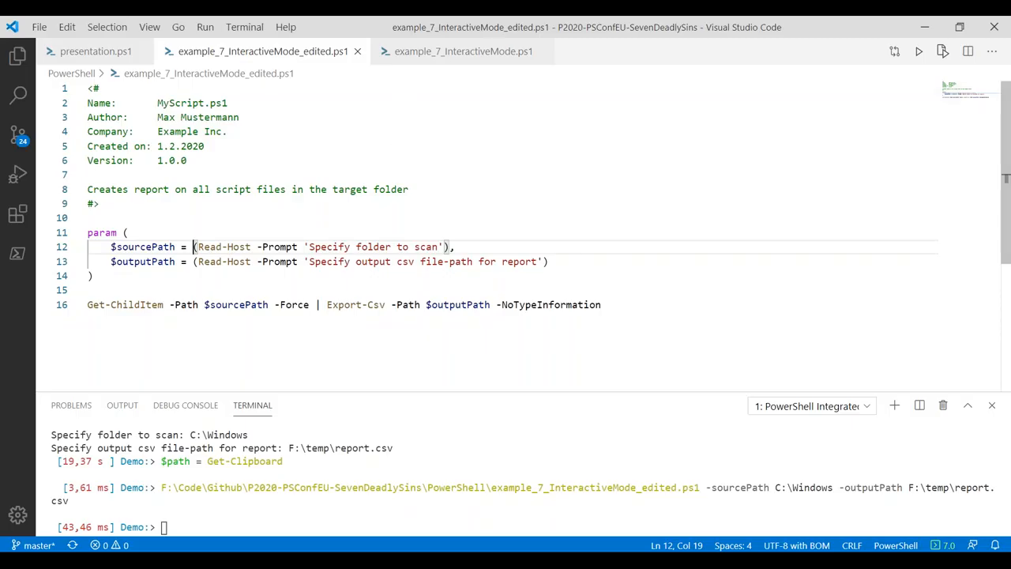
Launch example_6_HardcodingData.ps1 and select its whole content around the C:\temp\demo path
click(94, 49)
text(code "$filesRoot\example_6_HardcodingData.ps1")
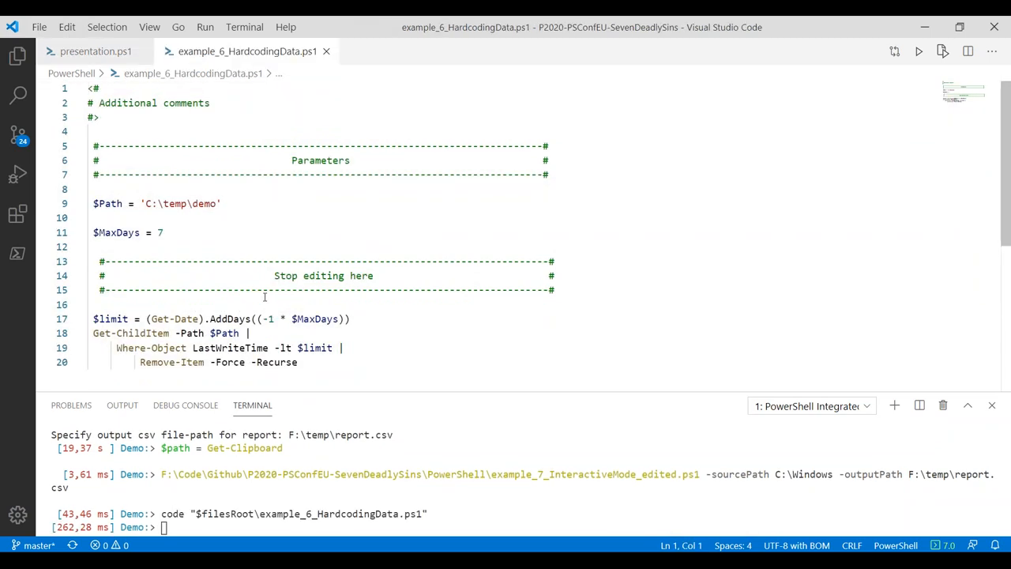
mouse_move(233, 189)
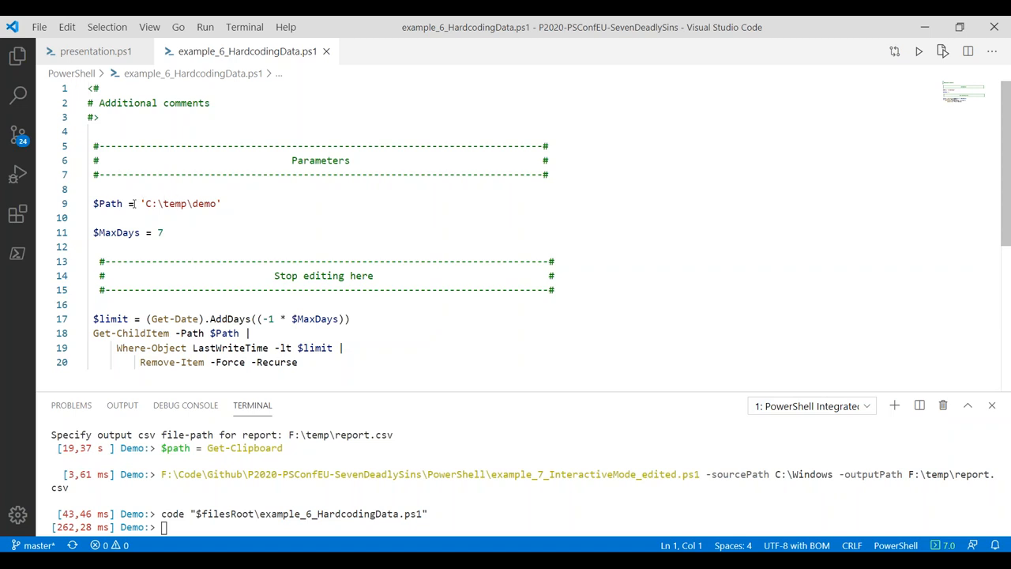
click(164, 232)
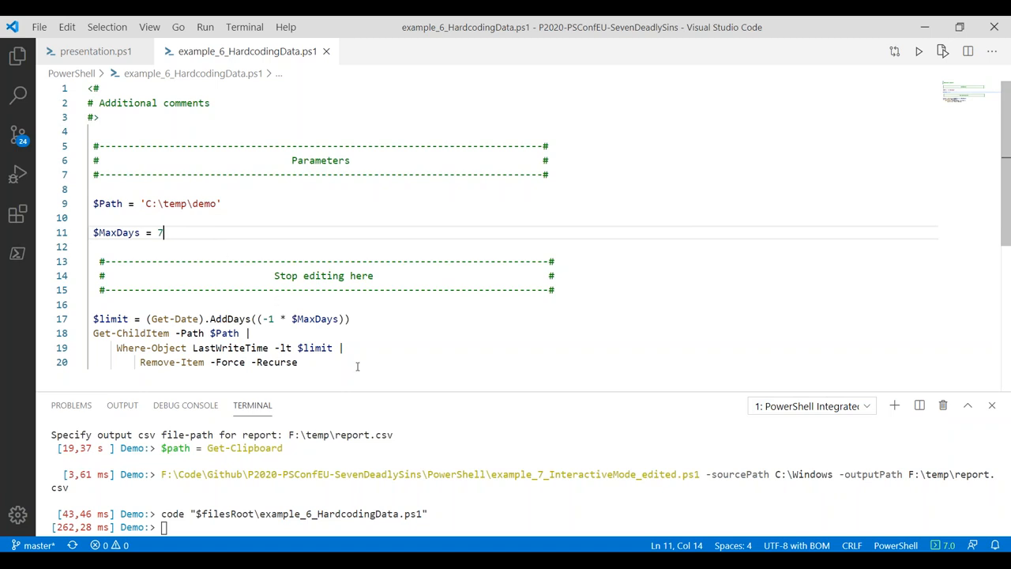
key(ctrl+a)
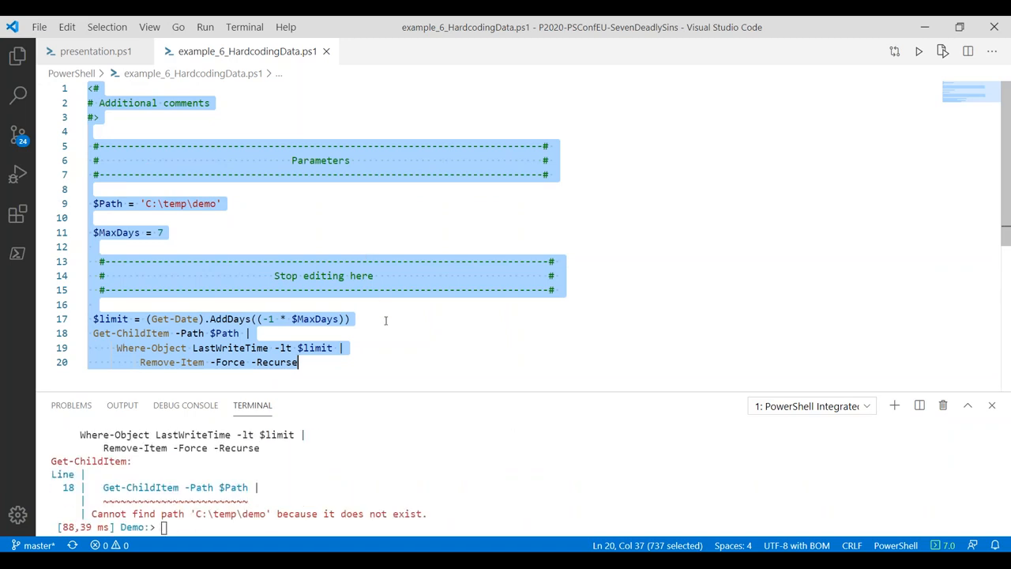
mouse_move(377, 319)
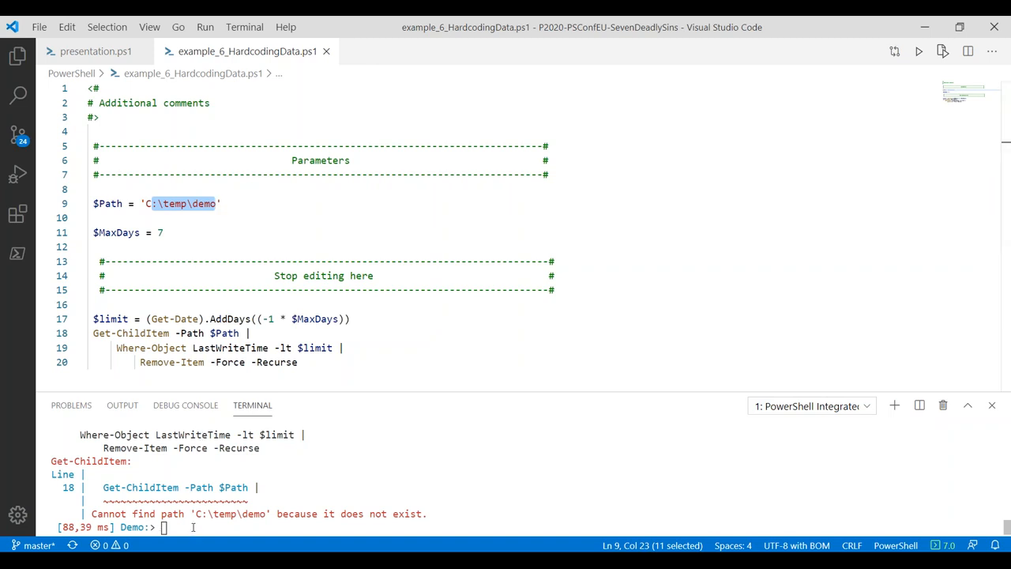
List f:\temp\demo with dir, then rerun the whole script with the corrected path
text(dir f)
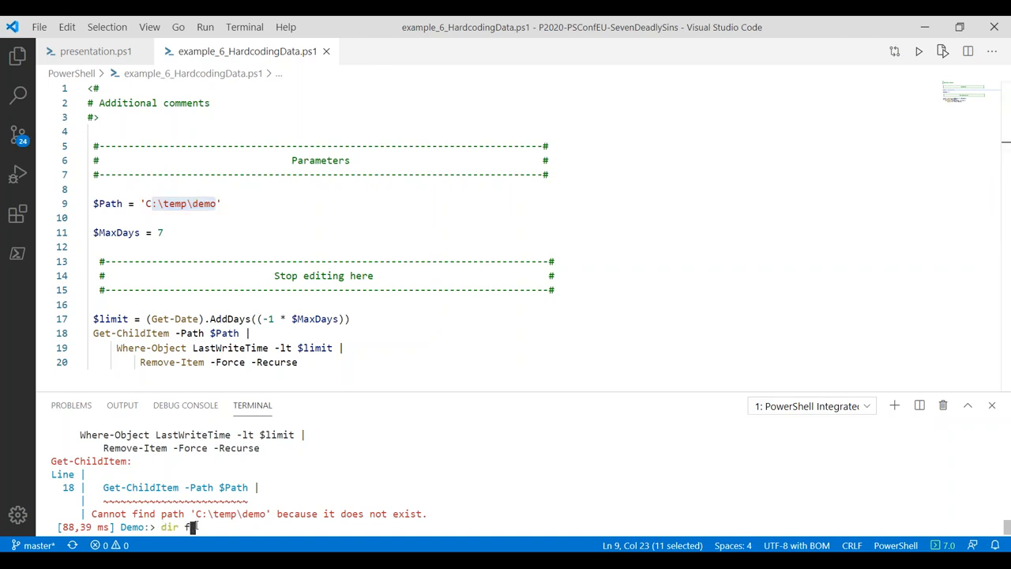
key(Enter)
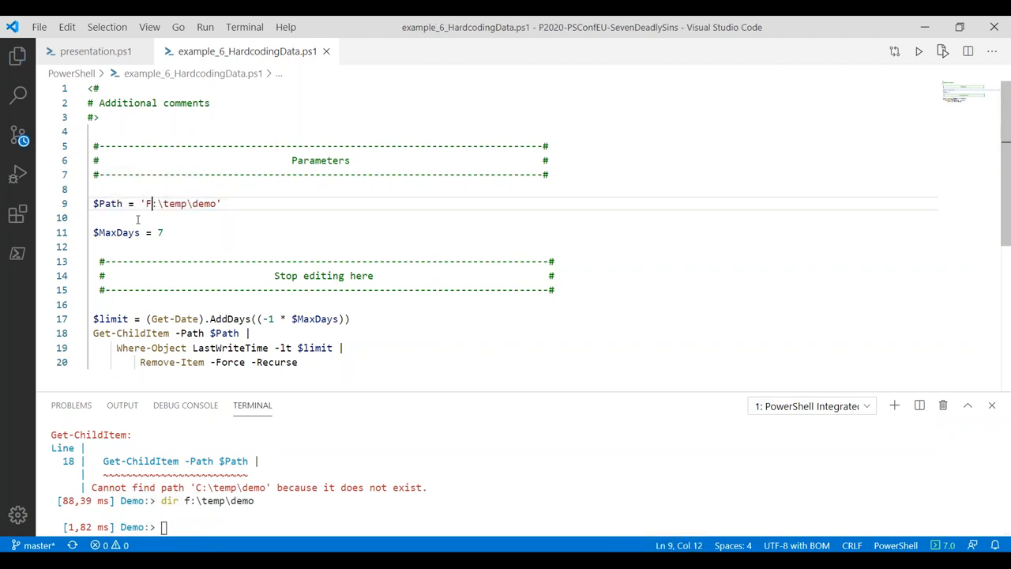
key(ctrl+a)
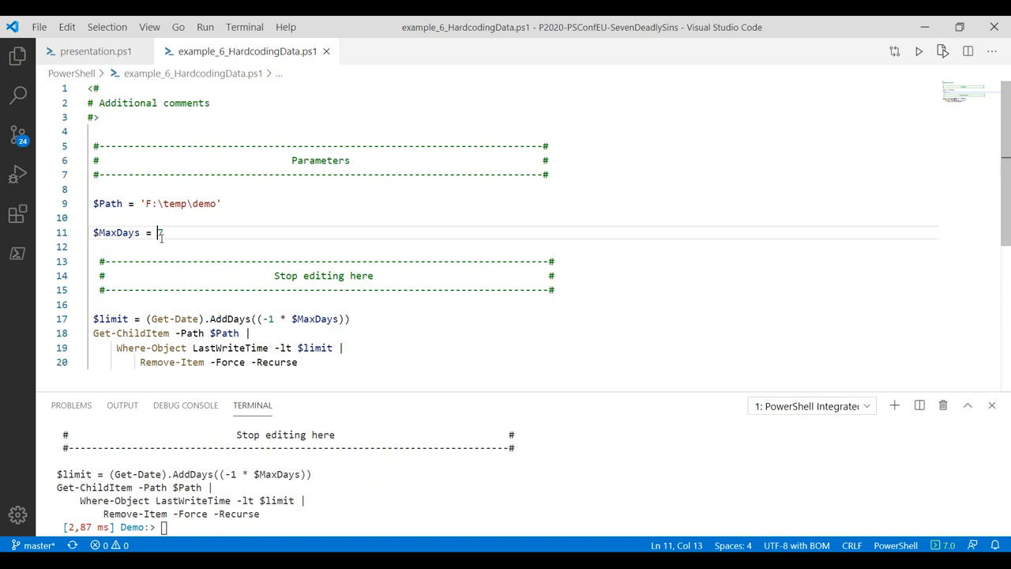
text(7)
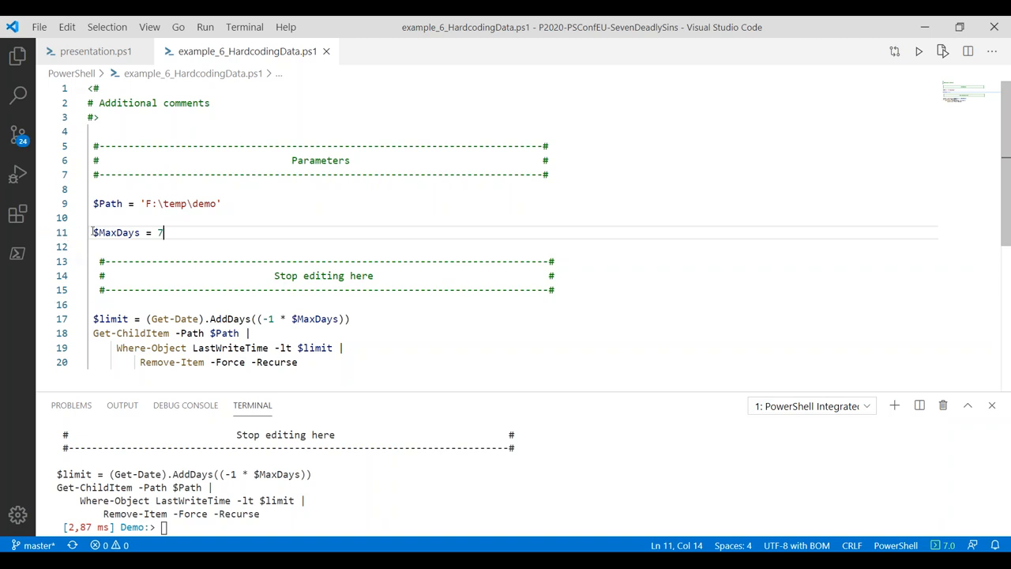
click(103, 190)
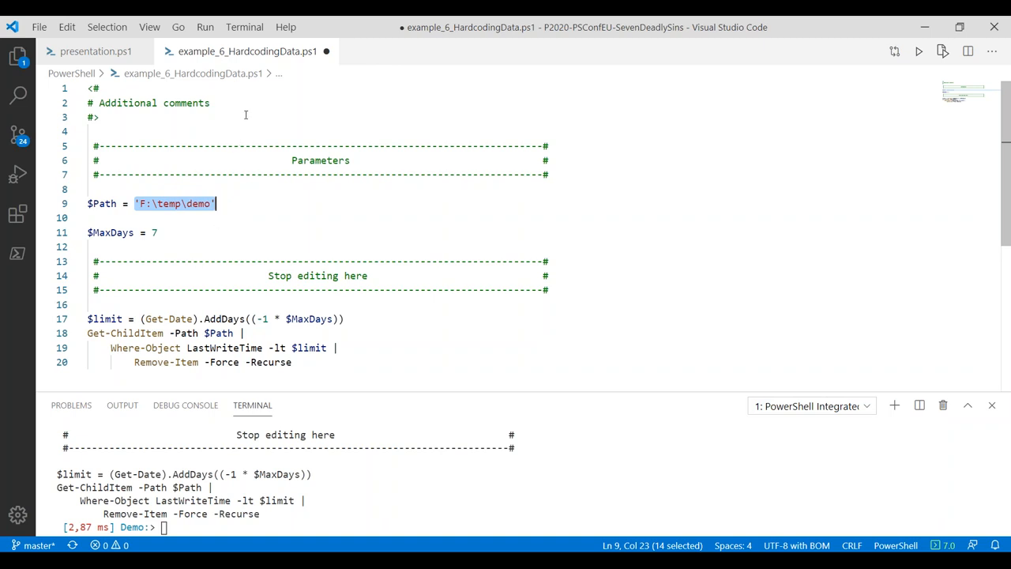
Return to the presentation script and scroll down to the next example
click(88, 51)
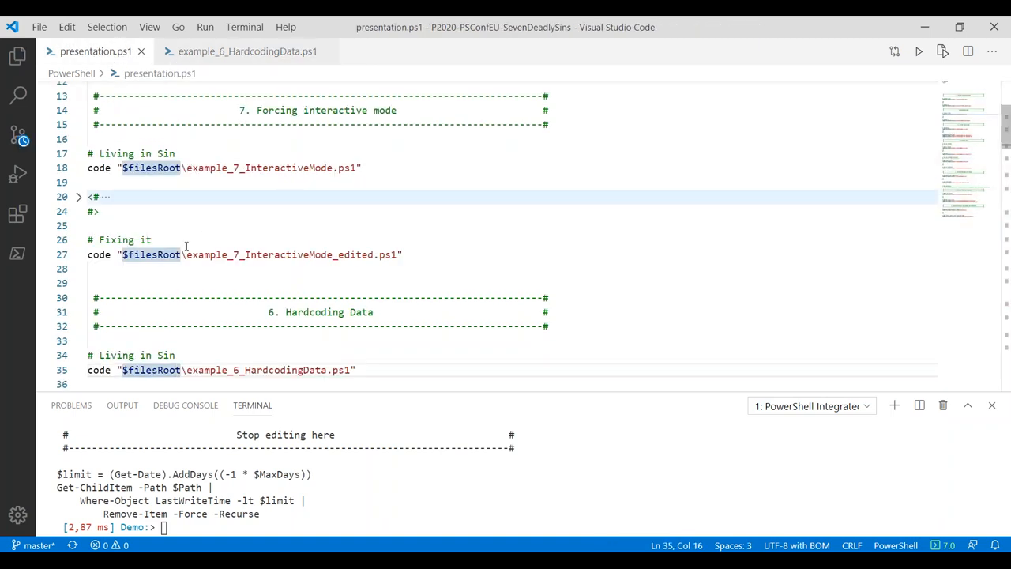
scroll(down, 3)
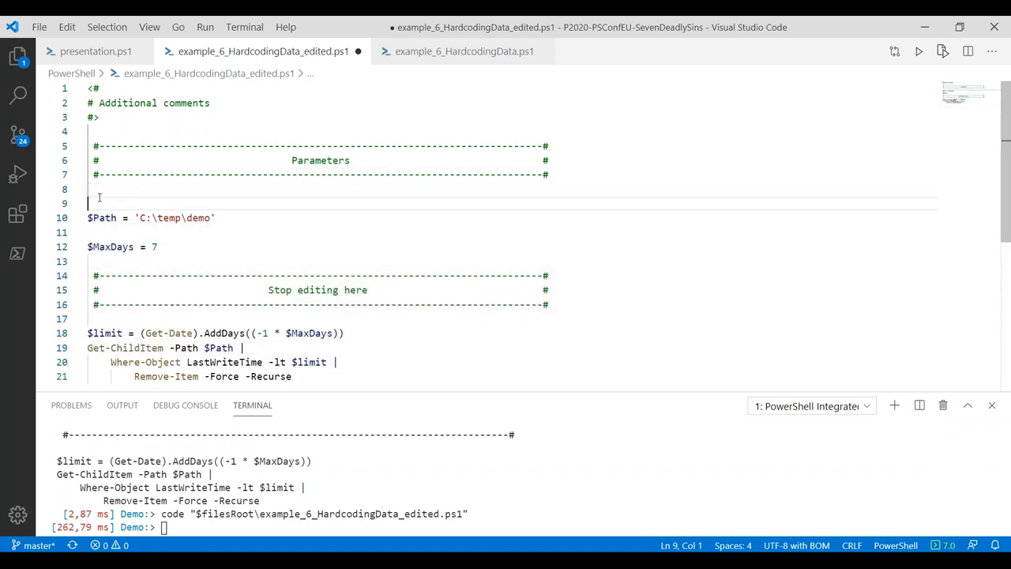
Add param ( above $Path to start the CmdletBinding param block
text(param ()
text([CmdletBinding()])
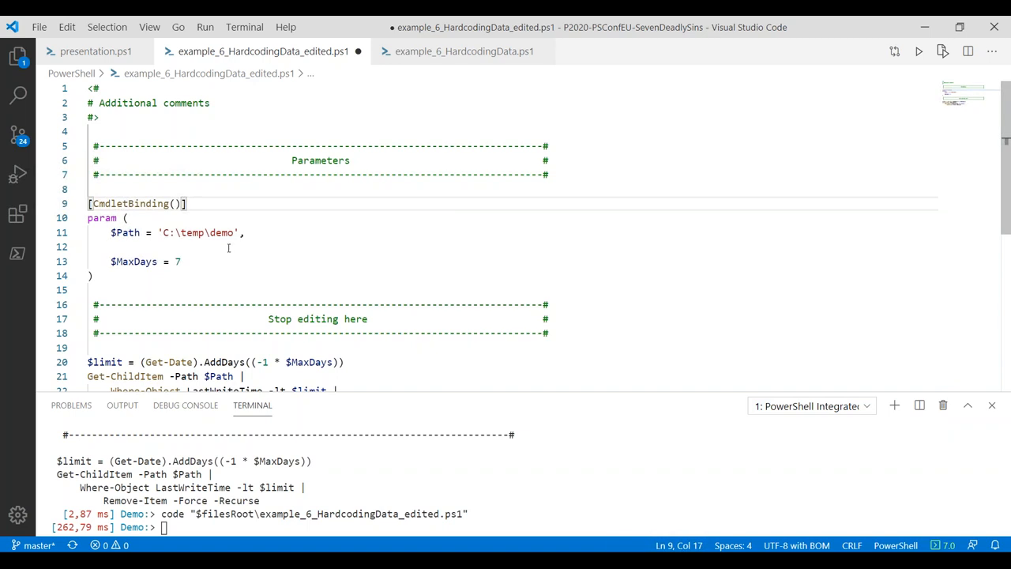
scroll(down, 3)
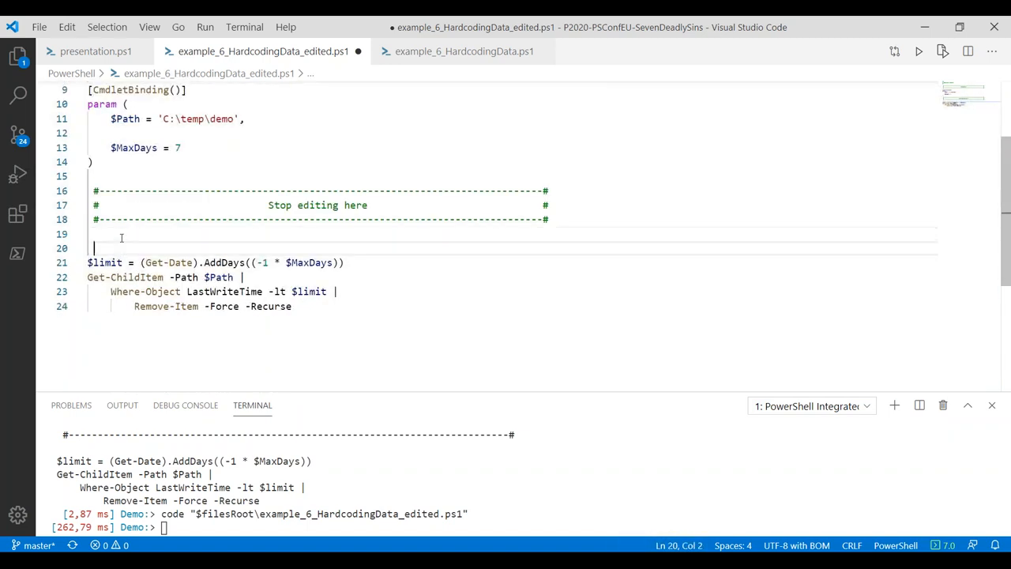
Add Write-Verbose "Logrotating $Path for files older than $MaxDays days" on line 20 and save the script
text(V)
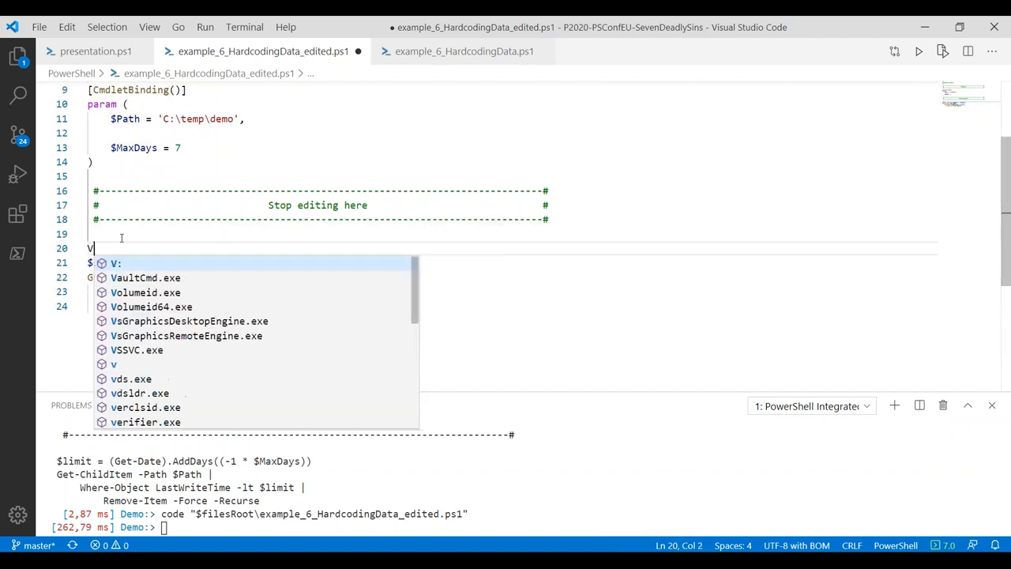
text(Write-)
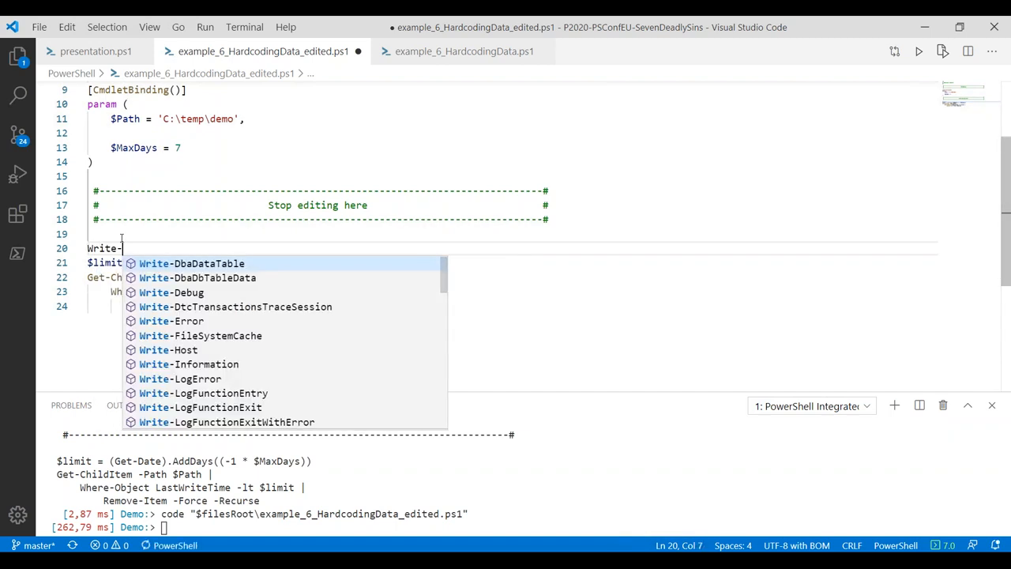
text(Verbose "")
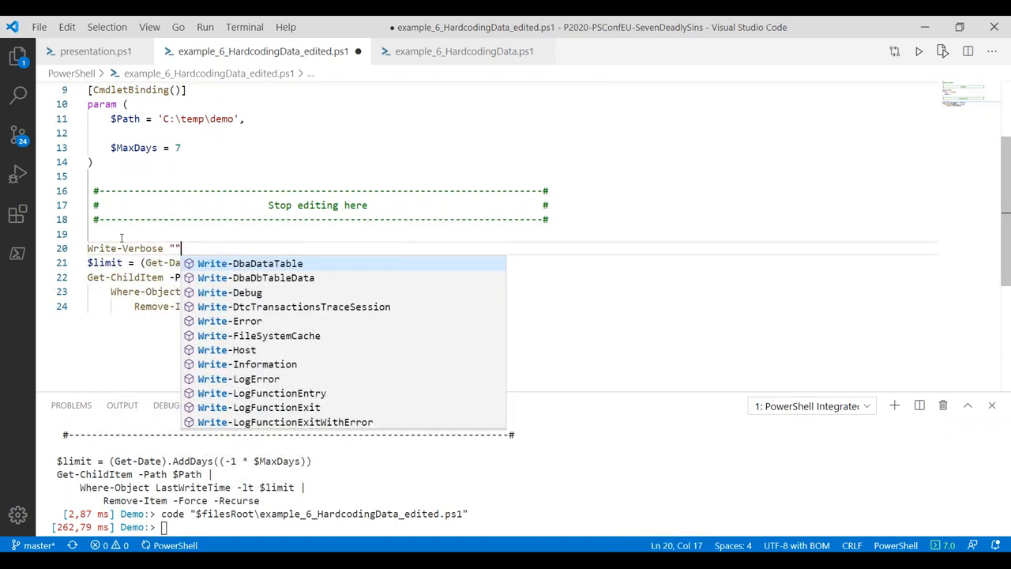
text(Logrot)
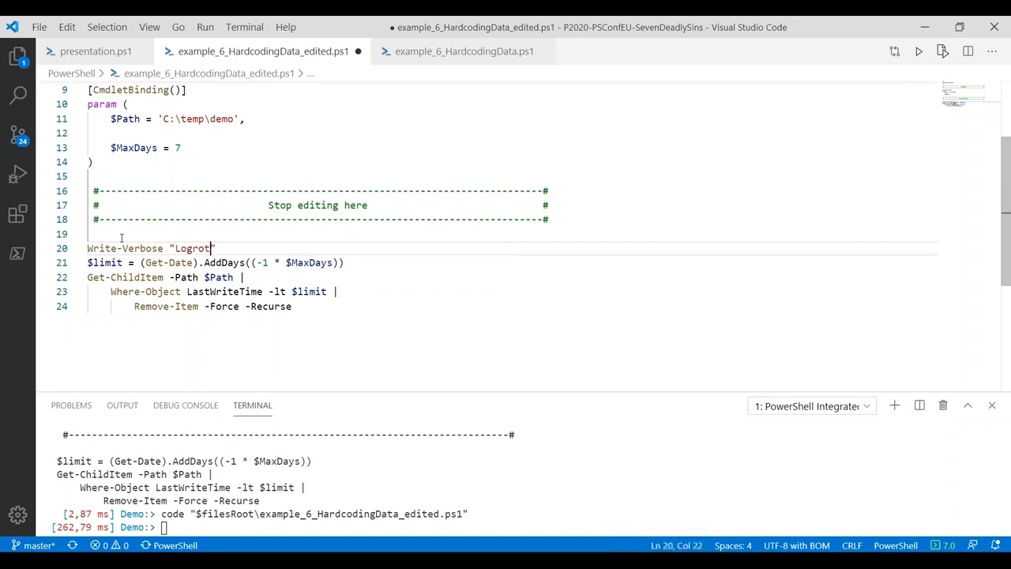
text(atin)
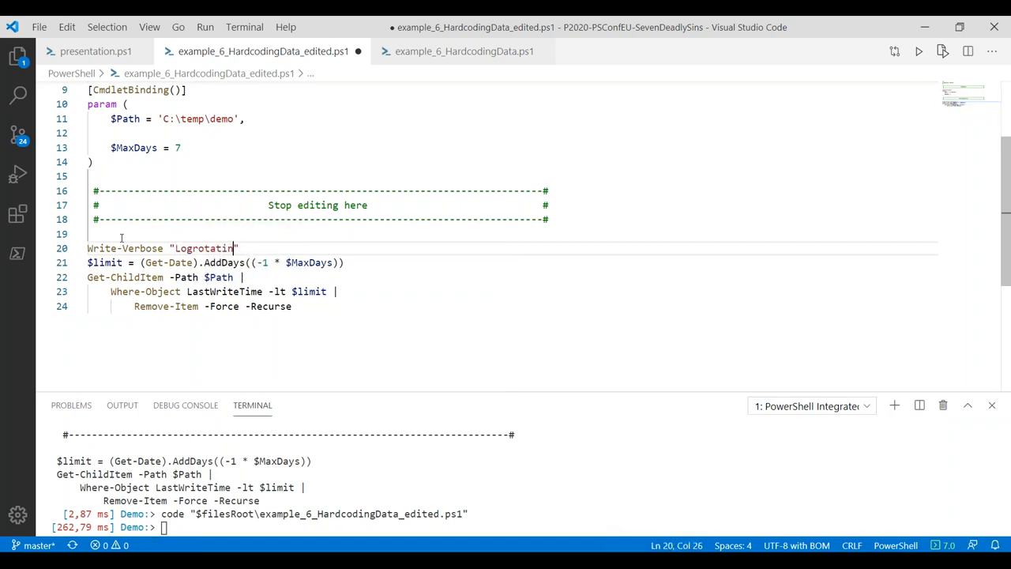
text(g)
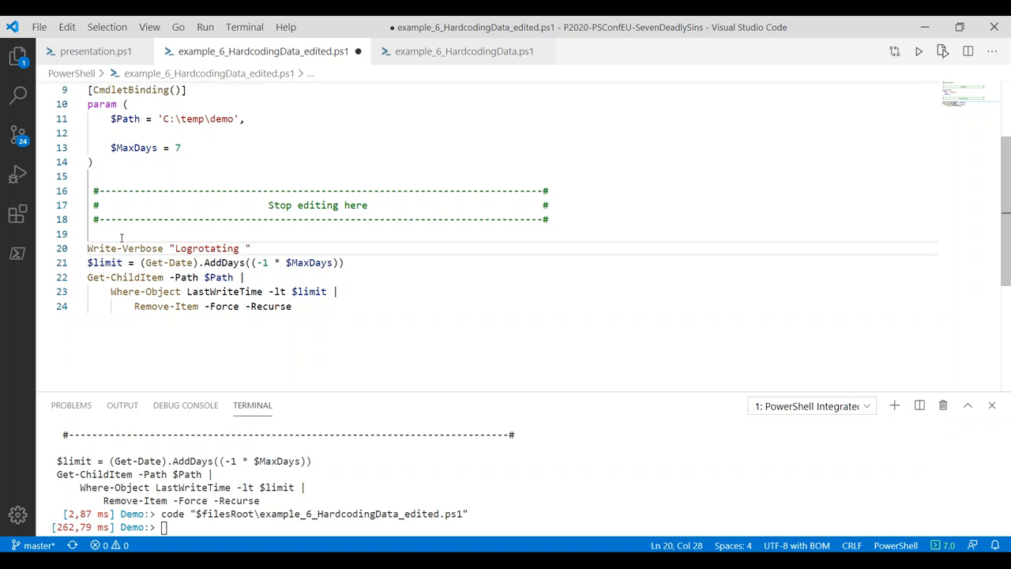
text($Path)
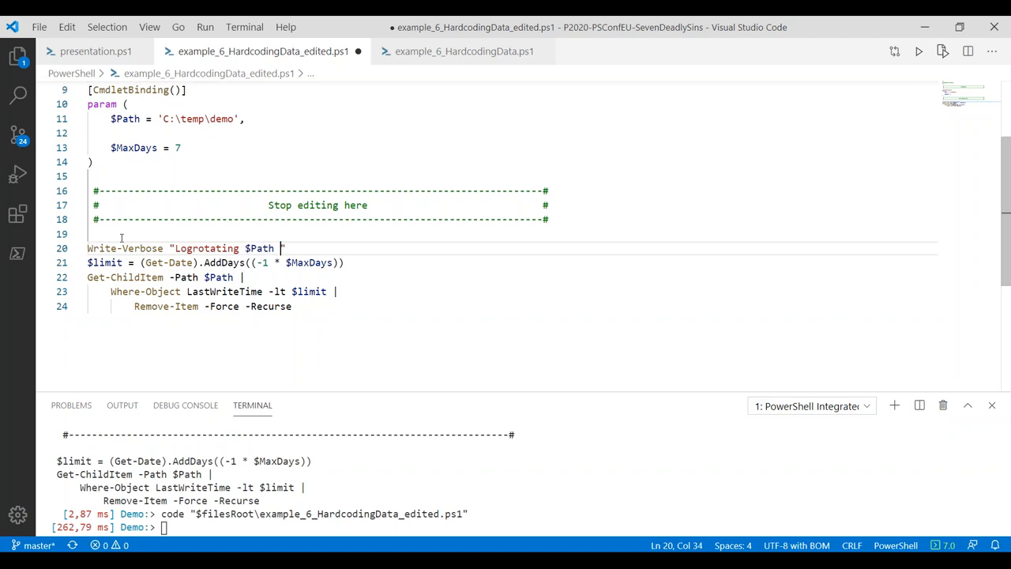
text(for files older)
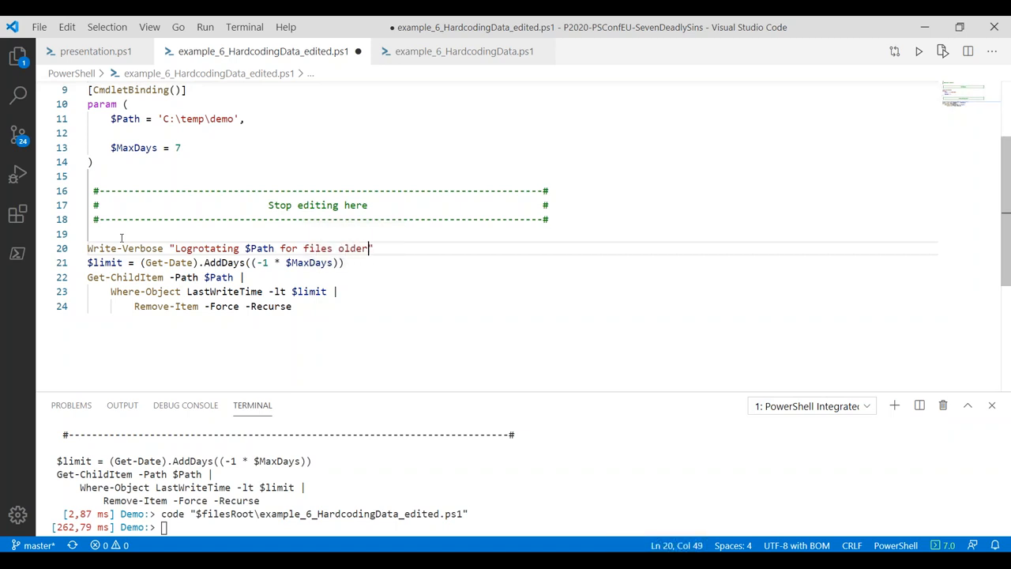
text(than $Max)
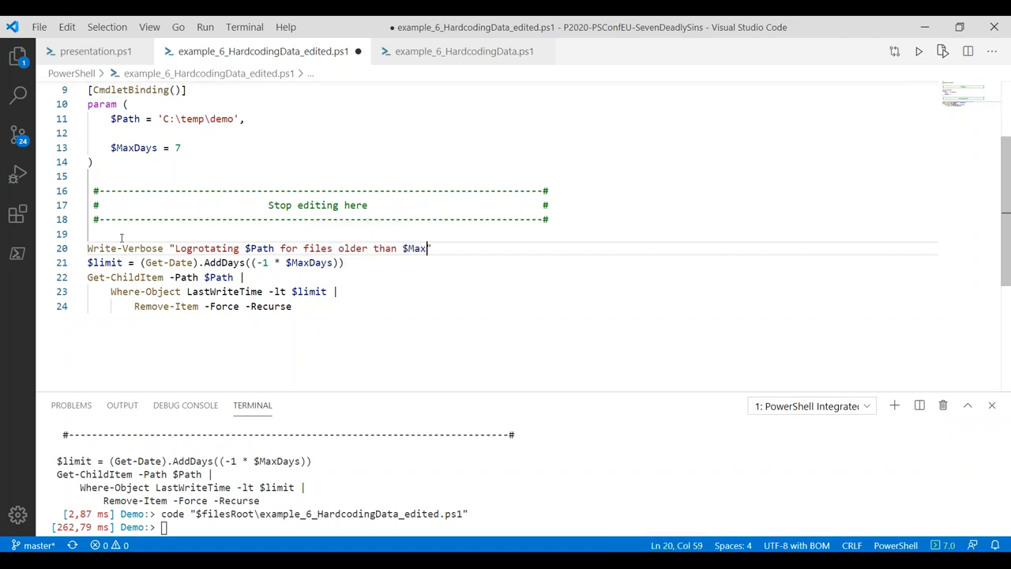
text(Daays days)
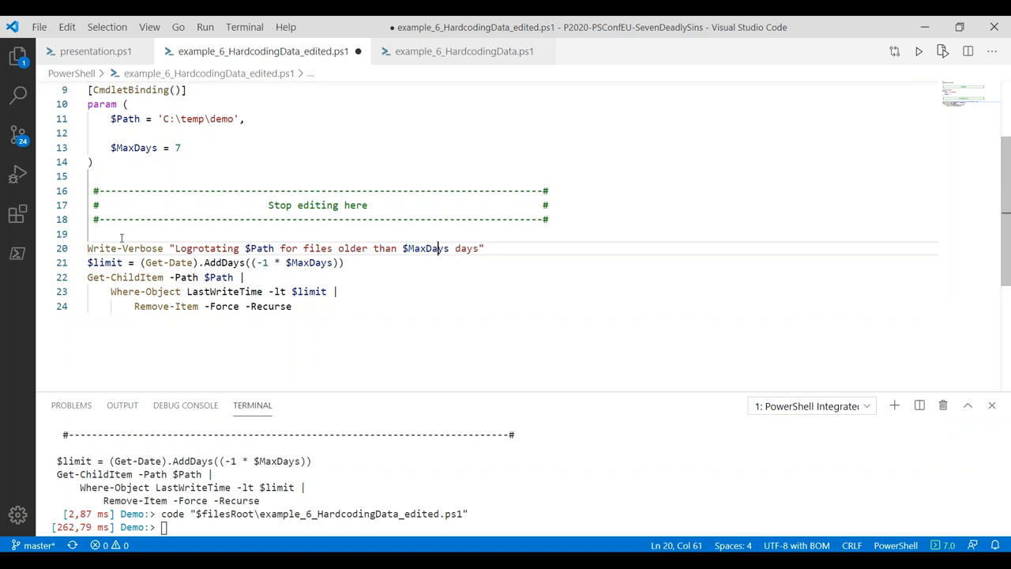
click(483, 248)
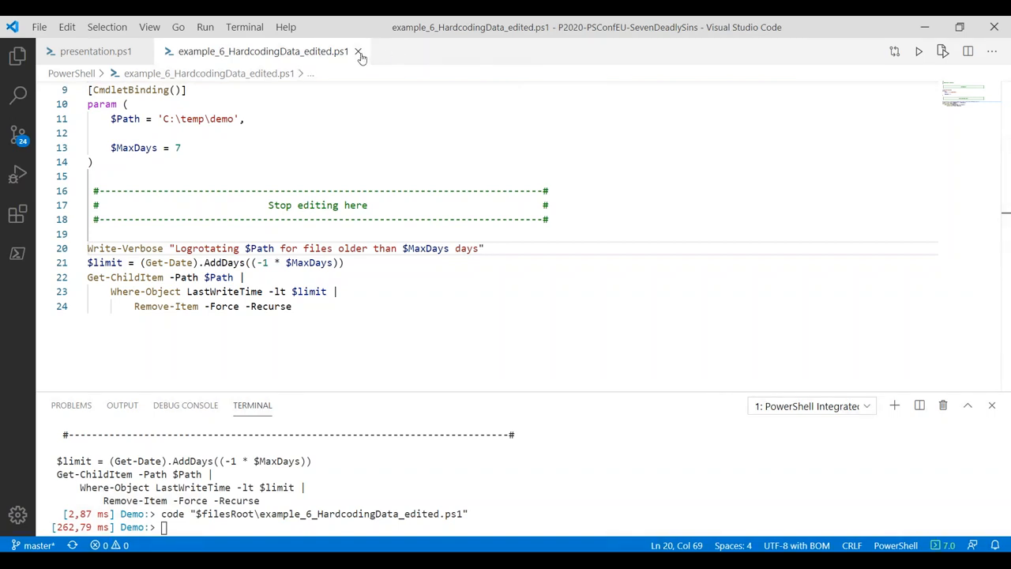
Close the edited hardcoding-data script and move to the example_5_TheOneLongScript.ps1 line in the presentation script
click(360, 50)
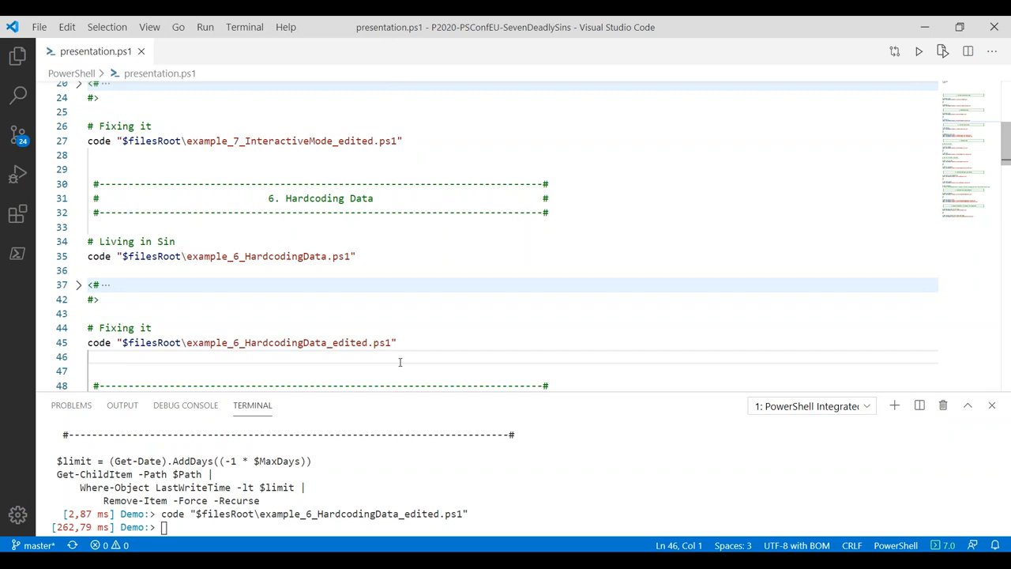
scroll(down, 3)
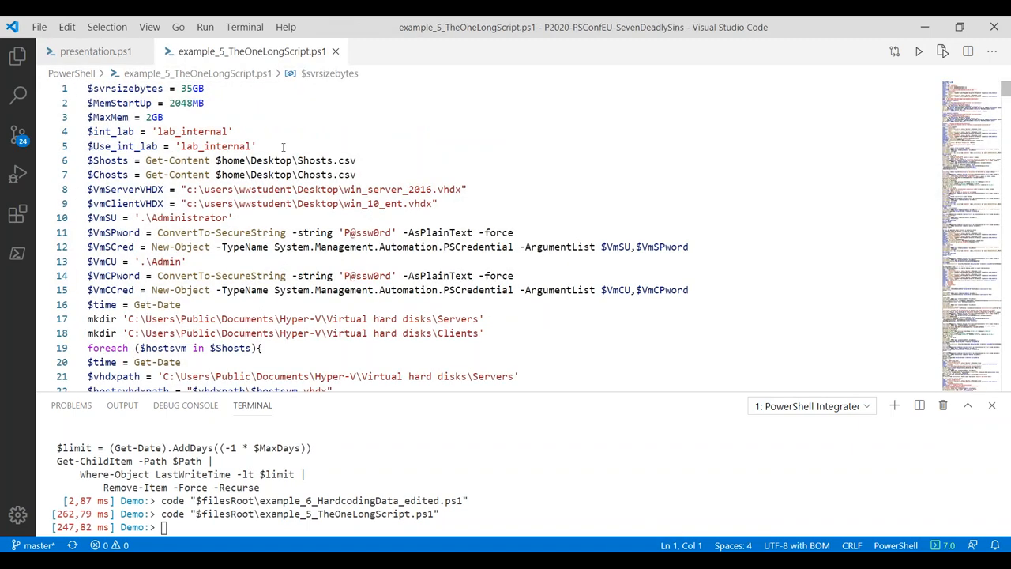
scroll(down, 3)
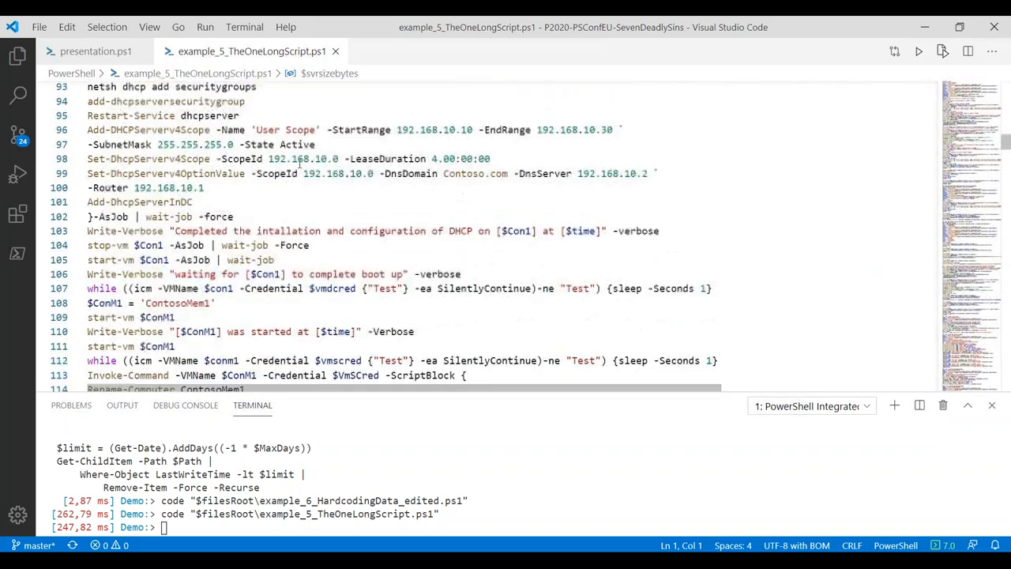
scroll(down, 3)
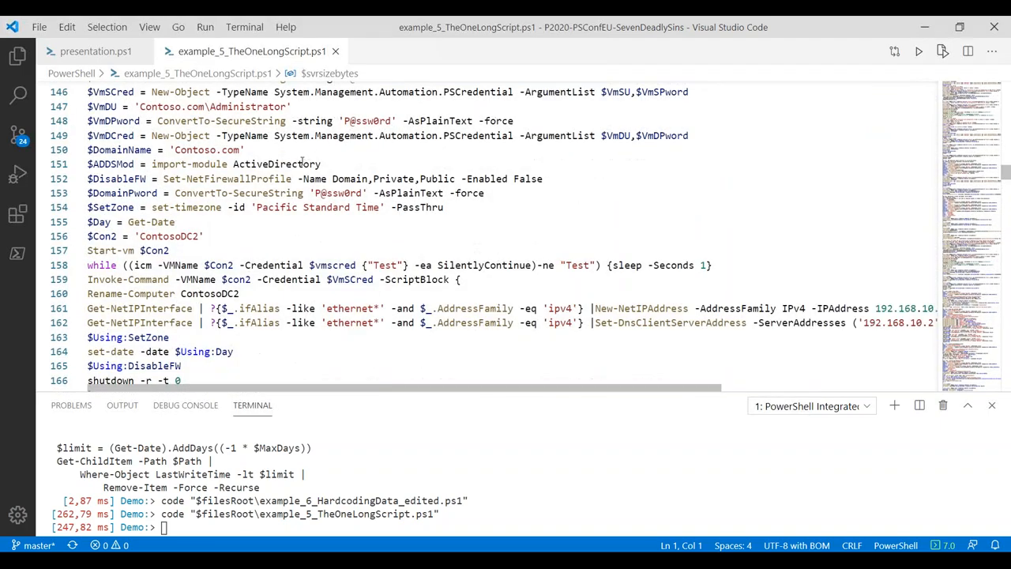
scroll(down, 3)
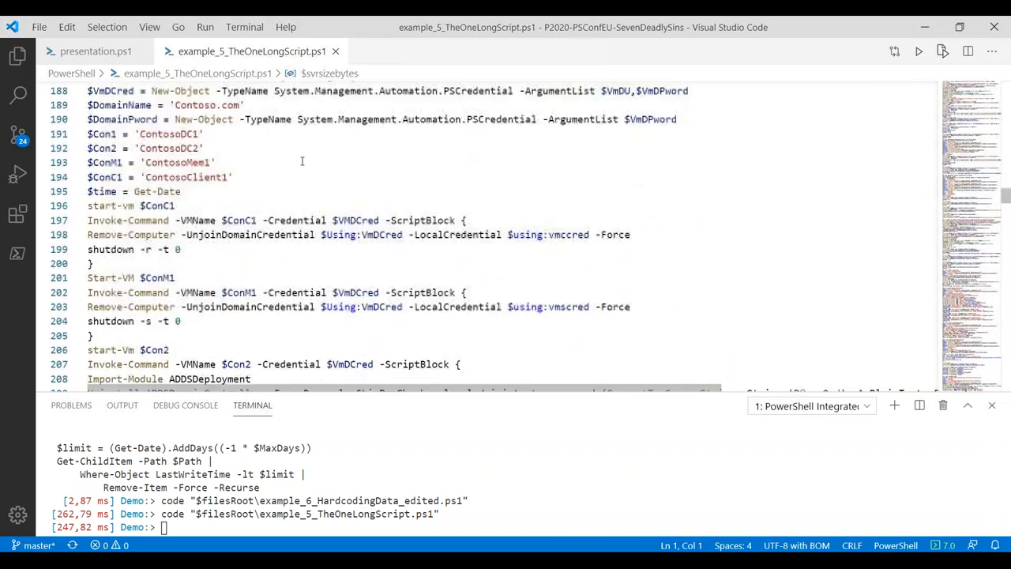
scroll(down, 3)
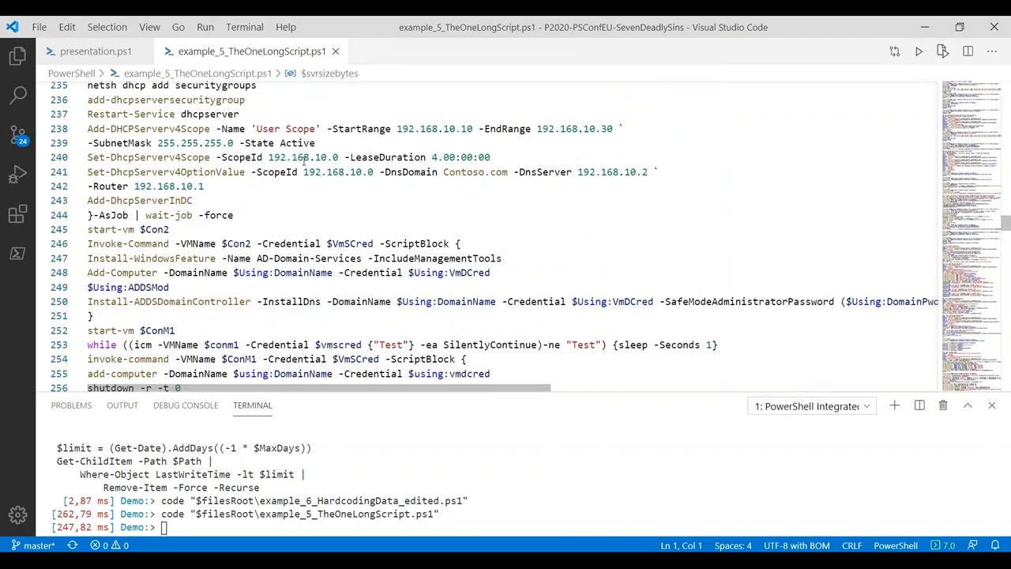
scroll(down, 3)
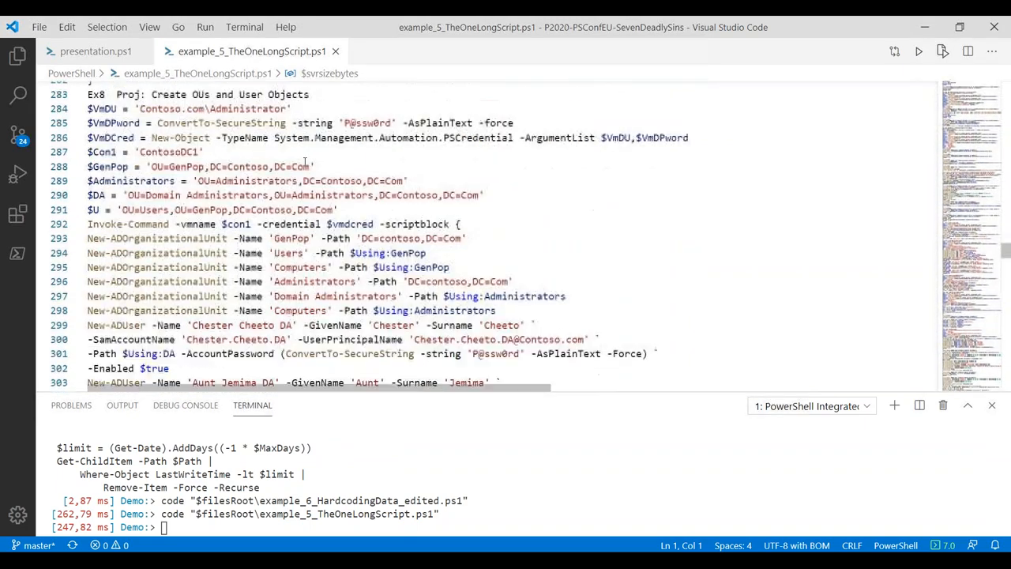
scroll(down, 3)
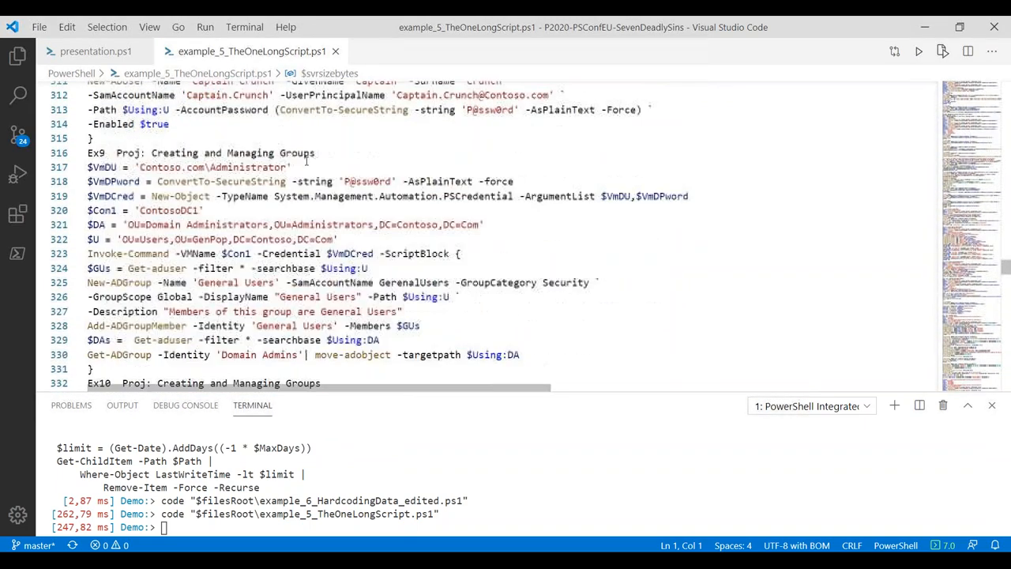
scroll(down, 3)
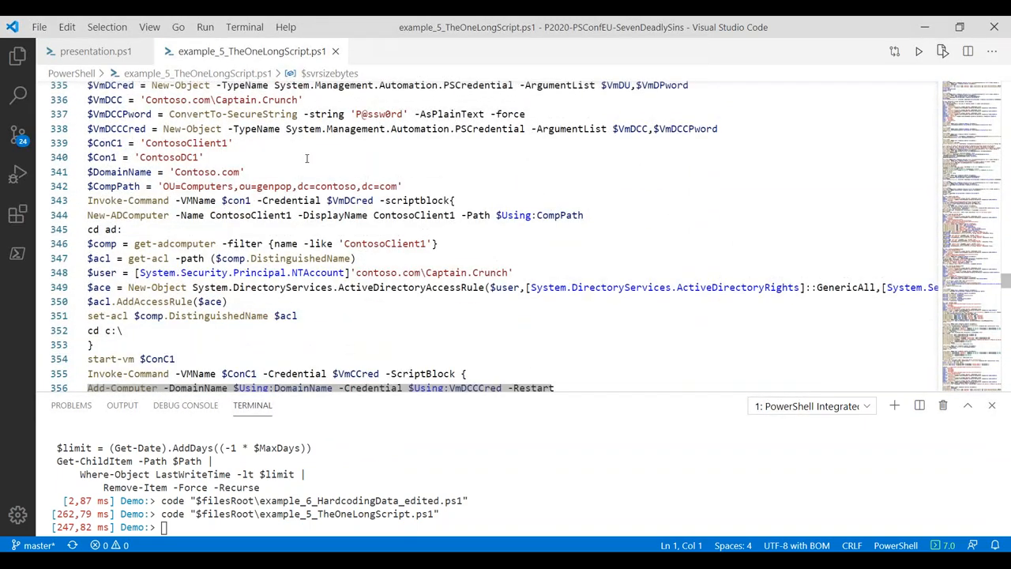
scroll(down, 3)
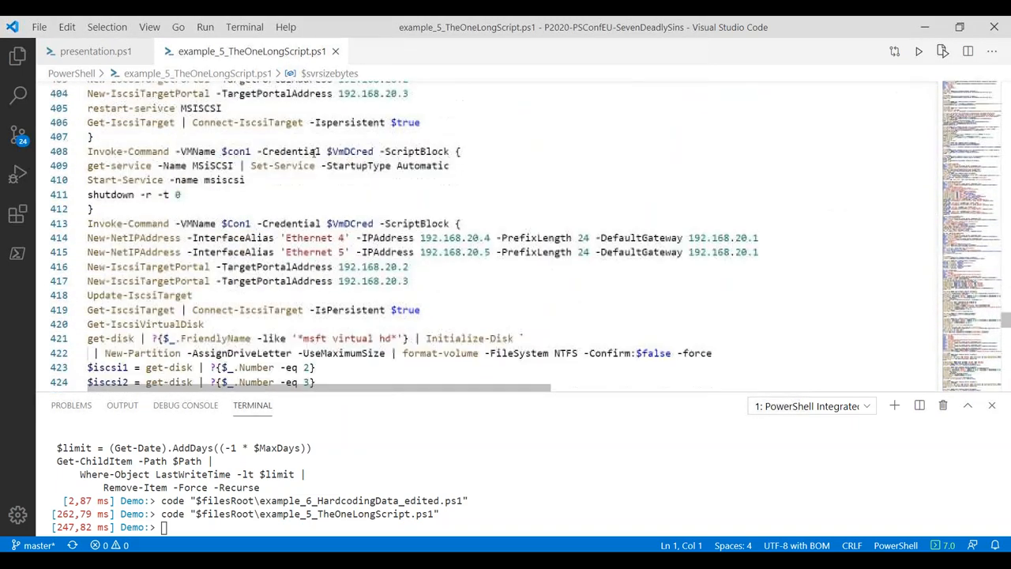
scroll(down, 3)
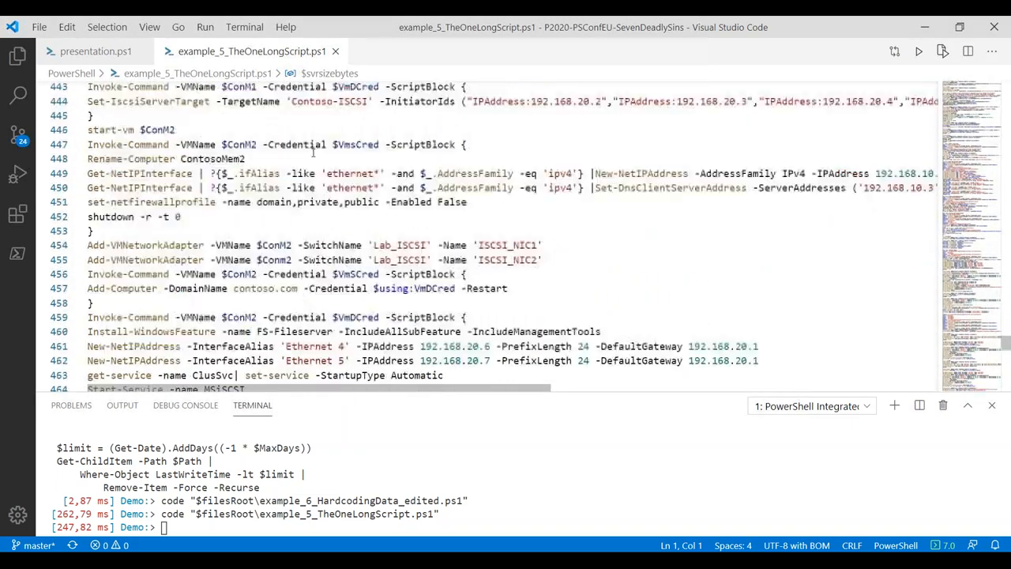
scroll(down, 3)
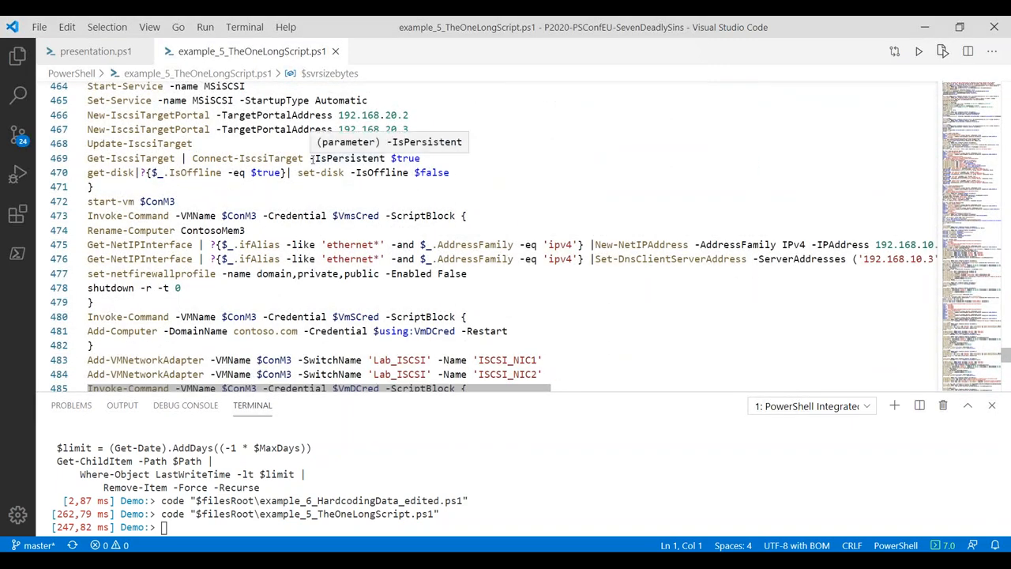
scroll(down, 3)
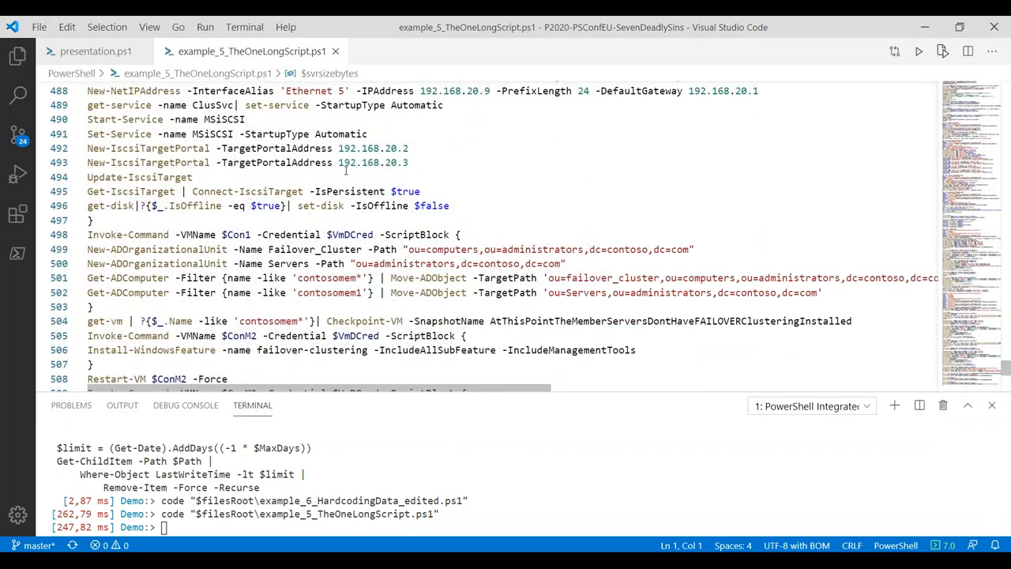
scroll(down, 3)
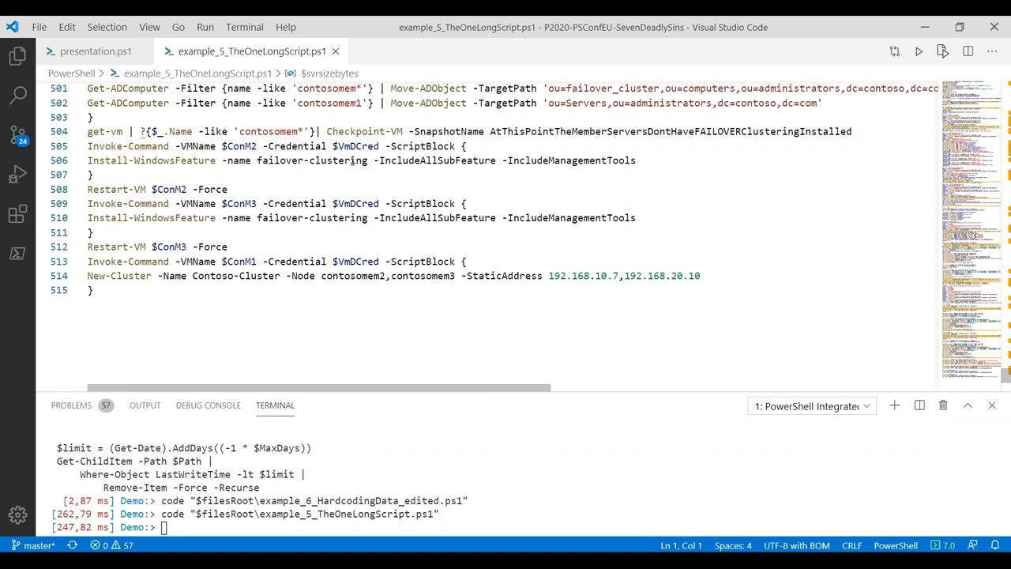
mouse_move(237, 202)
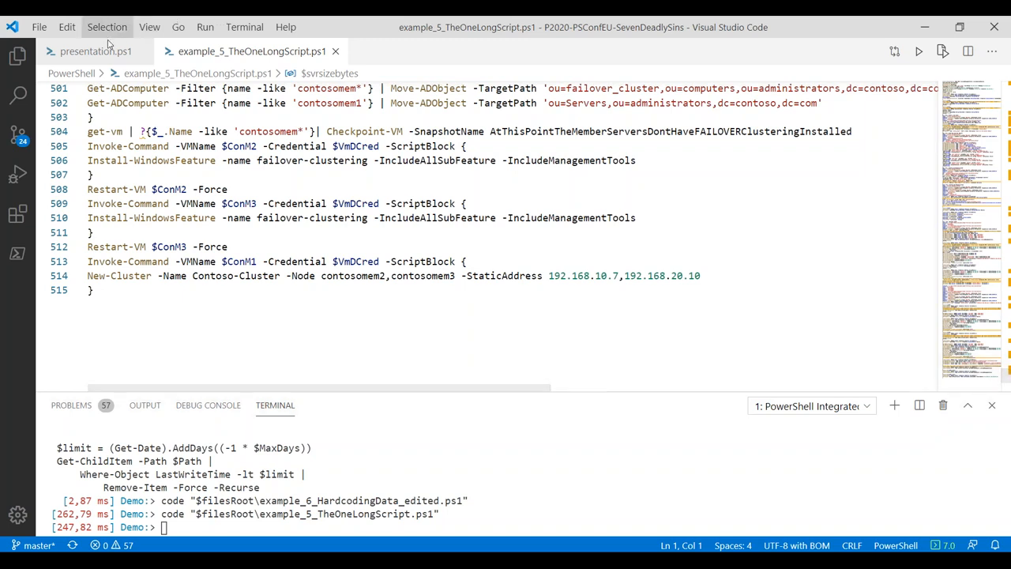
Return to the presentation script and mark the duplicated $hosts assignment line in the long script
click(89, 48)
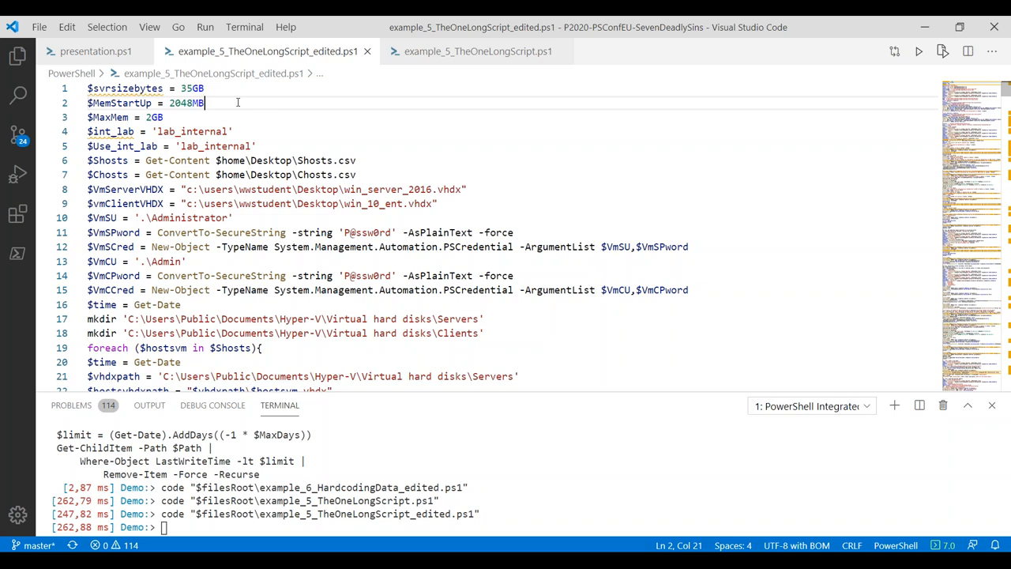
mouse_move(218, 103)
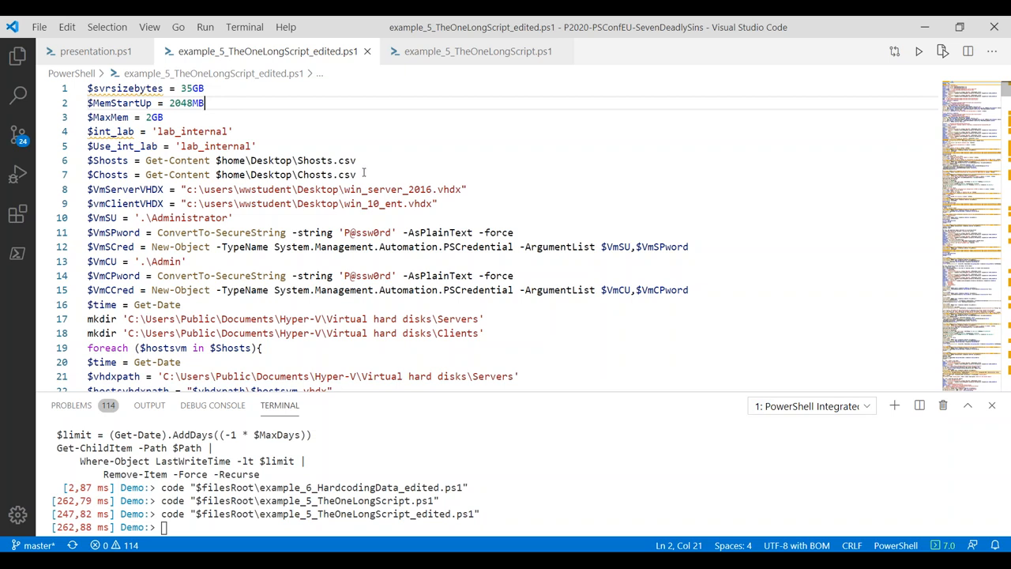
mouse_move(334, 174)
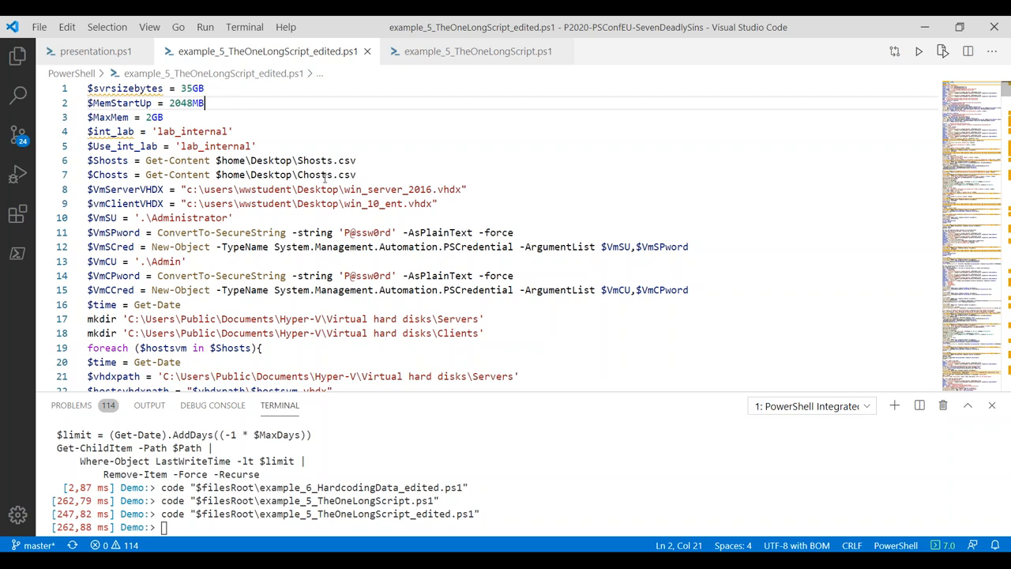
click(98, 161)
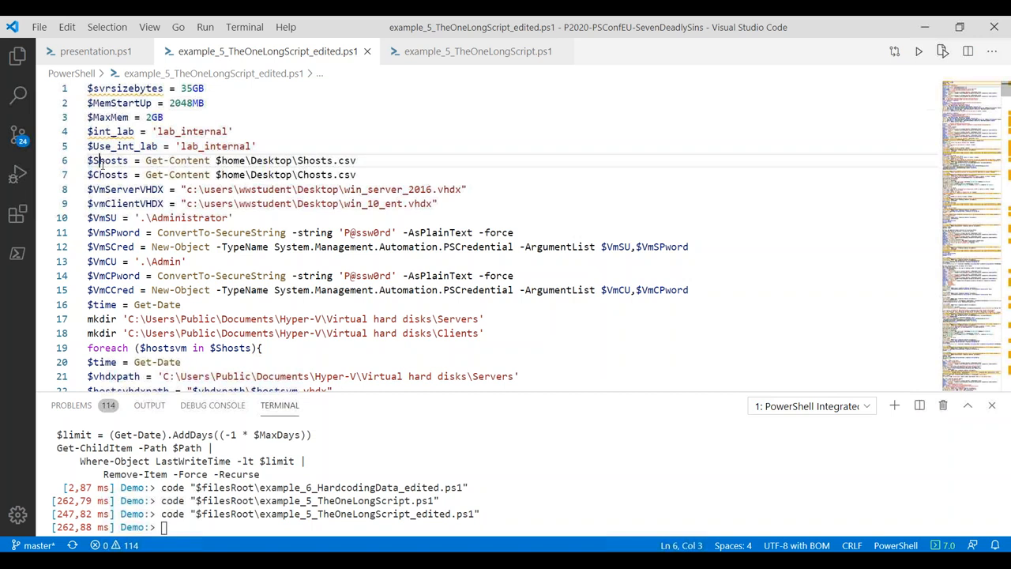
double_click(108, 159)
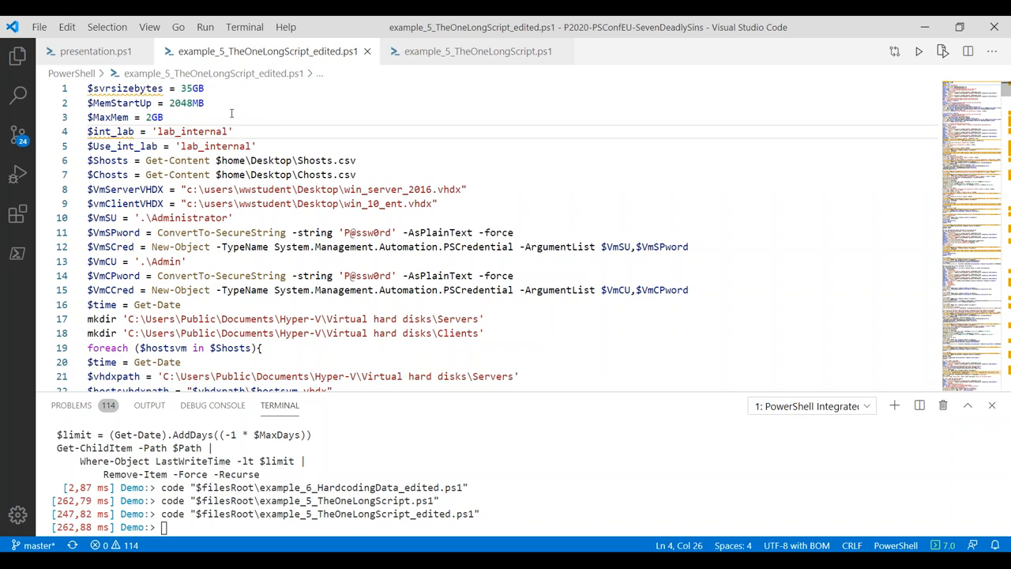
mouse_move(250, 126)
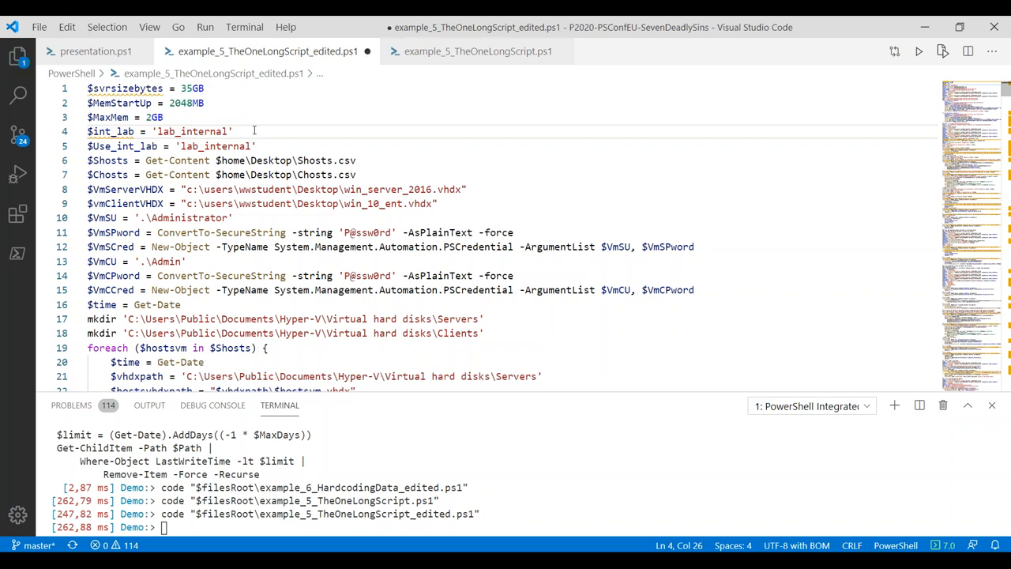
scroll(down, 3)
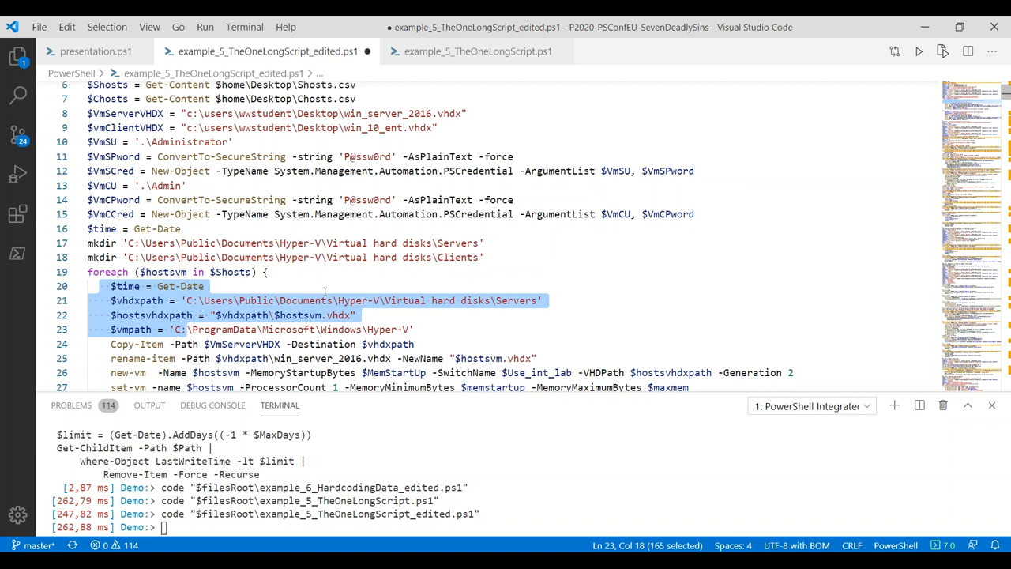
mouse_move(309, 250)
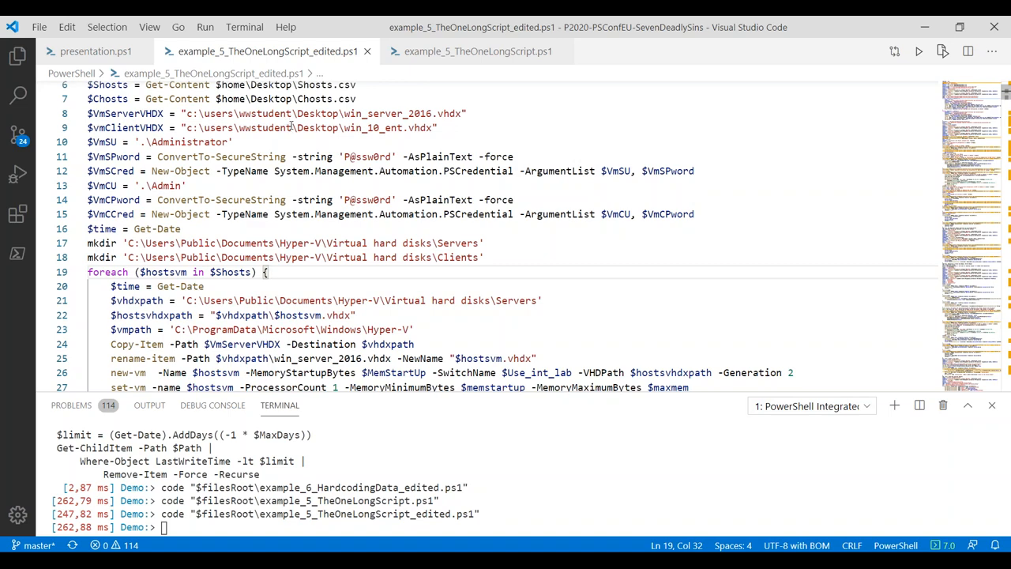
Add the comment '# VSCode Autoformat: SHIFT + ALT + F' under 'Redeeming a lost soul' in presentation.ps1 and save
click(95, 50)
text(#)
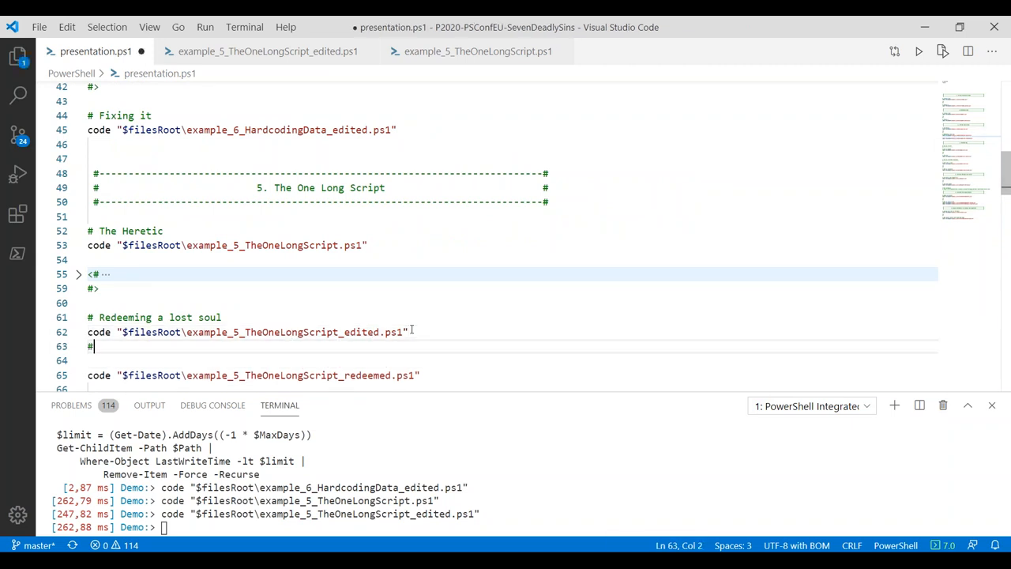
text(Aut)
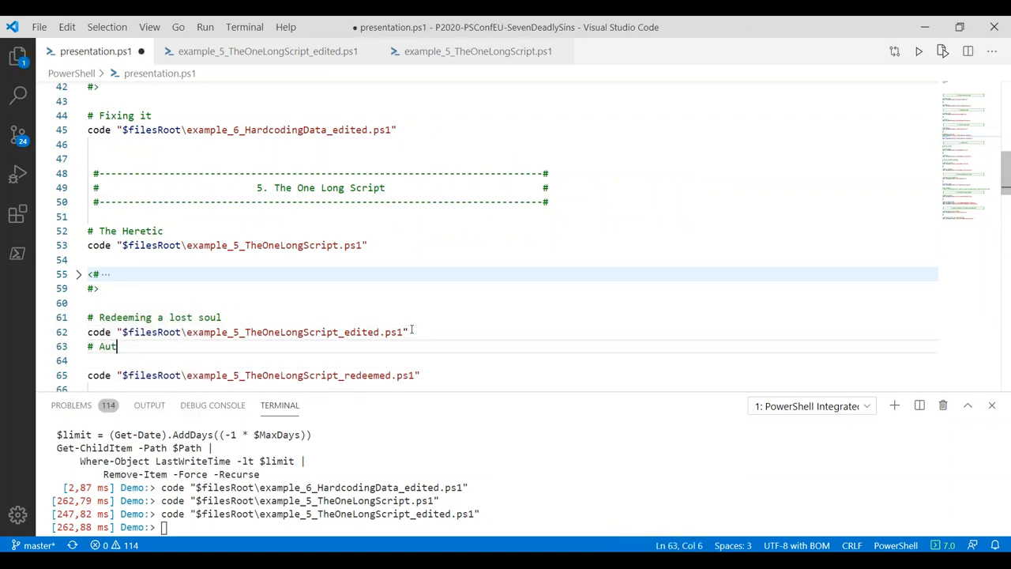
text(oformat:)
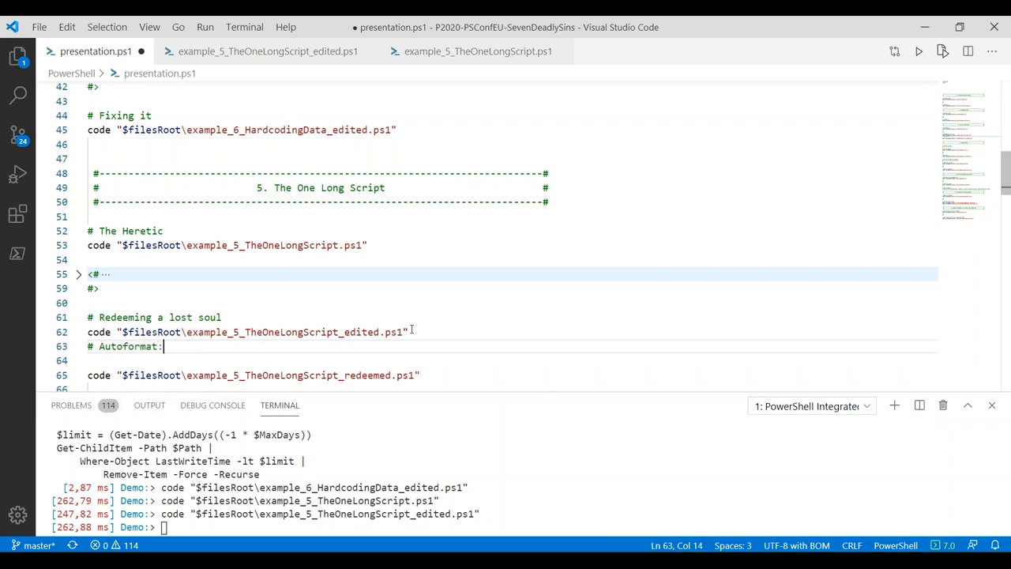
text(SHIFT + ALT + F)
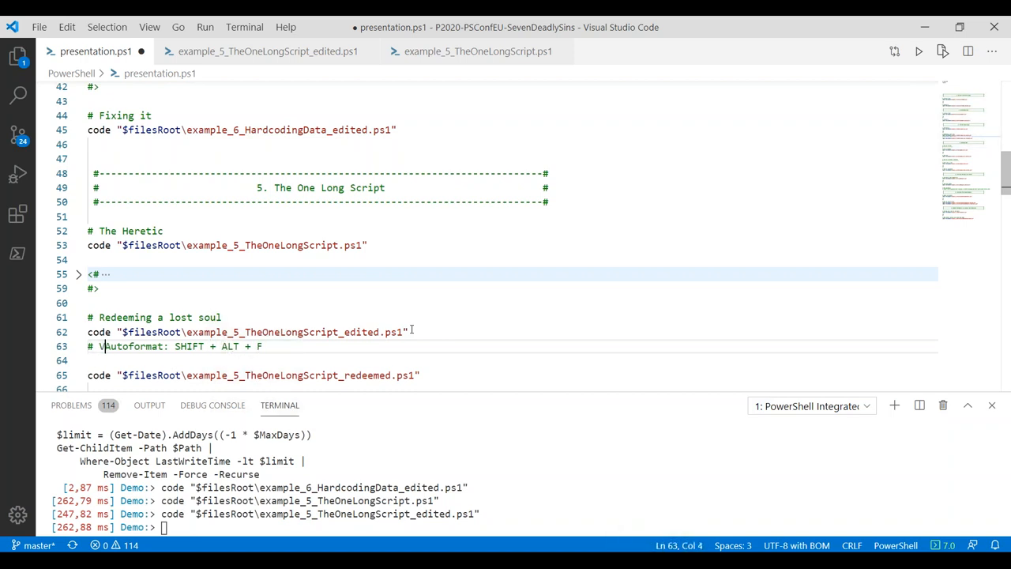
text(SCode)
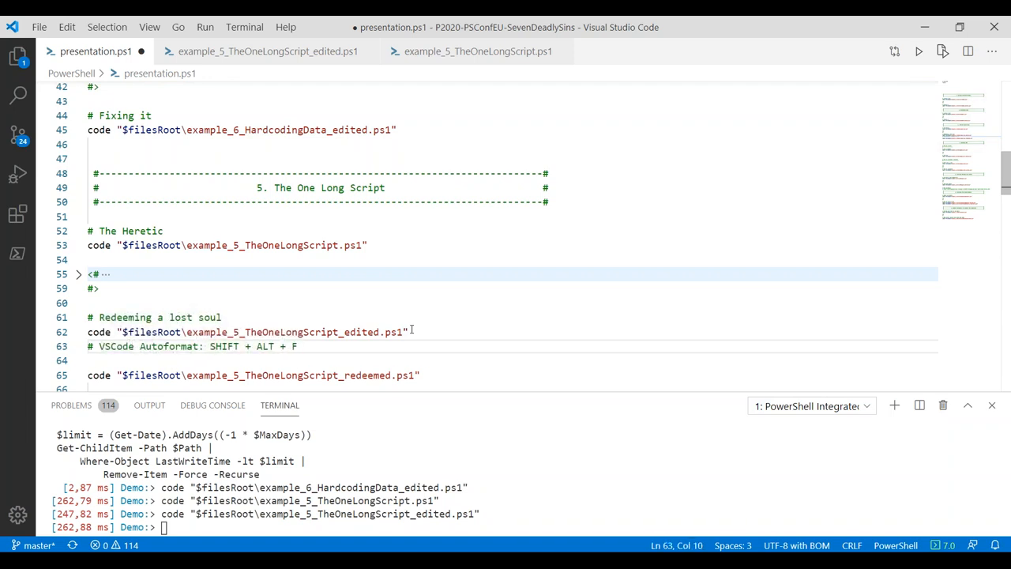
key(Ctrl+s)
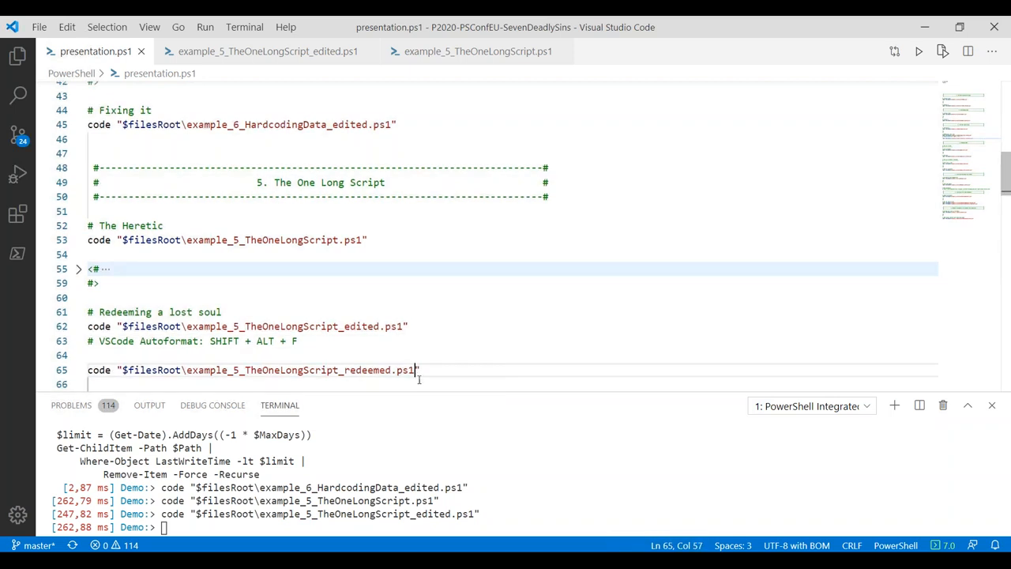
Run the line opening example_5_TheOneLongScript_redeemed.ps1 and look over its comment-based help block
click(300, 341)
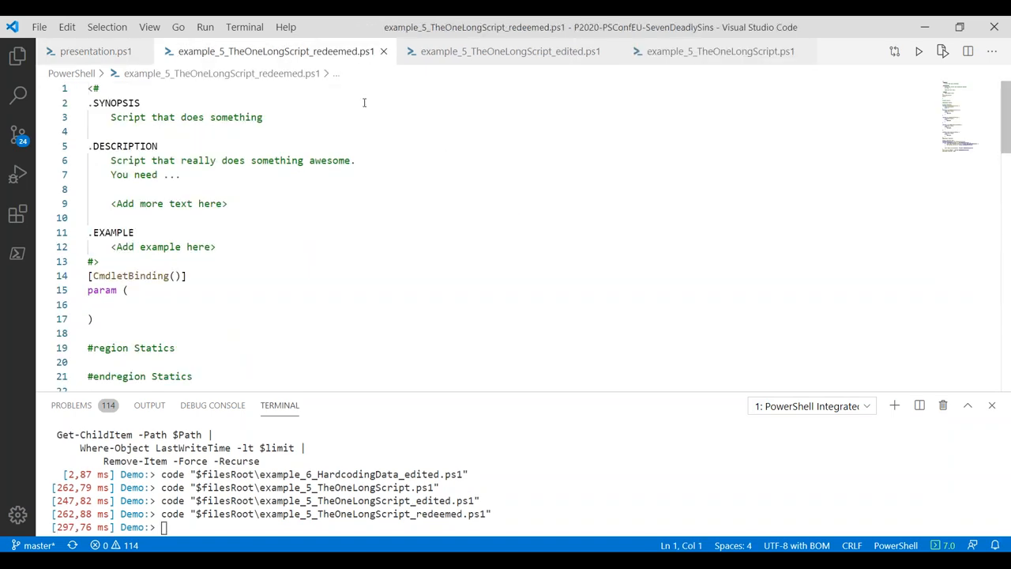
mouse_move(306, 249)
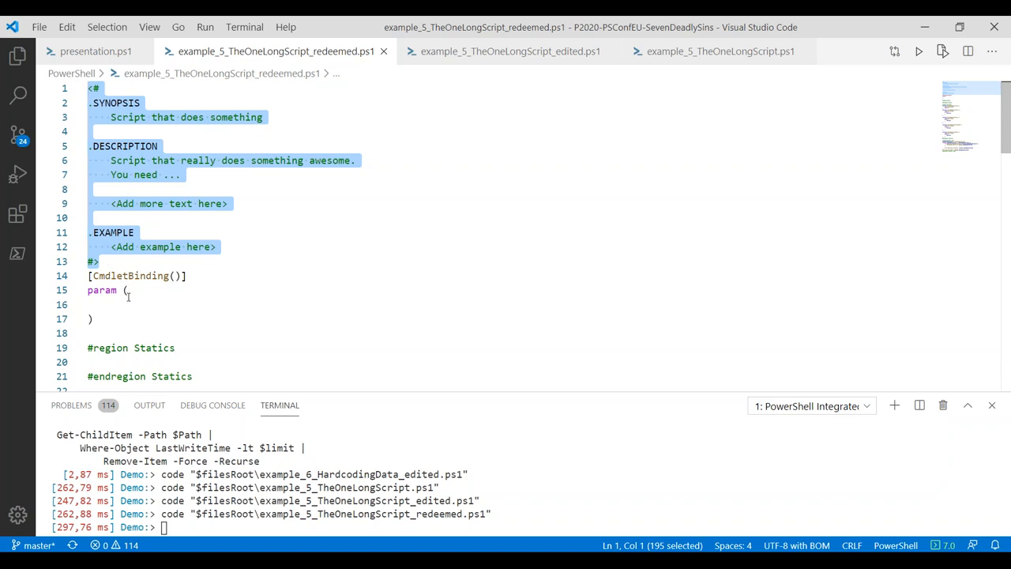
click(126, 303)
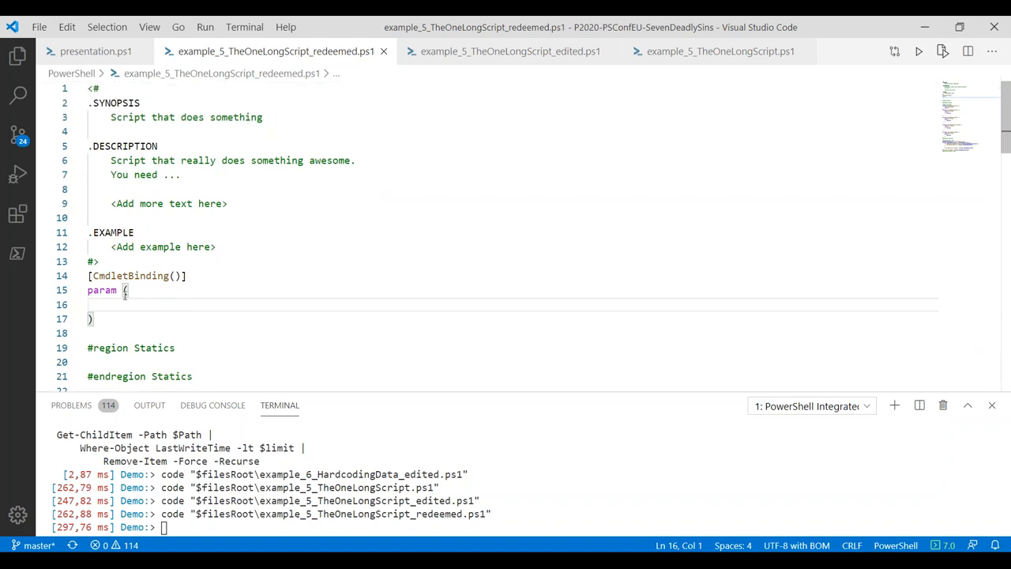
scroll(down, 3)
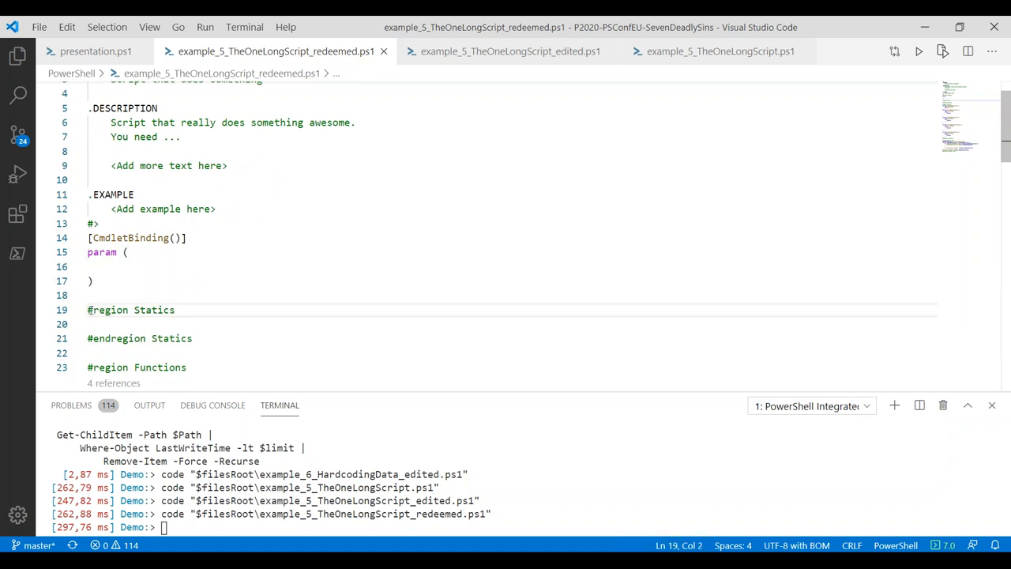
Move into the empty Statics region and scroll on through the param block and regions
click(121, 324)
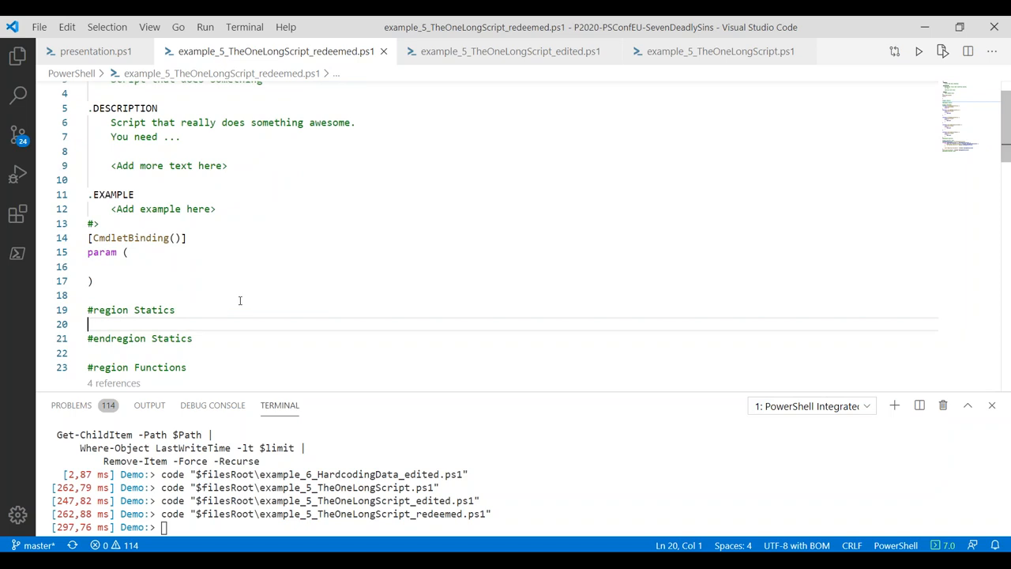
mouse_move(234, 301)
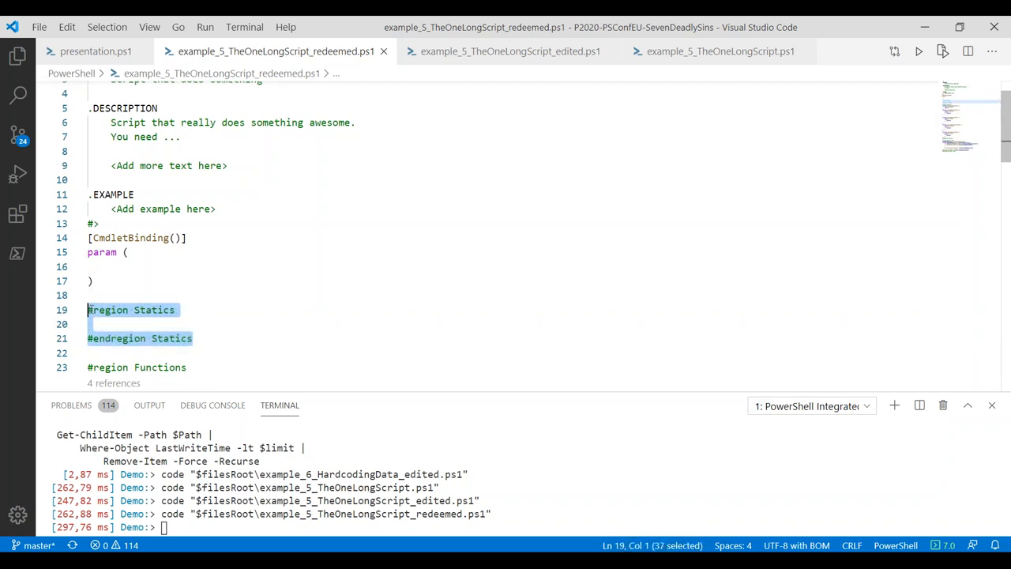
scroll(down, 3)
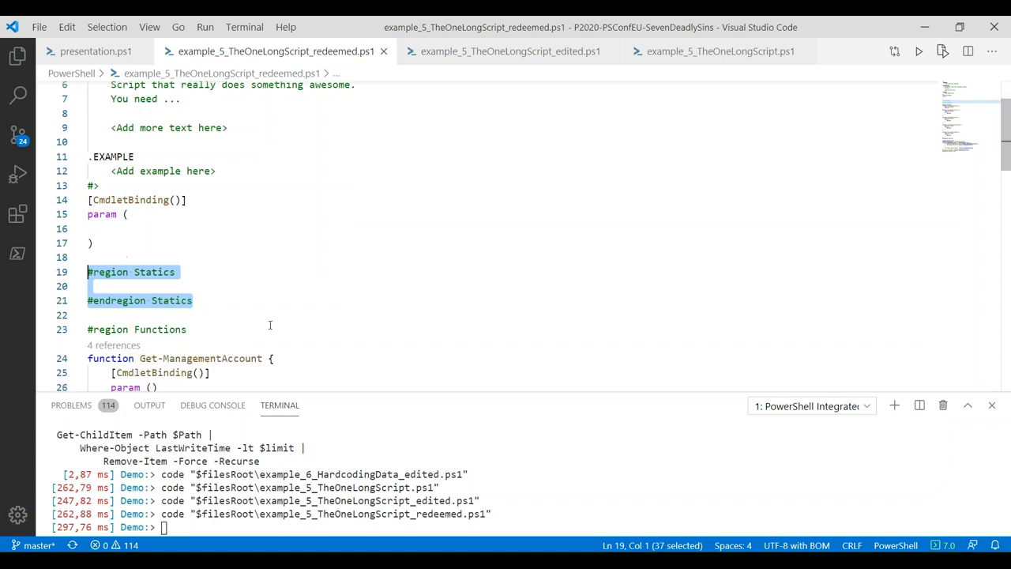
Collapse the Statics and Functions regions so only the Business Logic region's code shows
click(164, 310)
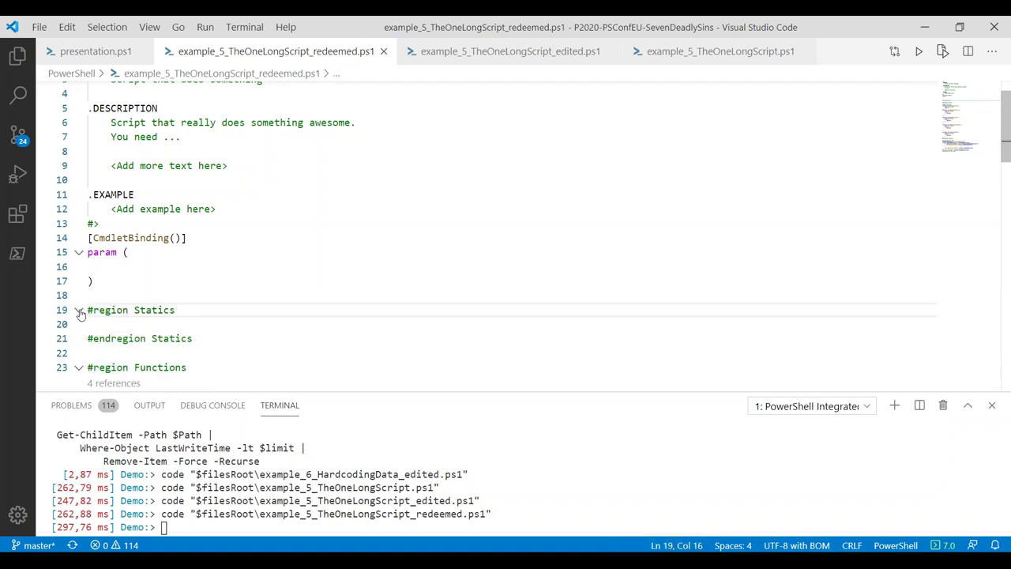
click(75, 309)
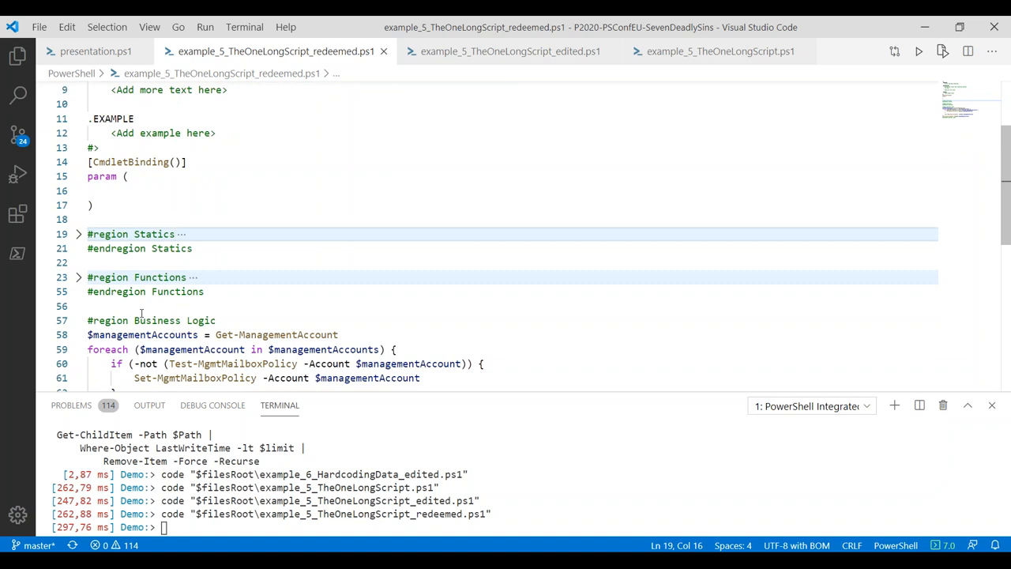
click(79, 276)
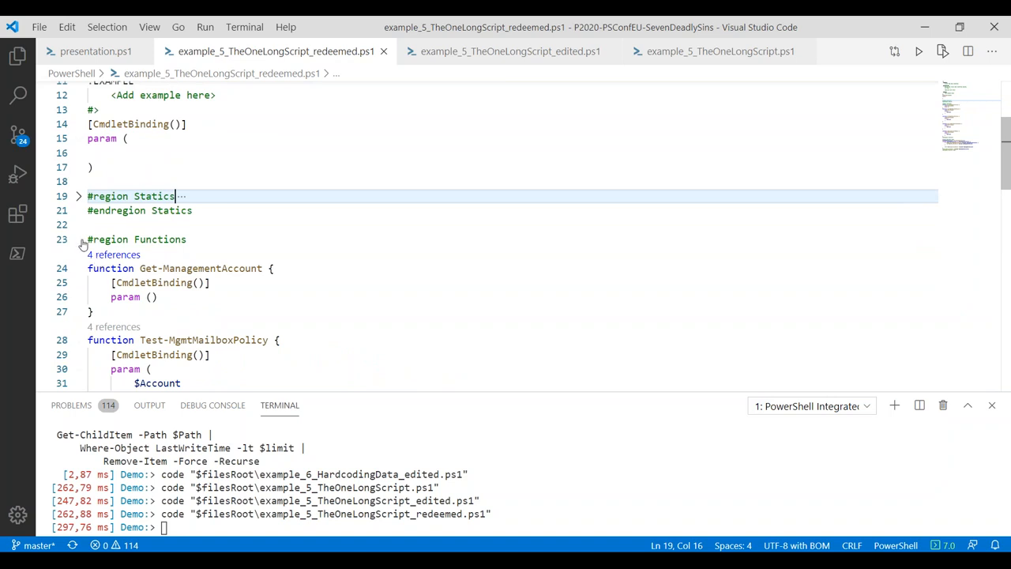
click(79, 240)
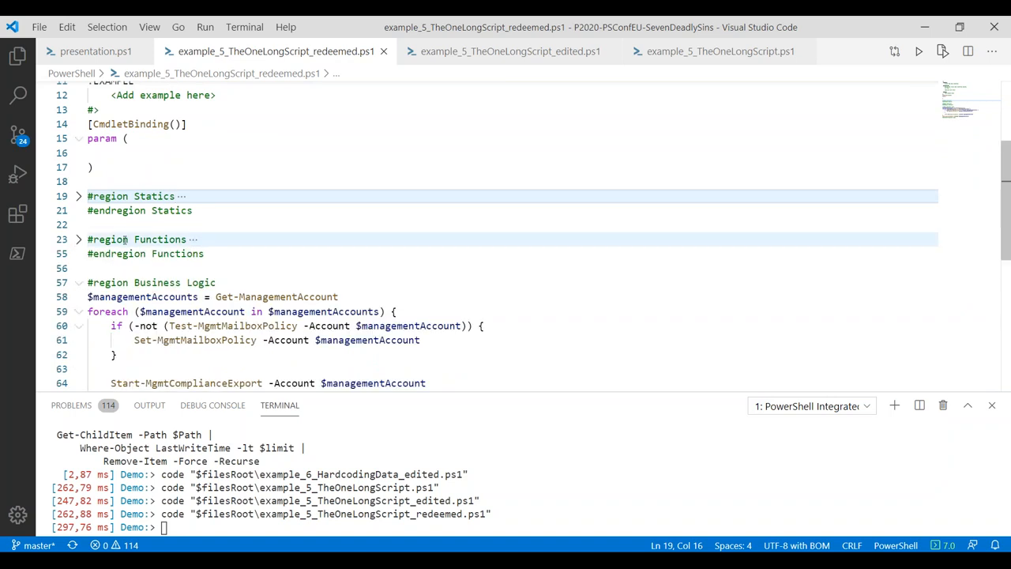
scroll(down, 3)
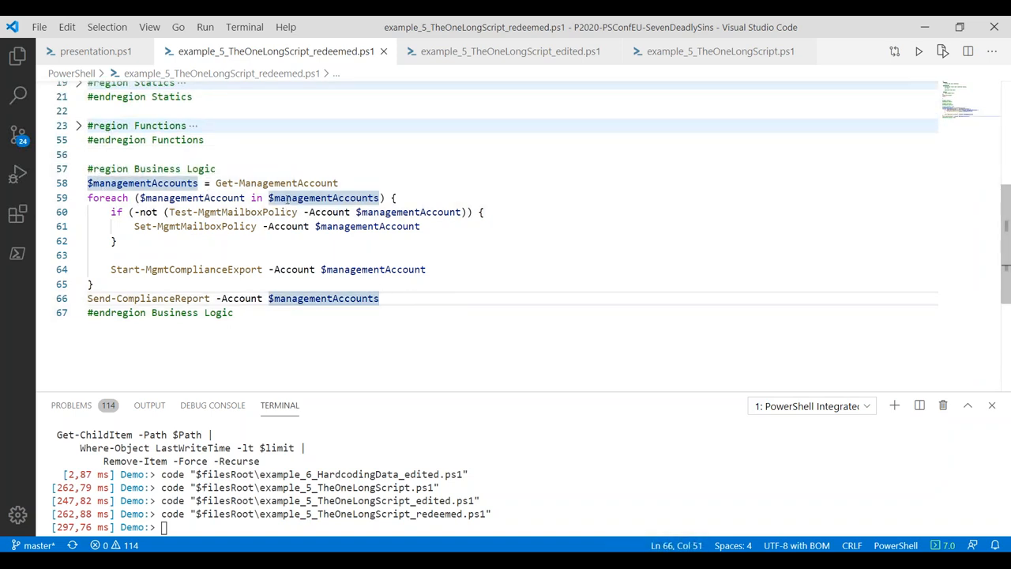
click(202, 139)
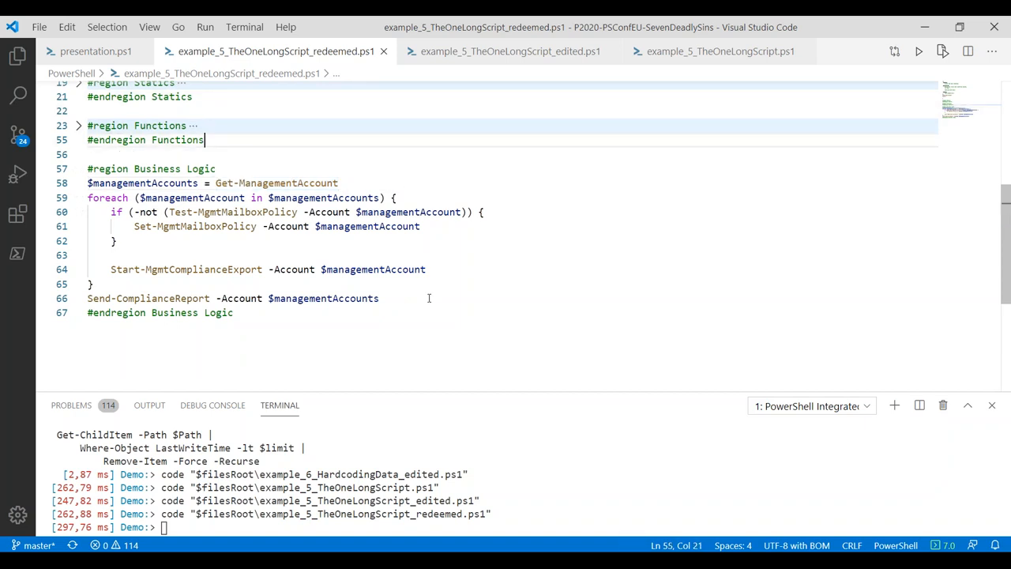
mouse_move(234, 176)
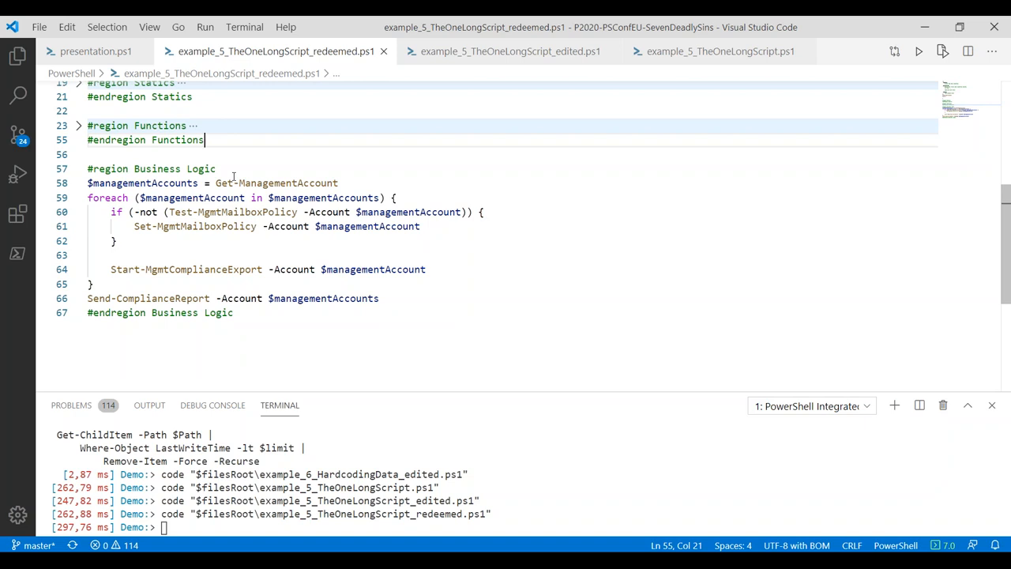
double_click(276, 183)
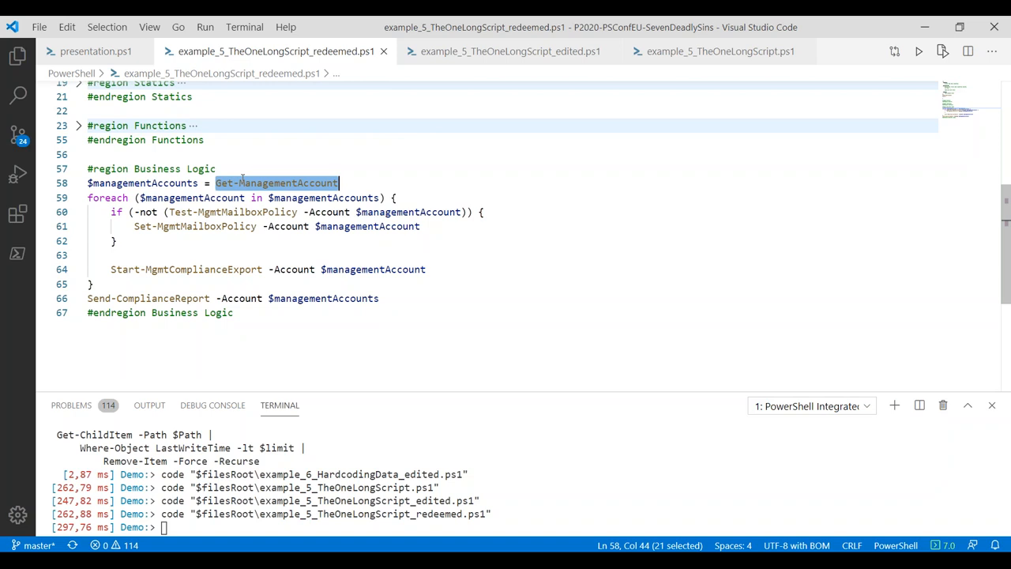
double_click(142, 183)
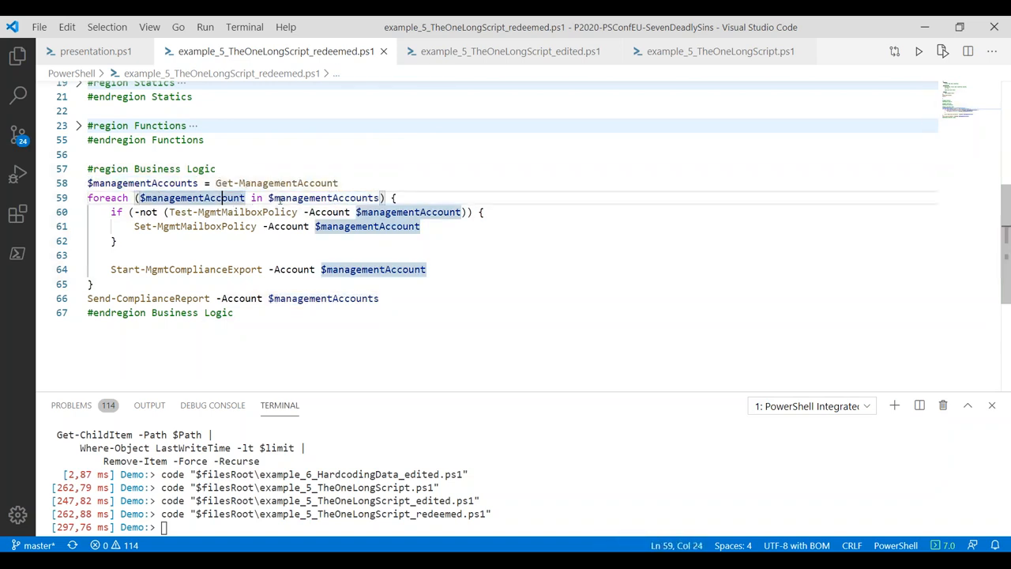
double_click(324, 197)
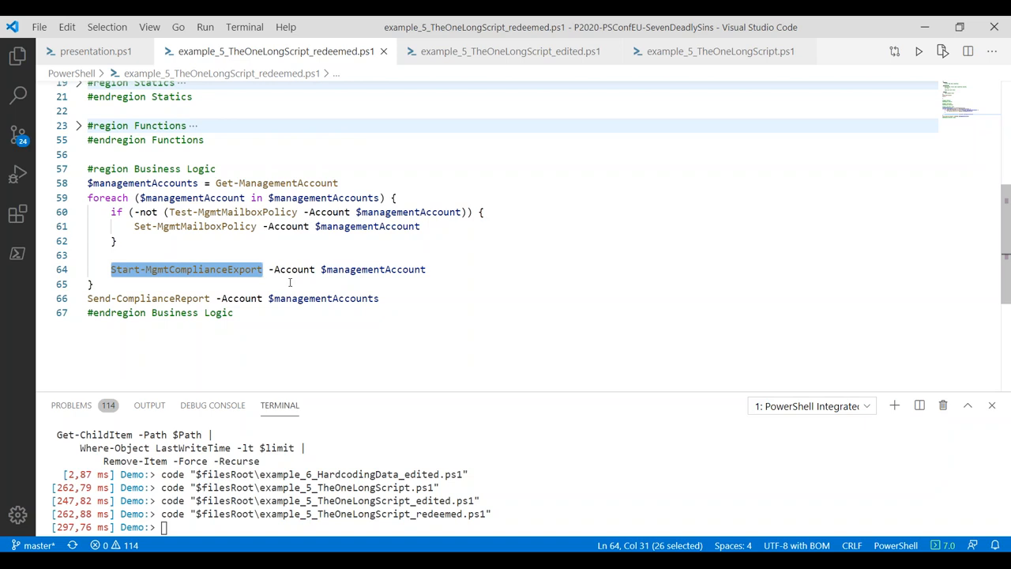
double_click(149, 297)
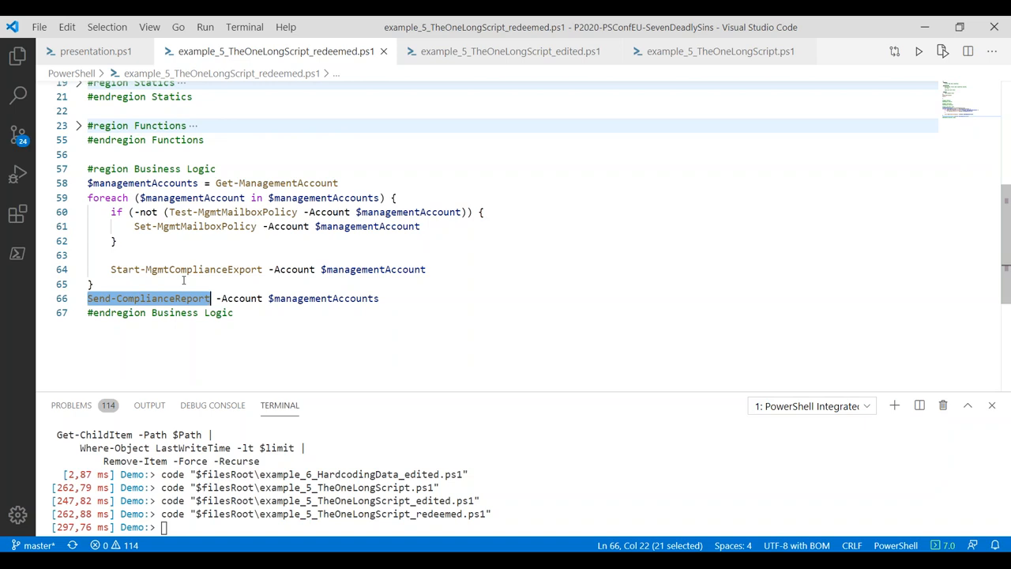
mouse_move(265, 178)
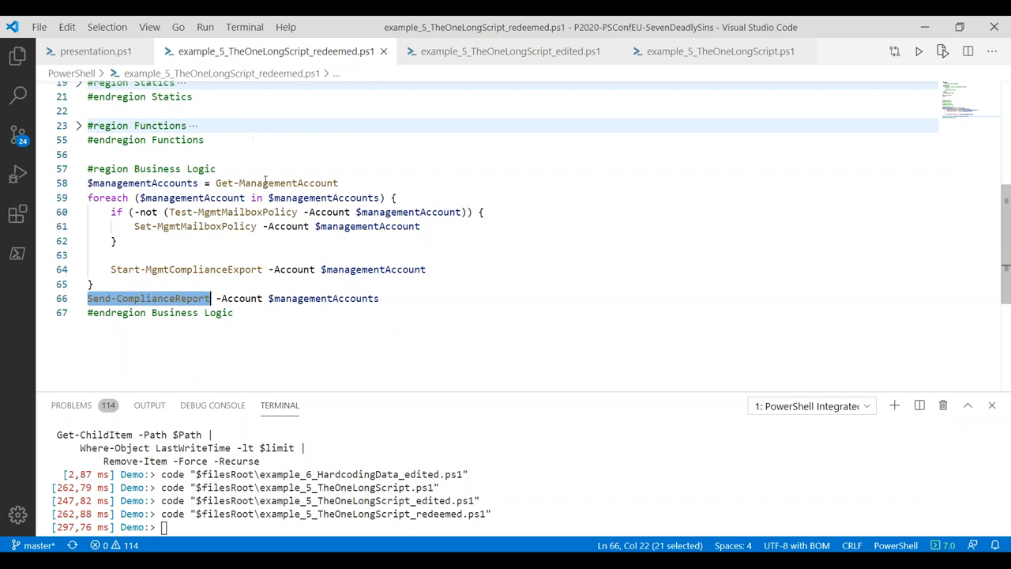
double_click(275, 183)
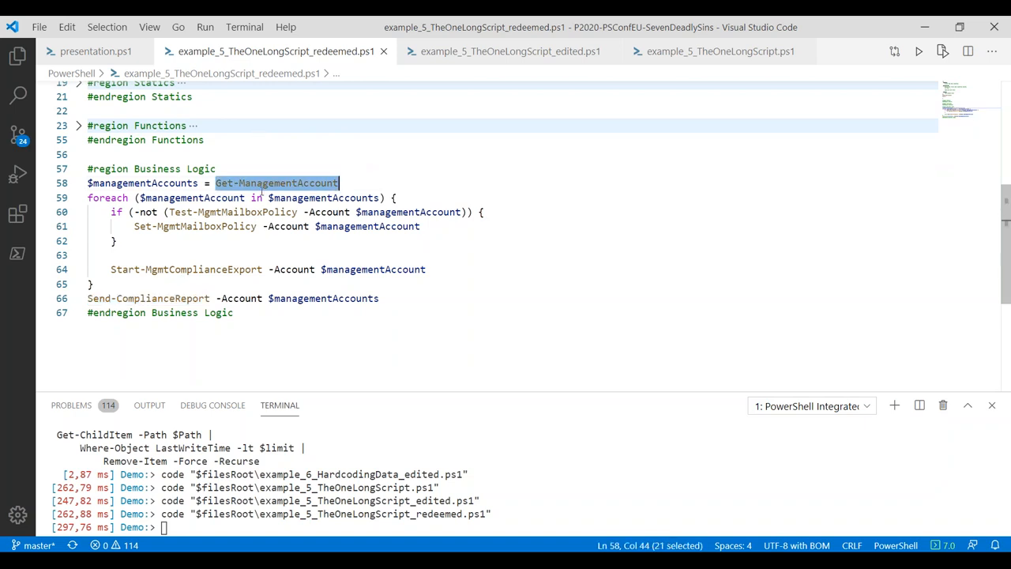
click(75, 127)
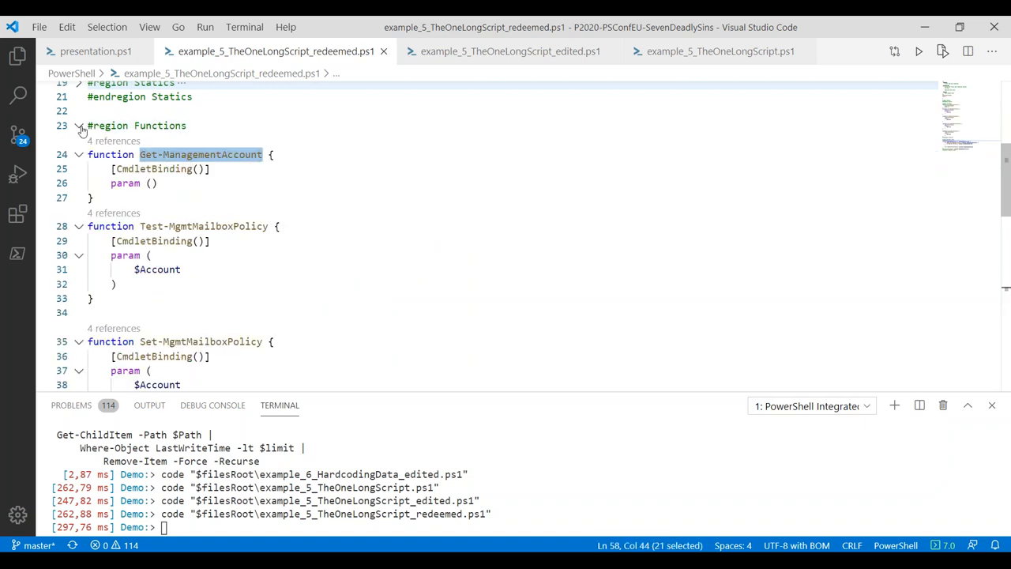
scroll(down, 3)
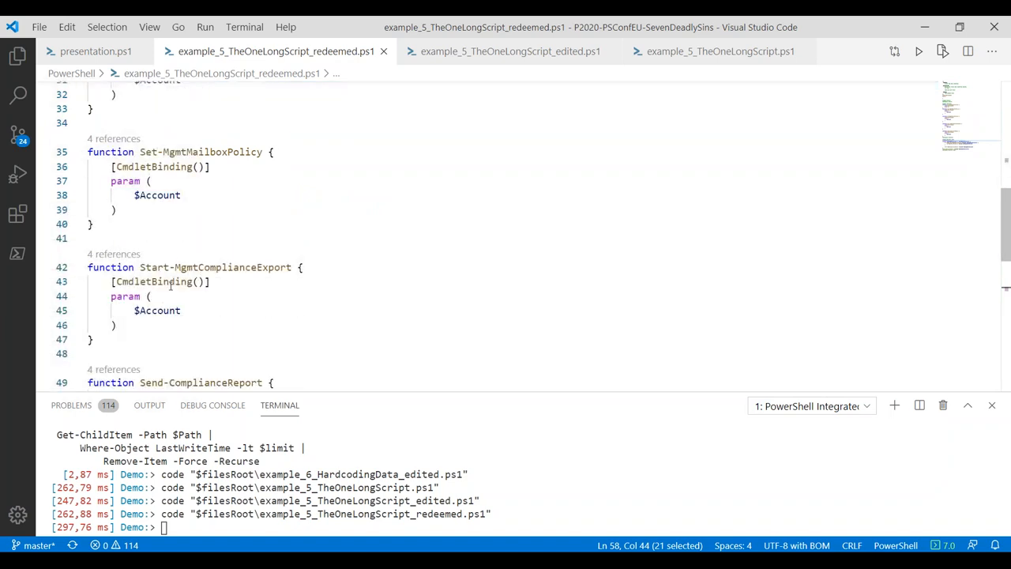
scroll(down, 3)
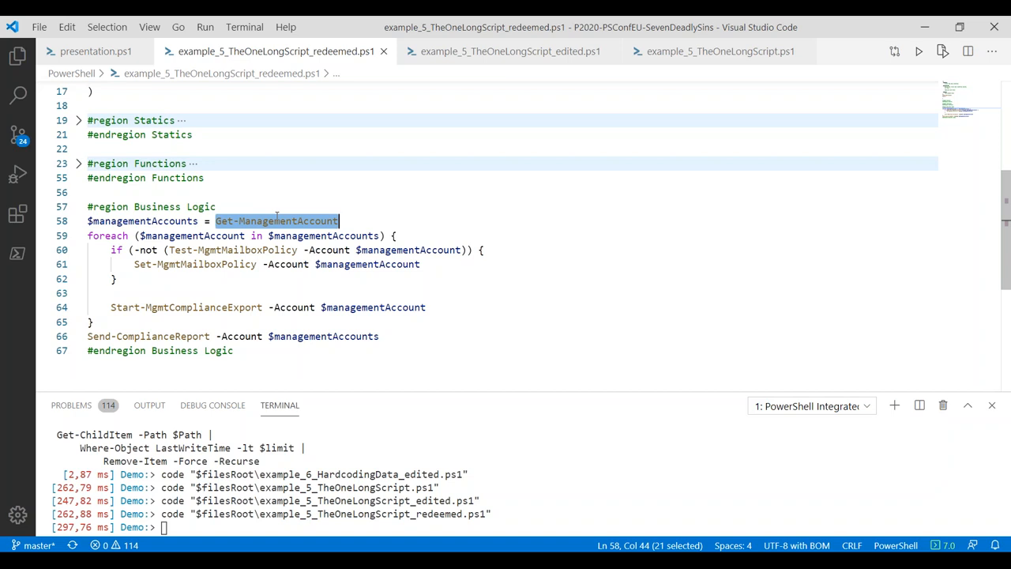
mouse_move(445, 95)
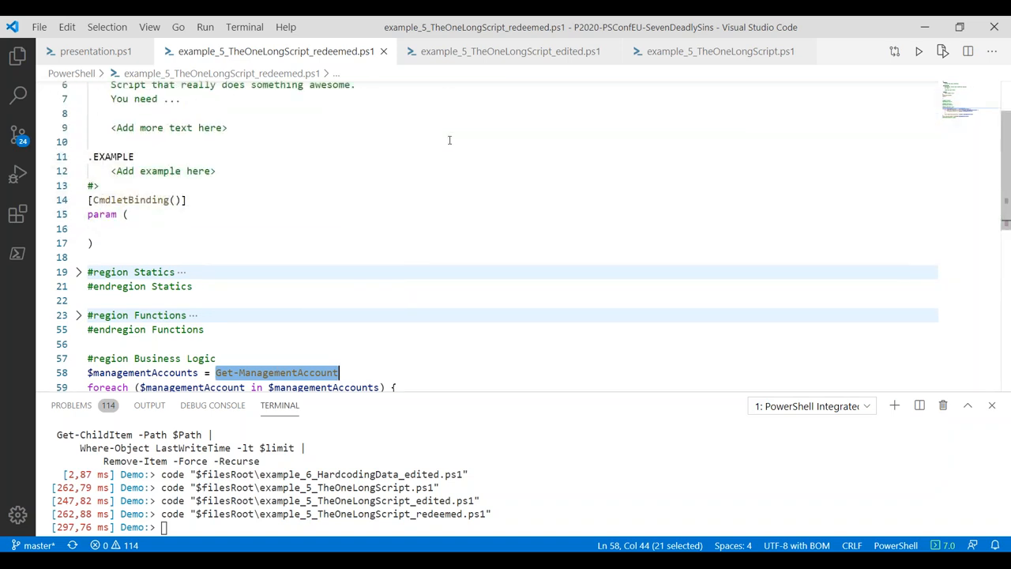
mouse_move(490, 108)
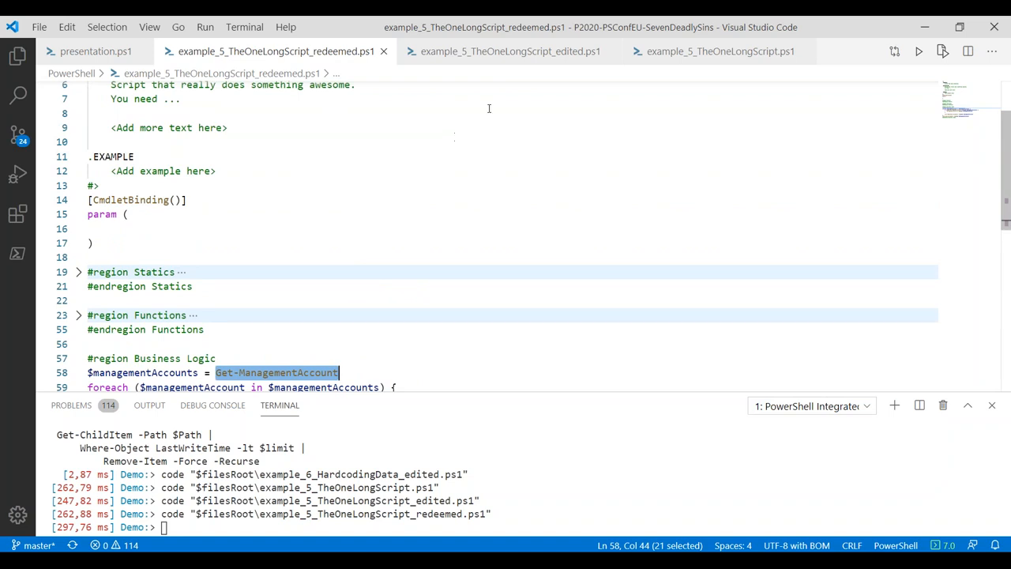
Switch to example_5_TheOneLongScript_edited.ps1 and scroll from its hardcoded variables down to the sysprep and credential lines
click(507, 51)
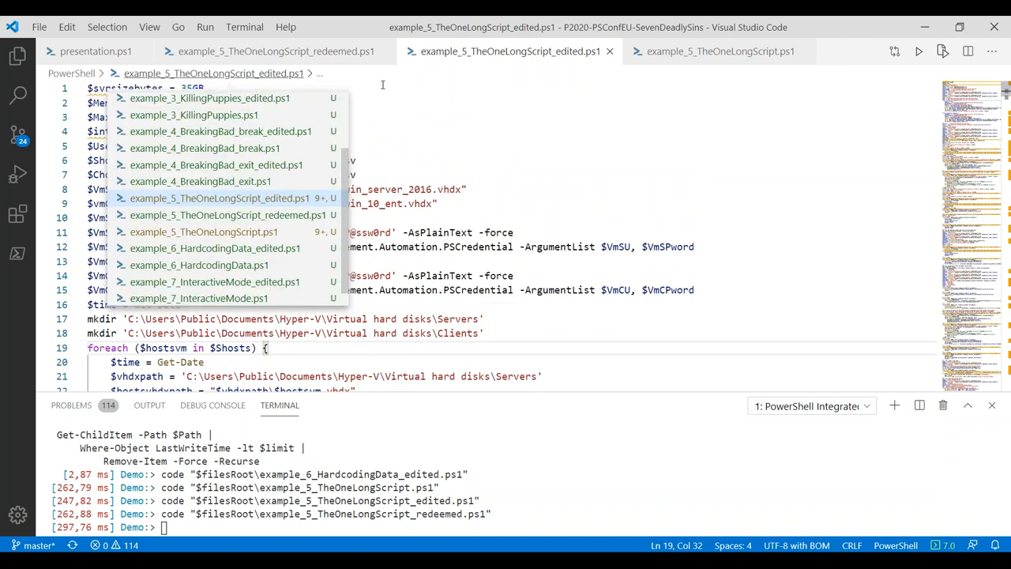
key(Escape)
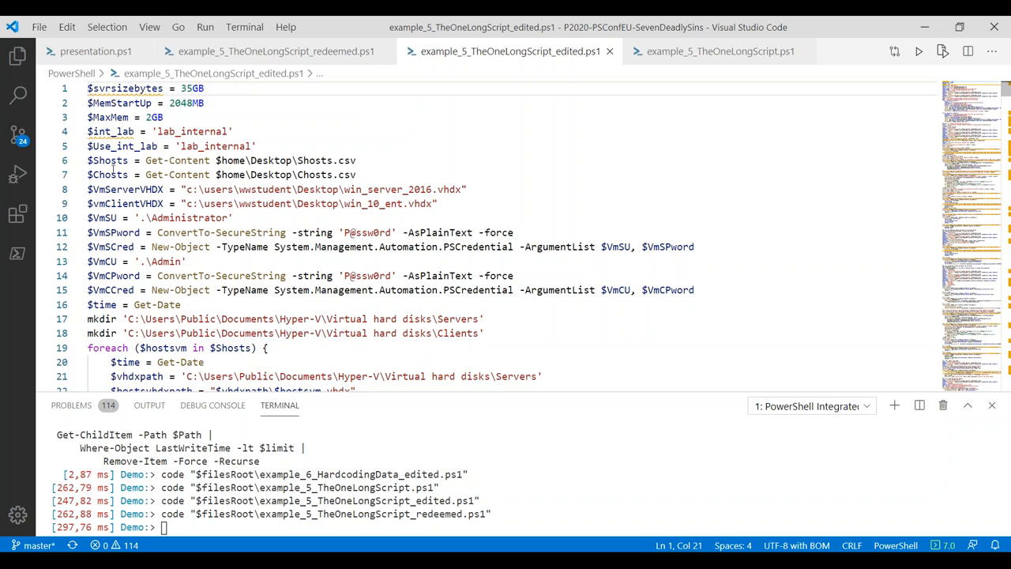
click(357, 174)
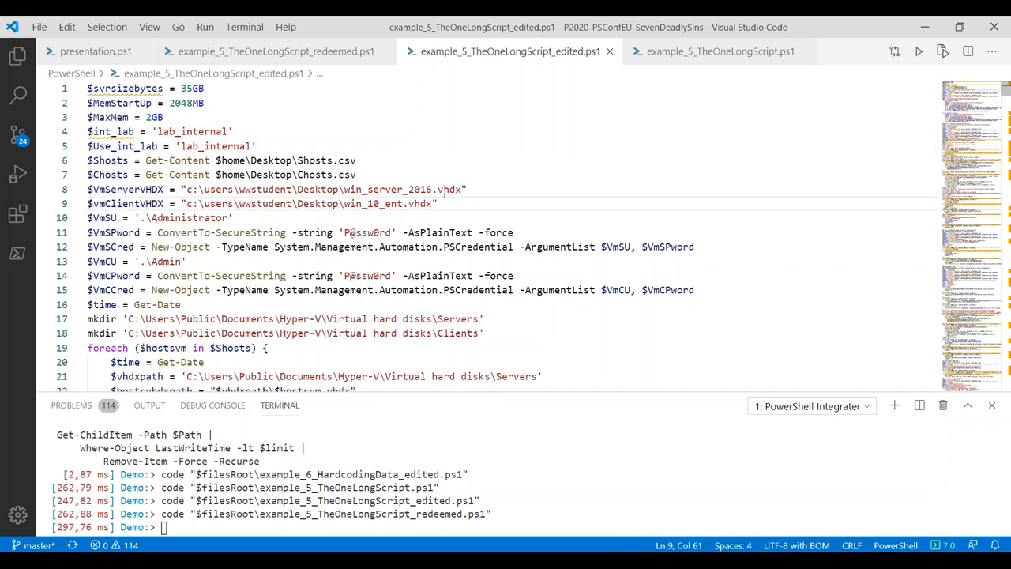
scroll(down, 3)
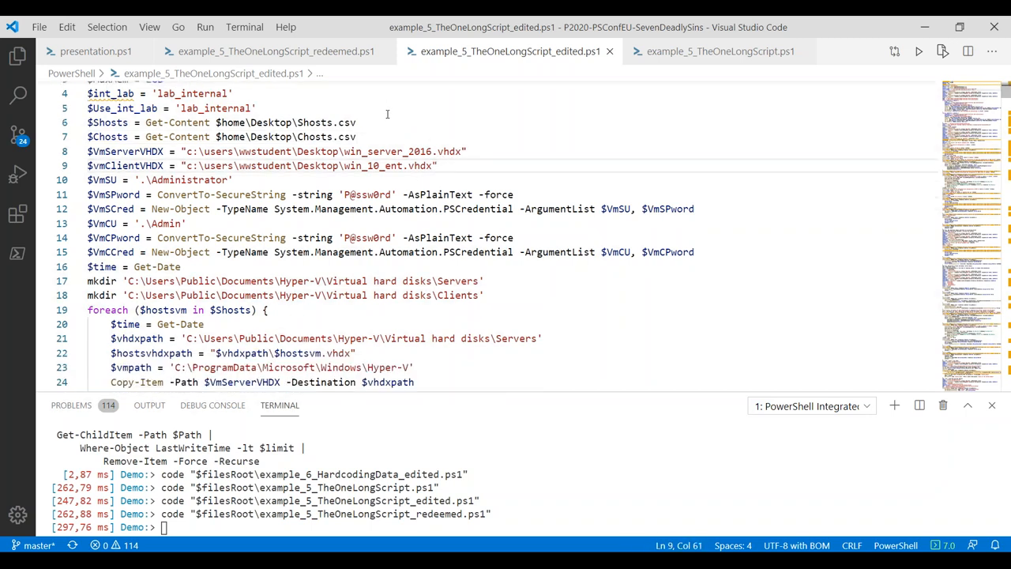
mouse_move(431, 224)
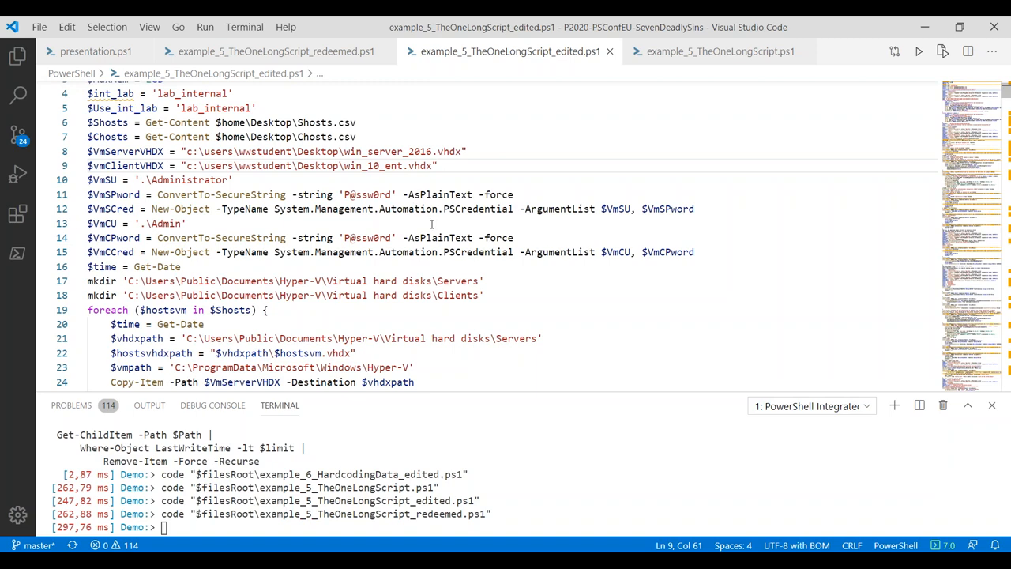
scroll(down, 3)
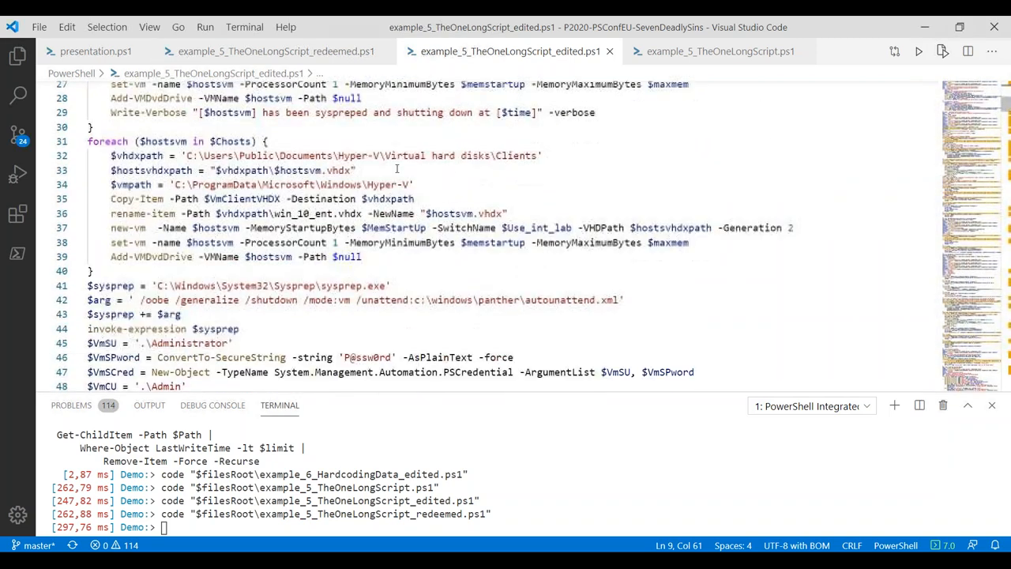
scroll(down, 3)
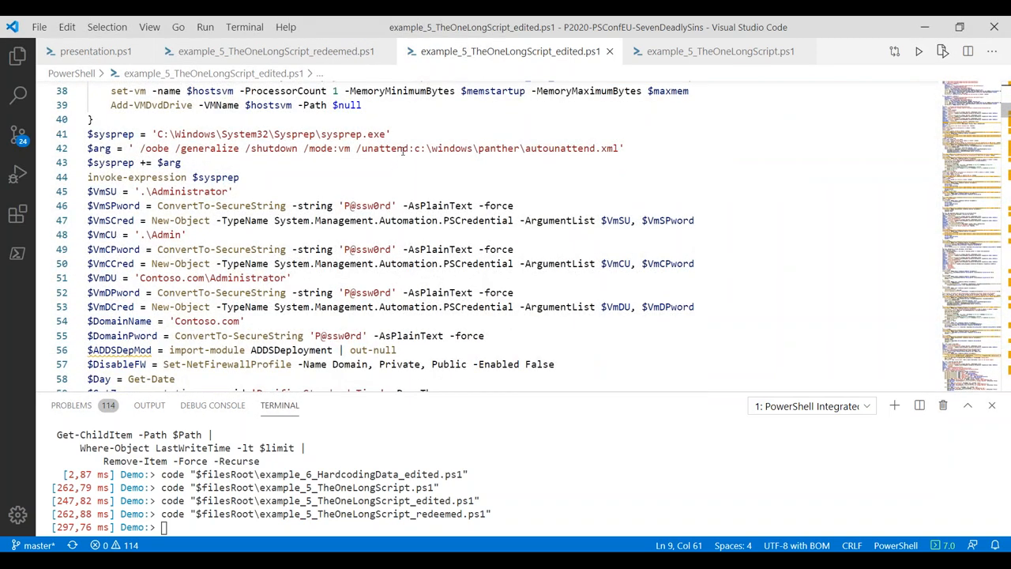
mouse_move(467, 101)
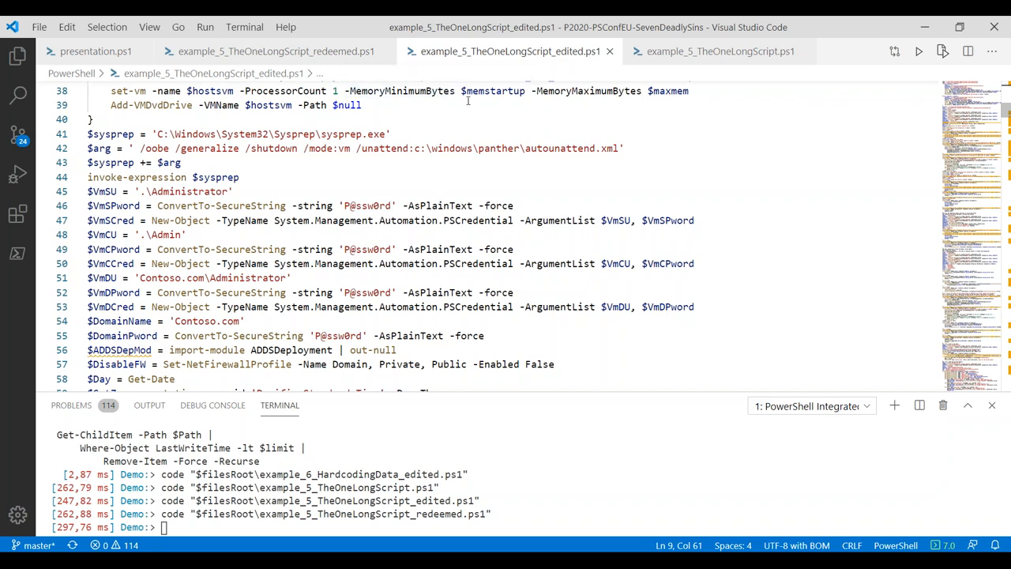
mouse_move(521, 75)
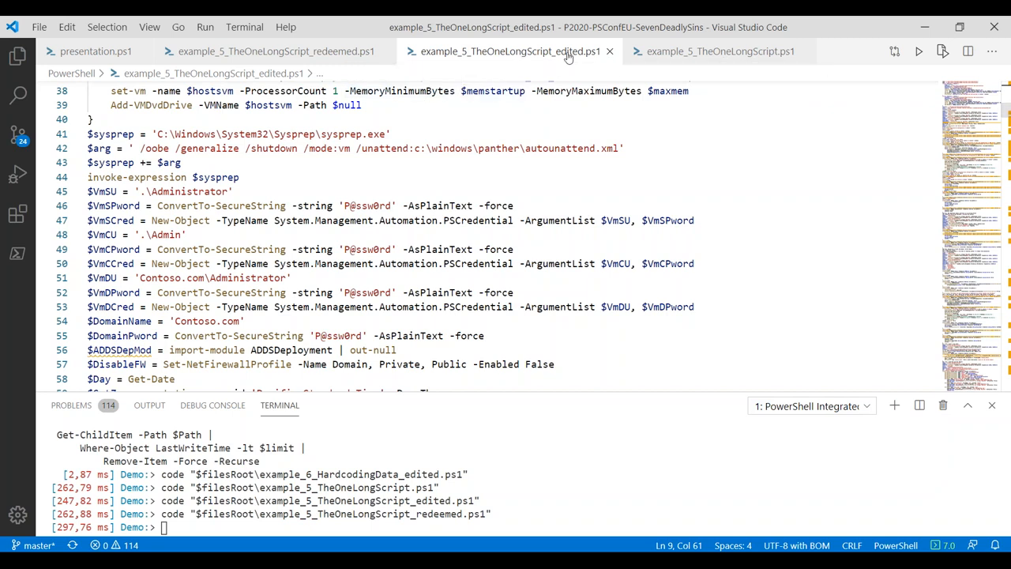
Glance at the original long script, return to the redeemed one, then close the edited and original script tabs
click(715, 50)
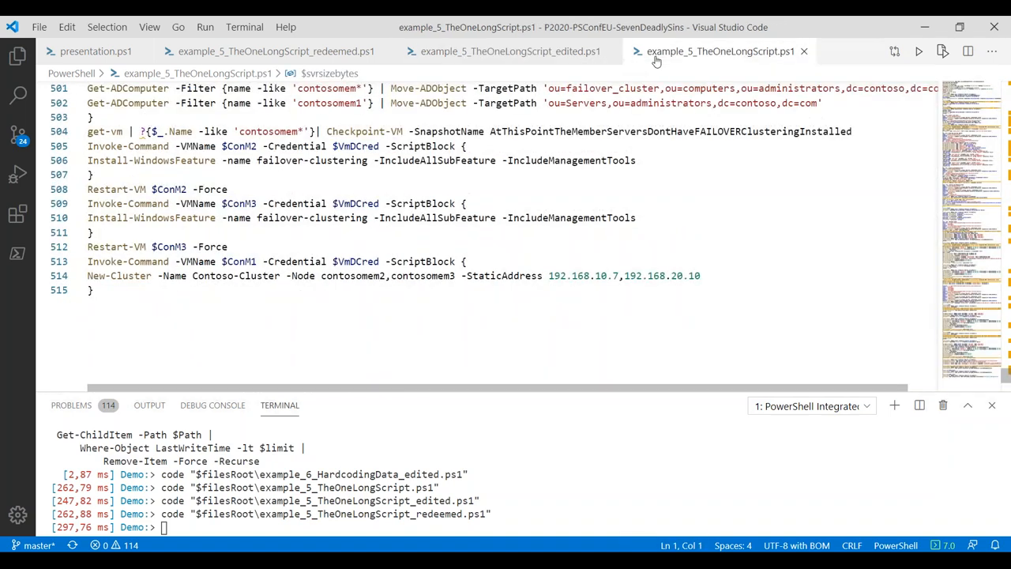
click(276, 51)
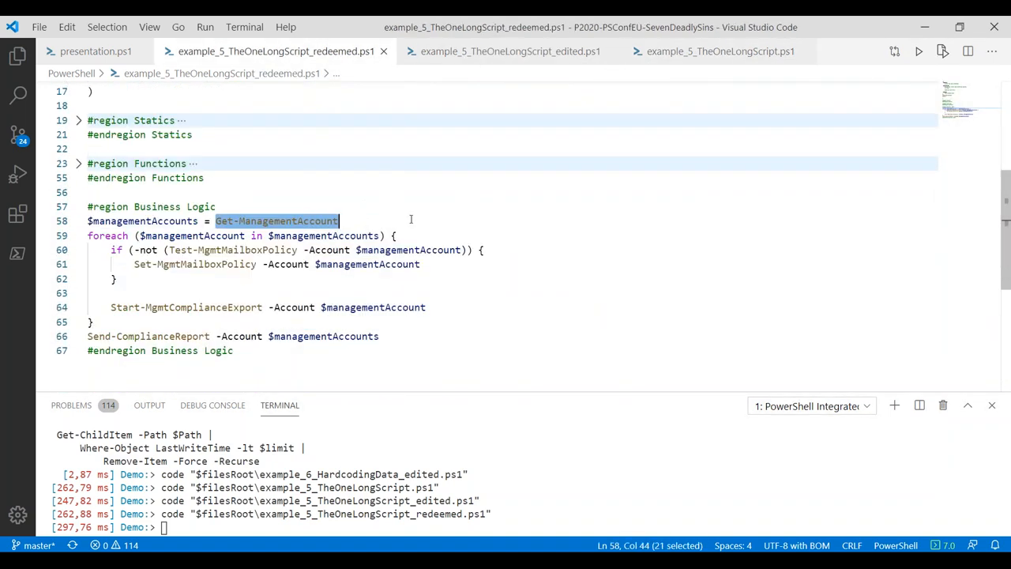
mouse_move(436, 187)
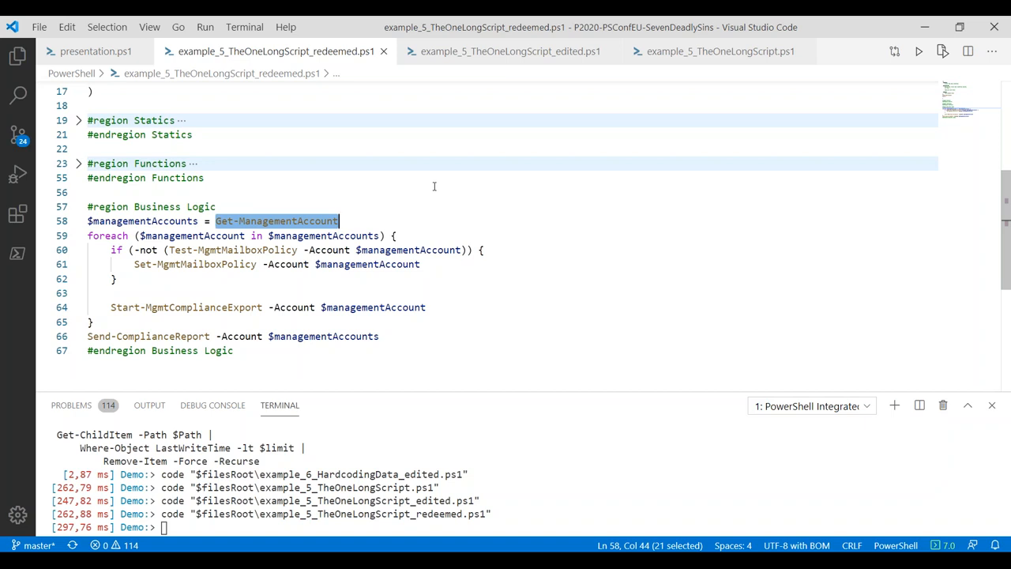
mouse_move(613, 52)
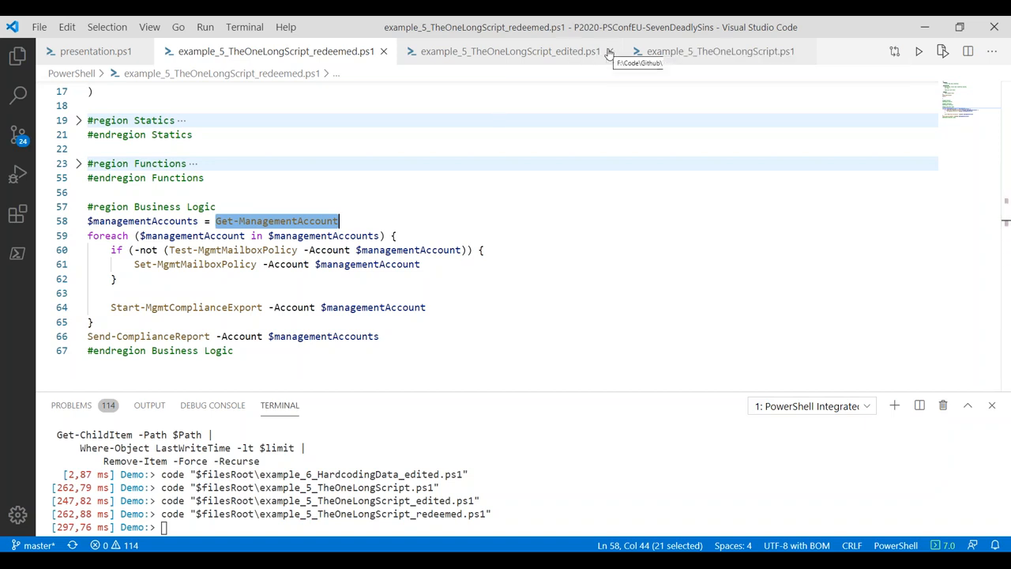
click(610, 51)
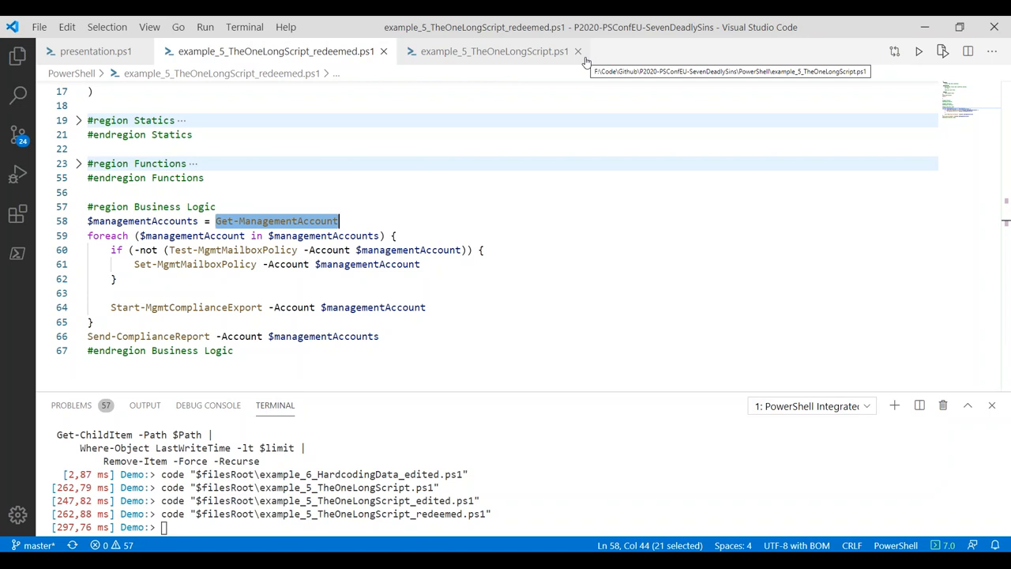
click(578, 51)
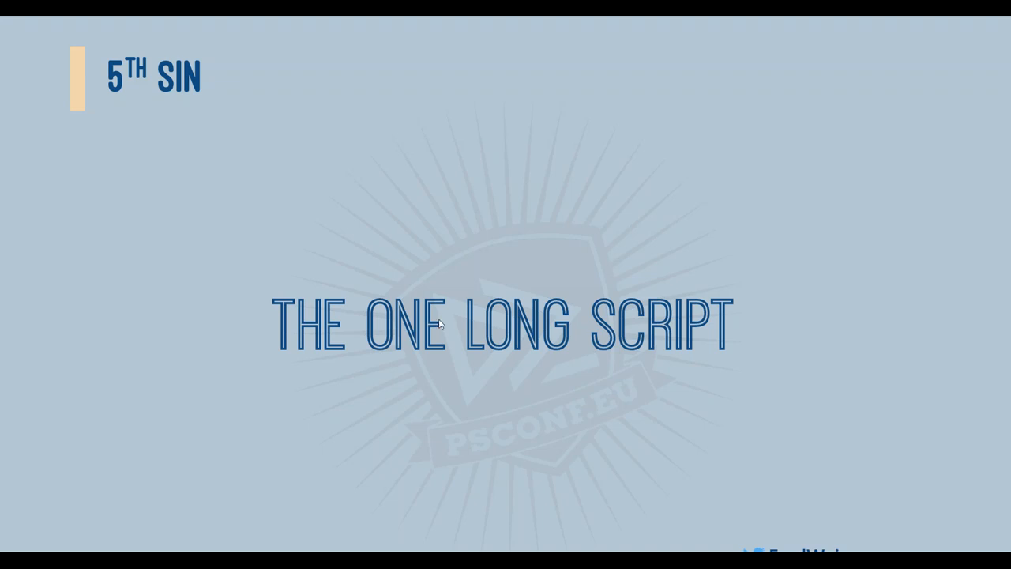
mouse_move(894, 233)
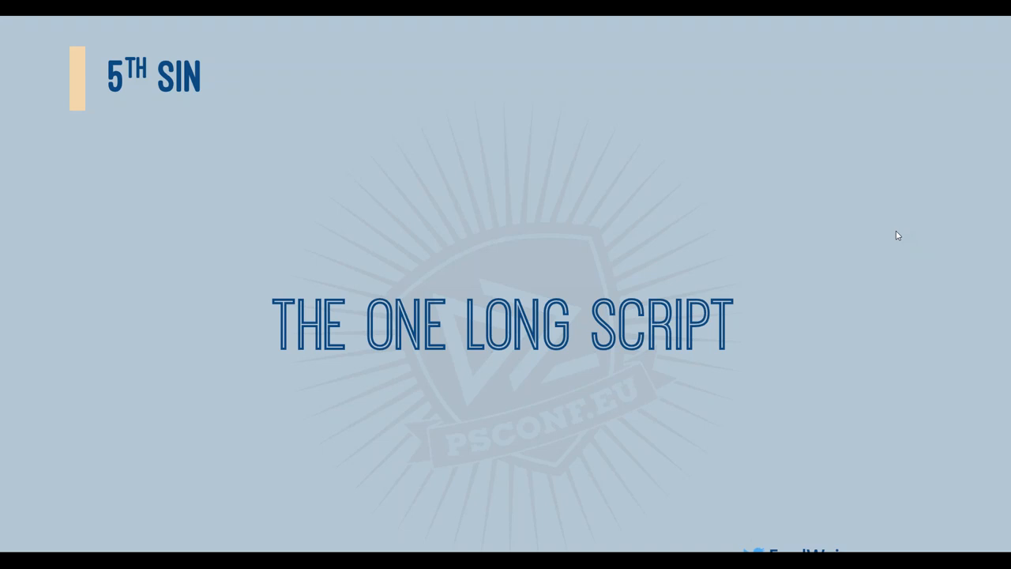
mouse_move(641, 183)
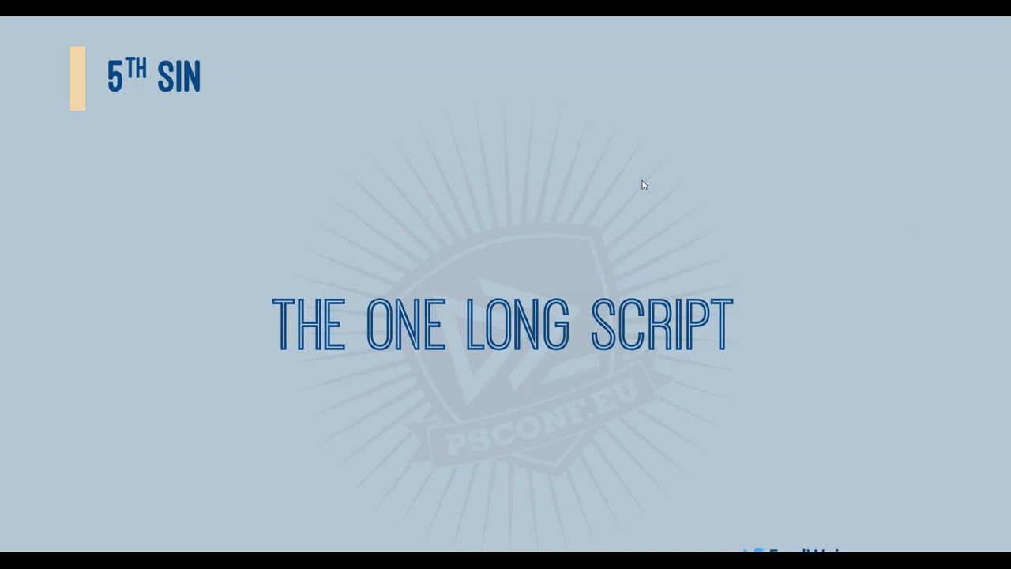
mouse_move(402, 180)
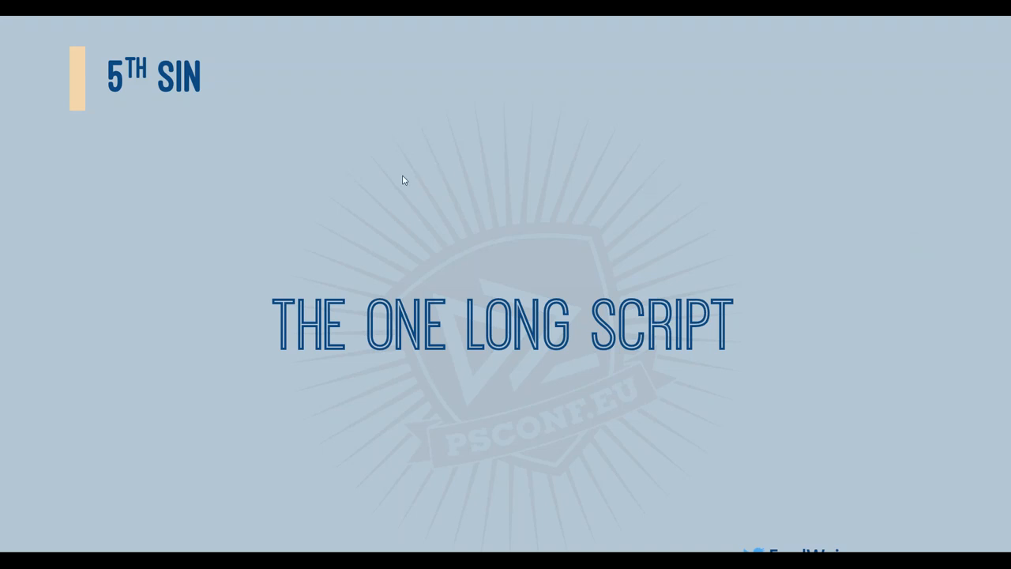
mouse_move(414, 180)
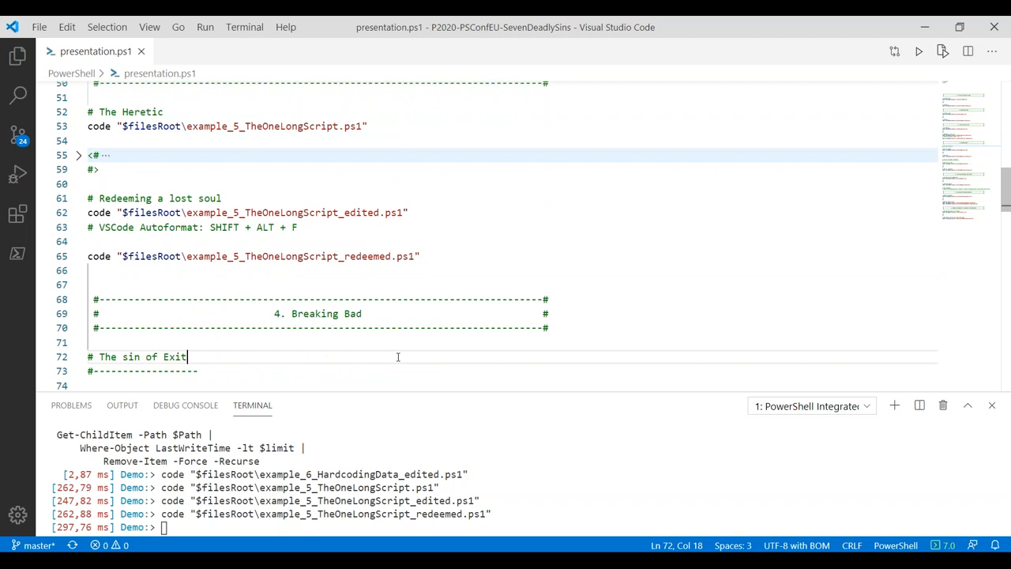
Under '# Act of treason' add code "$filesRoot\example_4_BreakingBad_exit.ps1" and run it to open the exit example
key(Enter)
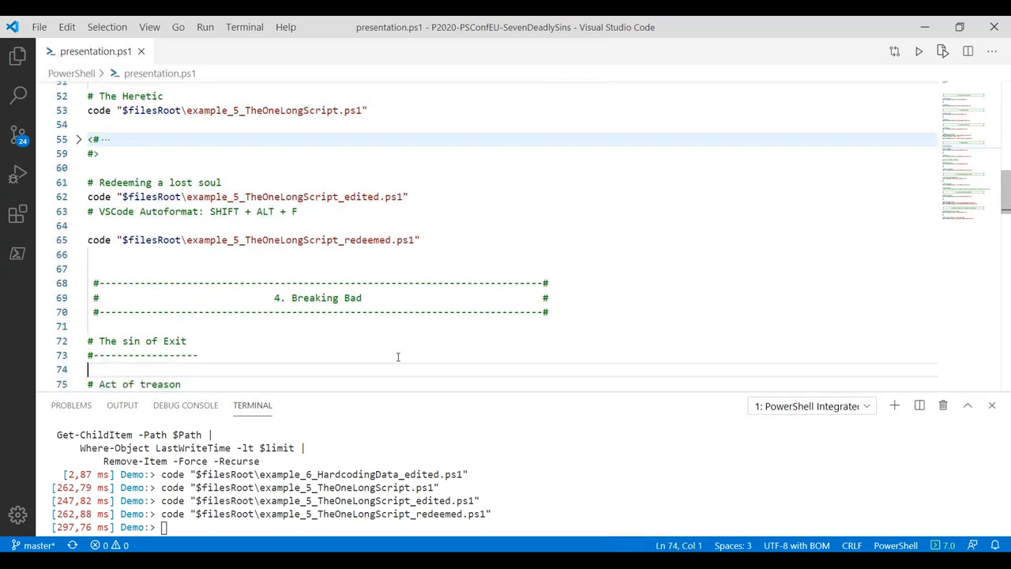
text(code "$filesRoot\example_4_BreakingBad_exit.ps1")
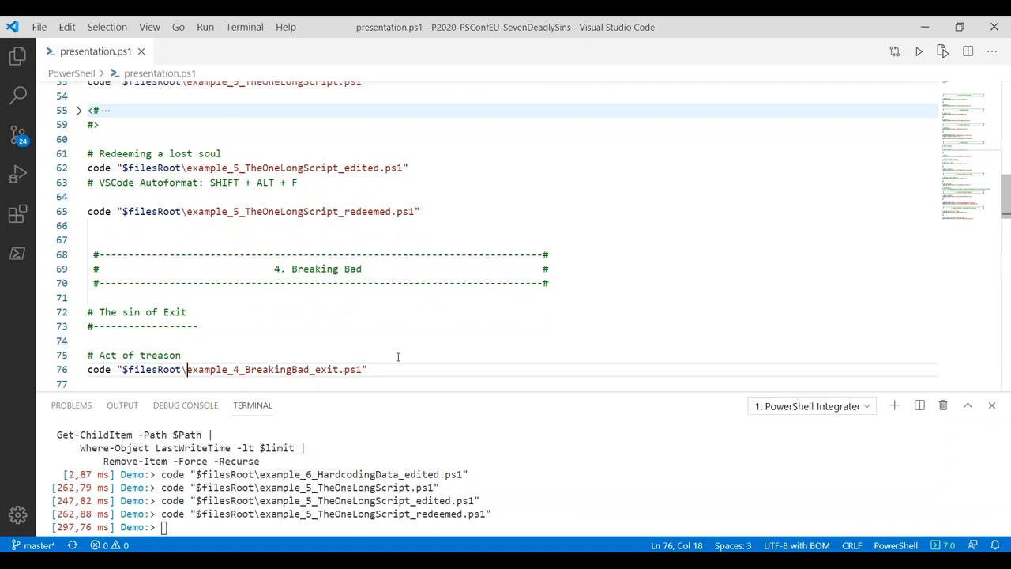
key(Enter)
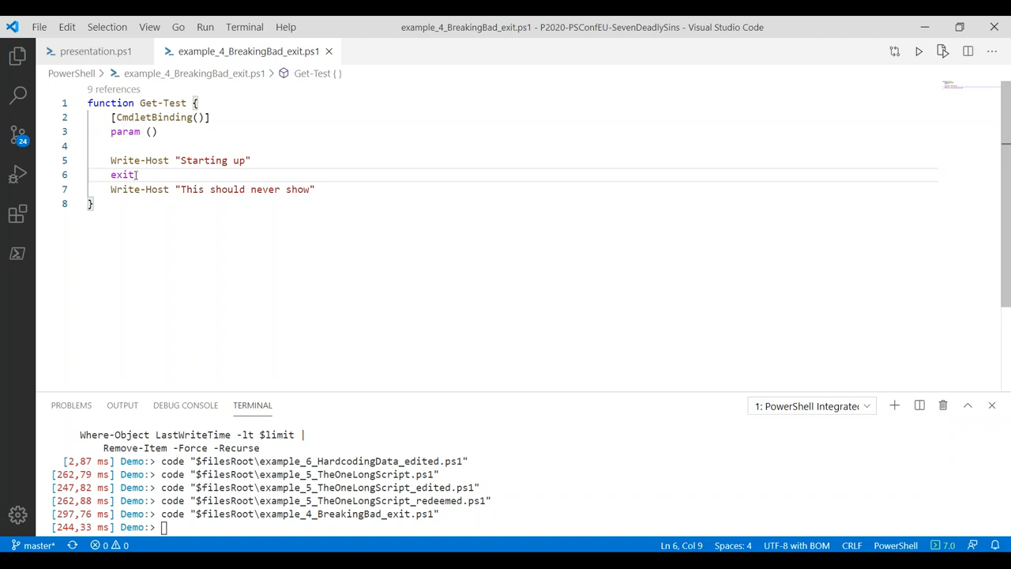
Load Get-Test into the terminal, run it so only 'Starting up' prints, then return to presentation.ps1
key(Ctrl+A)
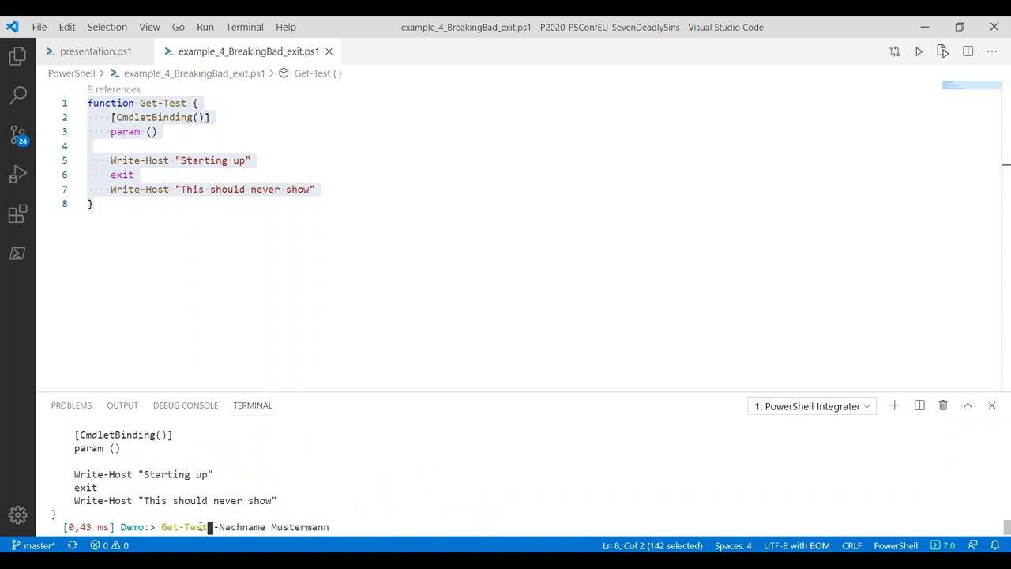
key(Enter)
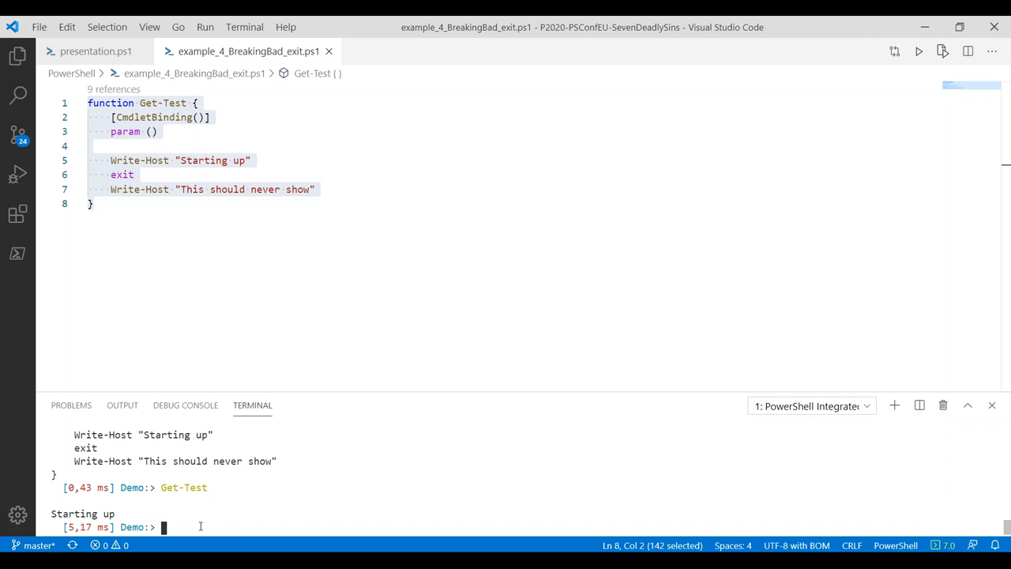
click(92, 49)
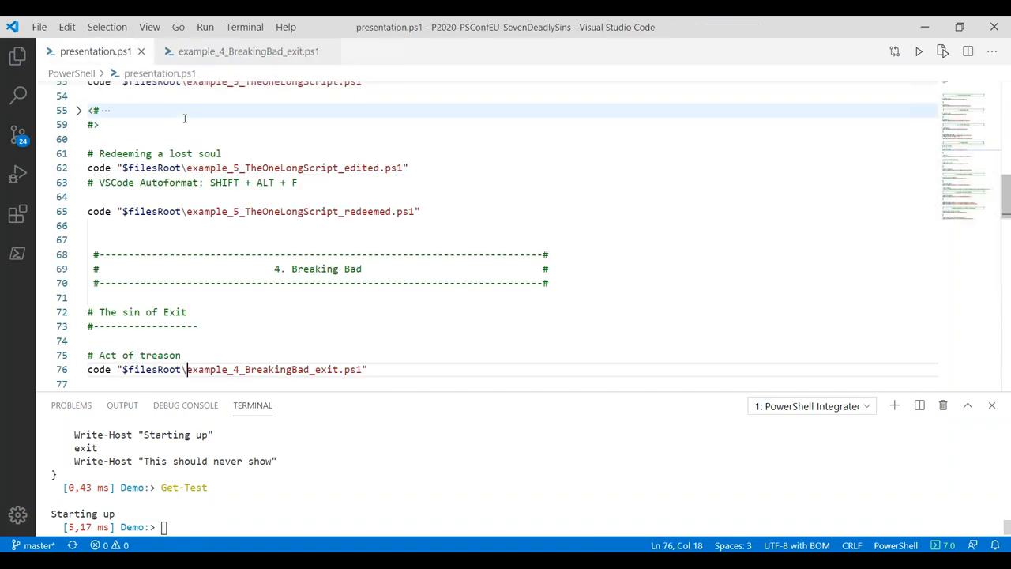
Open example_4_BreakingBad_exit_edited.ps1 from 'The Cure' line and select its Get-Test function for a standalone console
scroll(down, 3)
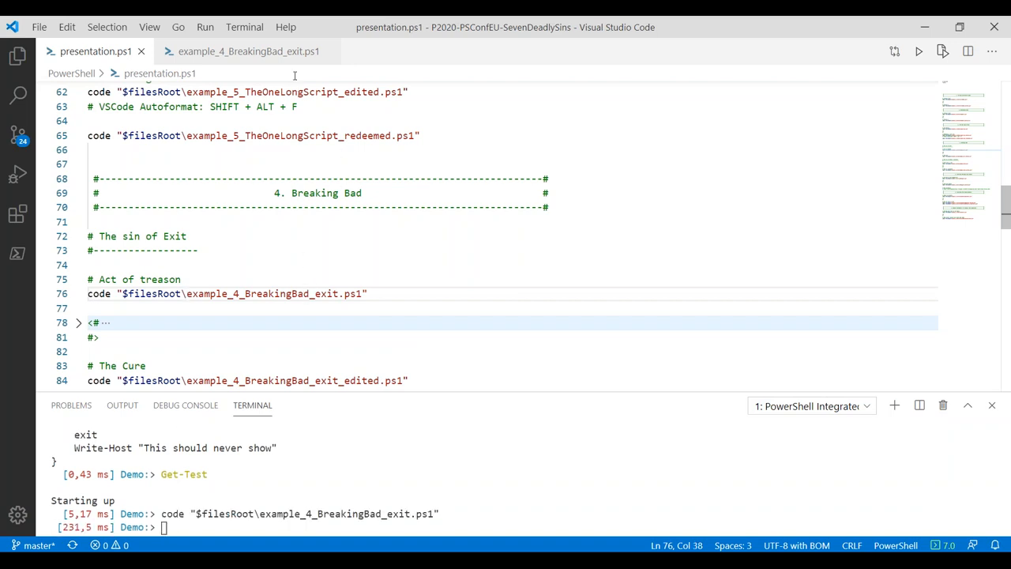
click(237, 51)
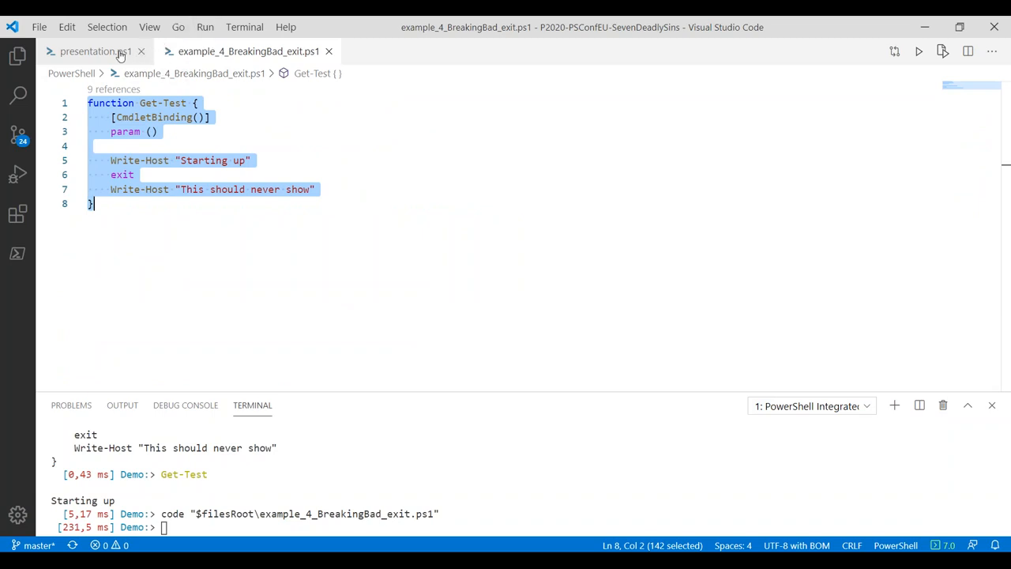
click(89, 50)
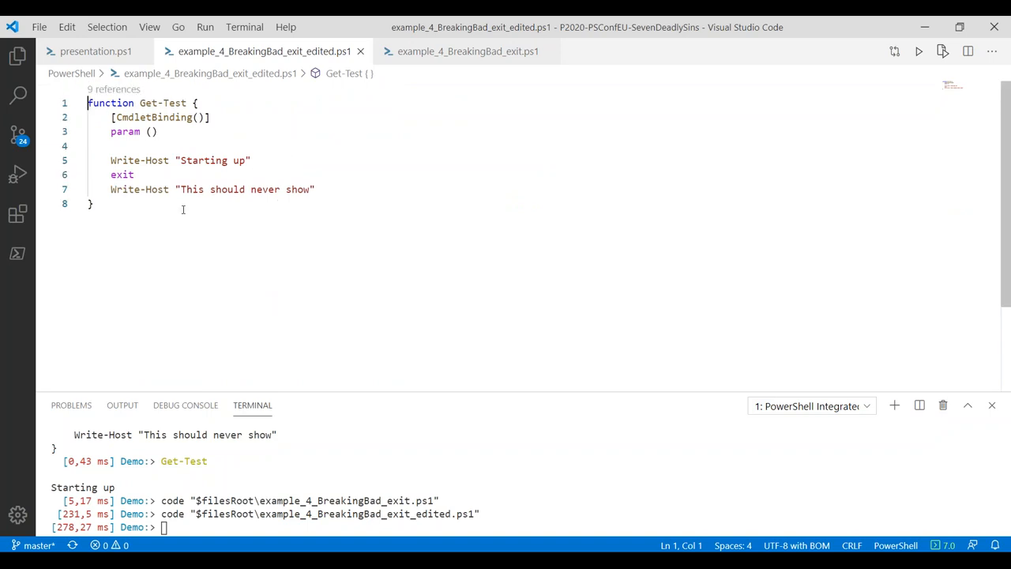
mouse_move(177, 215)
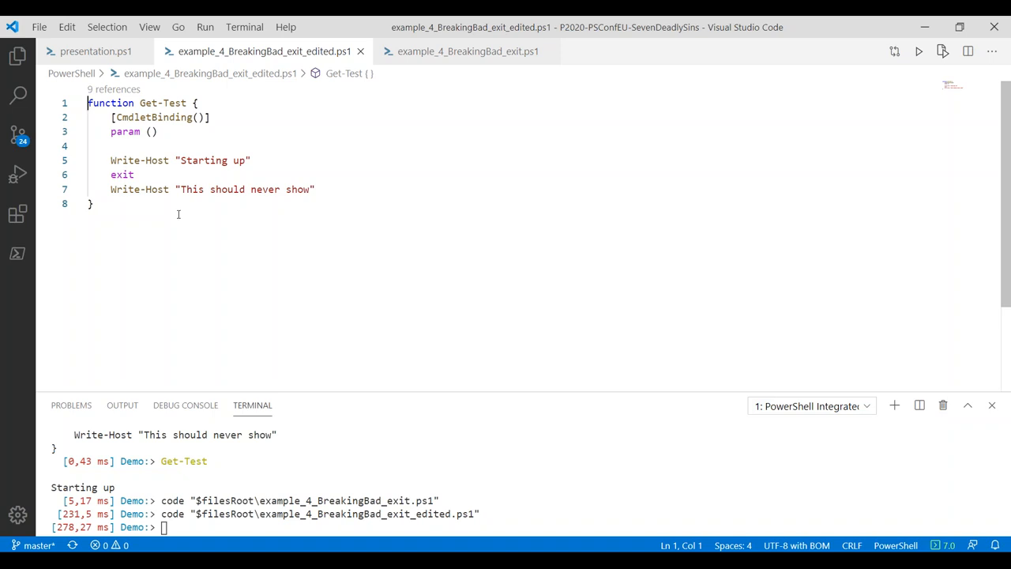
mouse_move(177, 216)
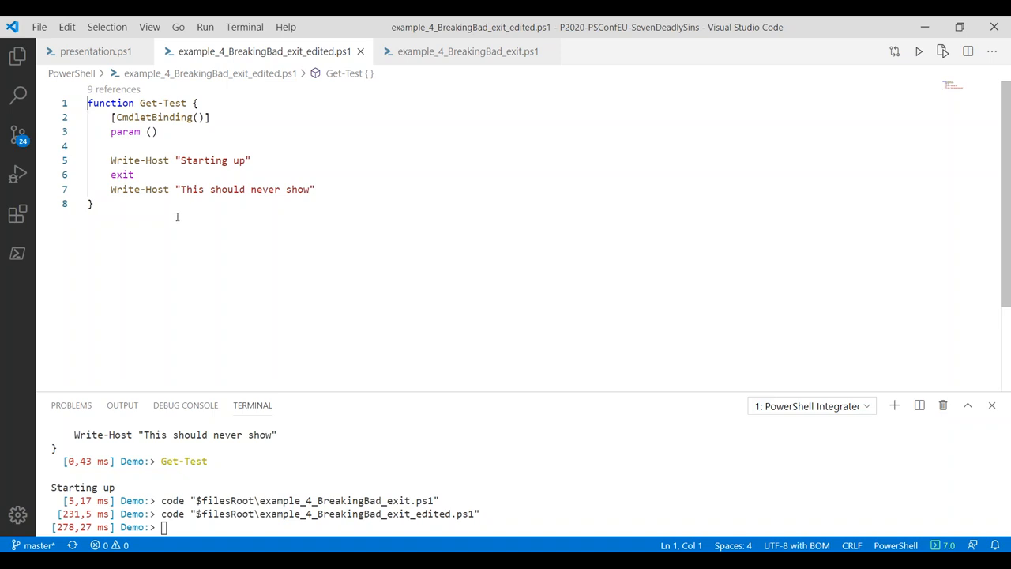
mouse_move(120, 203)
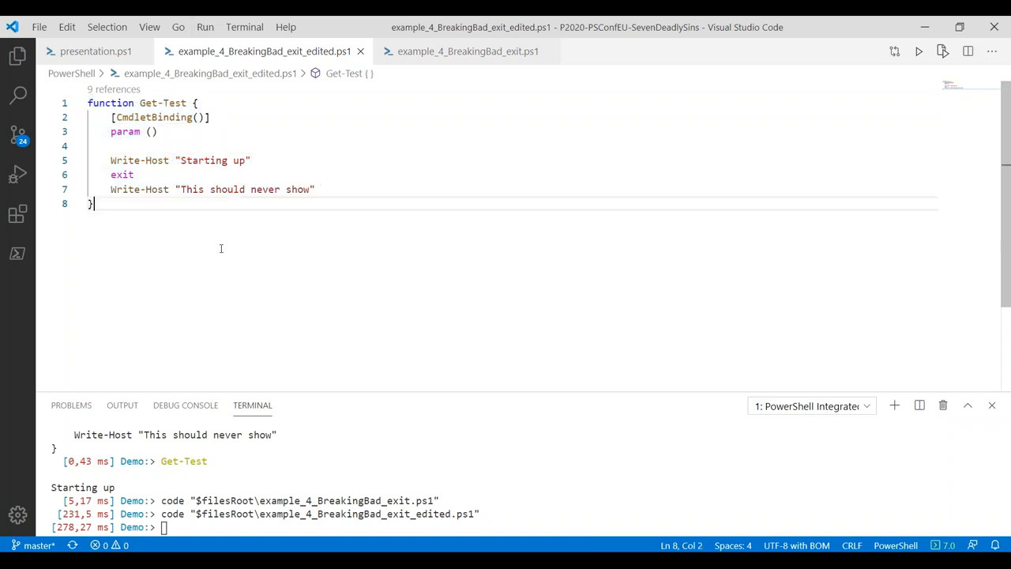
key(Ctrl+A)
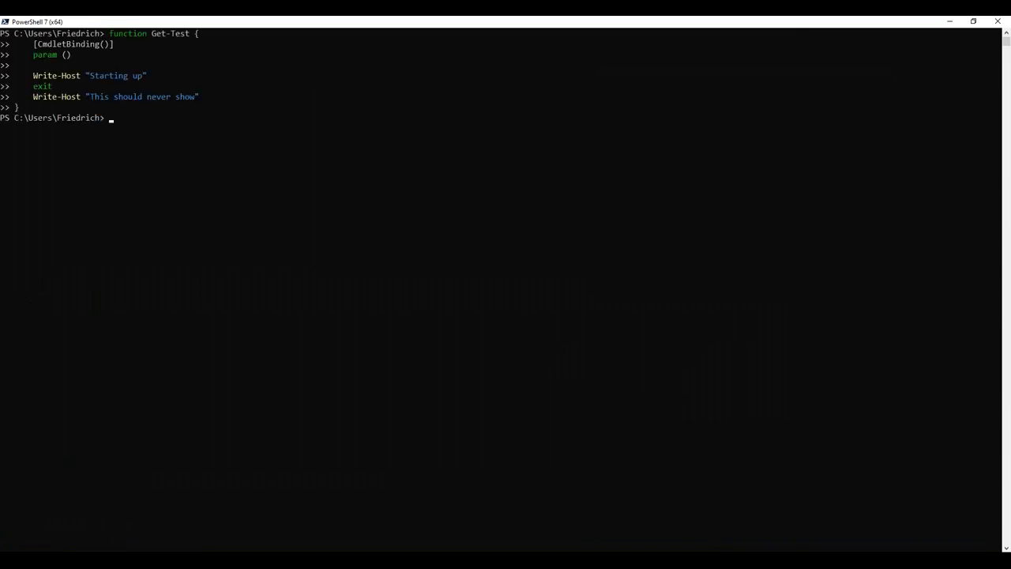
Run Get-Test in the PowerShell 7 window so its exit closes the console
text(Get-Test)
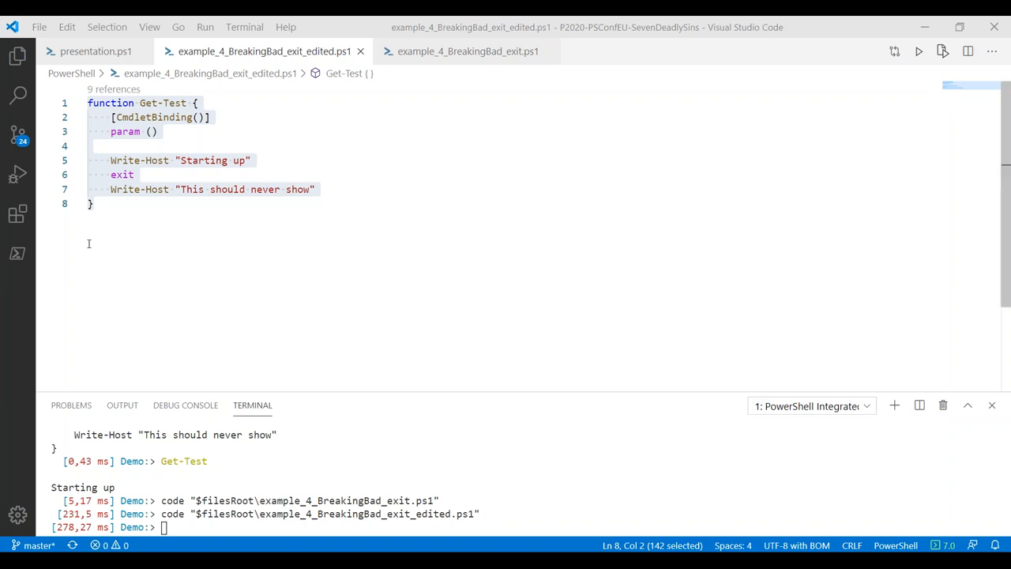
click(180, 221)
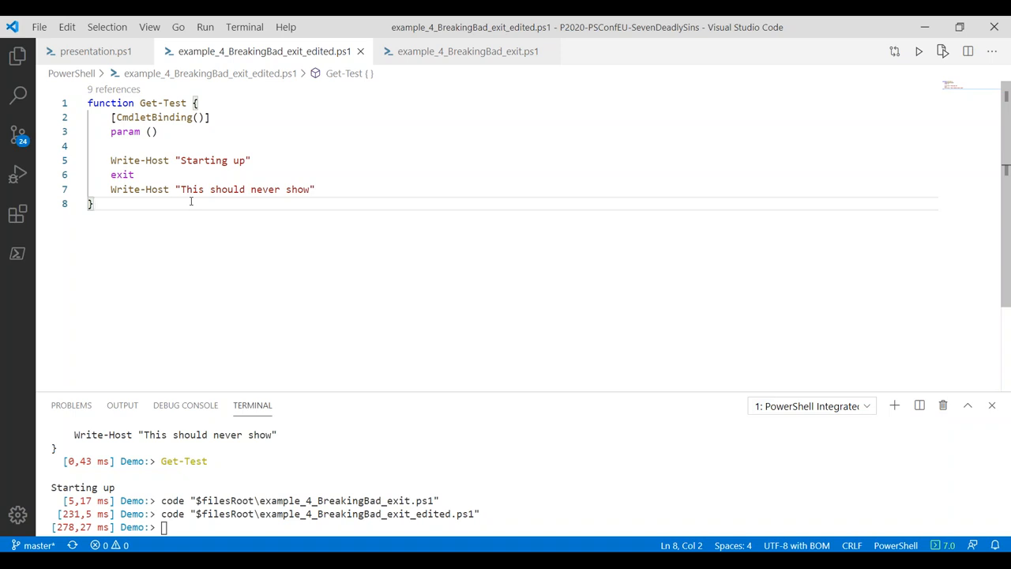
mouse_move(74, 192)
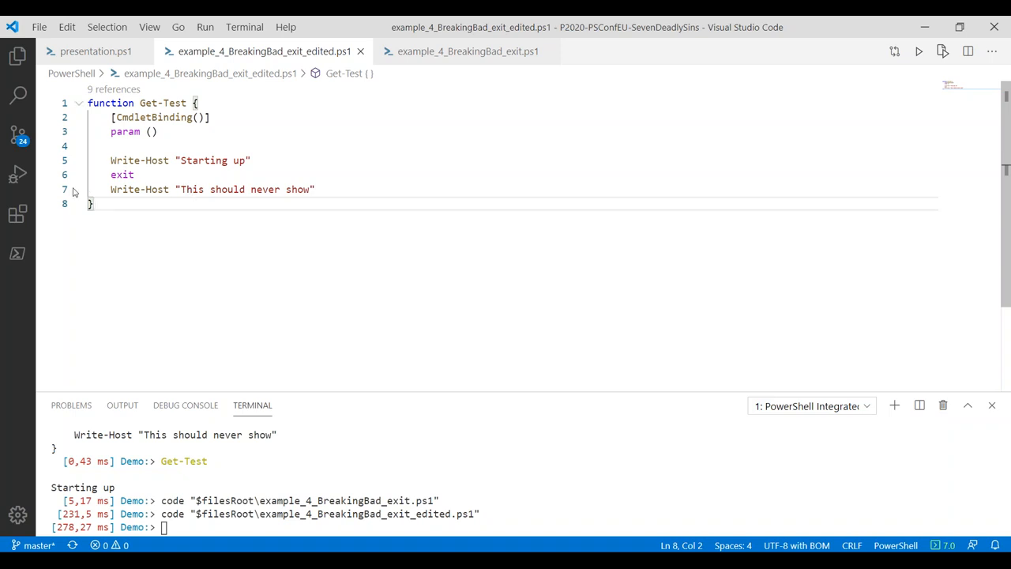
key(ctrl+a)
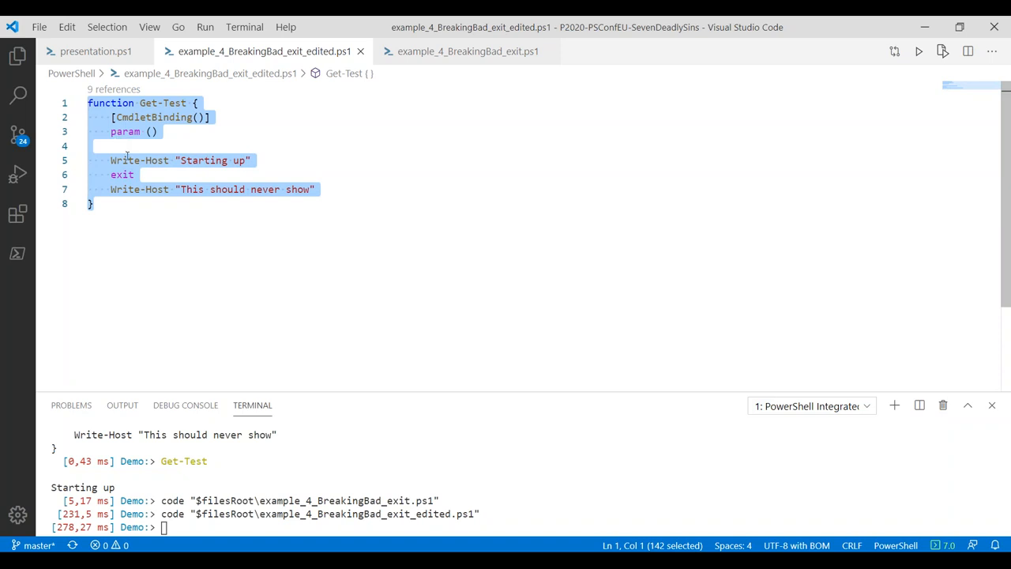
mouse_move(195, 206)
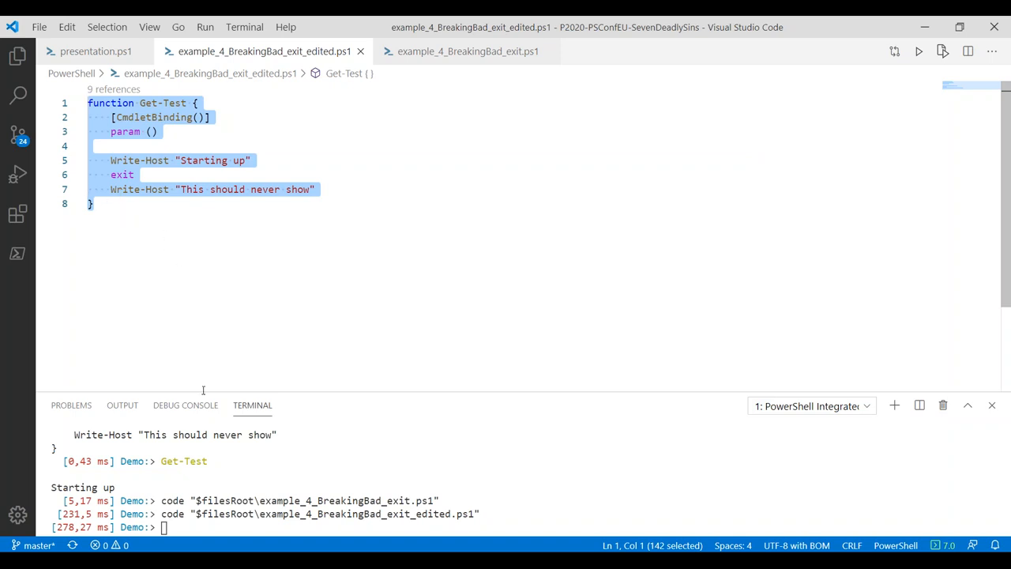
mouse_move(117, 218)
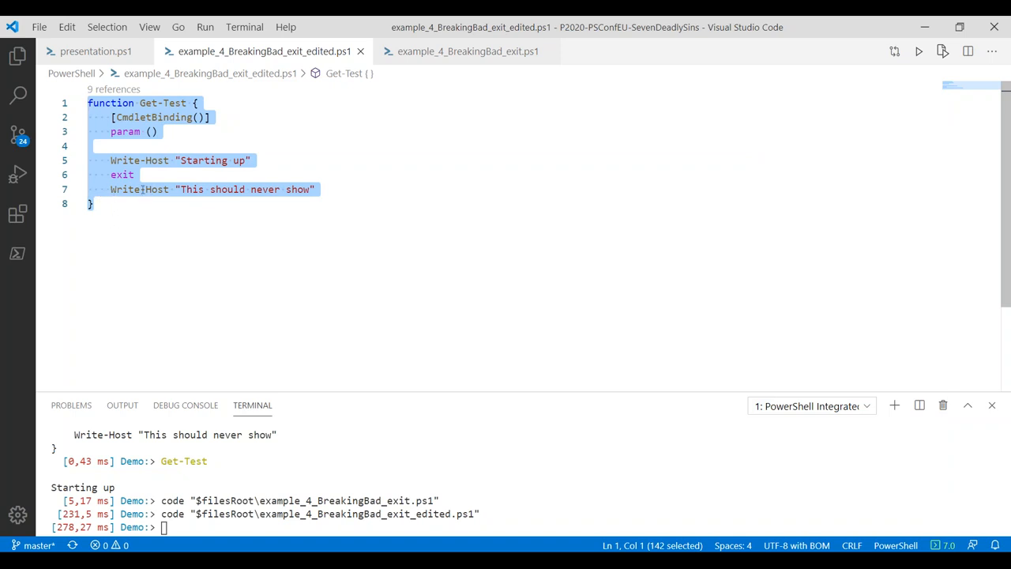
click(136, 174)
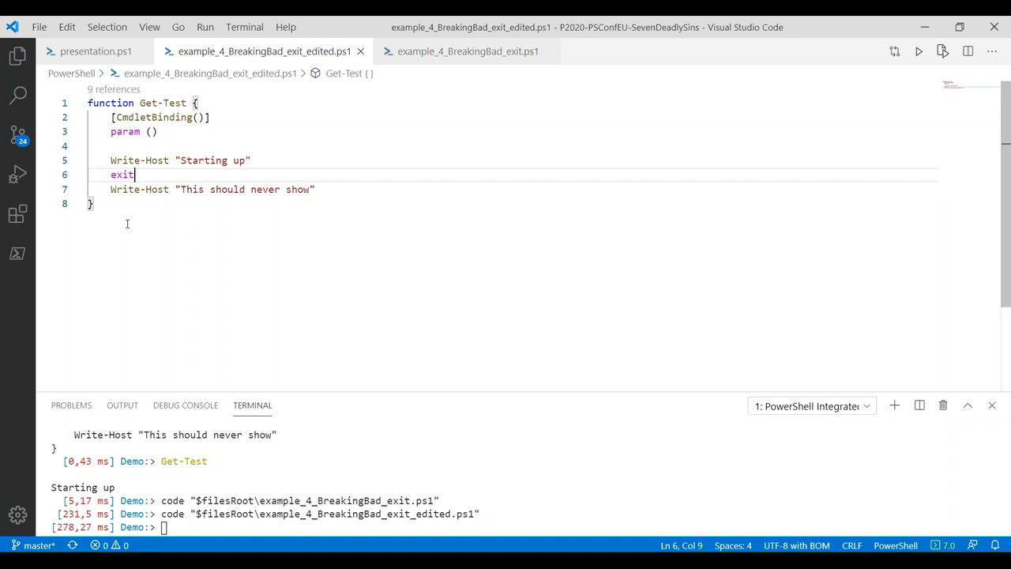
Replace exit with return in the Get-Test function
text(re)
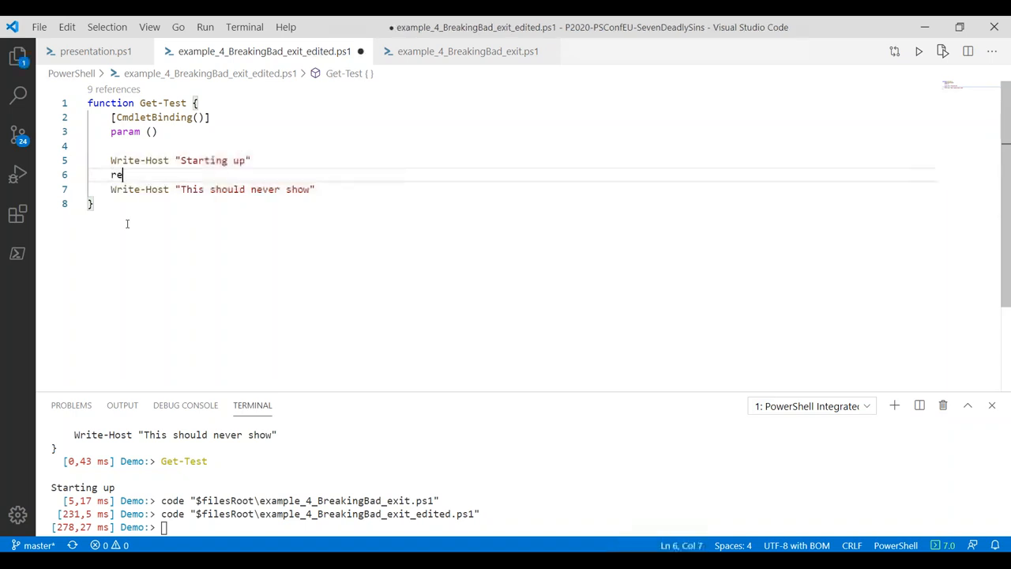
text(turn)
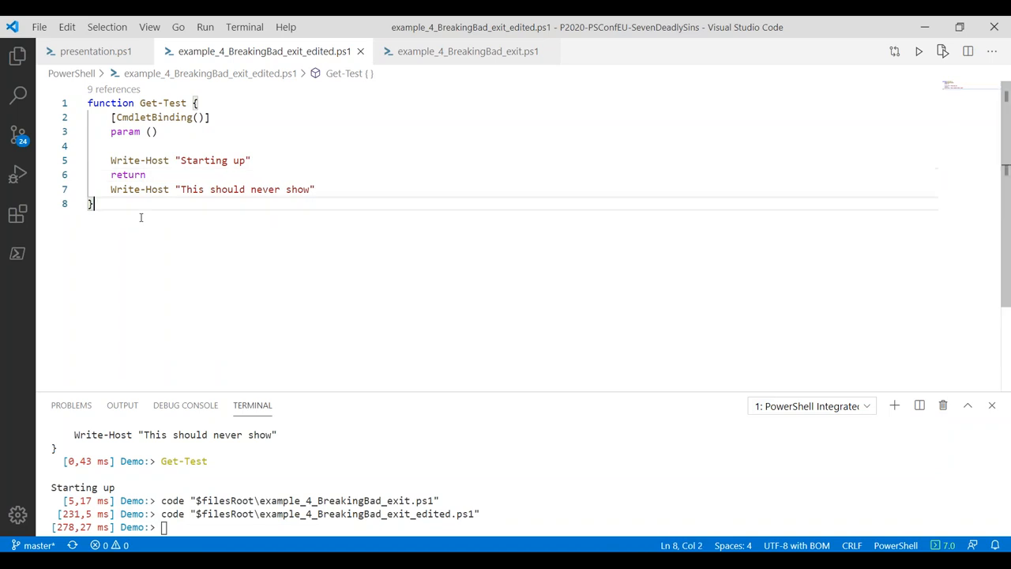
click(147, 173)
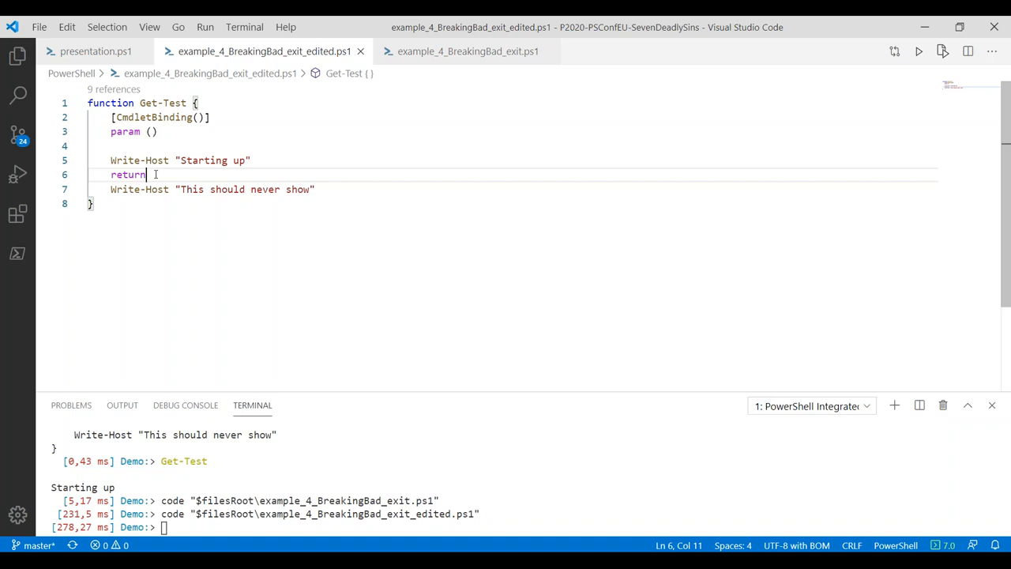
Load the updated Get-Test and run it so 'Starting up' prints in the terminal
key(ctrl+a)
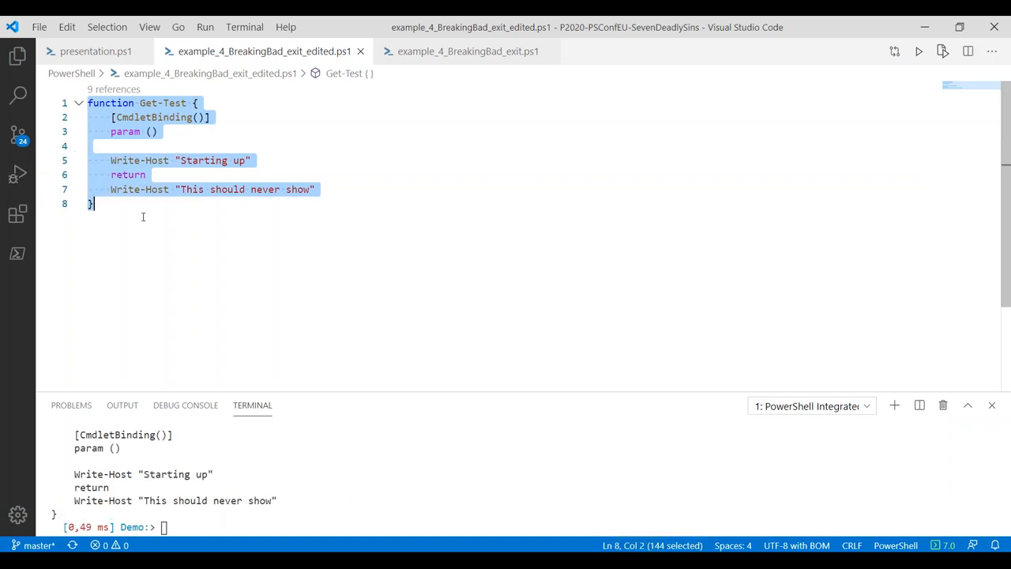
text(Get-Test)
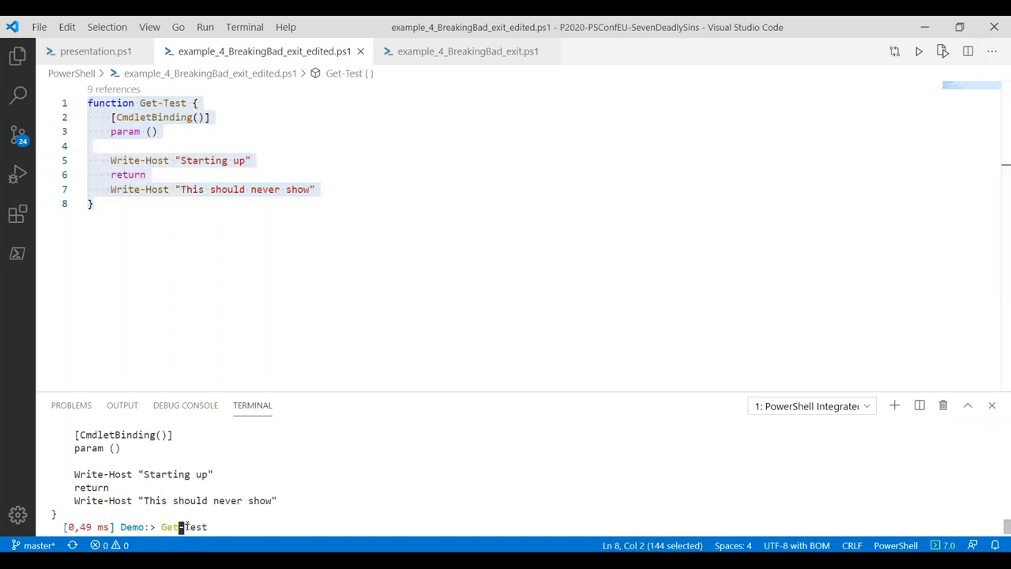
key(Enter)
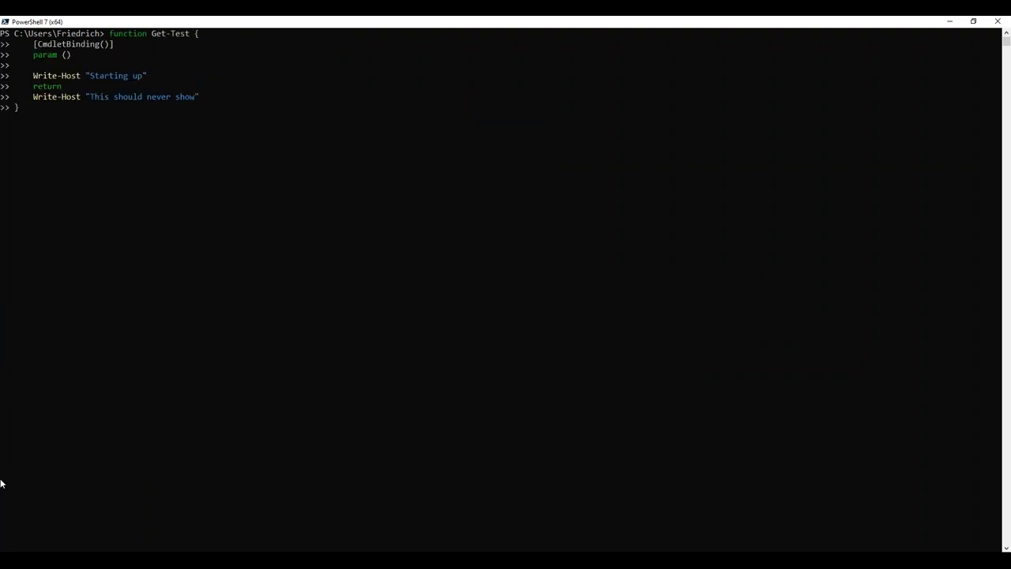
text(Get-Test)
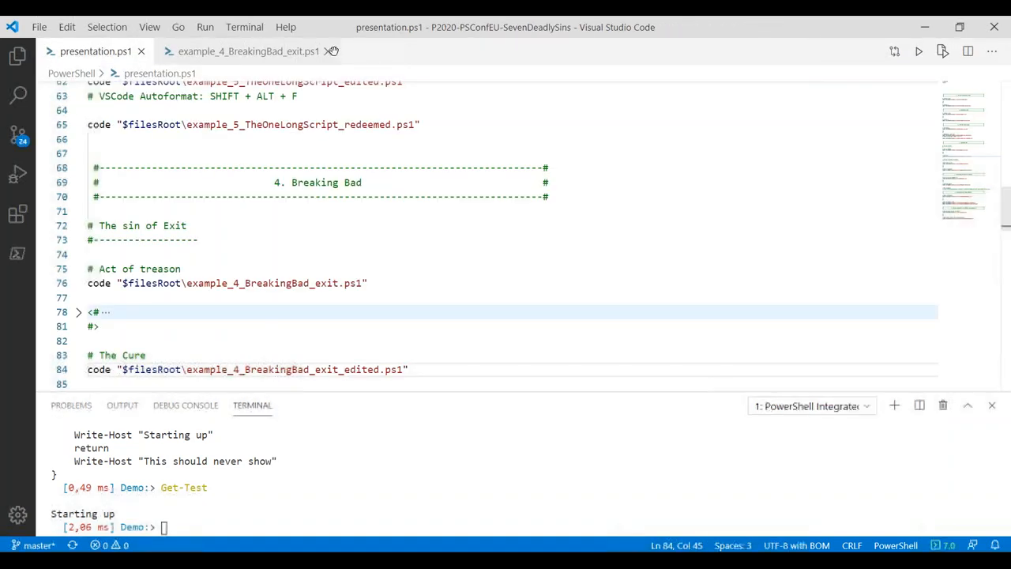
Open example_4_BreakingBad_break.ps1 where Get-Test calls break and Get-Test2 calls Get-Test
click(331, 51)
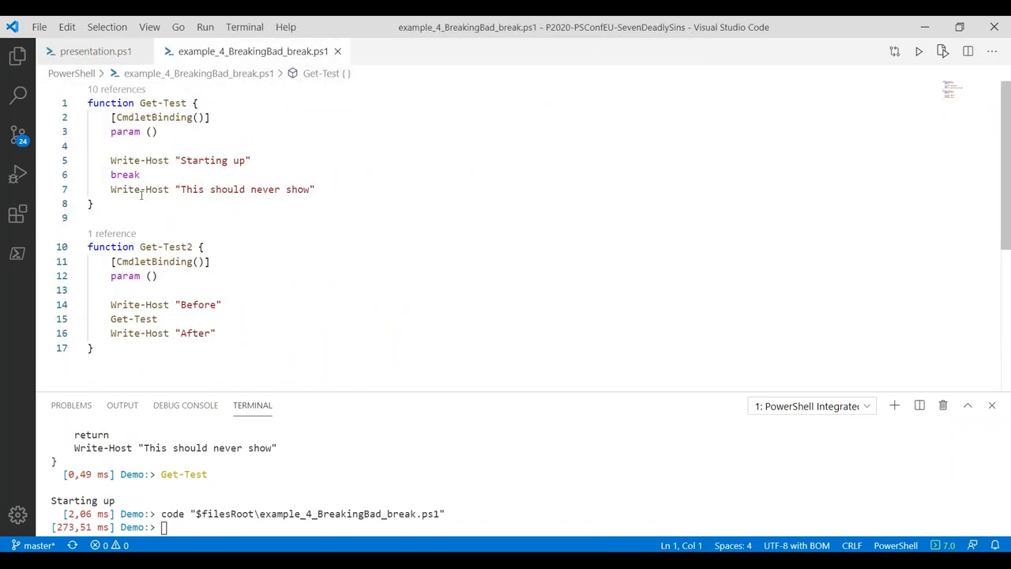
Load Get-Test with break and run it in the terminal, printing only 'Starting up'
click(92, 202)
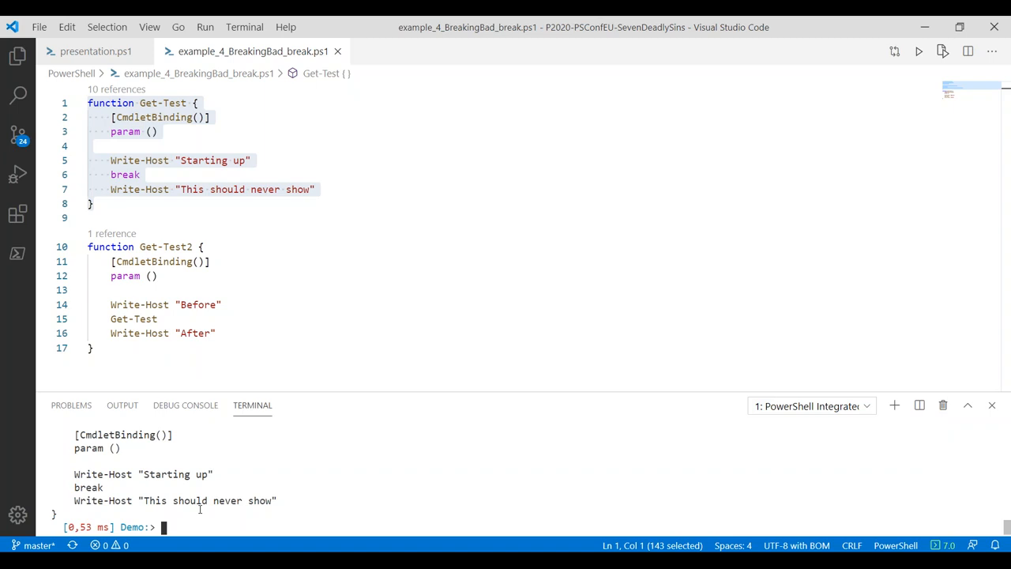
text(Get-Test)
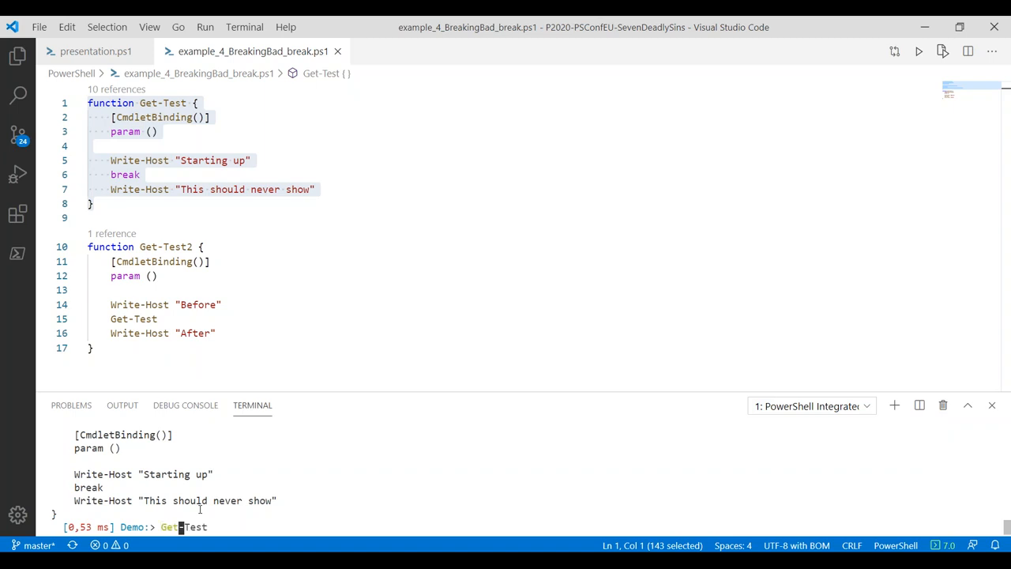
key(Enter)
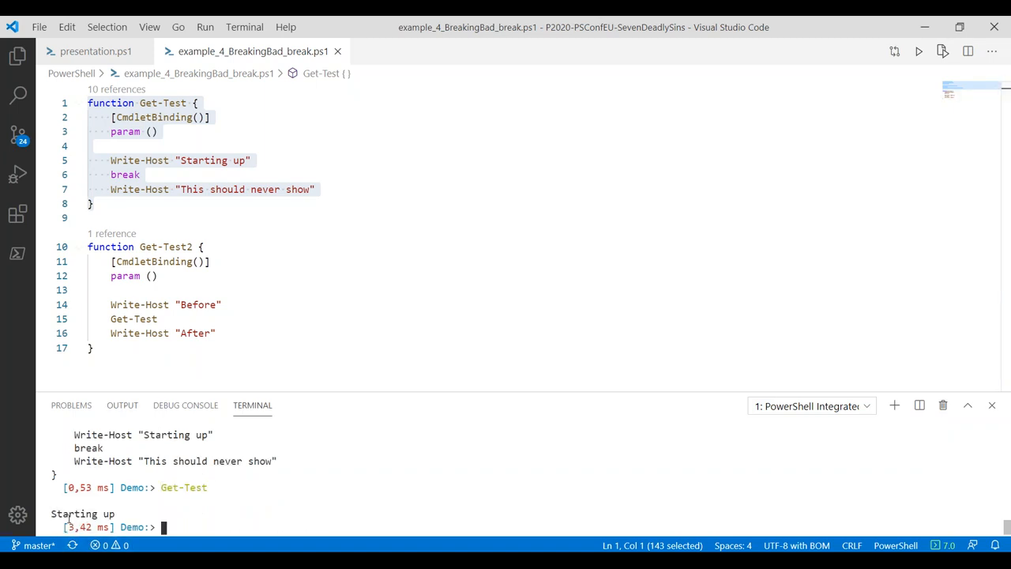
mouse_move(459, 277)
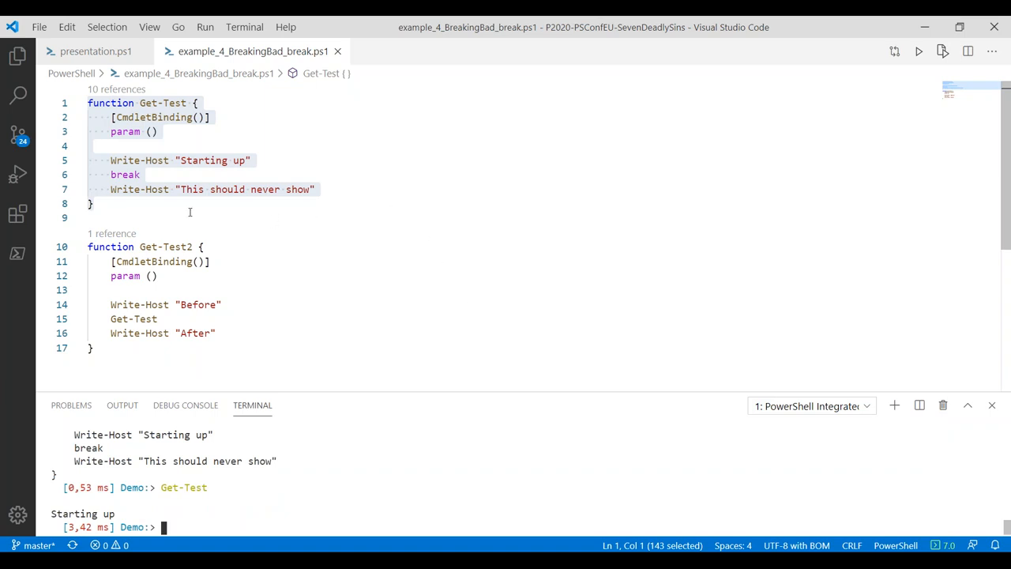
click(94, 202)
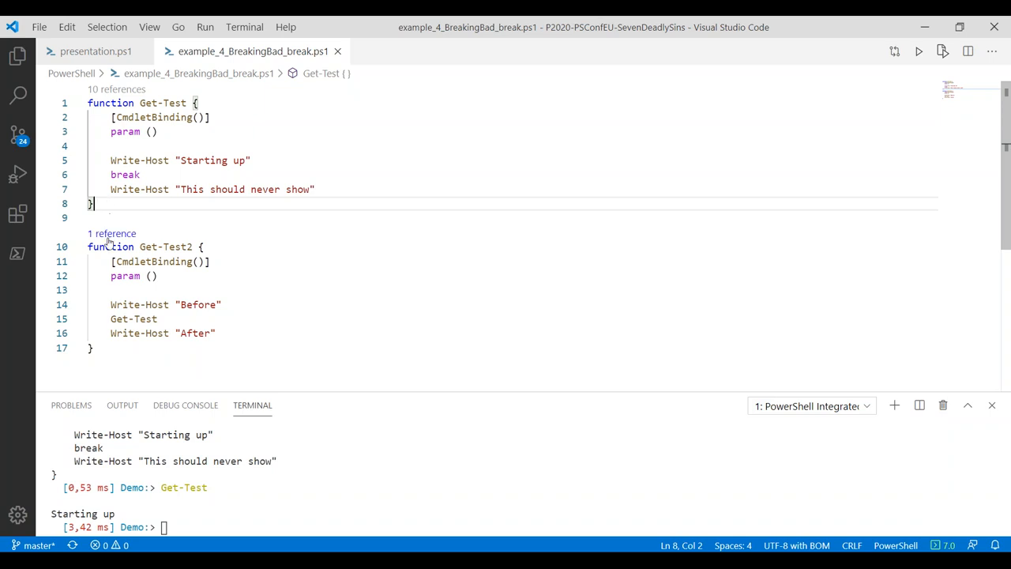
click(92, 348)
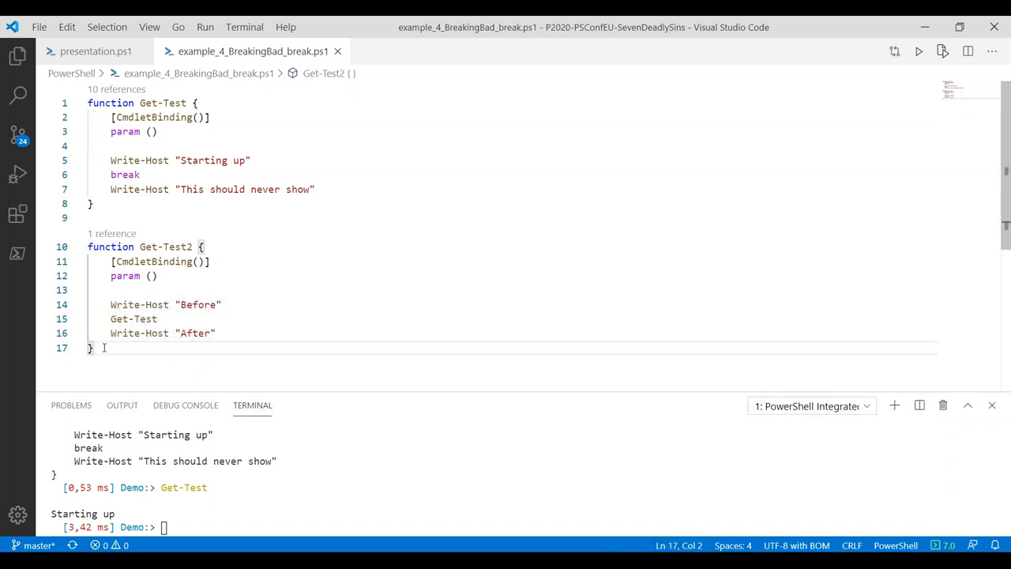
Load both functions and run Get-Test2, which prints 'Before' and 'Starting up' but not 'After'
key(ctrl+a)
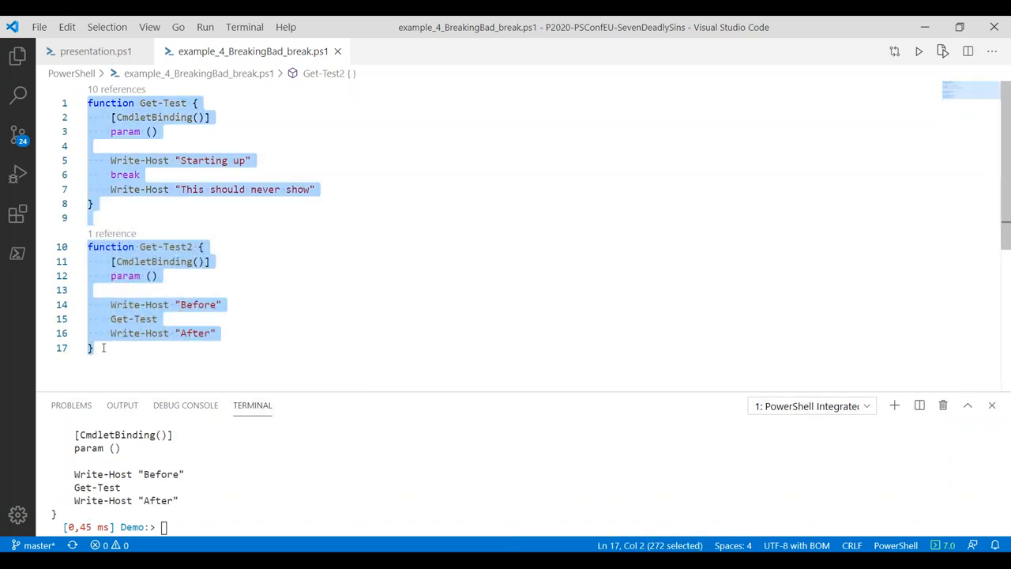
click(211, 262)
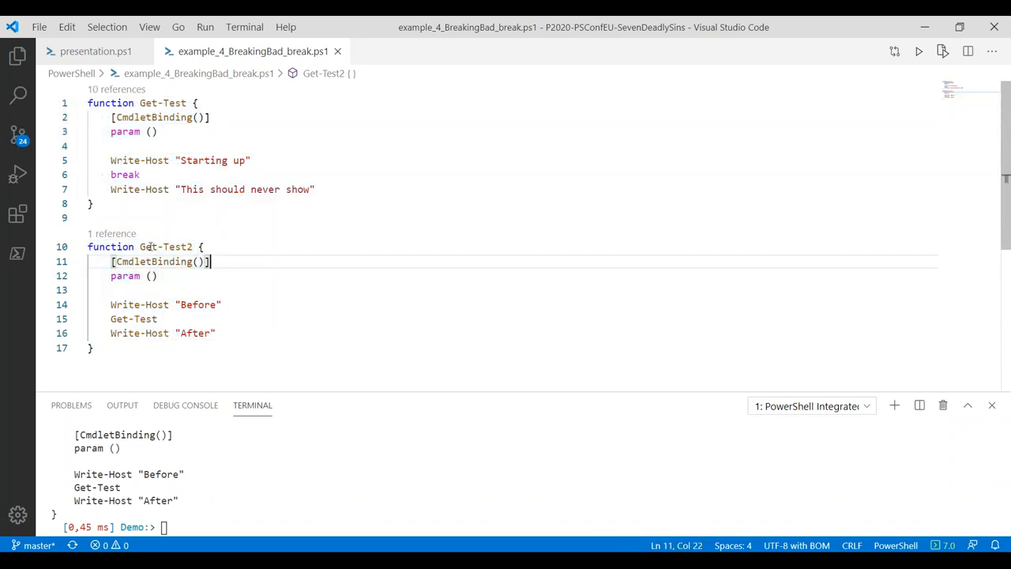
double_click(166, 246)
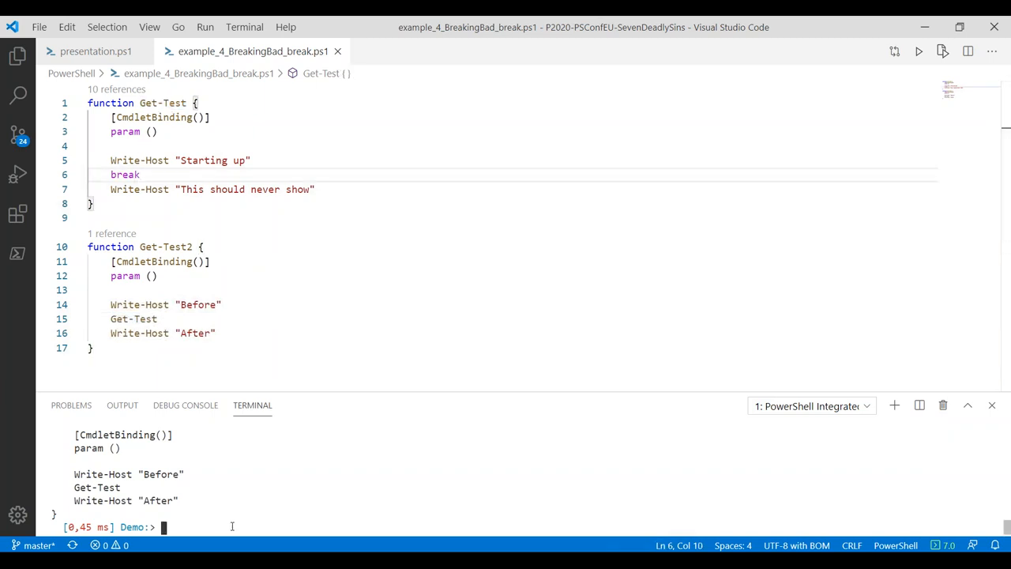
text(Get-Test -Nachname Mustermann)
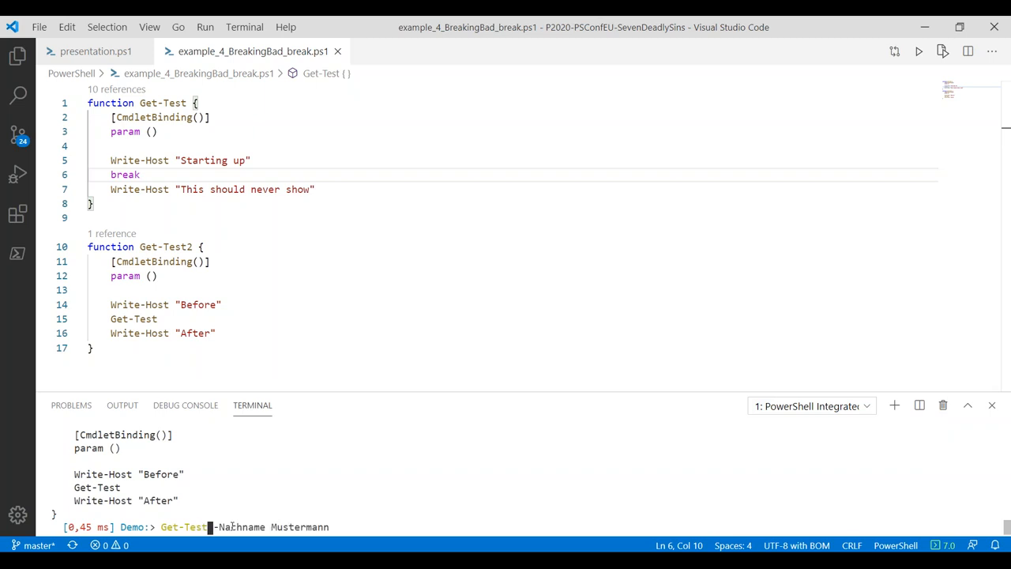
key(Enter)
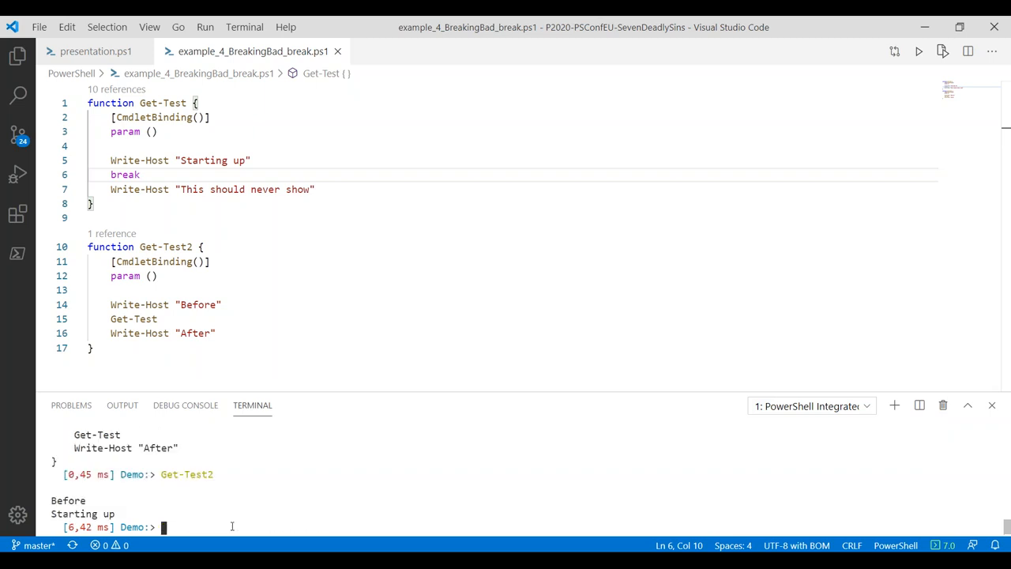
mouse_move(240, 522)
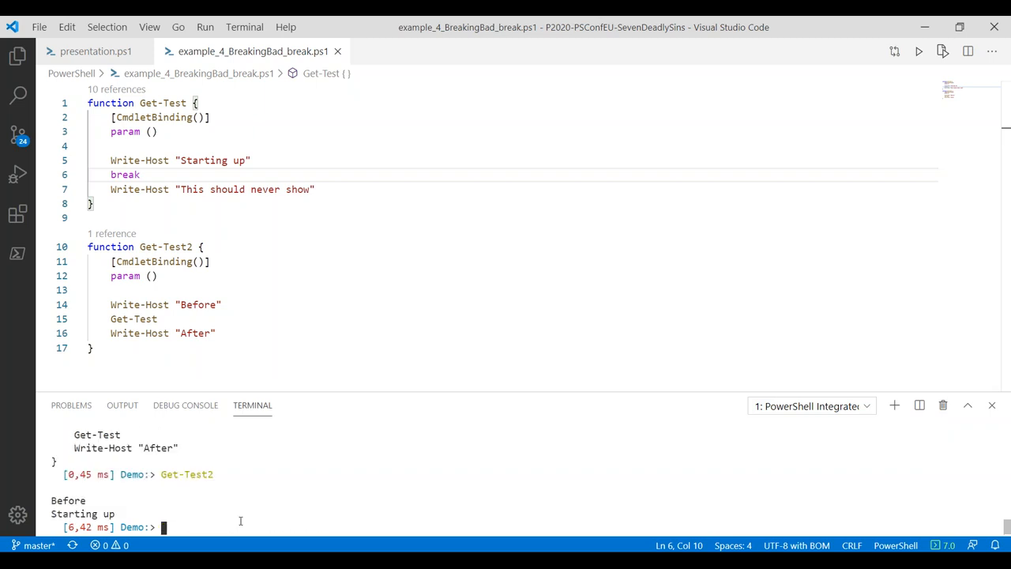
Point out the break statement and the Write-Host lines that never show
double_click(196, 303)
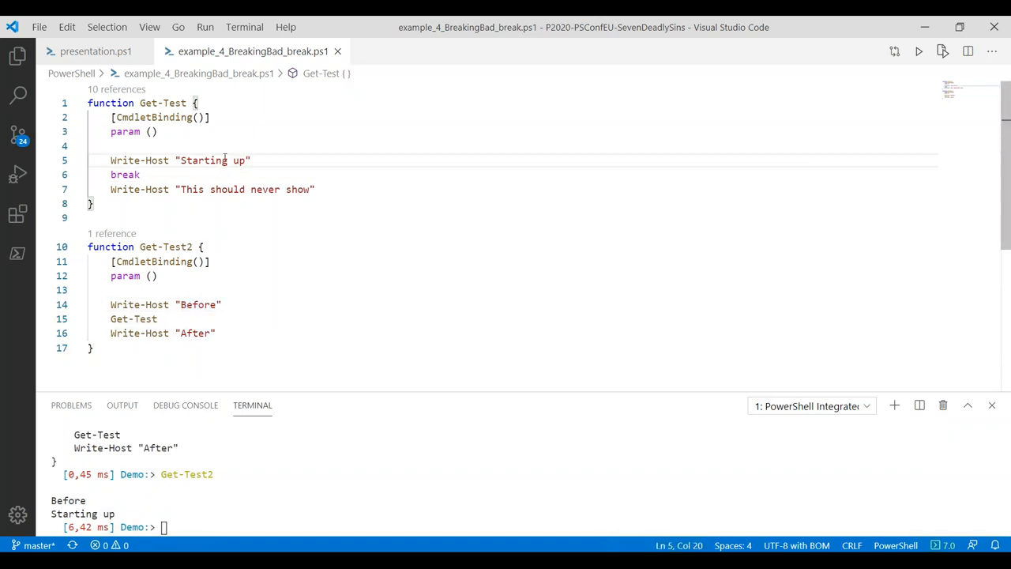
click(190, 189)
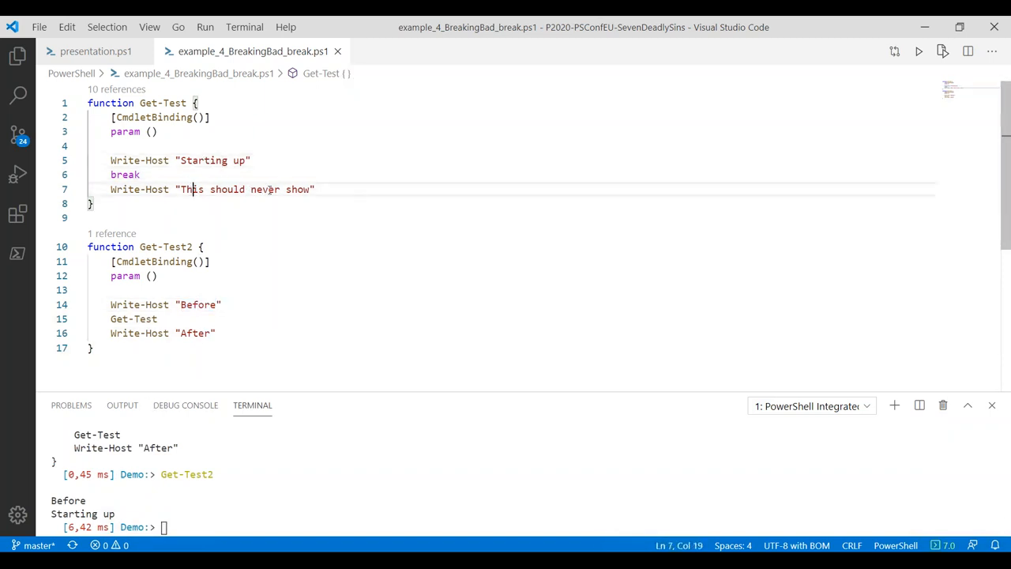
click(139, 174)
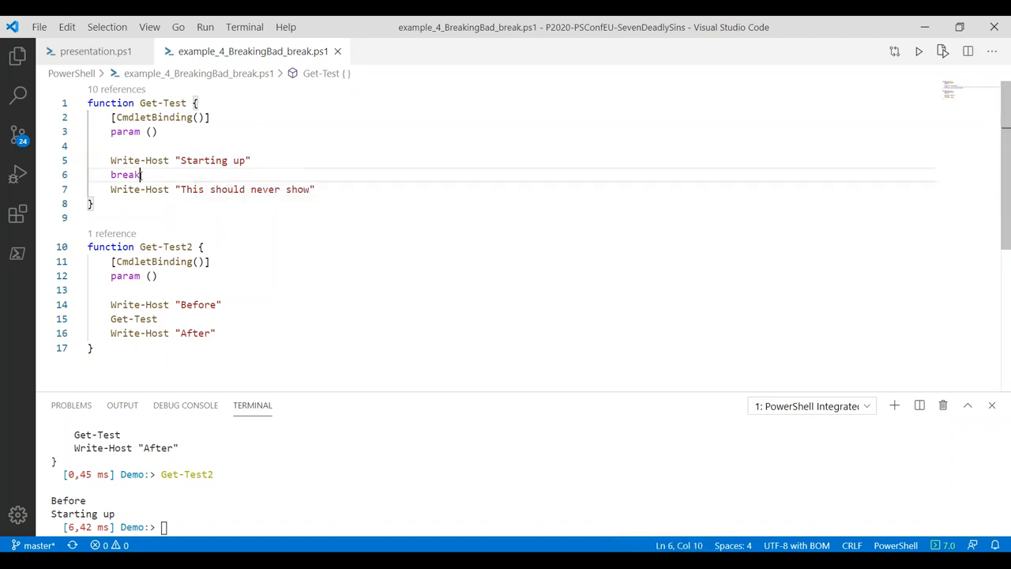
double_click(125, 173)
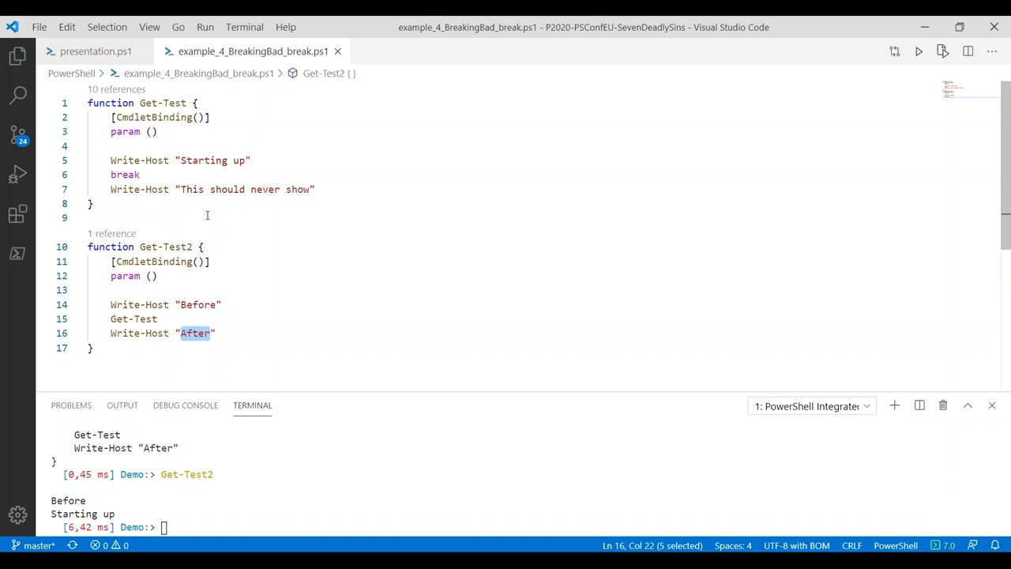
mouse_move(95, 51)
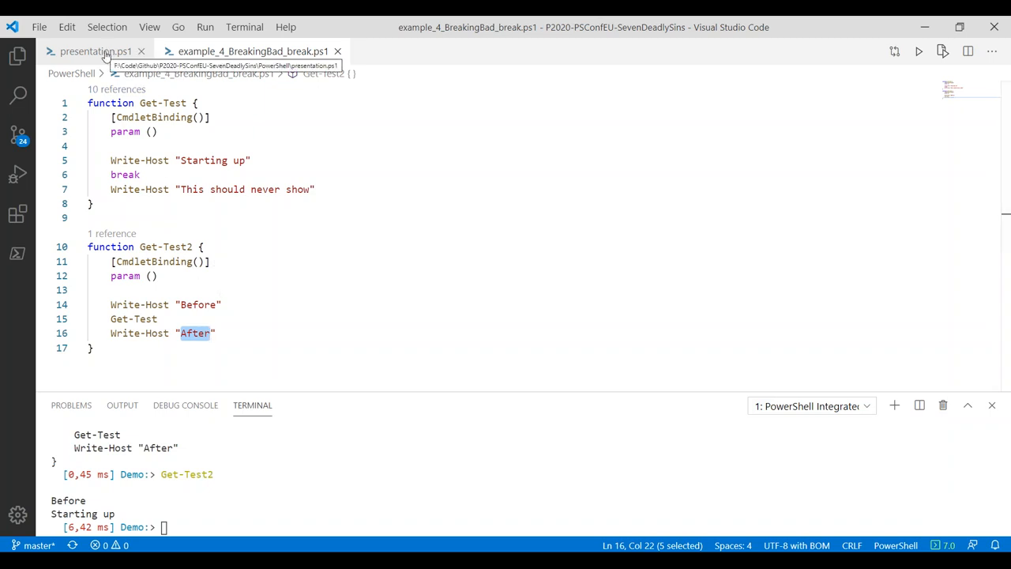
Open example_4_BreakingBad_break_edited.ps1 from the 'Path to salvation' line in presentation.ps1
click(87, 50)
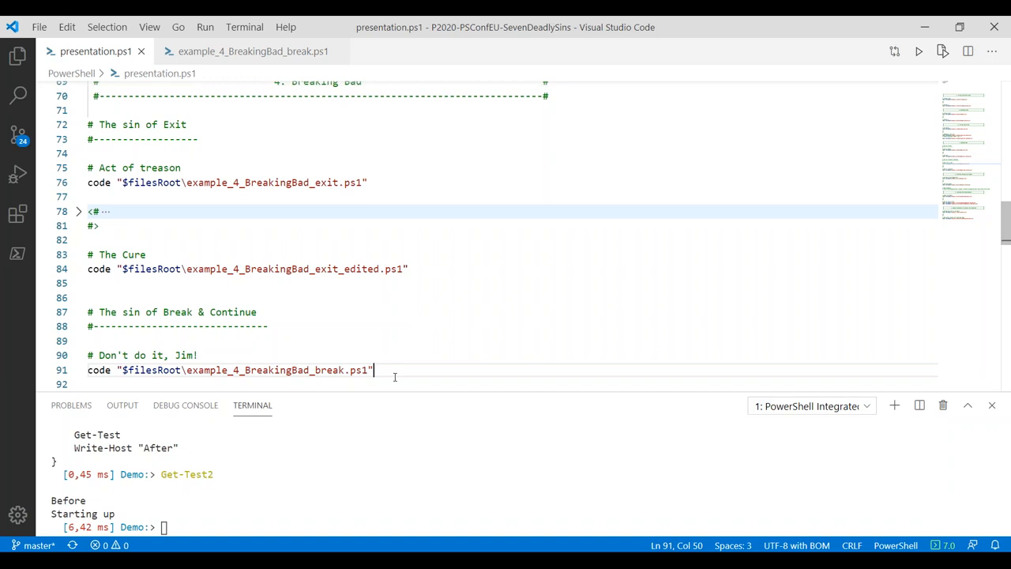
mouse_move(419, 364)
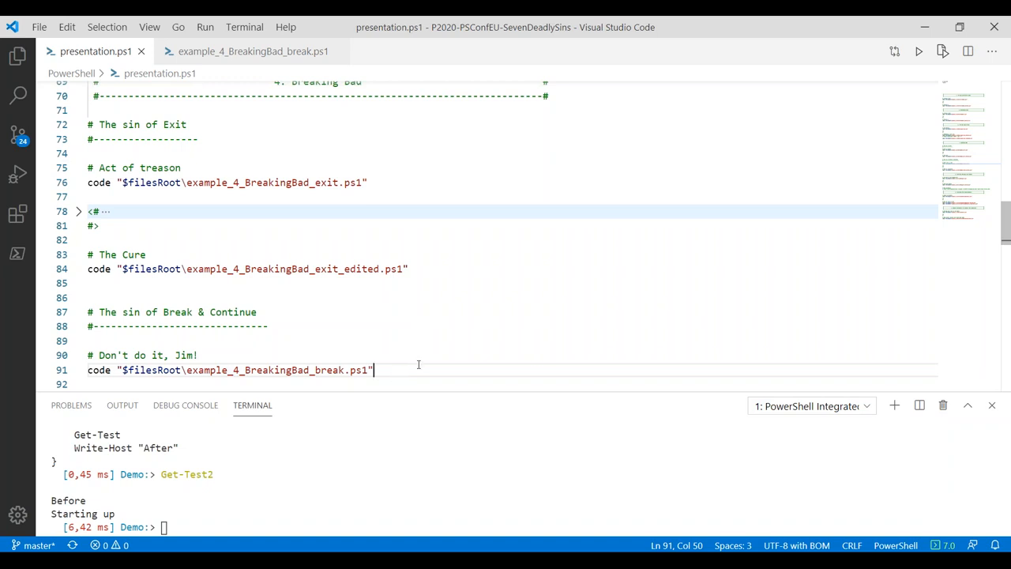
mouse_move(415, 362)
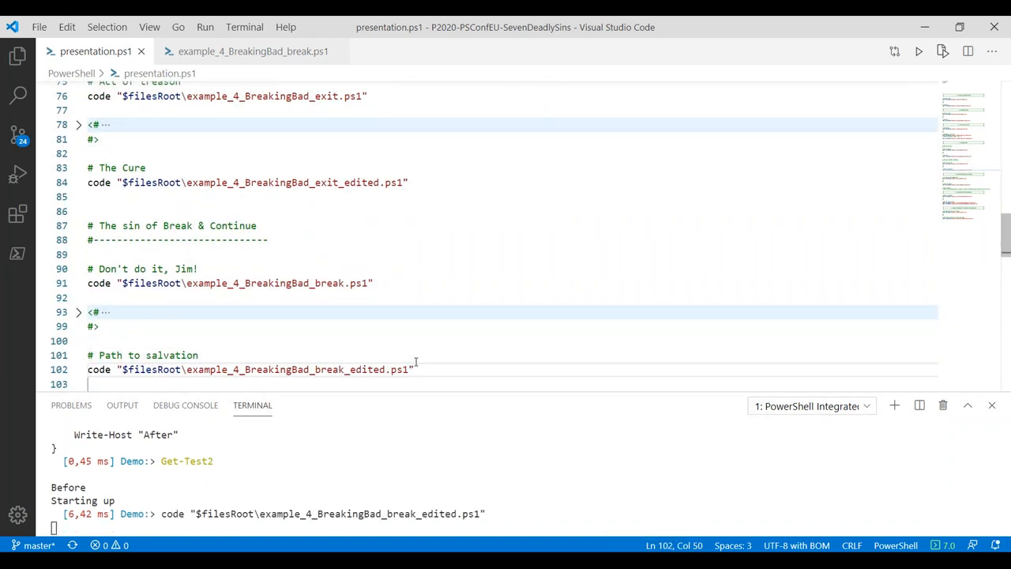
key(Enter)
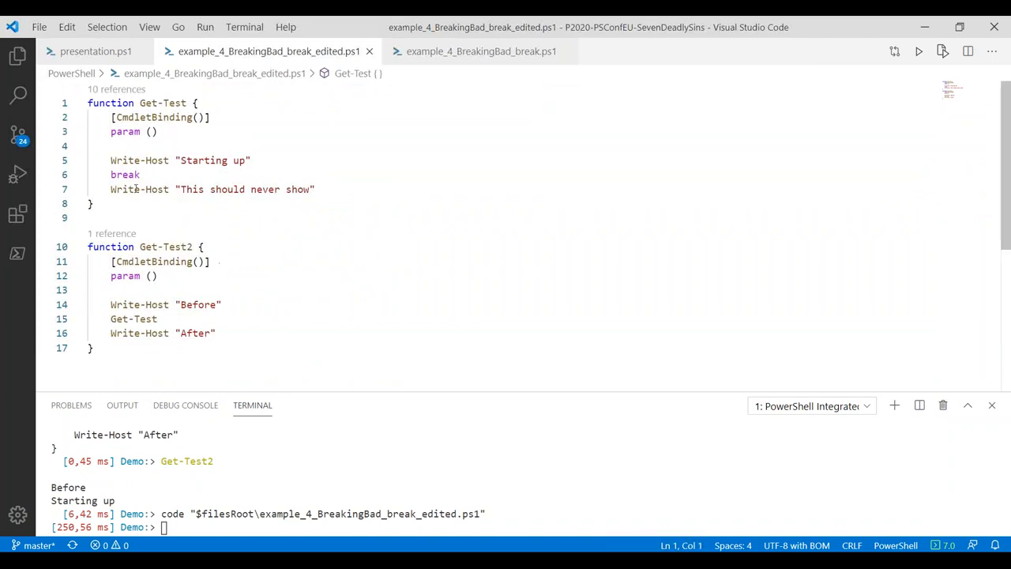
Change break to return in Get-Test and rerun Get-Test2 so 'After' now prints too
text(return)
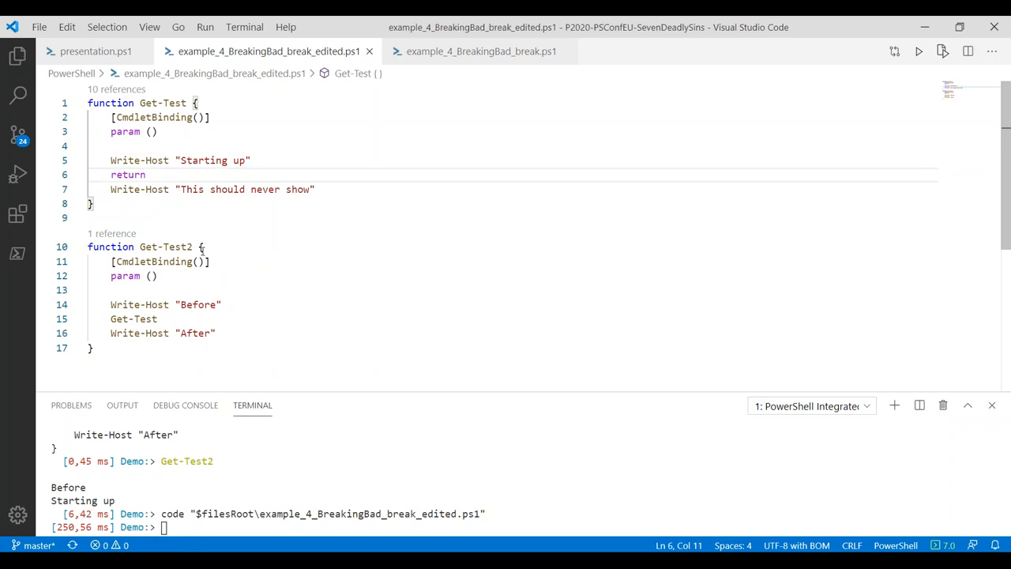
key(ctrl+a)
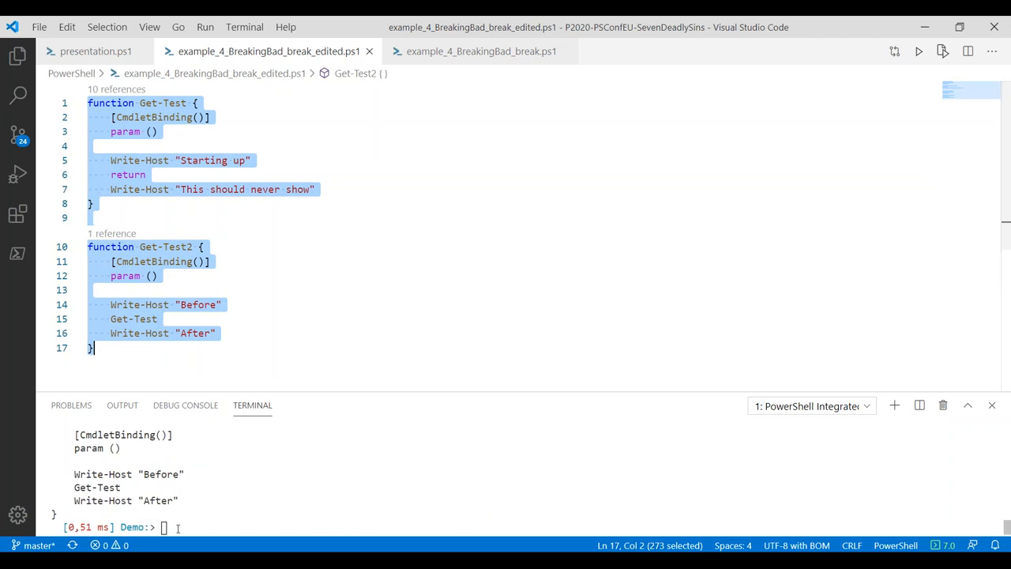
text(Get-Test2)
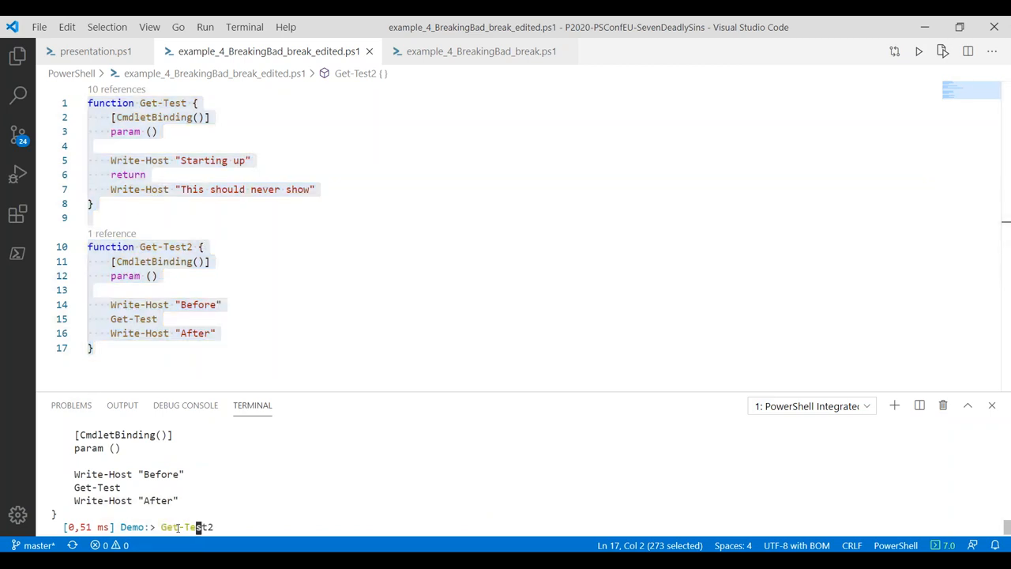
key(Enter)
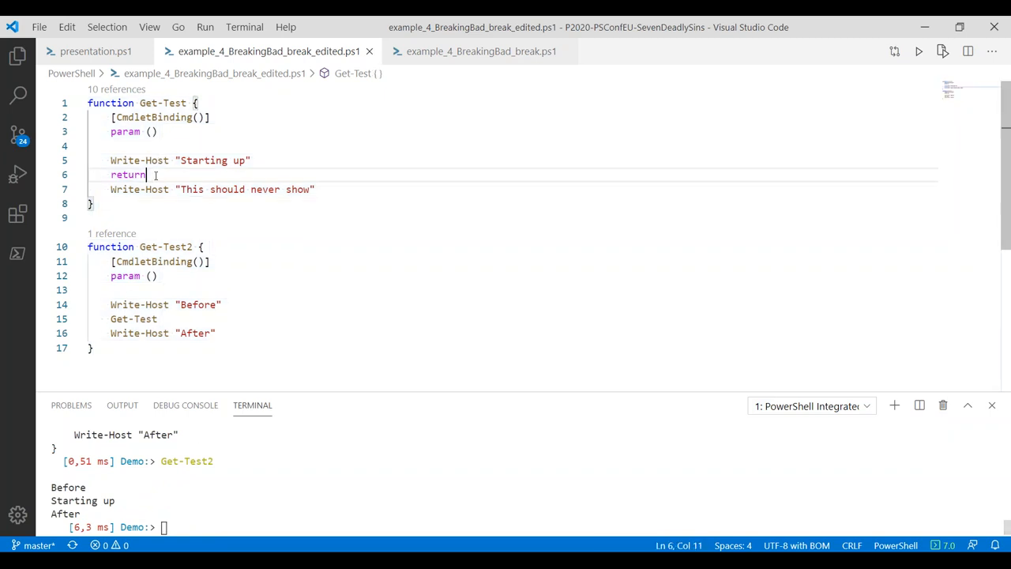
Make Get-Test throw and reload the functions into the terminal
text(throw)
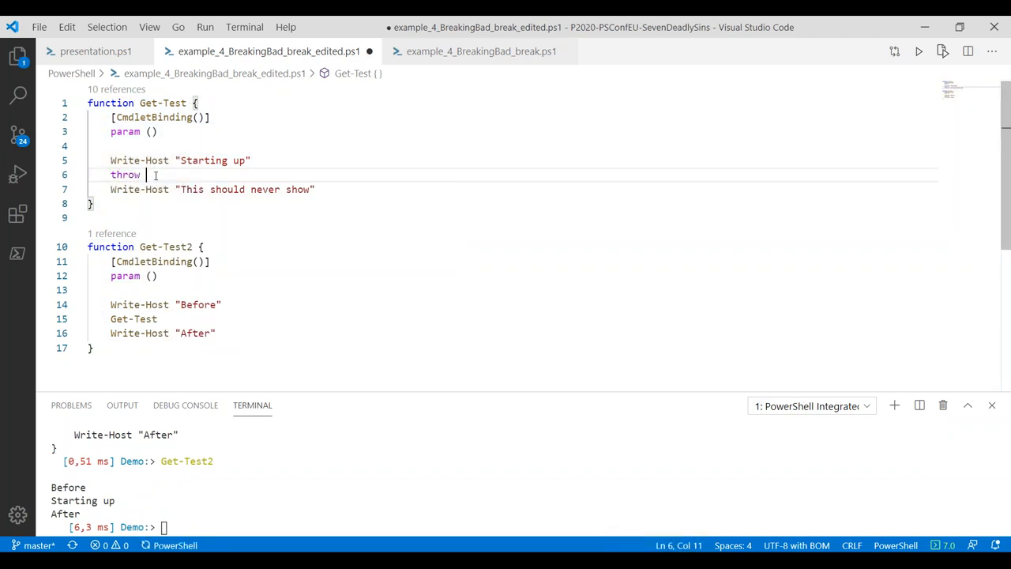
text("Something broke)
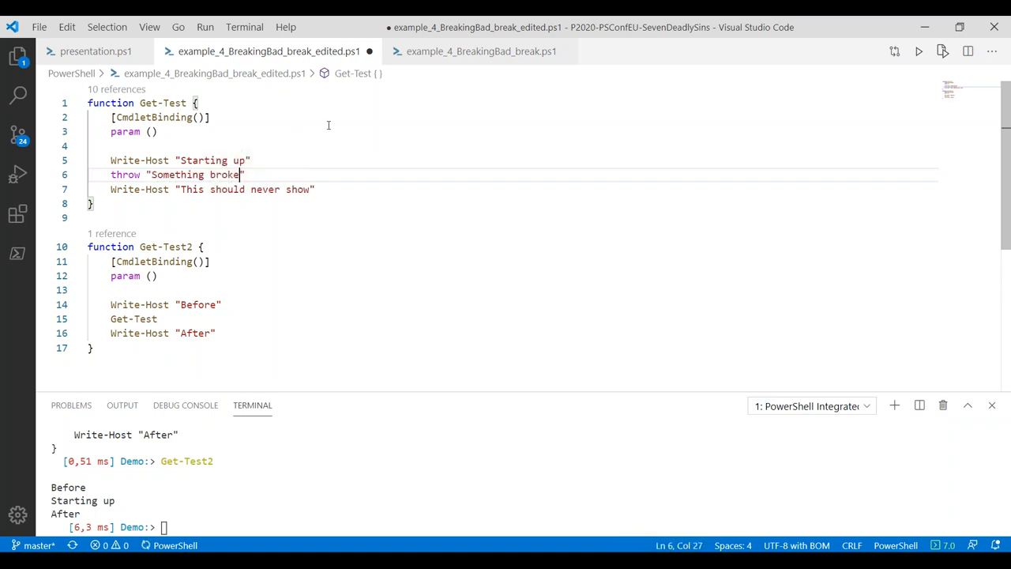
key(ctrl+a)
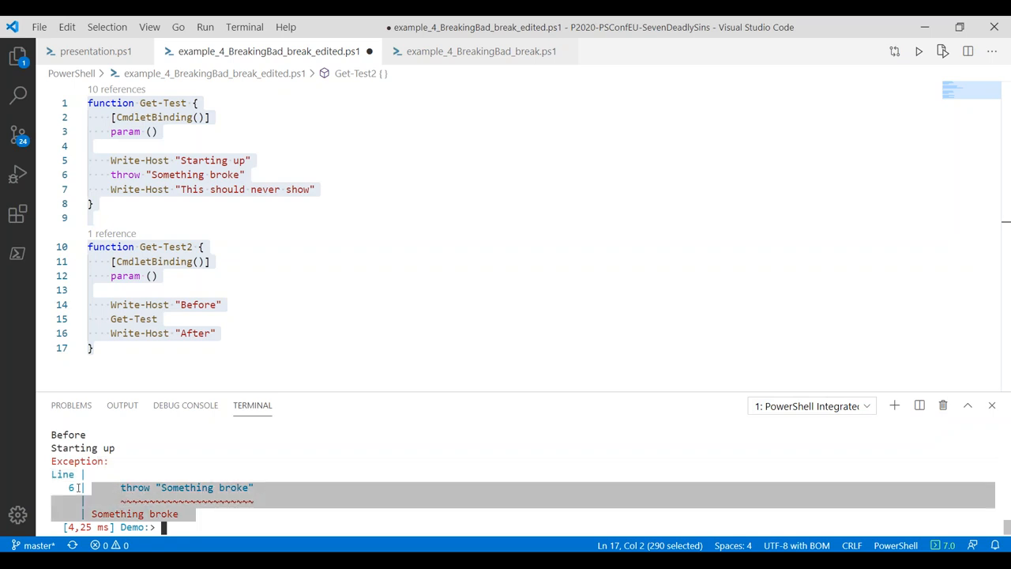
key(Ctrl+A)
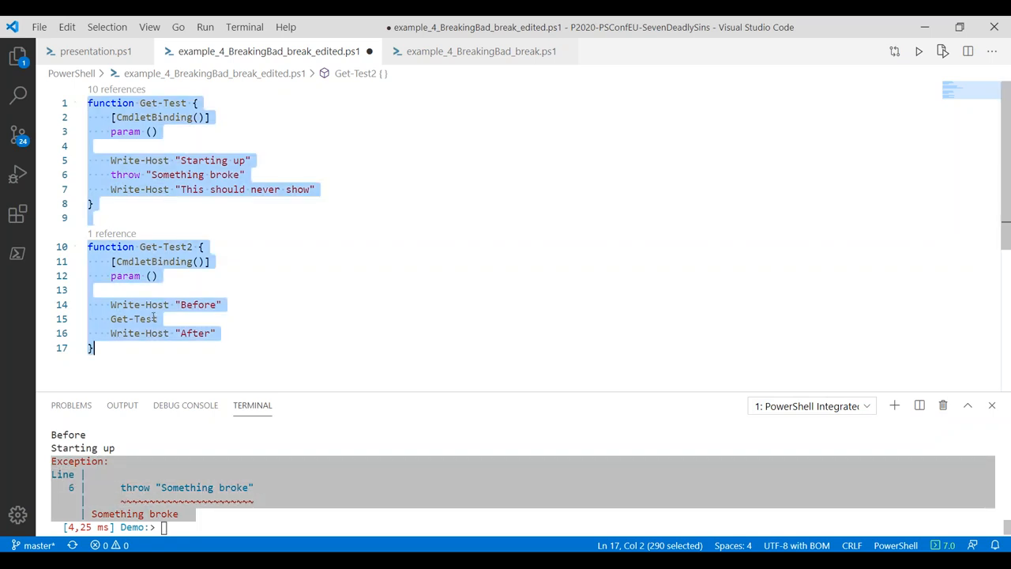
Wrap the Get-Test call in try/catch printing 'It broke' and run Get-Test2 so 'After' still prints
click(154, 319)
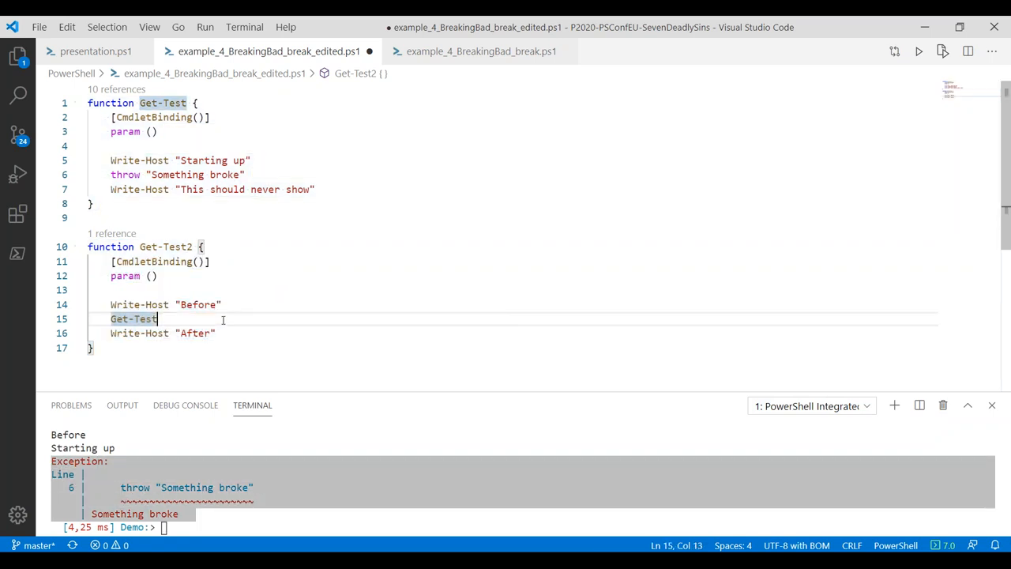
text(try {)
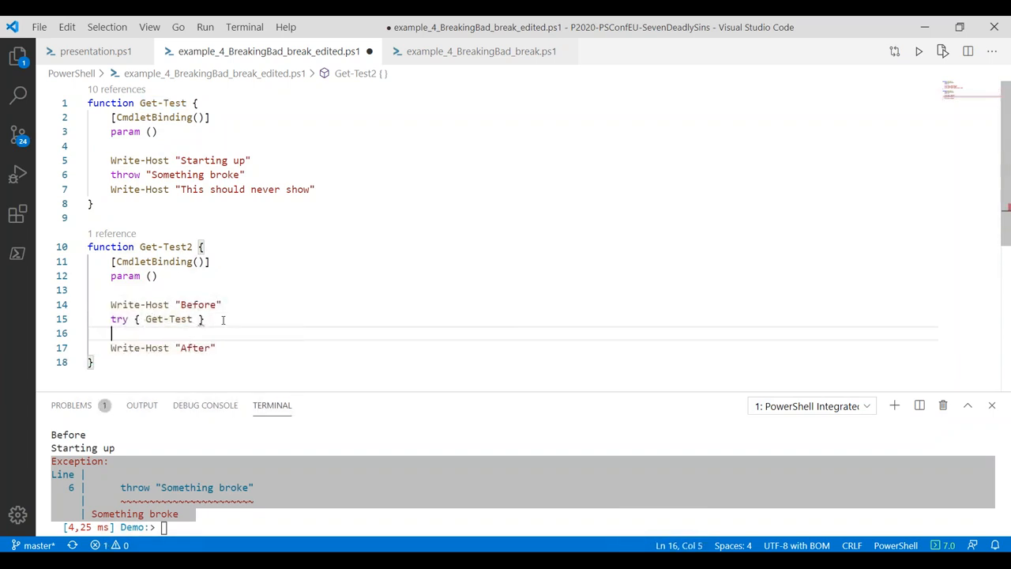
text(catch { })
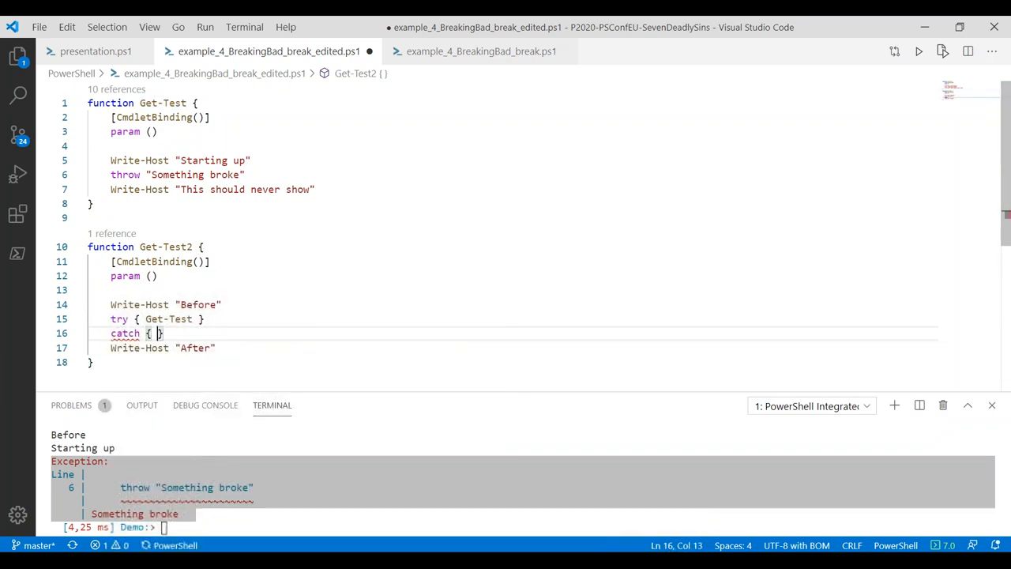
text("It broke")
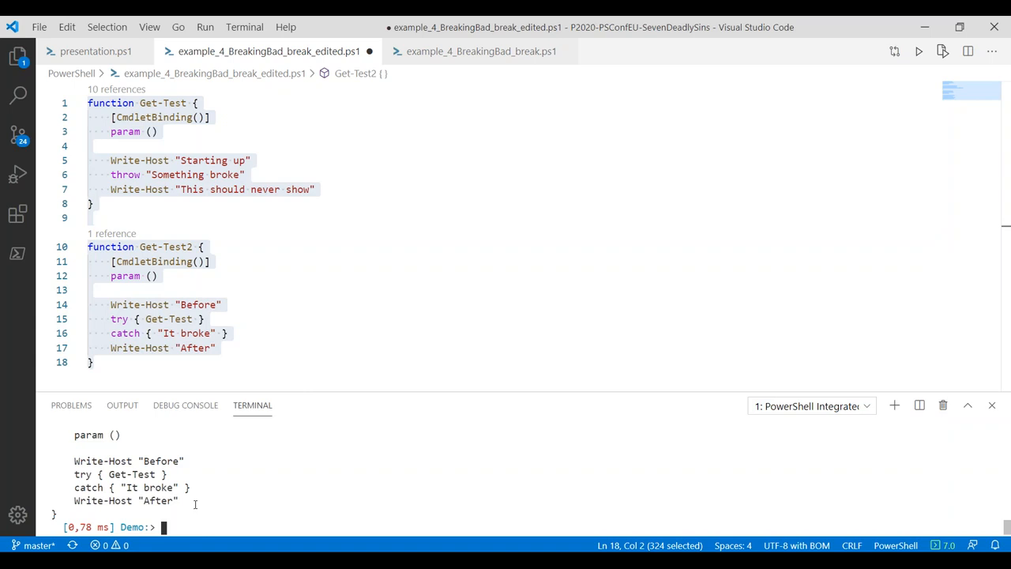
text(Get-Test2)
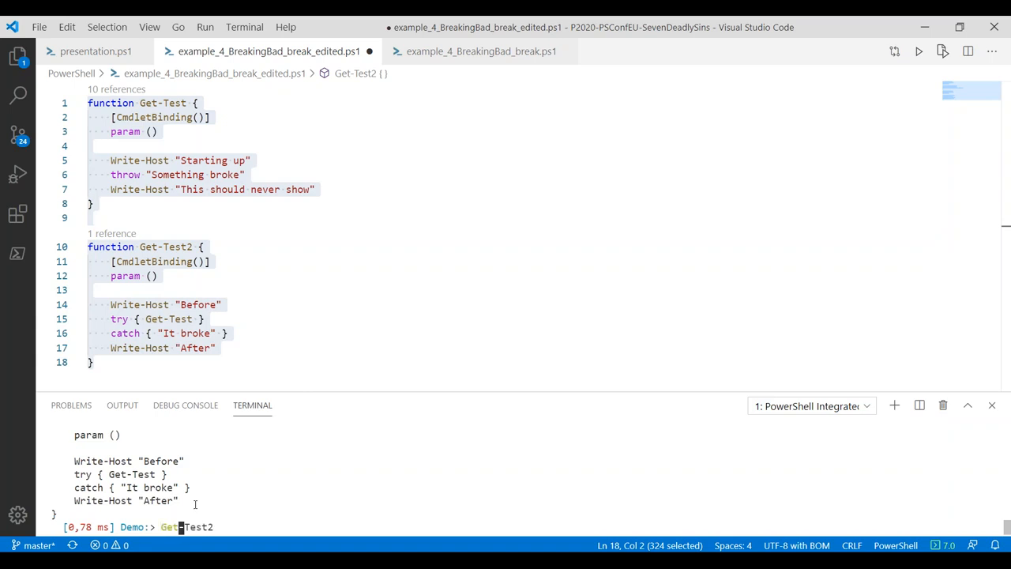
key(Enter)
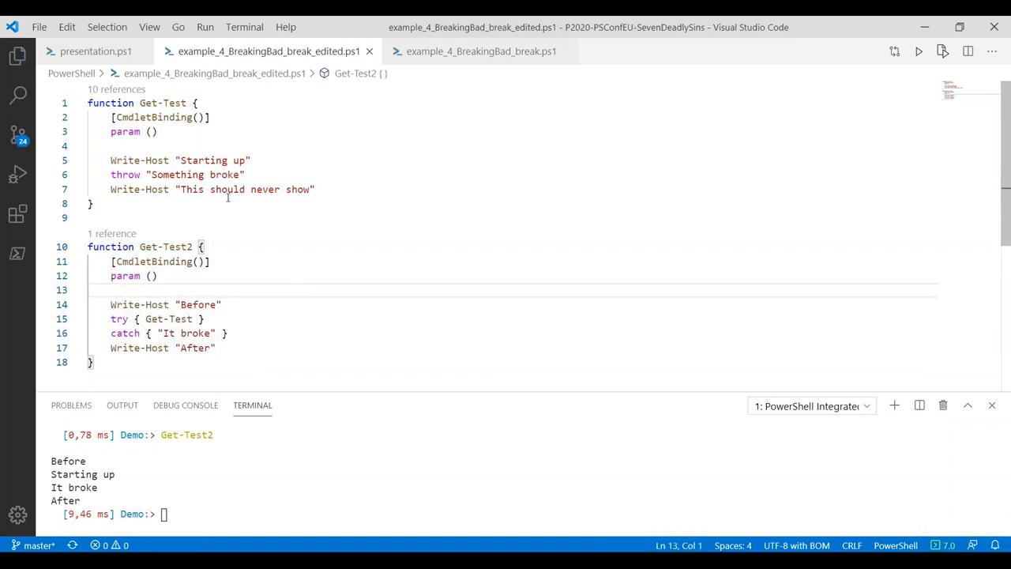
mouse_move(234, 150)
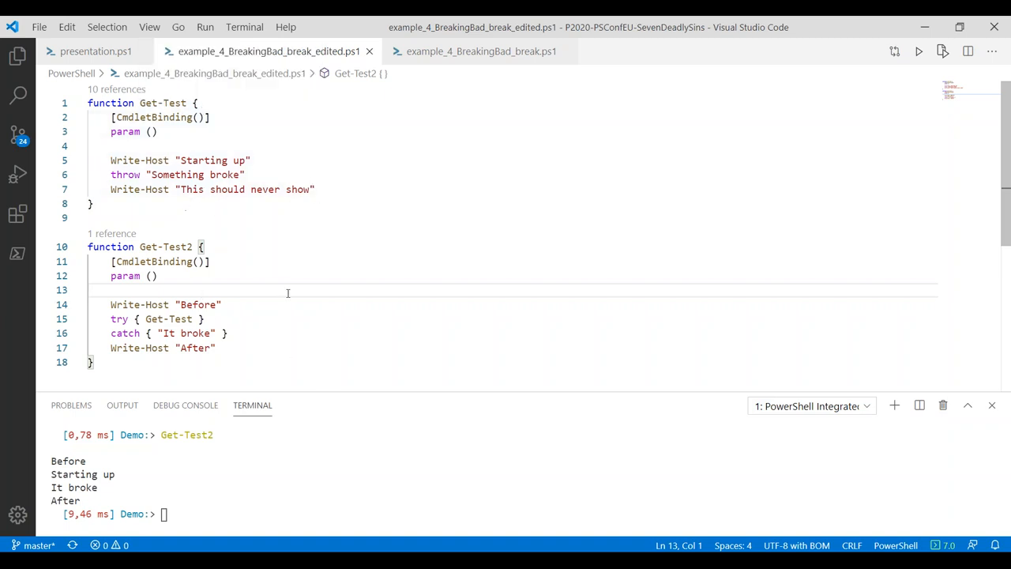
mouse_move(368, 50)
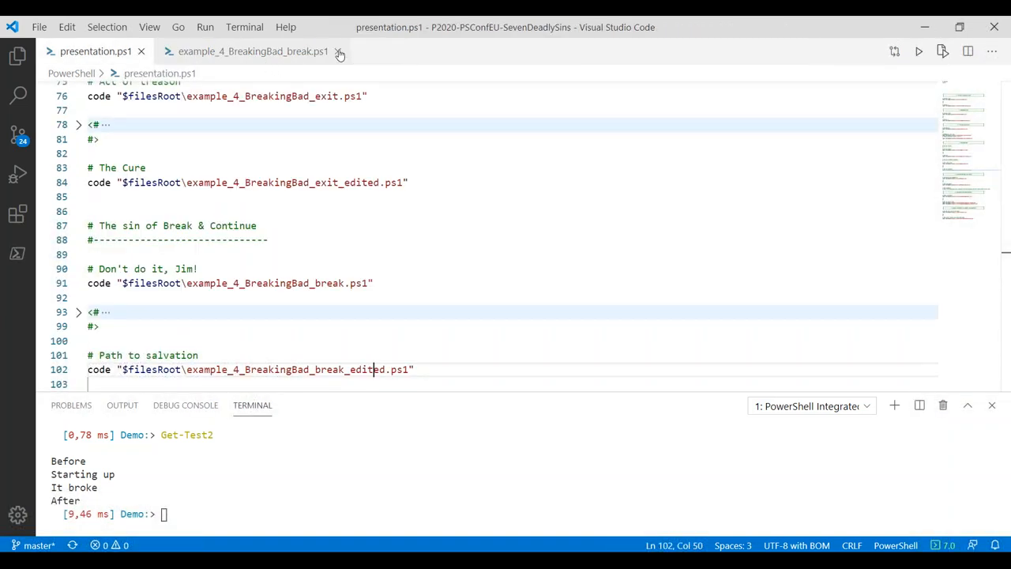
Close the example_4_BreakingBad_break.ps1 tab before returning to the slides
click(338, 50)
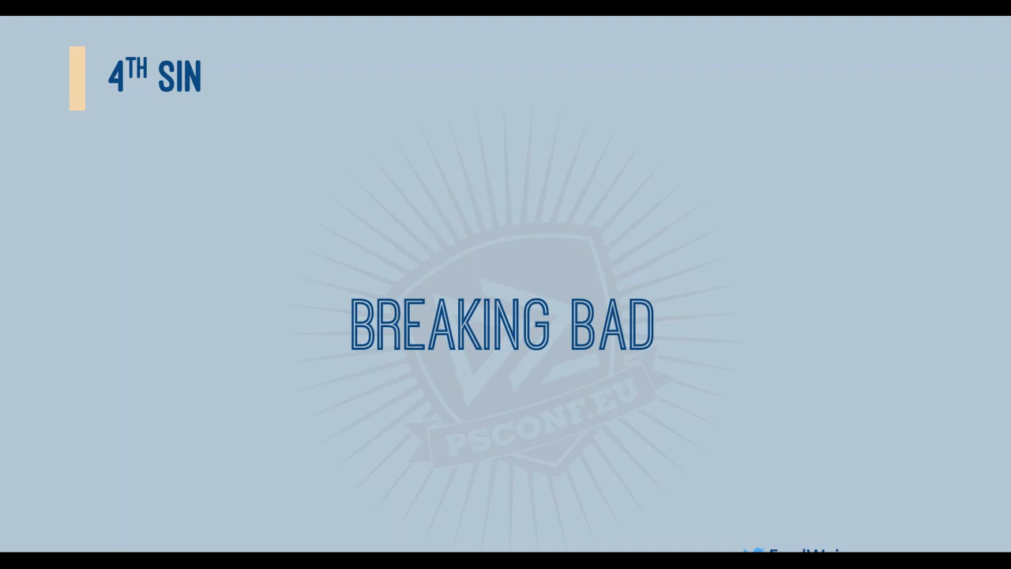
Advance past the Breaking Bad slide toward the Killing Puppies demo
key(Left)
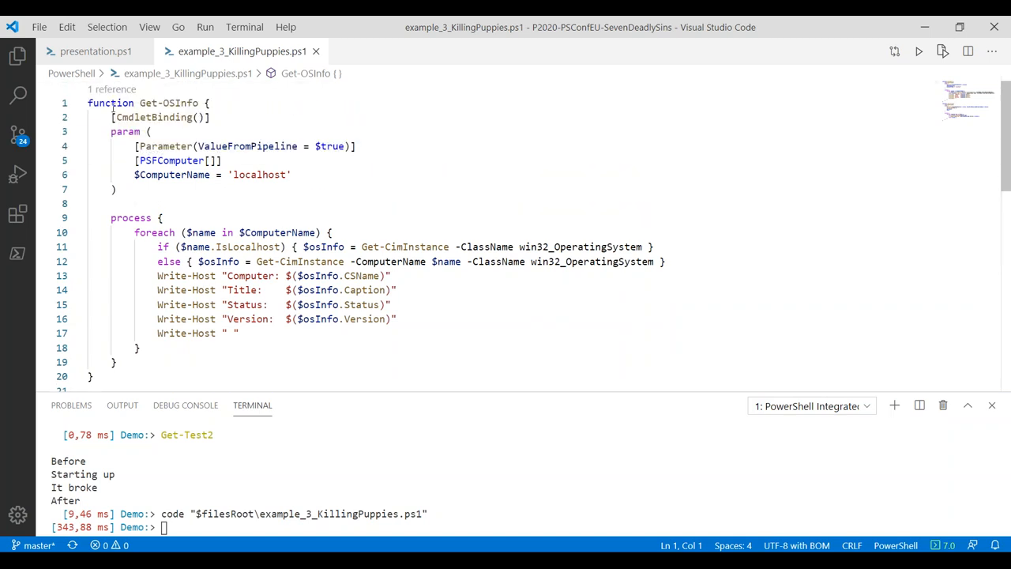
Load the Get-OSInfo script into the session and run it, printing HEL, Windows 10 Pro, OK, 10.0.18362
double_click(169, 102)
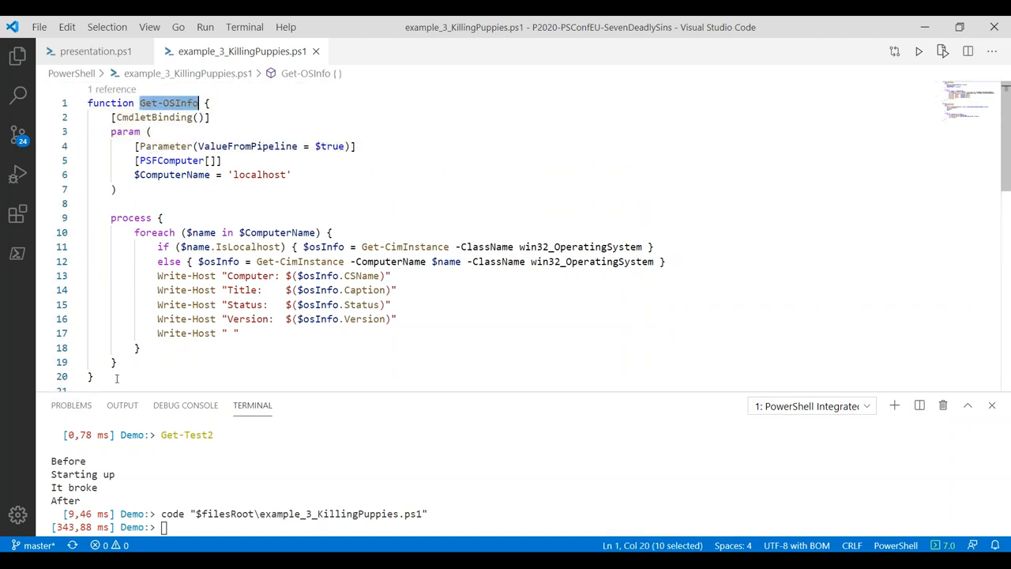
key(ctrl+a)
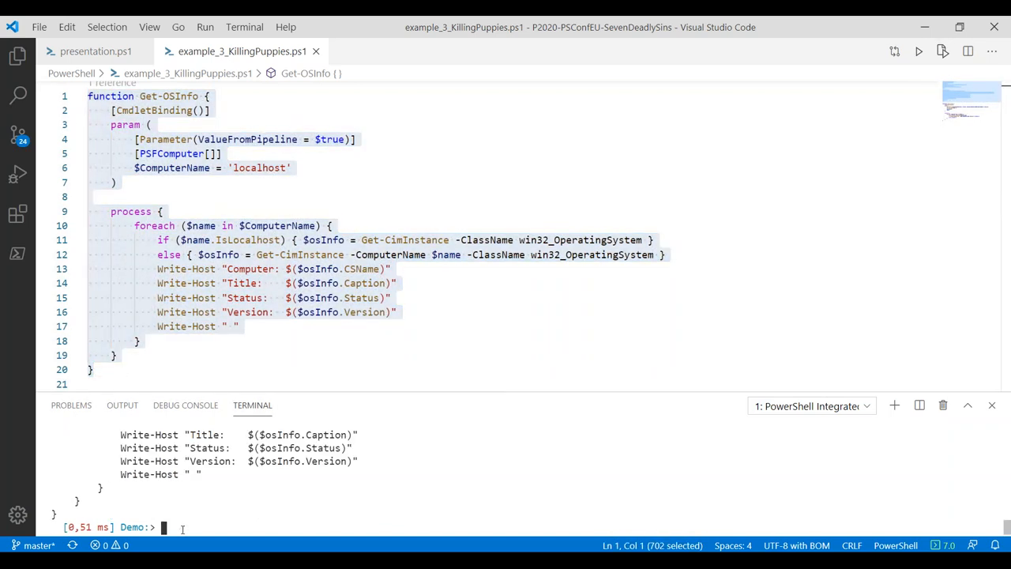
text(Get-OSInfo | ? Computer -ne "HEL")
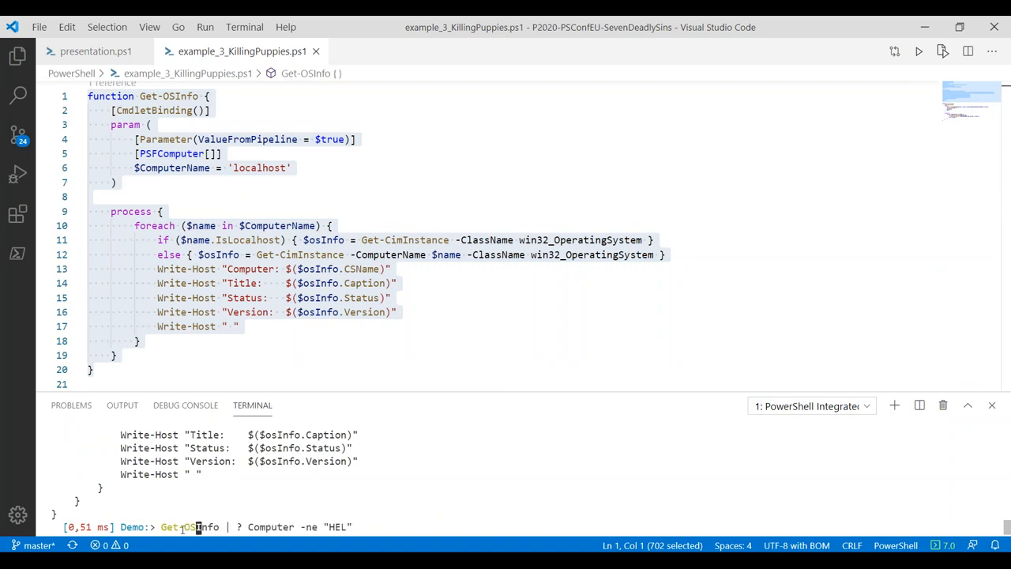
key(Enter)
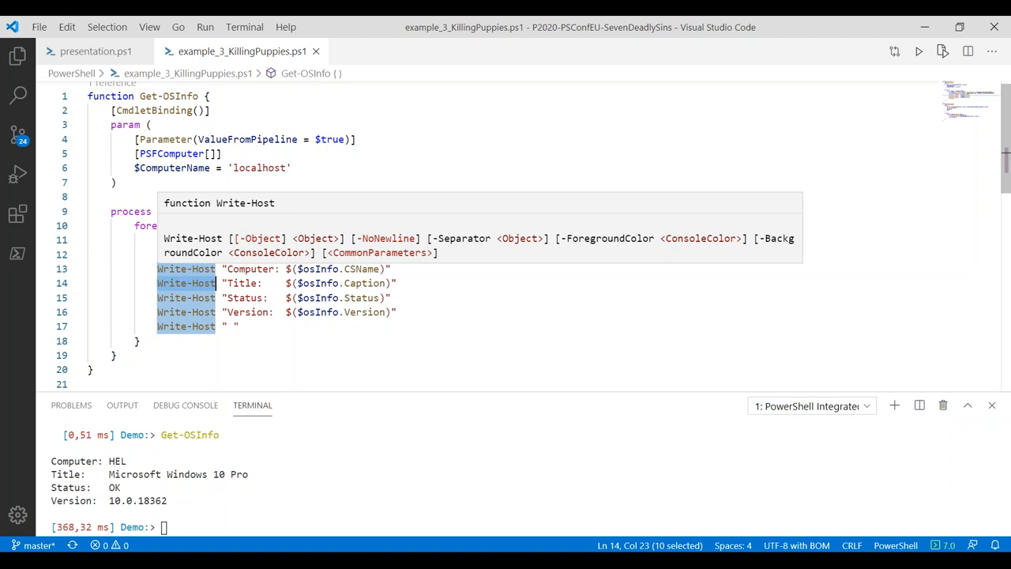
mouse_move(170, 154)
text(Get-OSInfo)
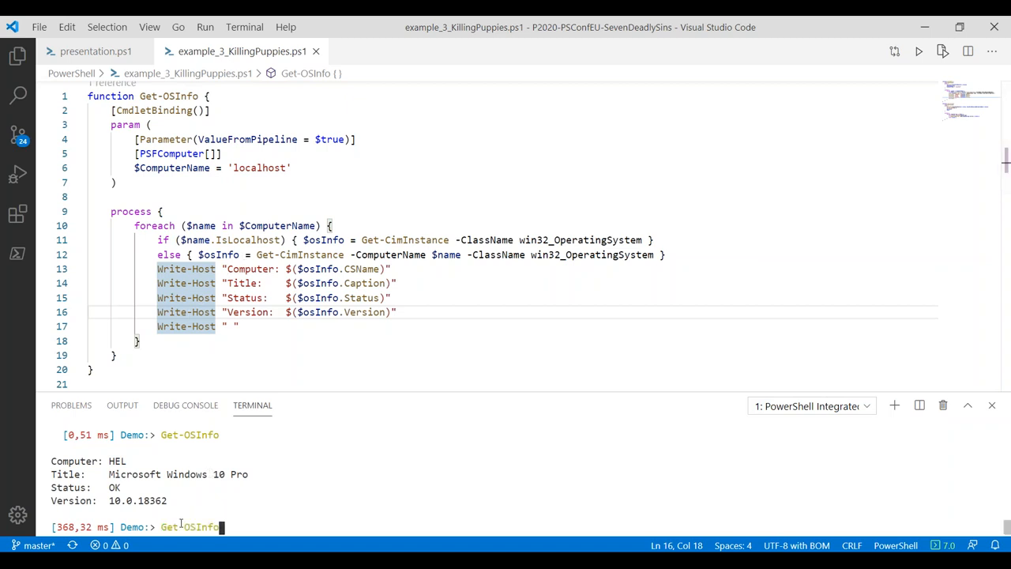
Run Get-OSInfo | ? Computer -ne "HEL" (still prints HEL), then switch to example_3_KillingPuppies_edited.ps1
text(| ? Computer -ne "HEL")
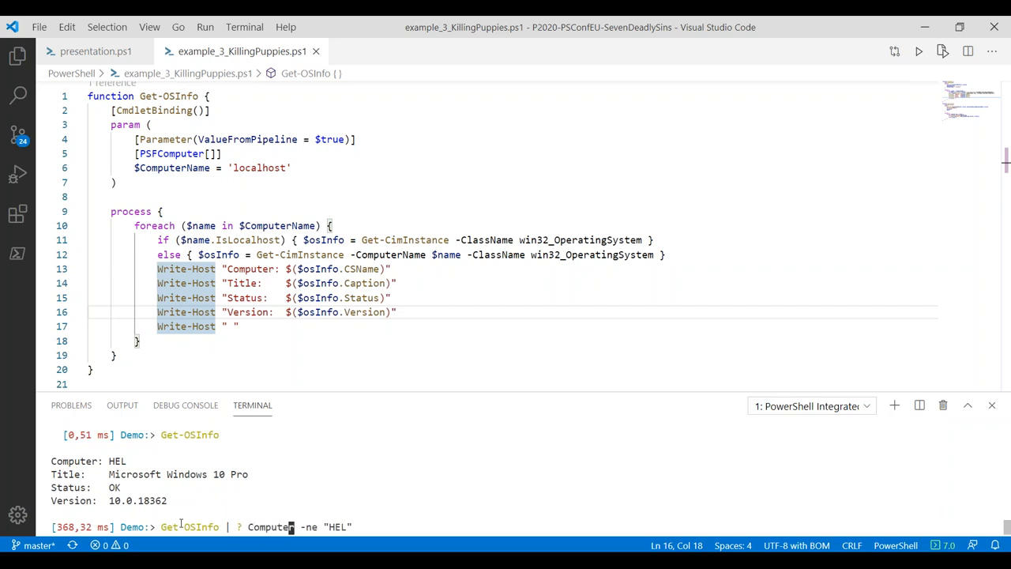
text($)
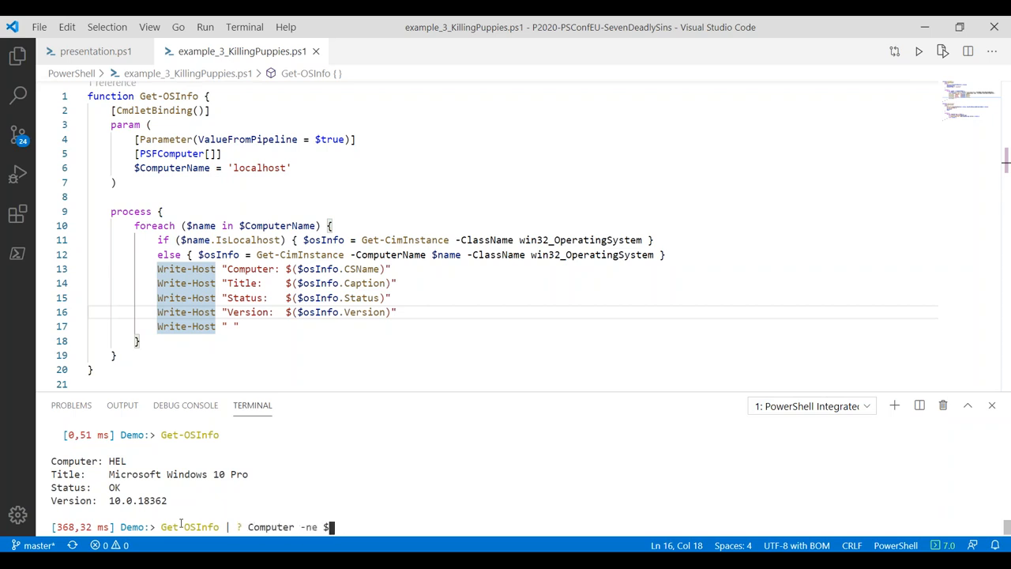
text("HEL")
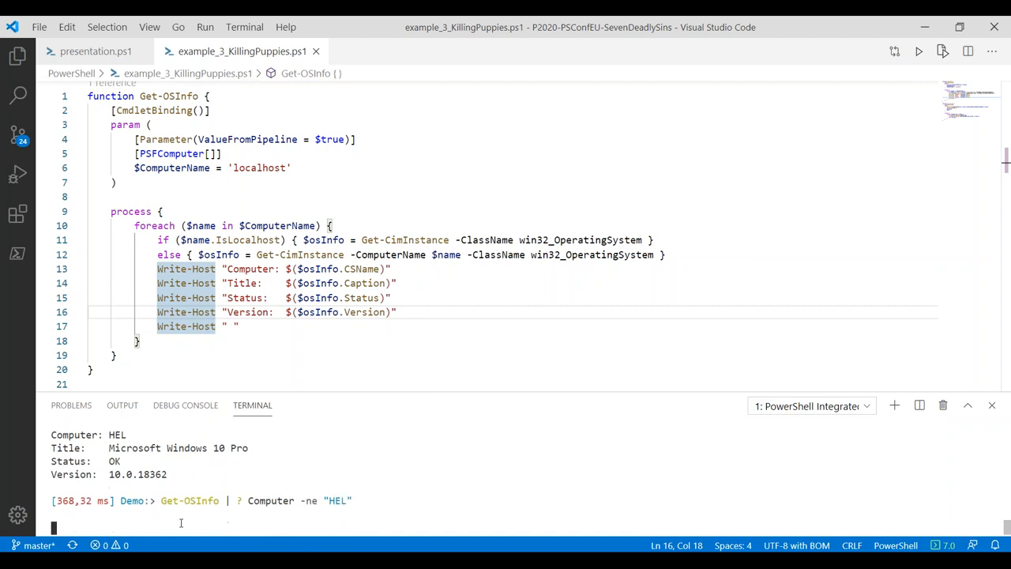
key(Enter)
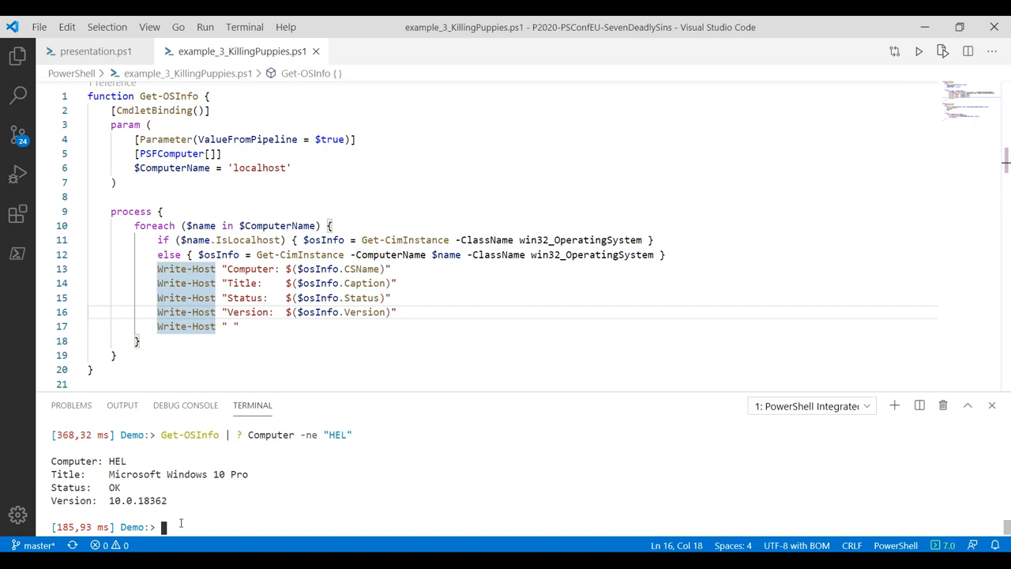
click(96, 50)
text(code "$filesRoot\example_3_KillingPuppies_edited.ps1)
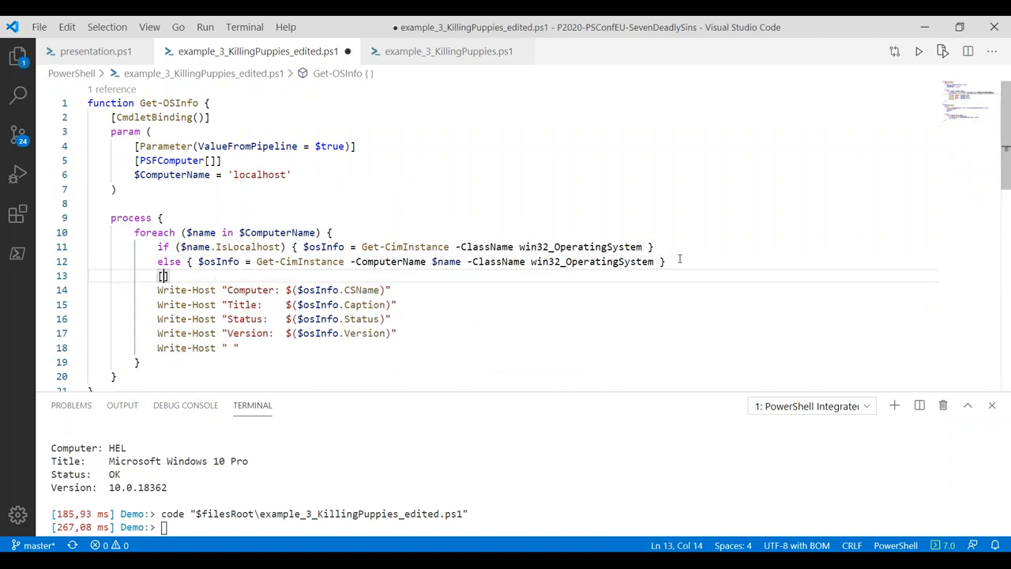
Start a [PSCustomObject] hashtable with Computer = $osInfo.CSName in Get-OSInfo
text(PSCustomObject)
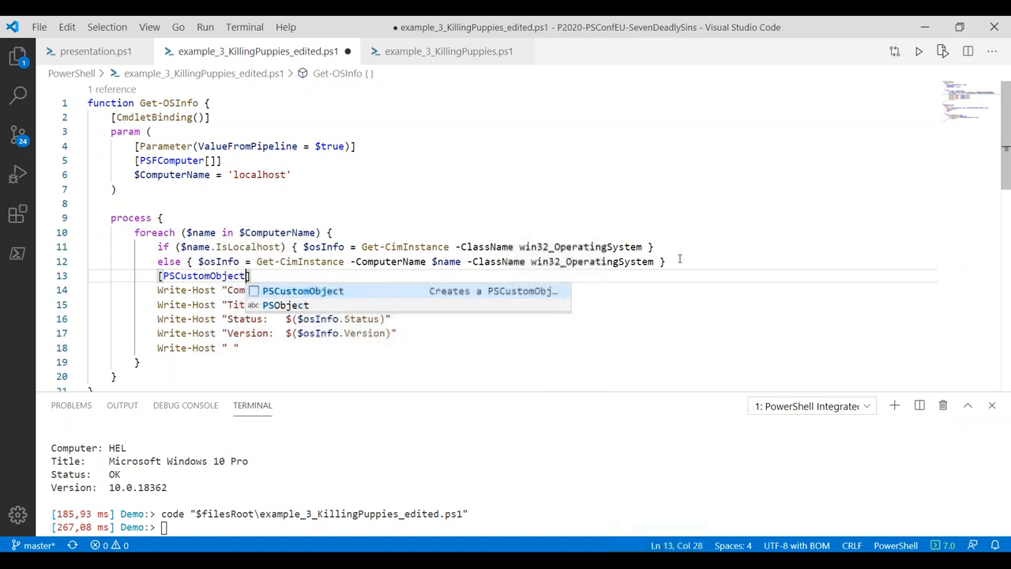
text(@)
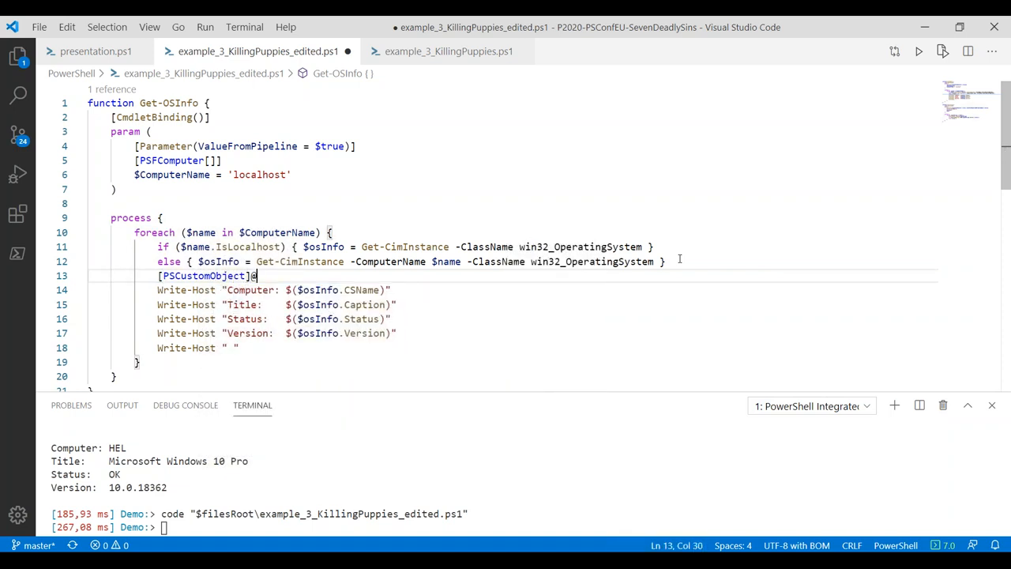
text({)
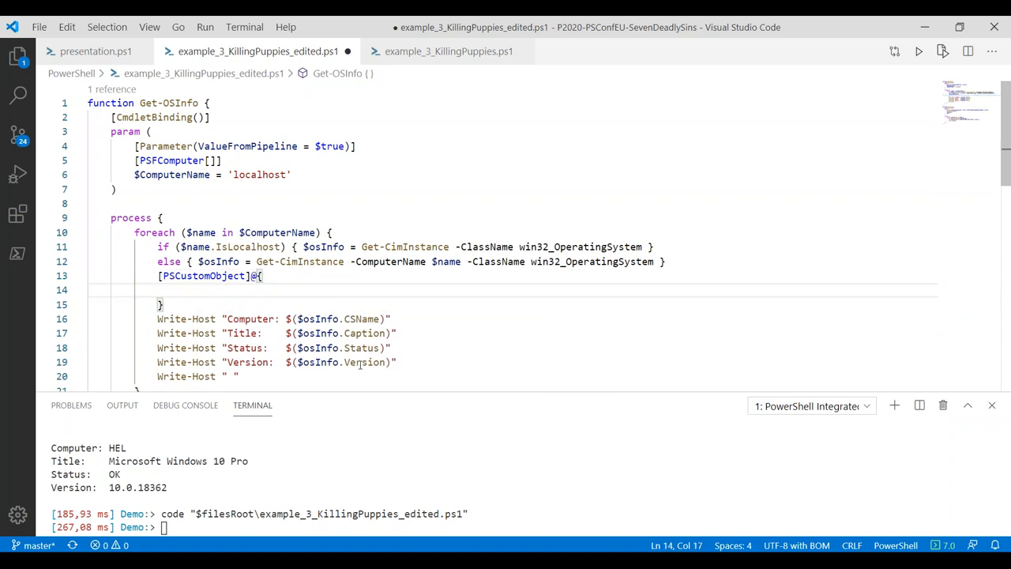
text(Computer)
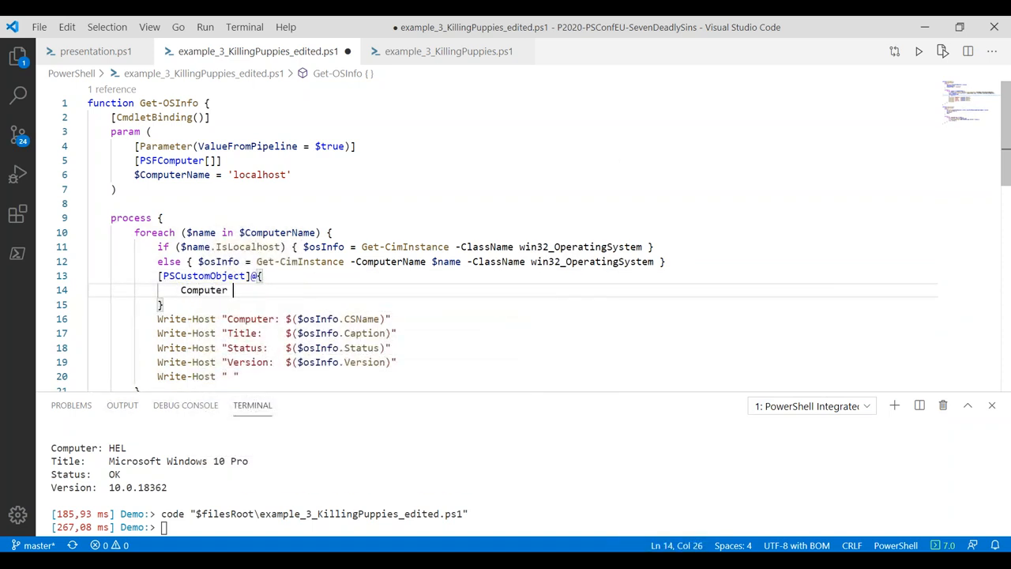
text(= $osInfo,.)
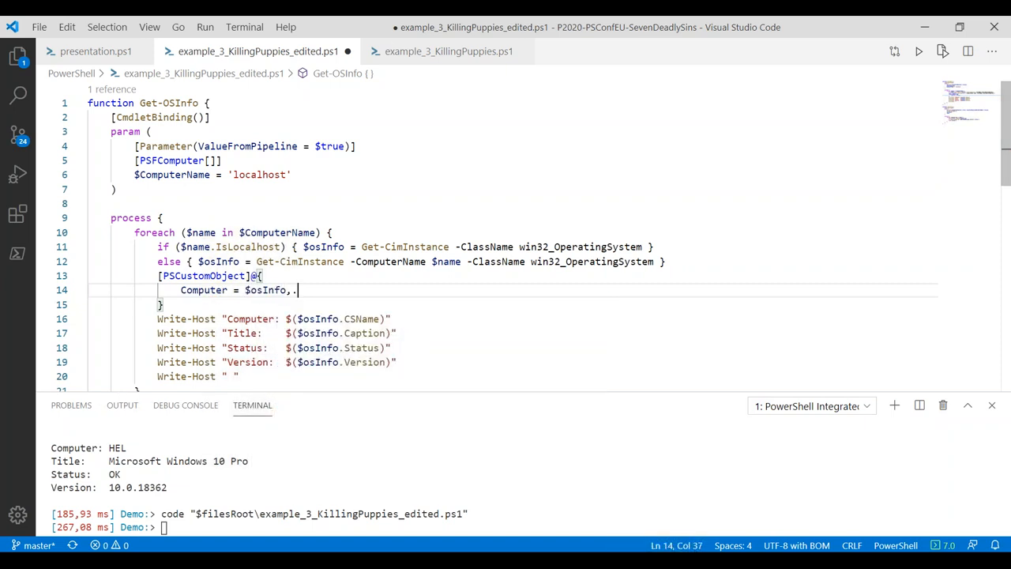
text(C)
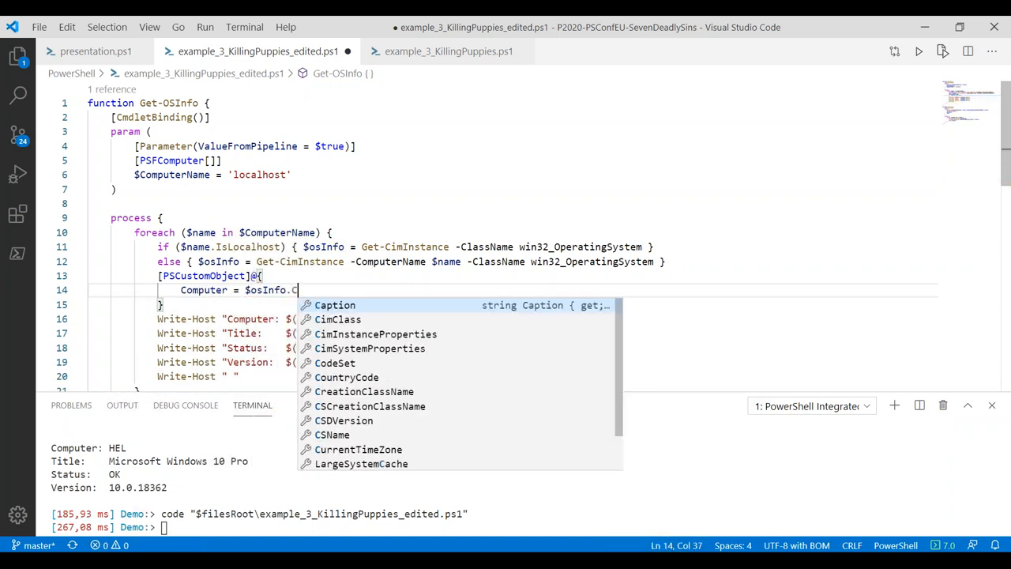
text(SName)
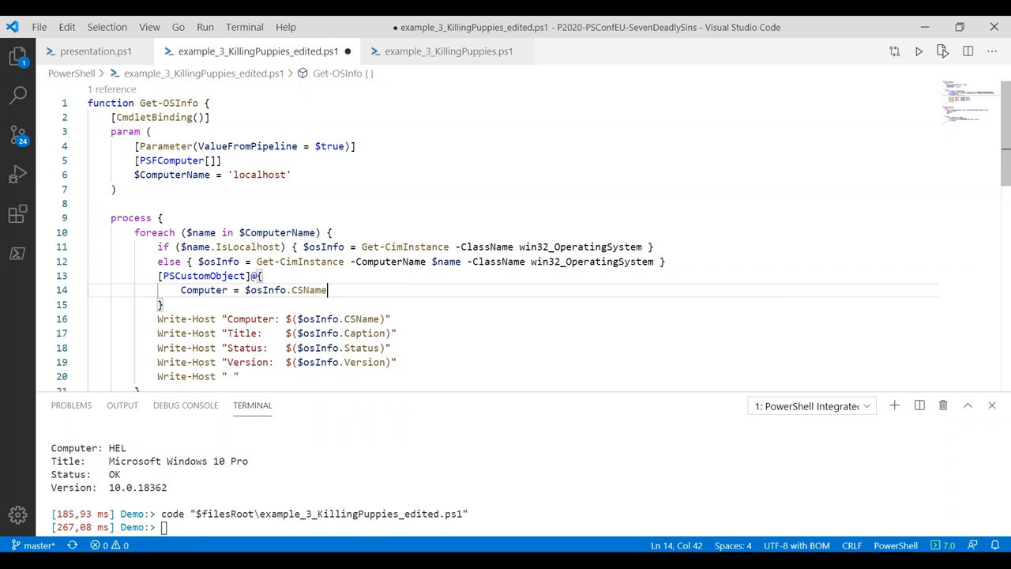
Add Title, Status and Version = $osInfo.Version properties, replacing the Write-Host lines
click(229, 332)
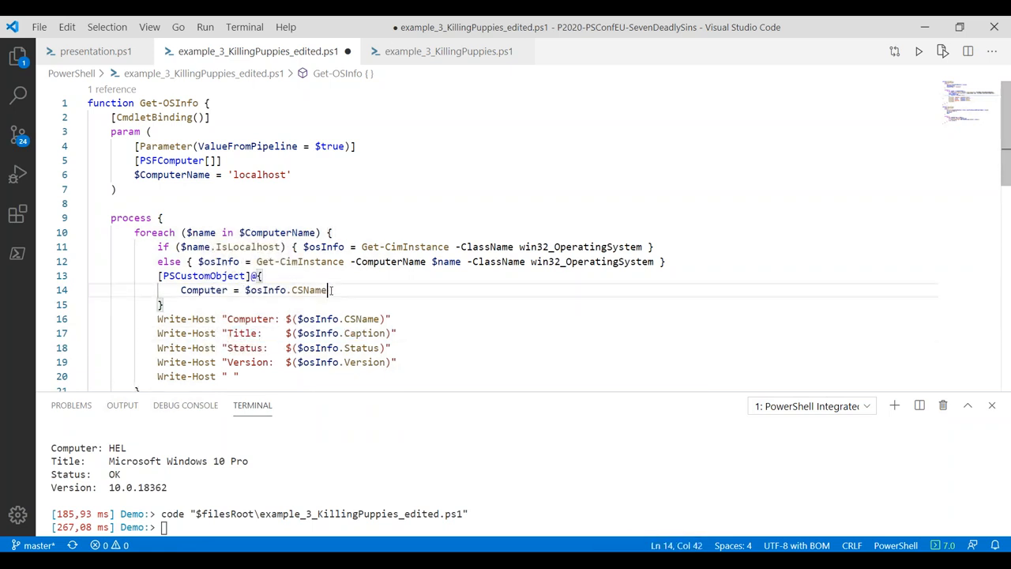
text(Title:    $($osInfo.Caption))
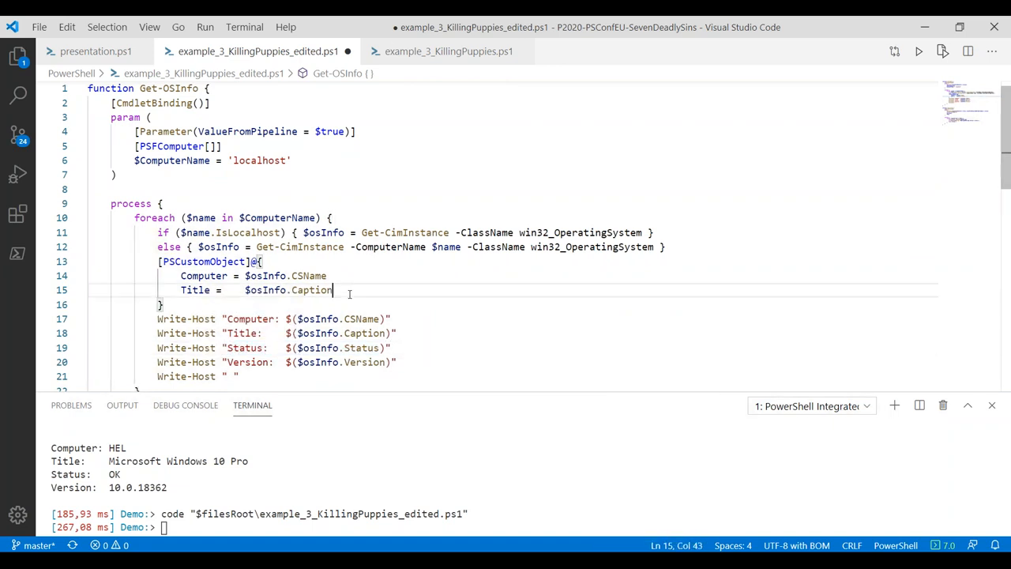
text(Status:	$($osInfo.Status))
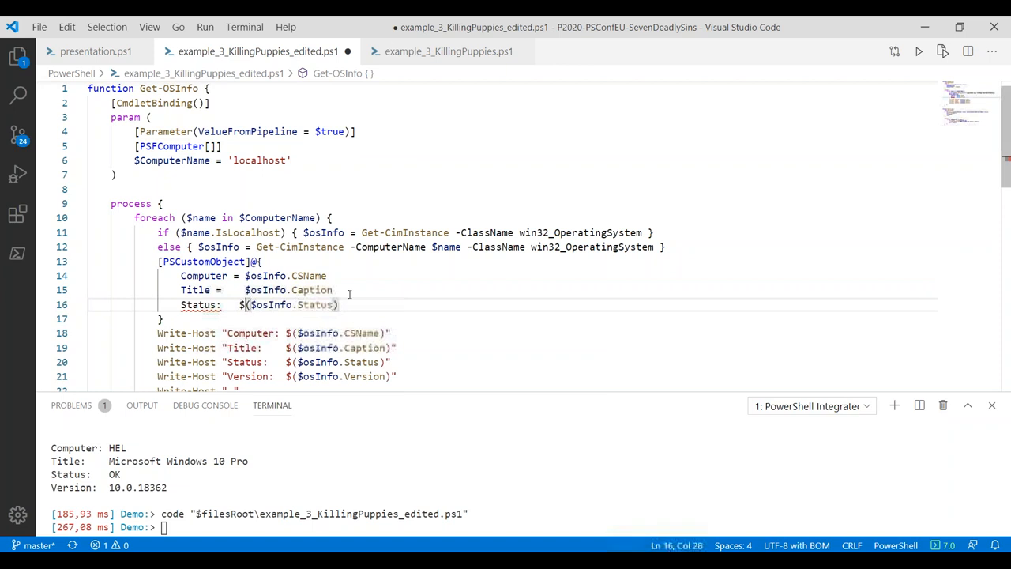
key(Backspace)
text( =)
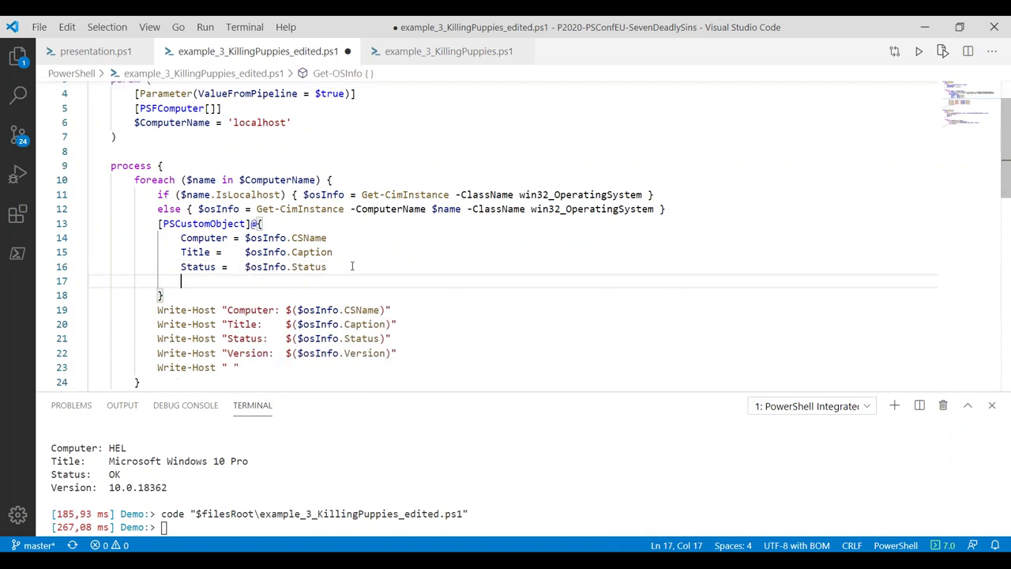
text(Version =)
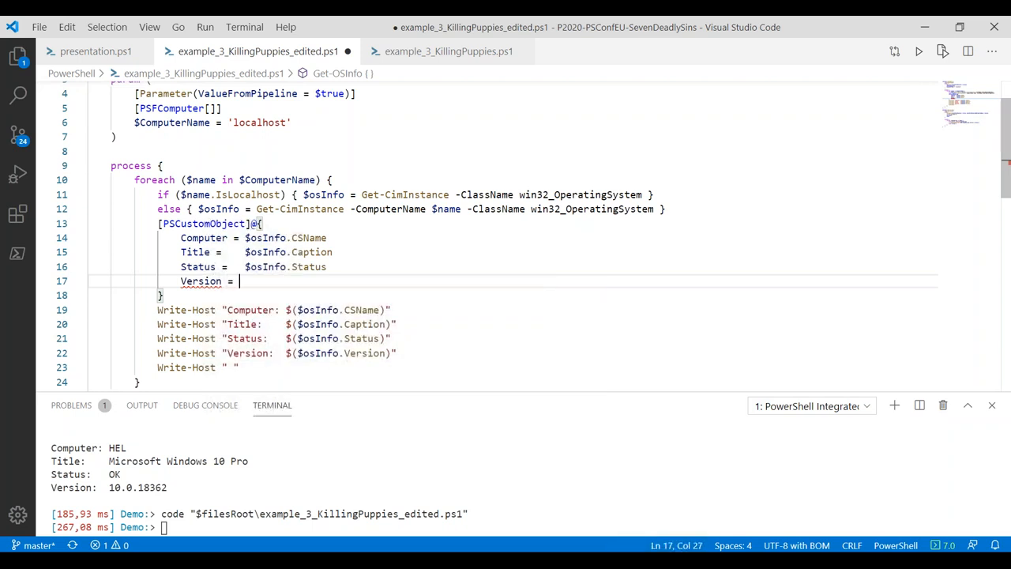
text($osInfo)
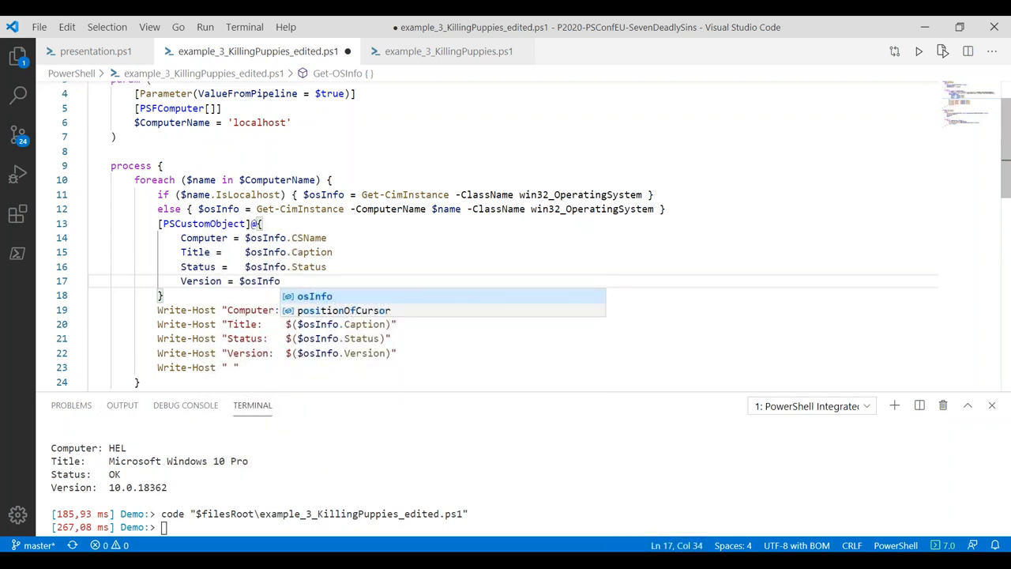
text(.Version)
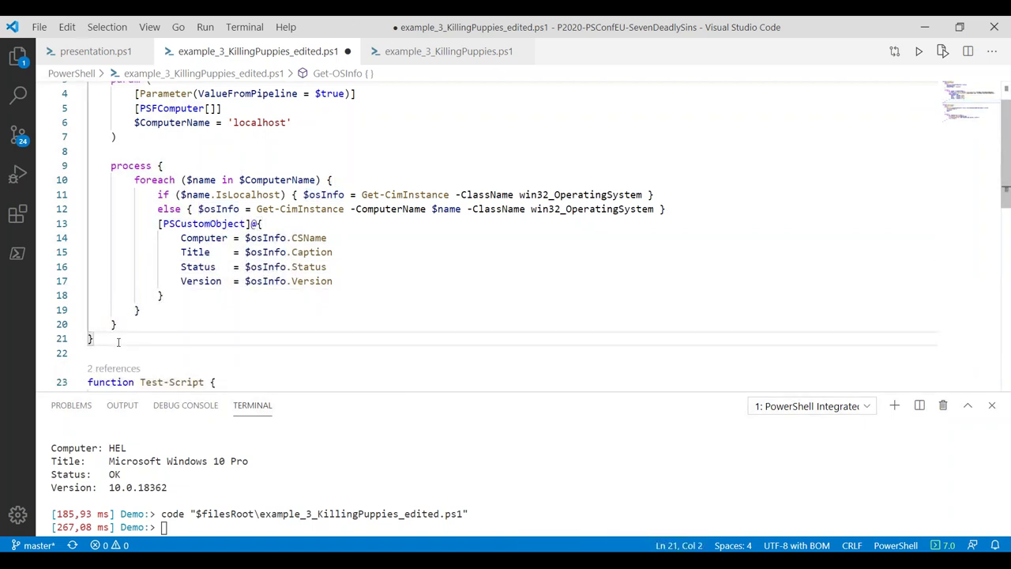
Reload Get-OSInfo, run it, then filter Computer -ne "HEL" which now returns nothing
key(ctrl+a)
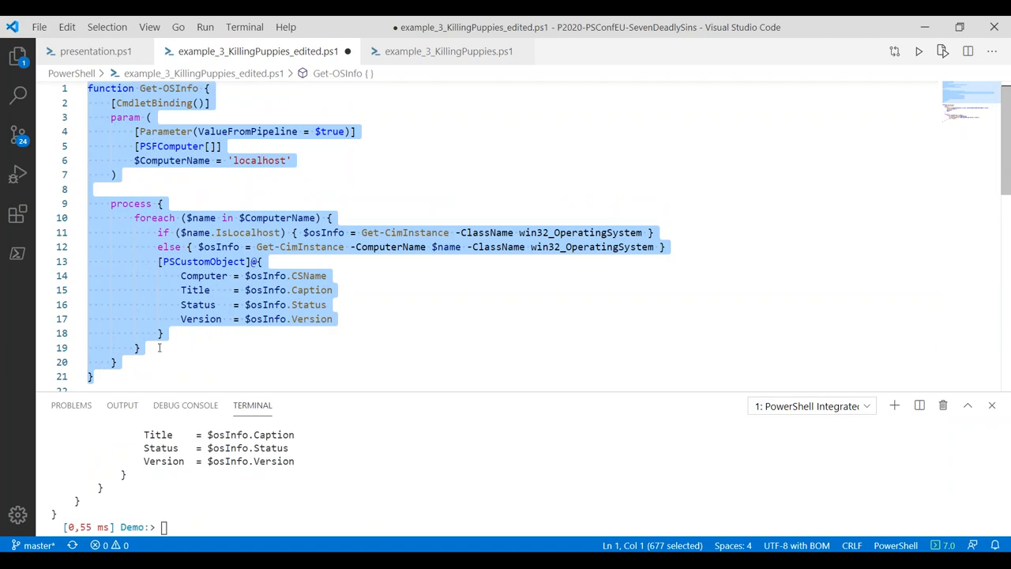
text(Get-OSInfo | ? Computer -ne "HEL")
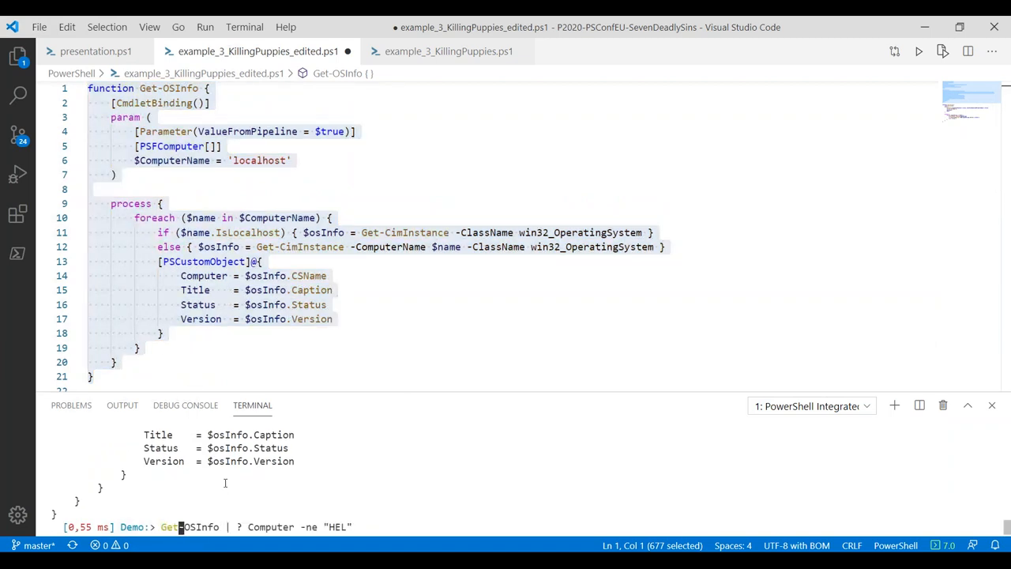
key(Enter)
text(Get-OSInfo)
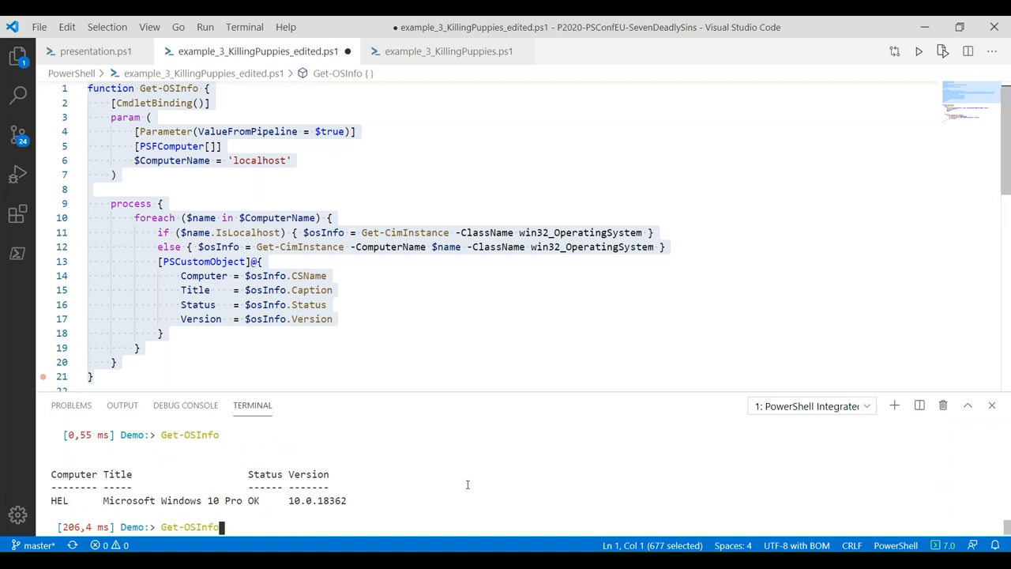
text(| ? Computer -ne "HEL")
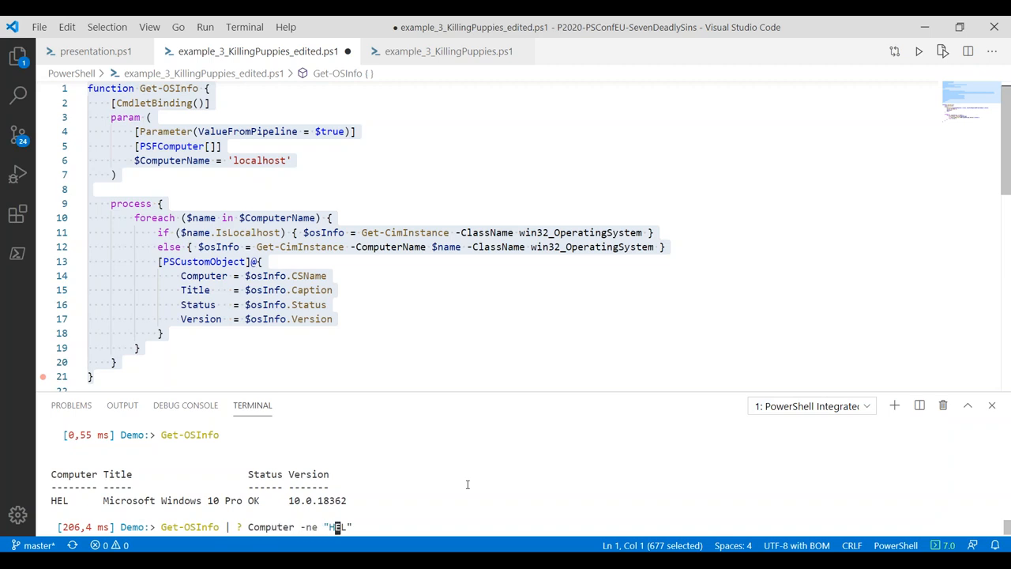
key(Enter)
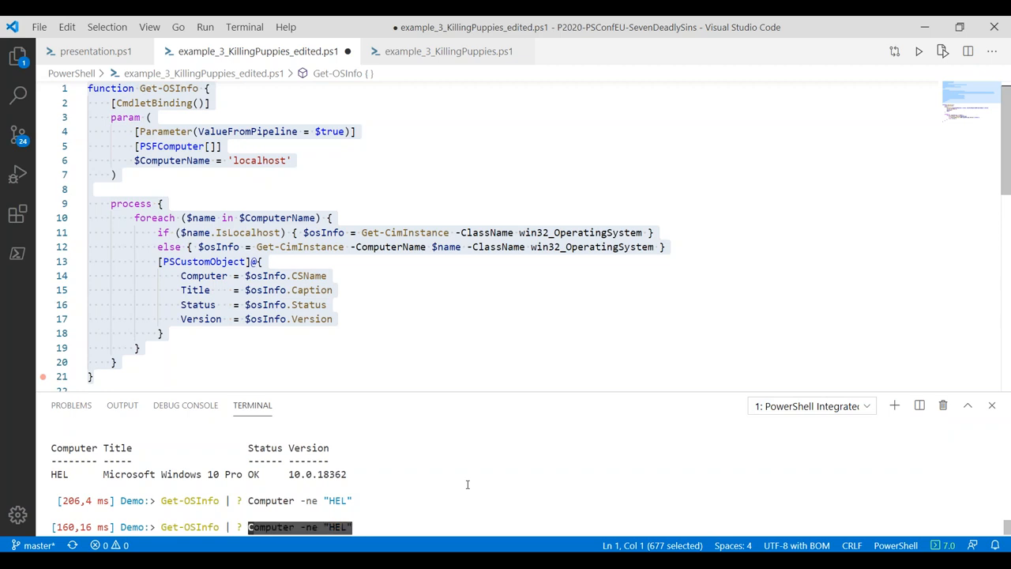
Pipe Get-OSInfo into Export-Csv -path F:\Temp\report.csv
text(Export)
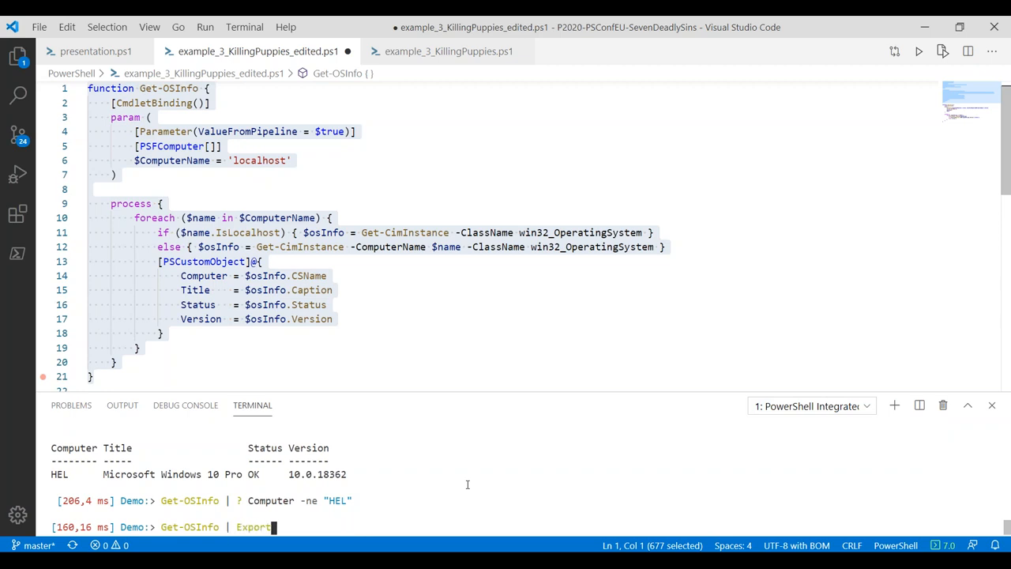
text(-Csv -p)
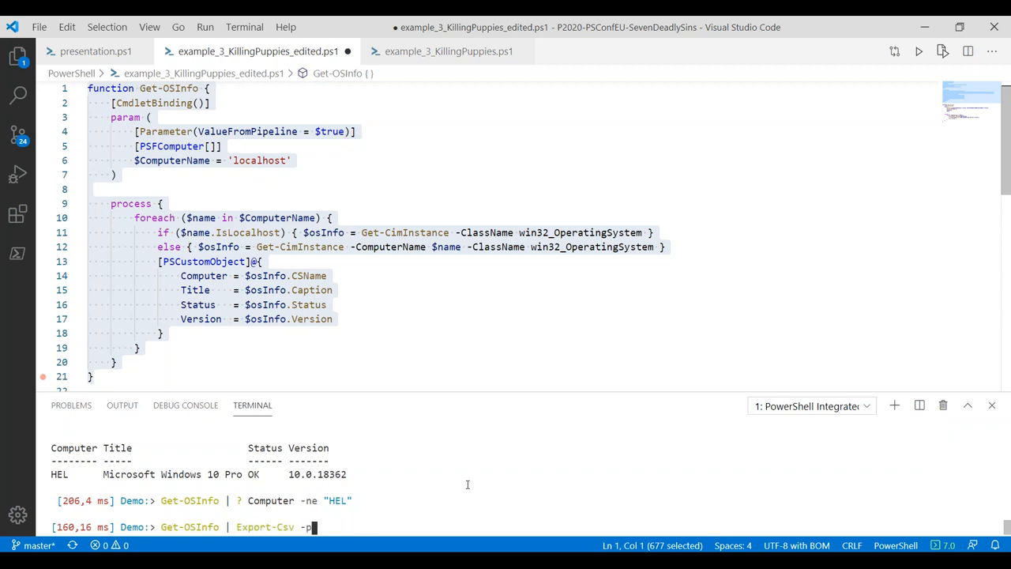
text(ath)
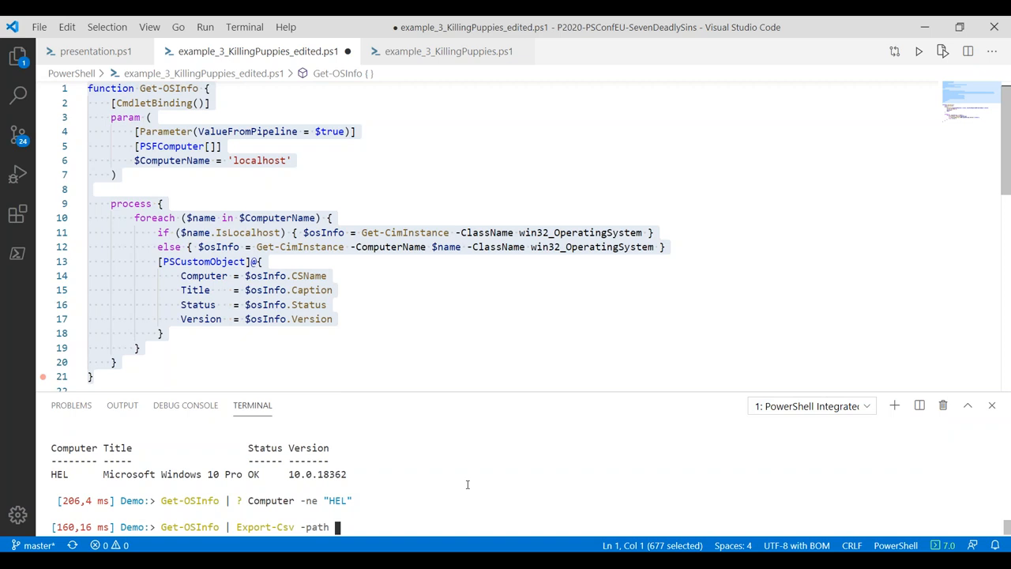
text(F:\)
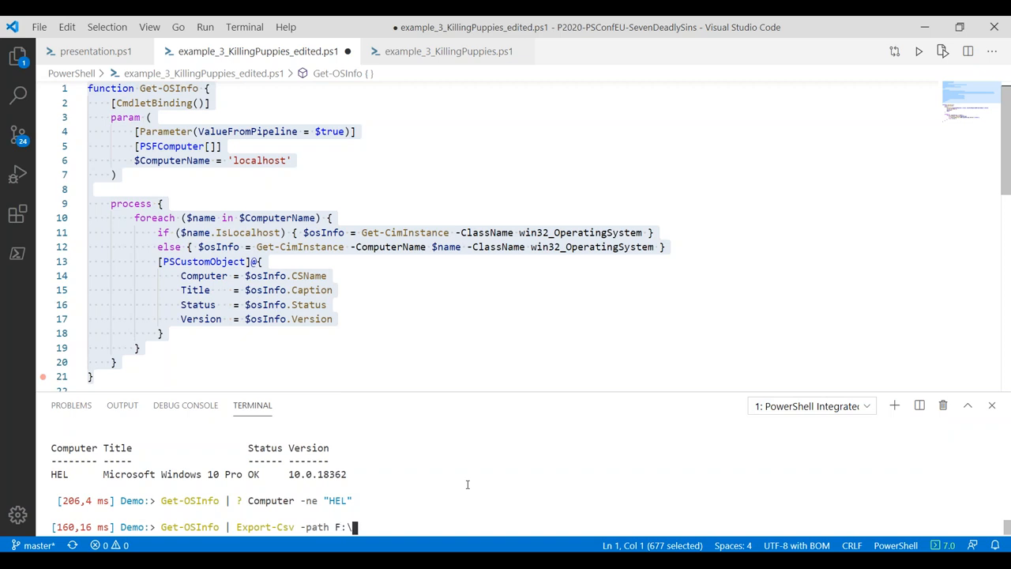
text(Temp)
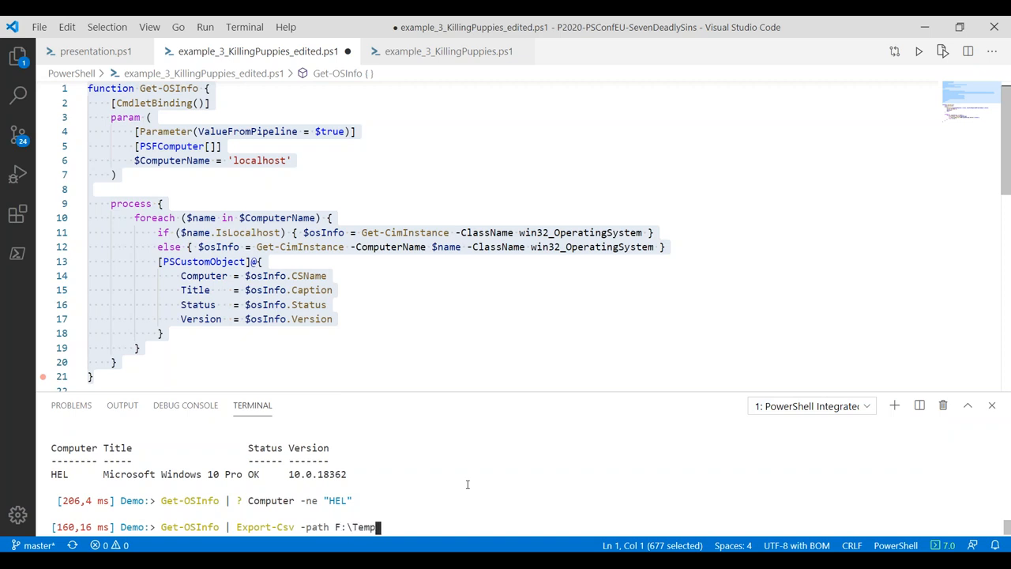
text(\report.csv)
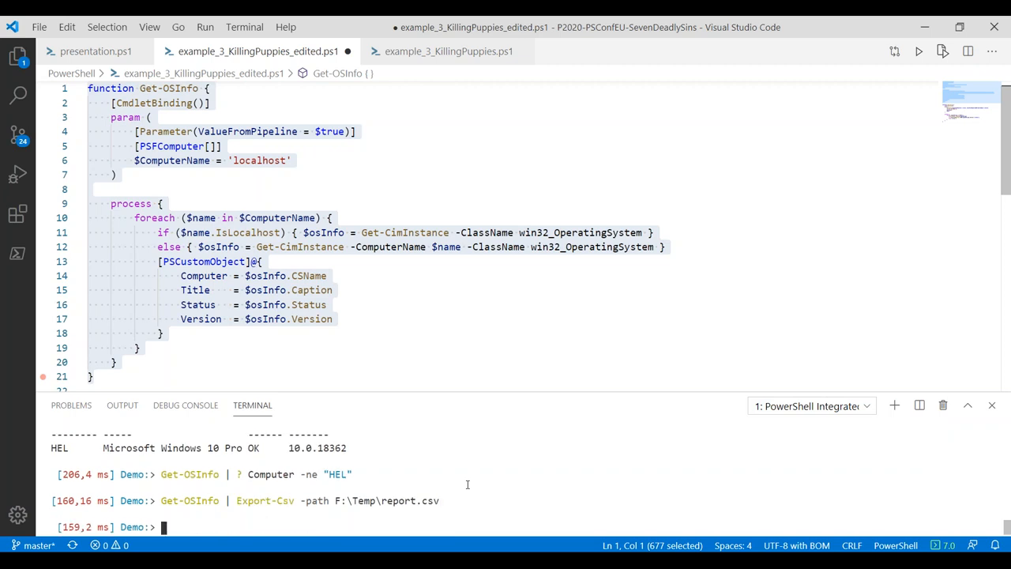
mouse_move(685, 142)
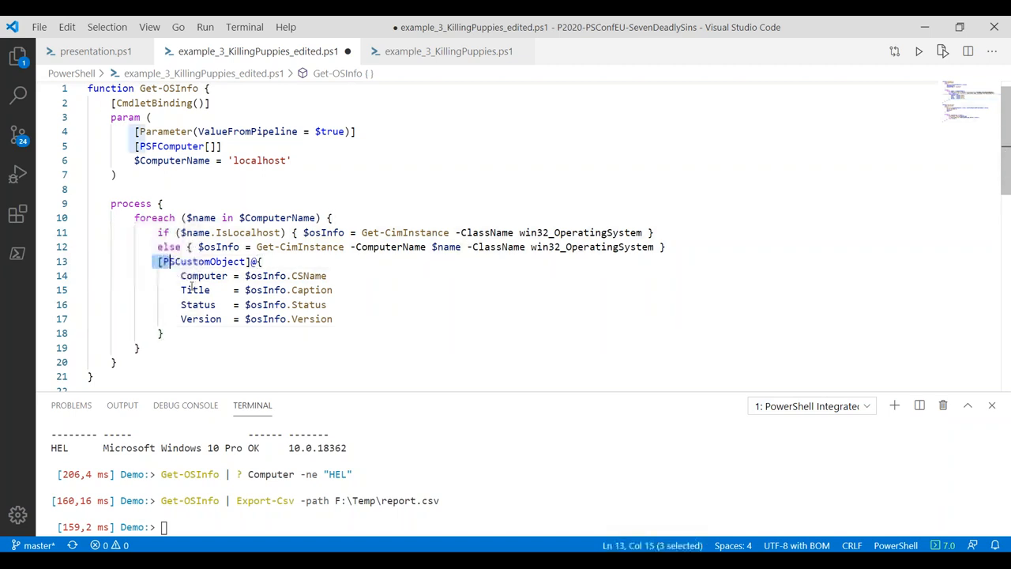
drag(169, 262, 203, 332)
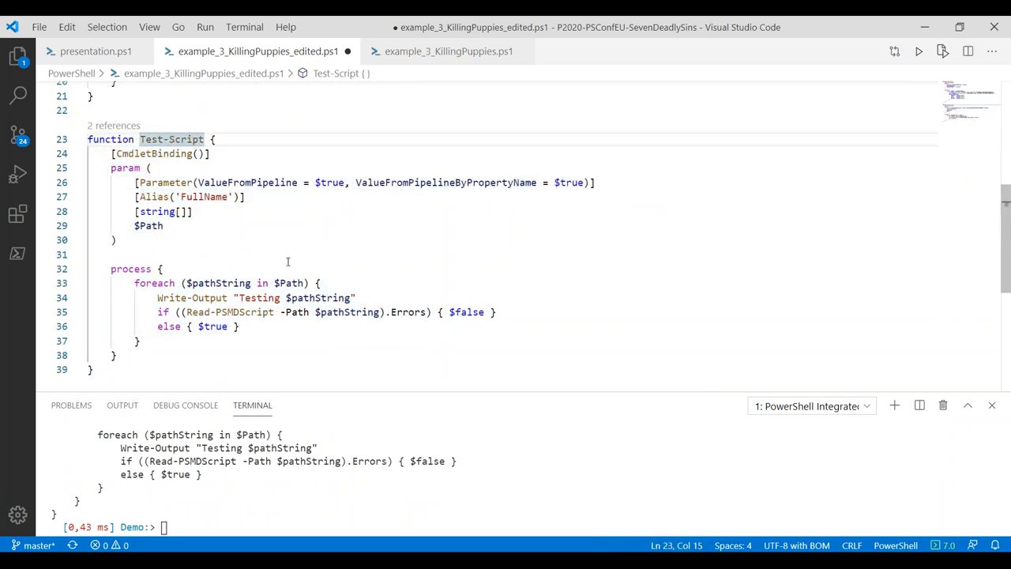
Copy the edited script's path and run Test-Script on it, getting 'Testing …' and True
double_click(229, 313)
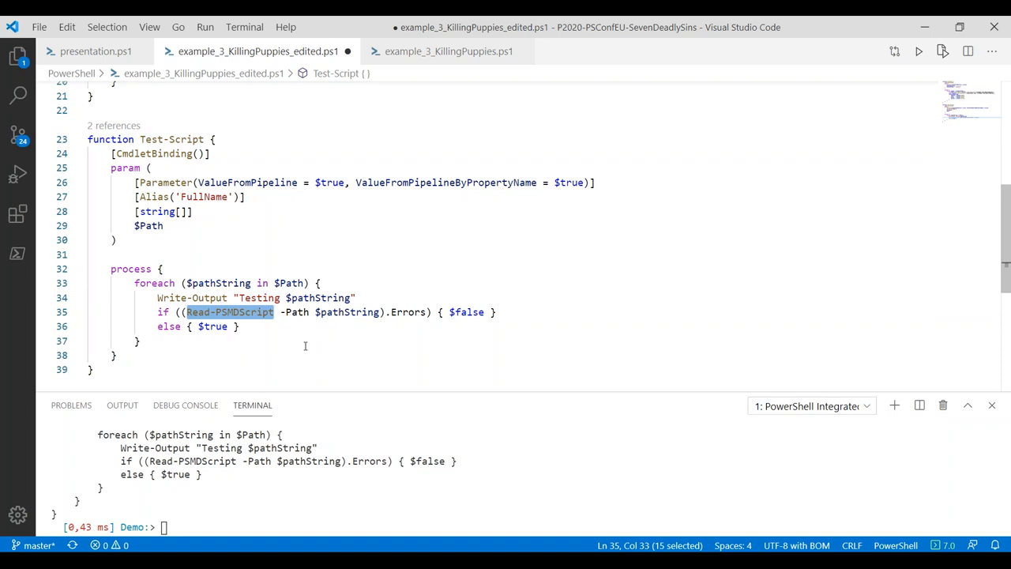
mouse_move(161, 373)
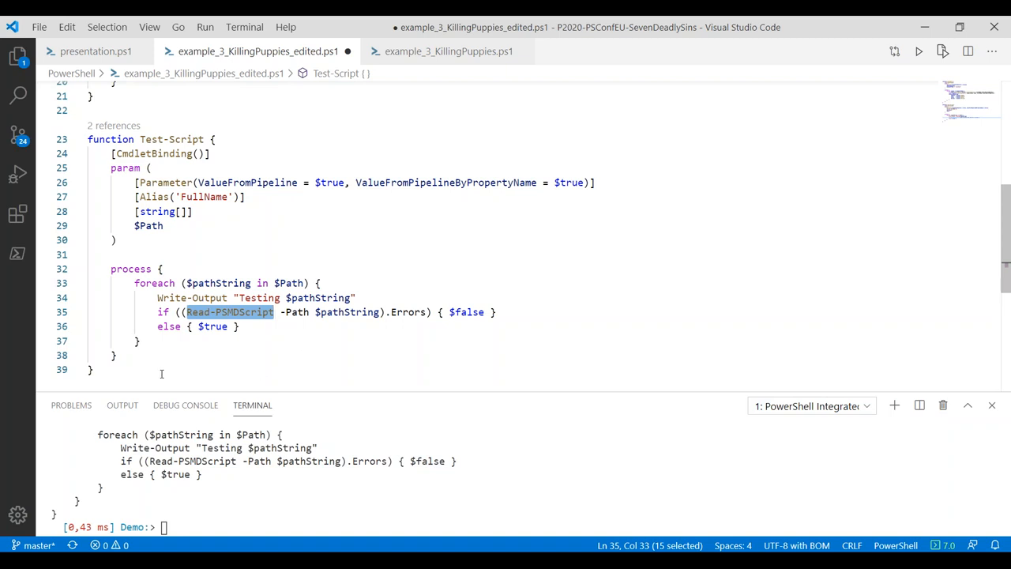
right_click(250, 51)
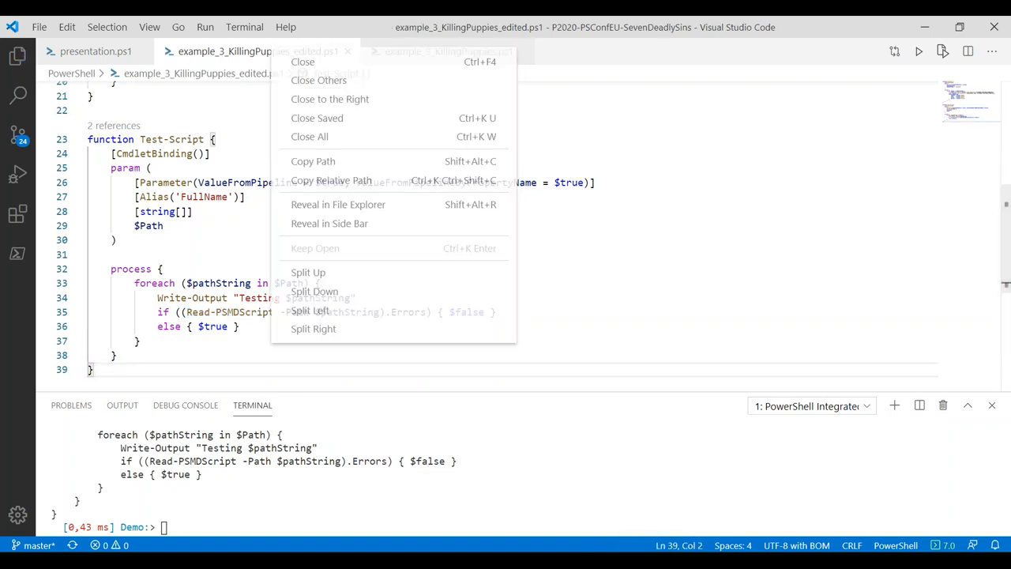
mouse_move(313, 161)
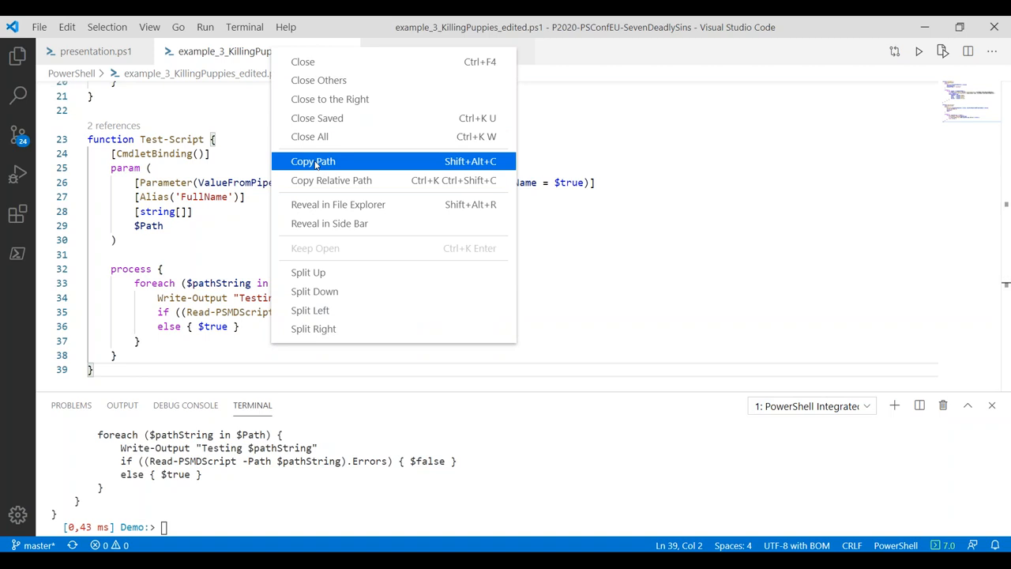
click(311, 161)
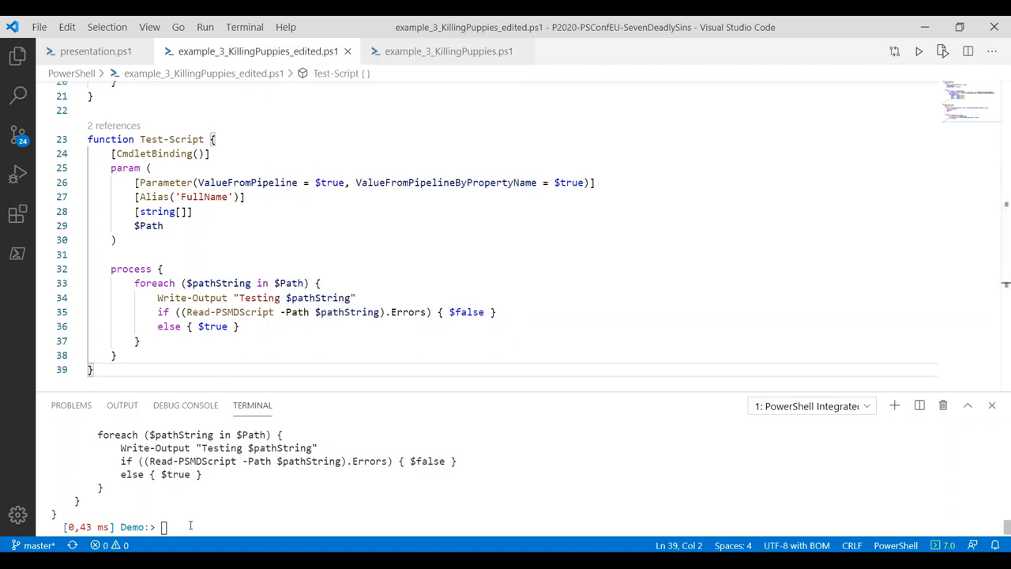
text(Test-Script 'F:\Code\Github\Presentations\The Seven Deadly Sins of PowerShell\powershell\example_3_KillingPuppies.ps1')
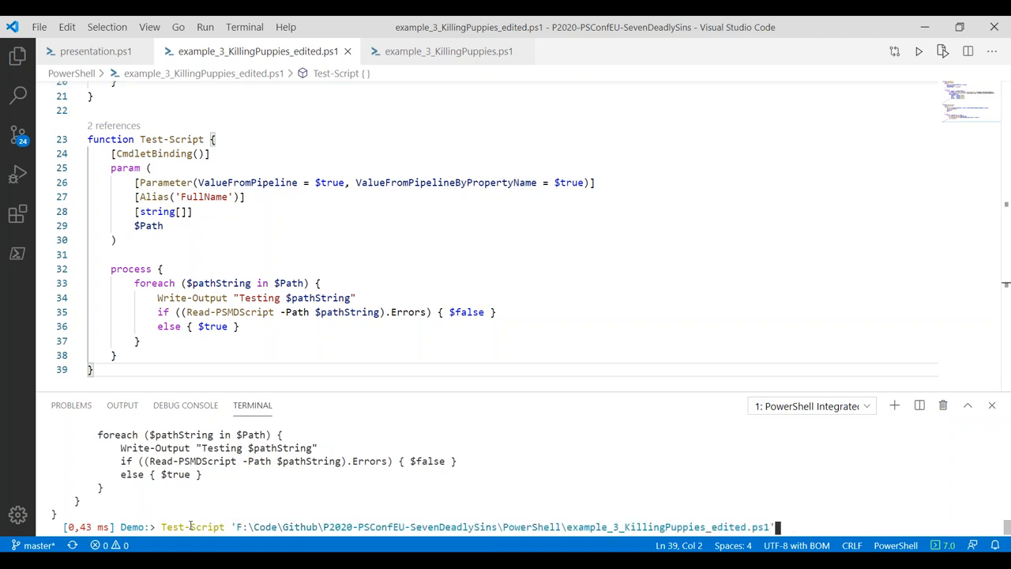
key(Enter)
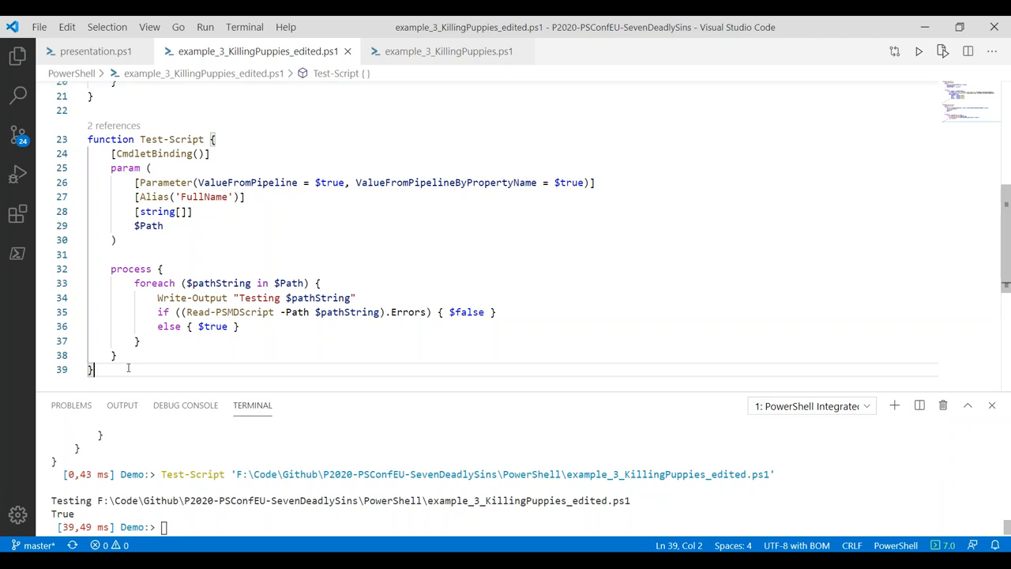
Wrap Test-Script on the edited script path in an if that prints "Is Correct" and run it
text(Test-Script 'F:\Code\Github\P2020-PSConfEU-SevenDeadlySins\PowerShell\example_3_KillingPuppies_edited.ps1')
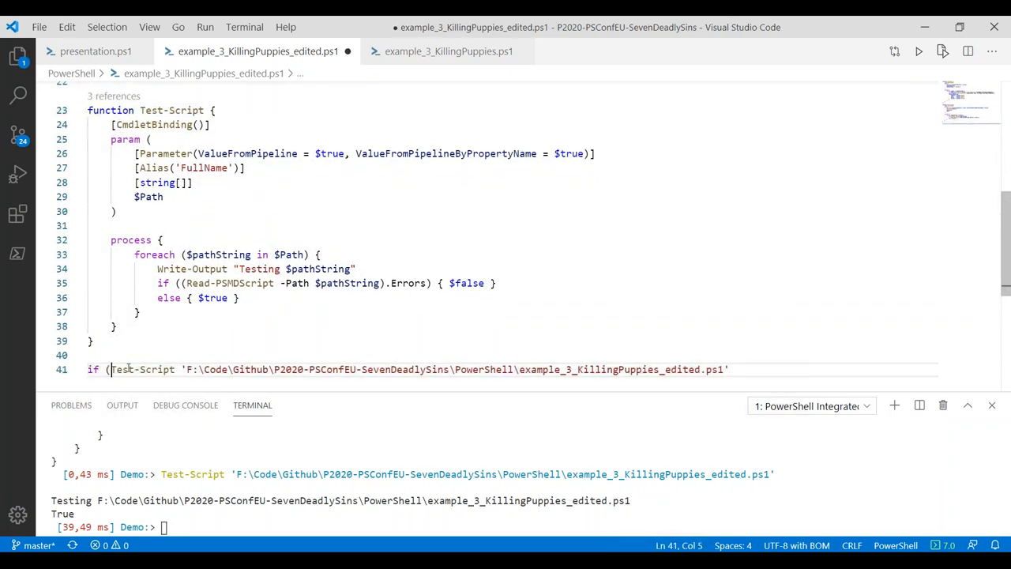
text() {})
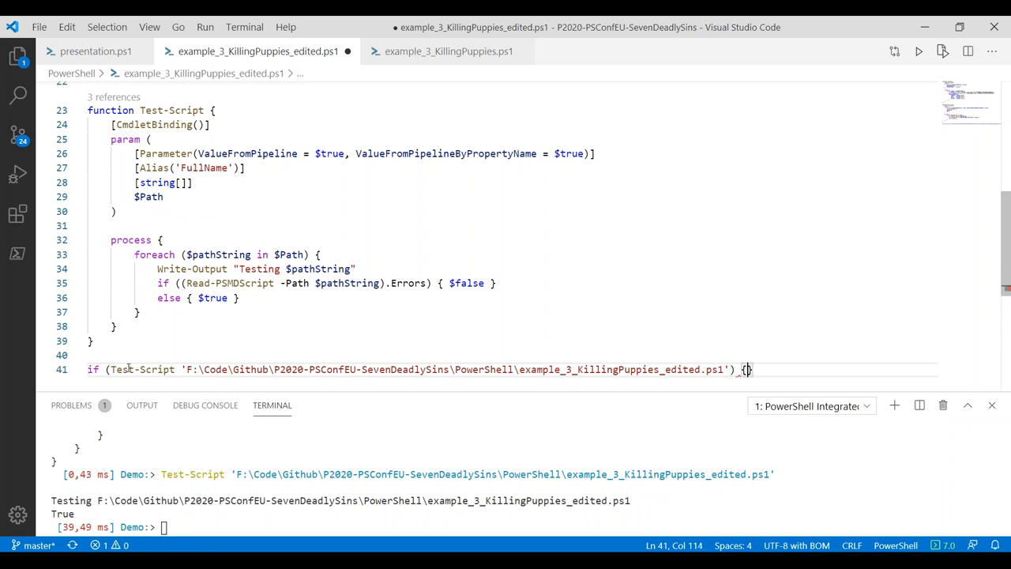
text("Is ")
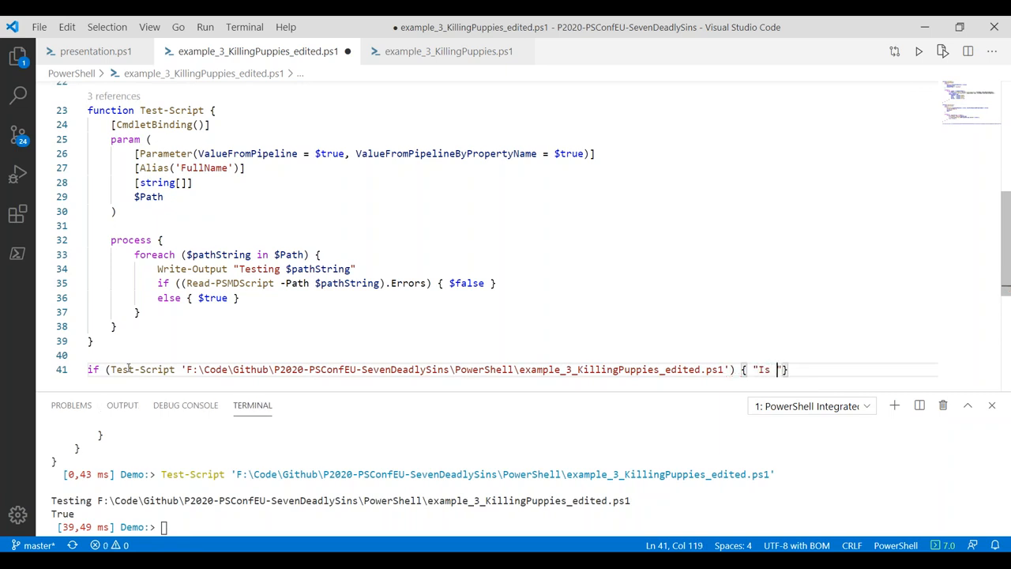
text(Correct)
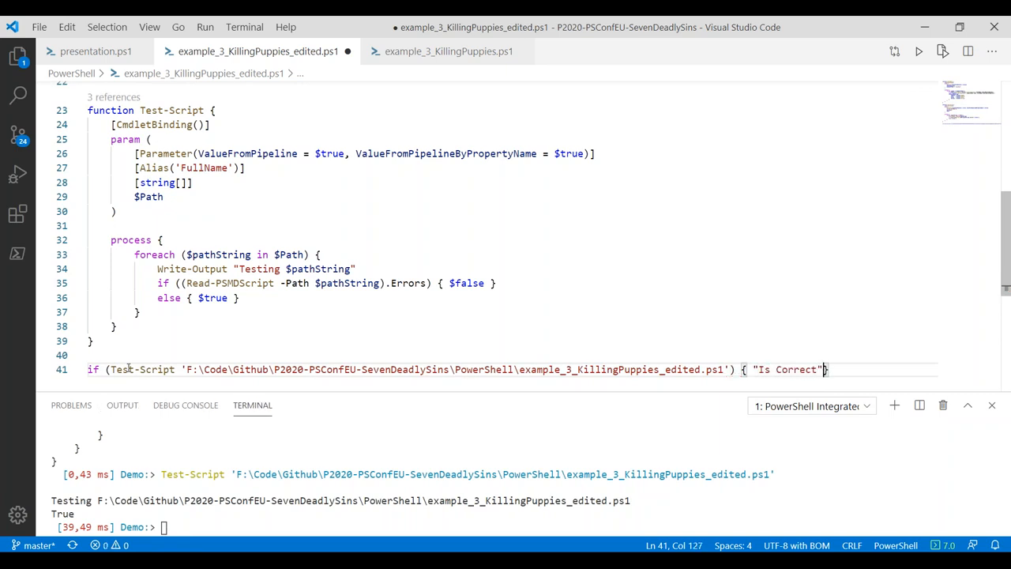
key(Enter)
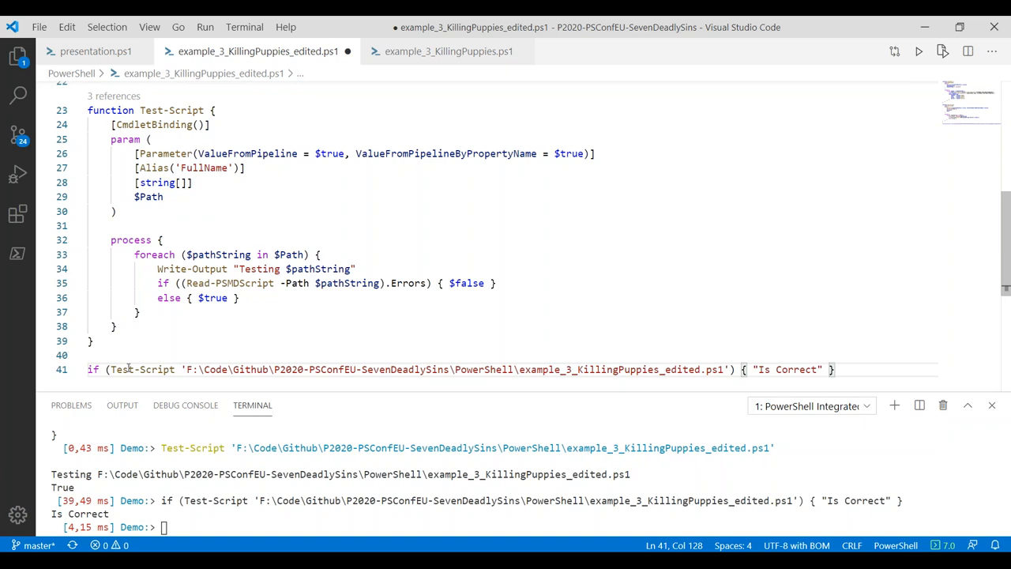
Add a second if (Test-Script C:\Windows\explorer.exe) { "Is Correct" } line and run it
key(Enter)
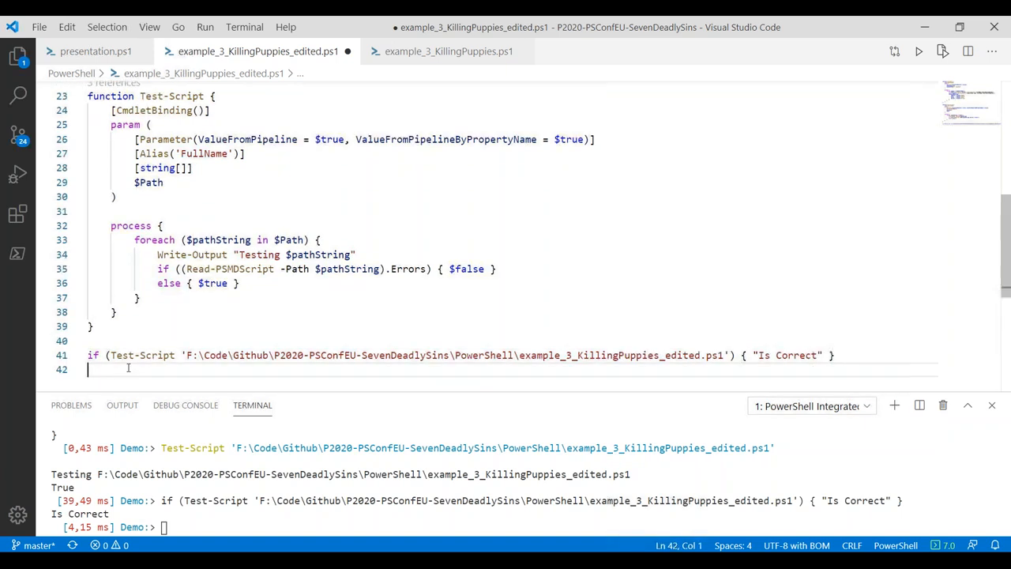
text(if (T)
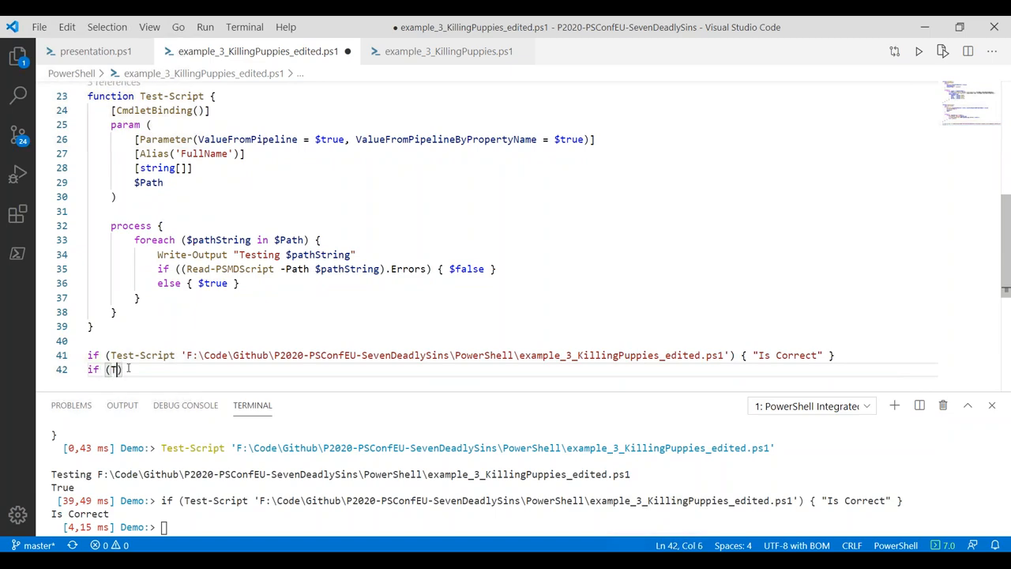
text(est-Script C)
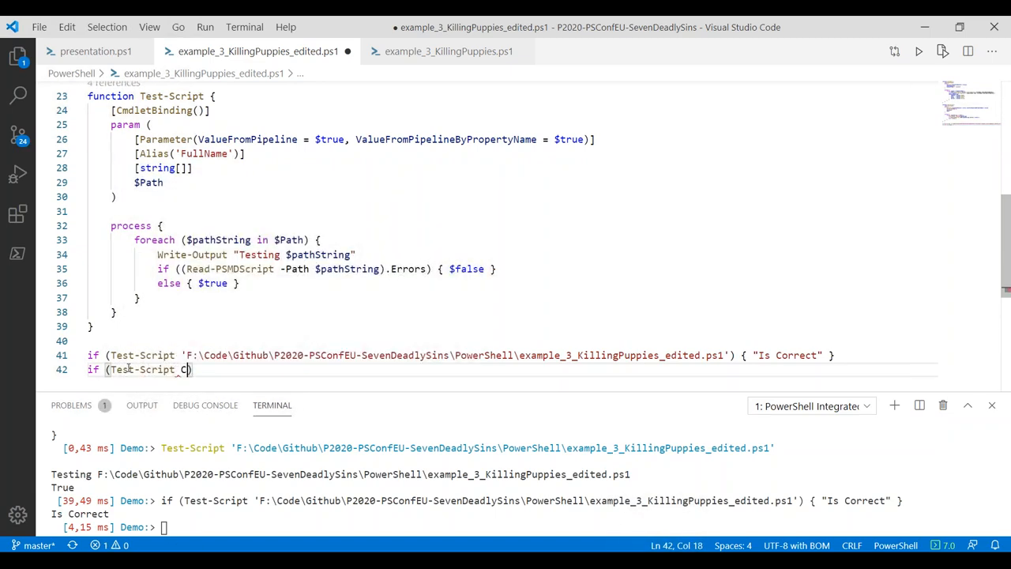
text(:\Windows)
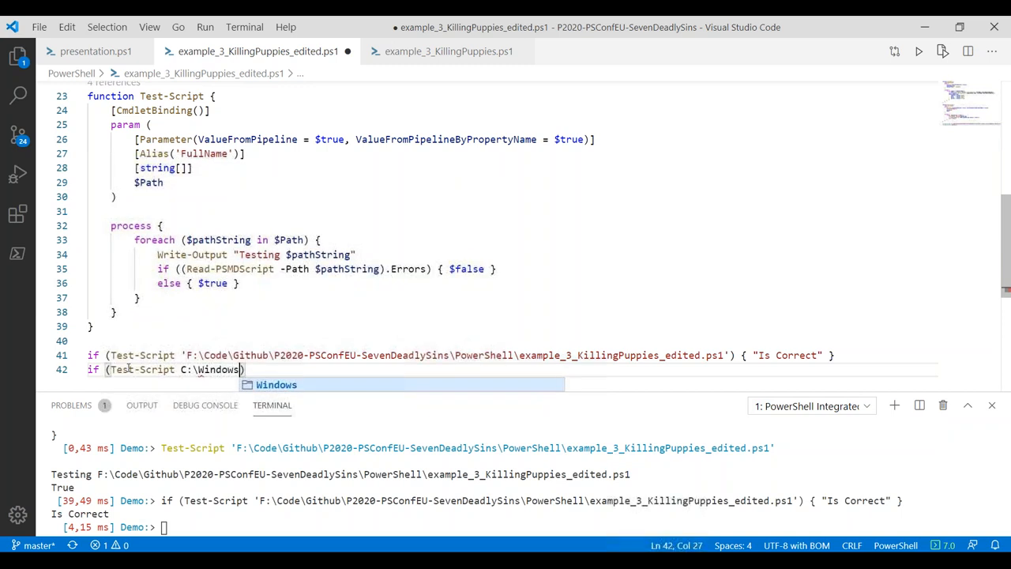
text(\ex)
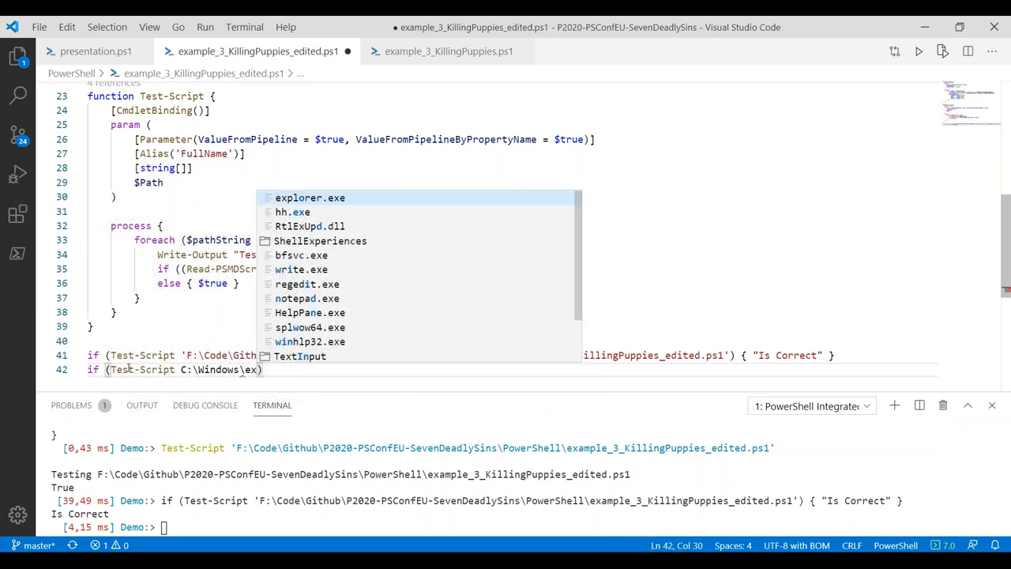
click(309, 197)
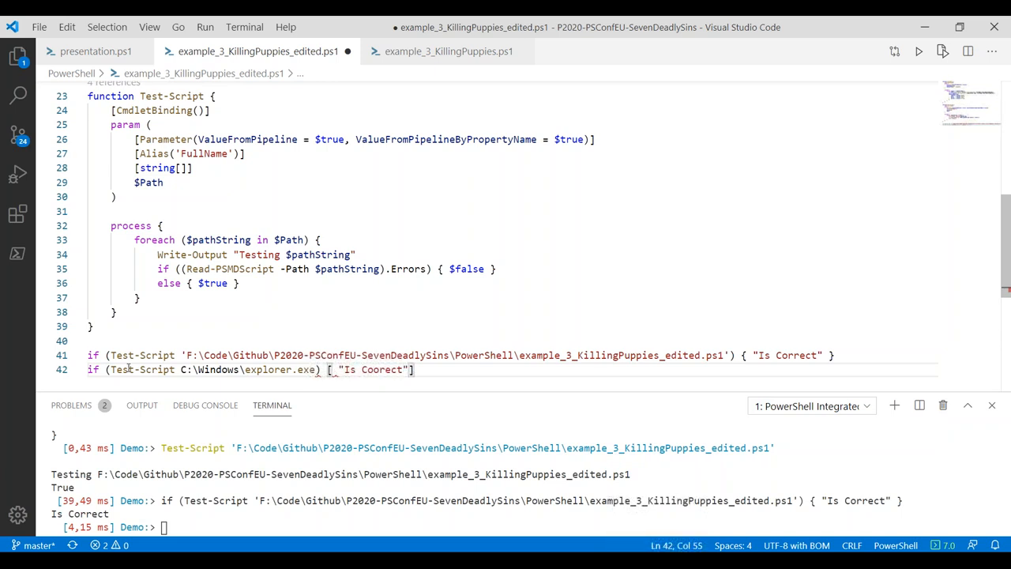
key(Backspace)
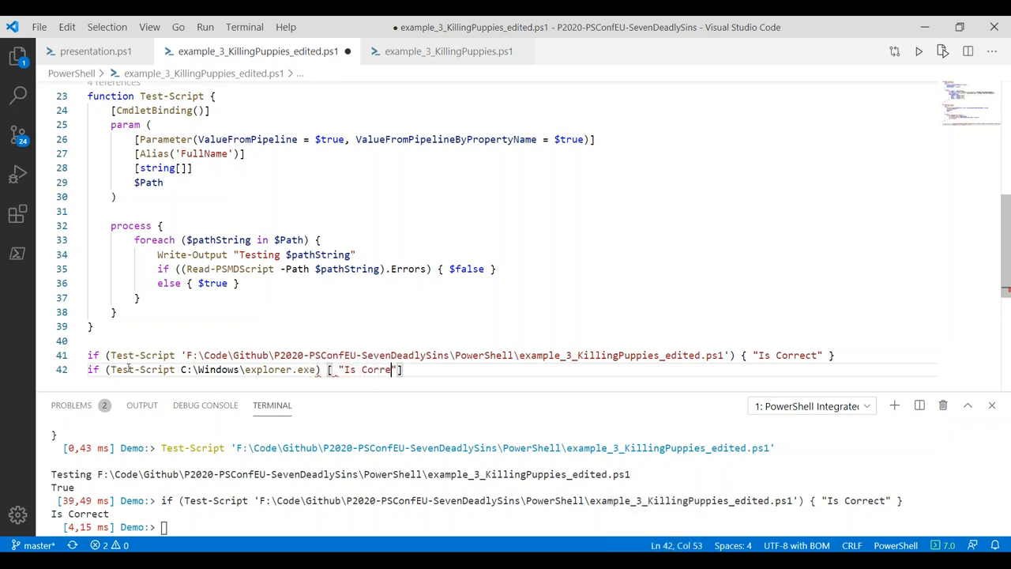
text(ct)
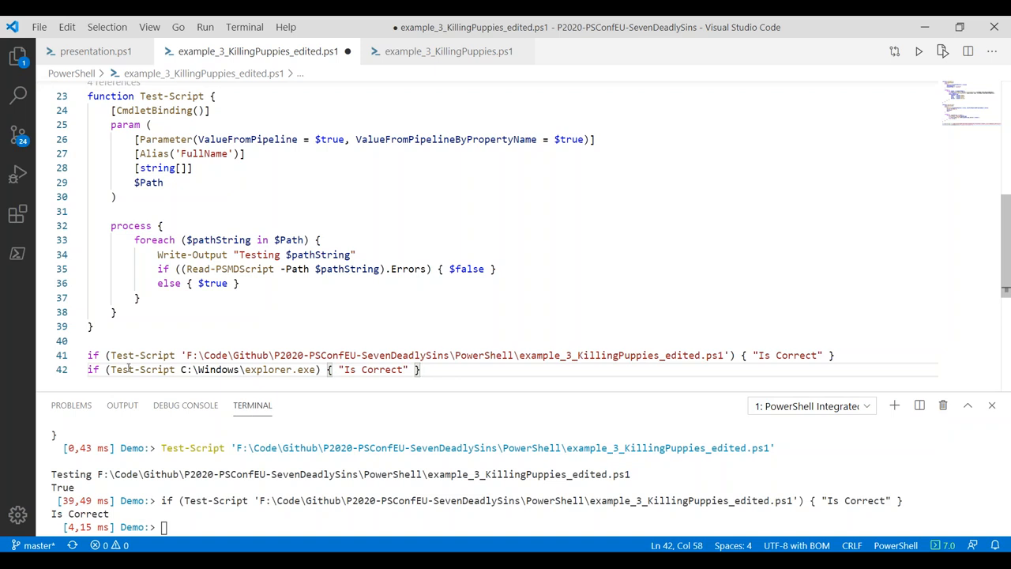
key(Enter)
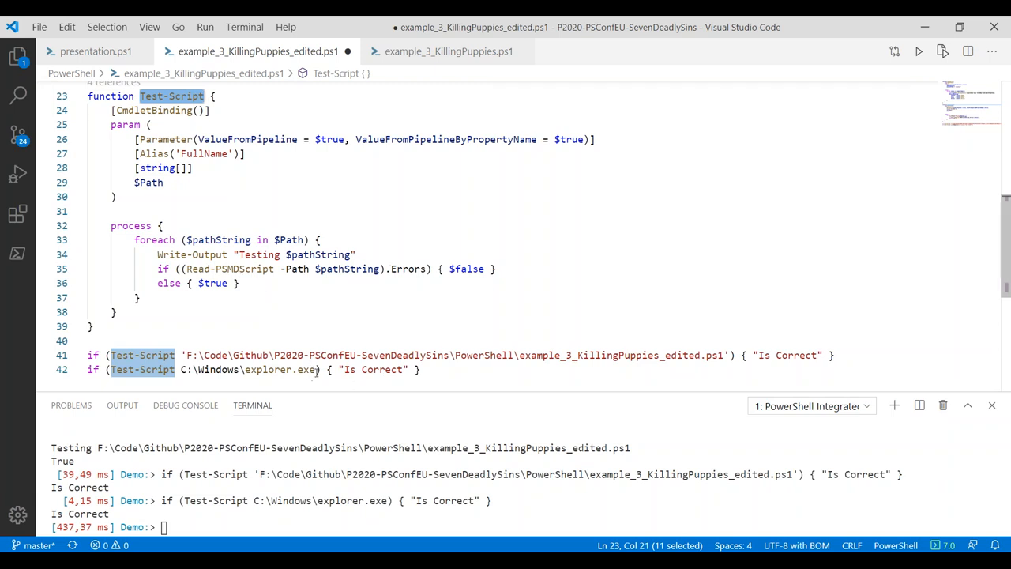
Run the Test-Script explorer.exe call alone (returns False) and highlight Write-Output in the process block
double_click(272, 370)
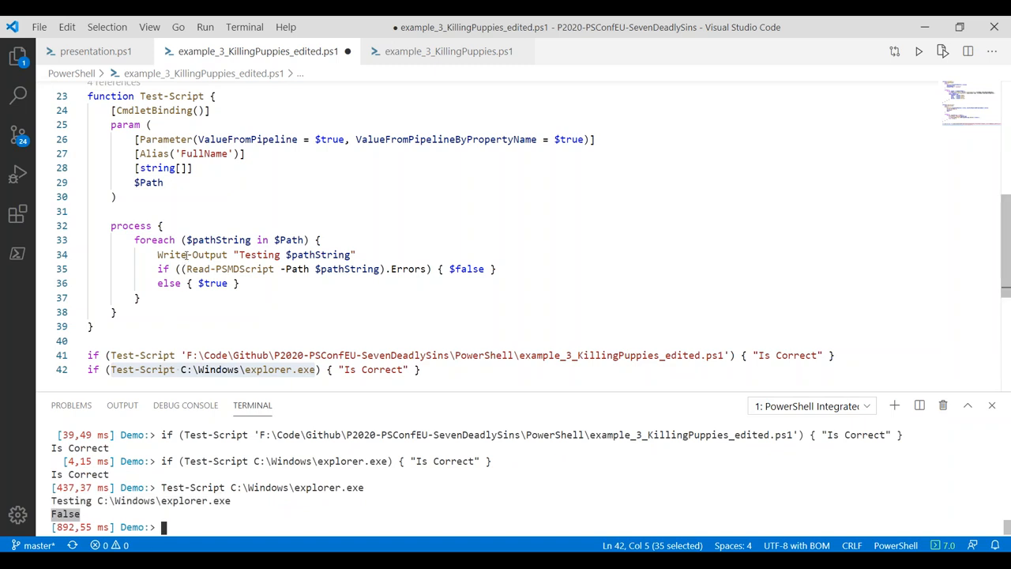
double_click(191, 255)
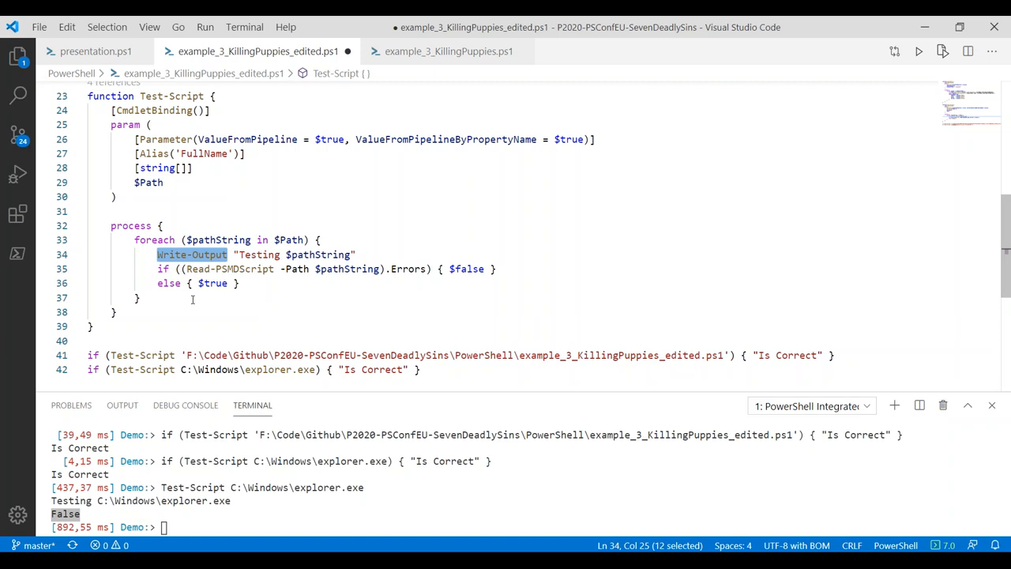
mouse_move(126, 370)
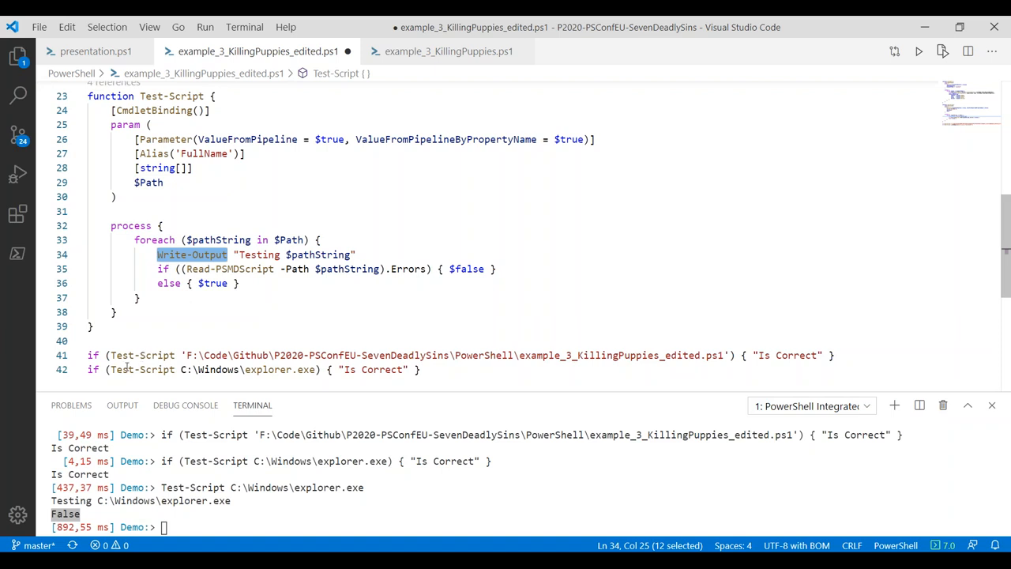
drag(110, 370, 319, 369)
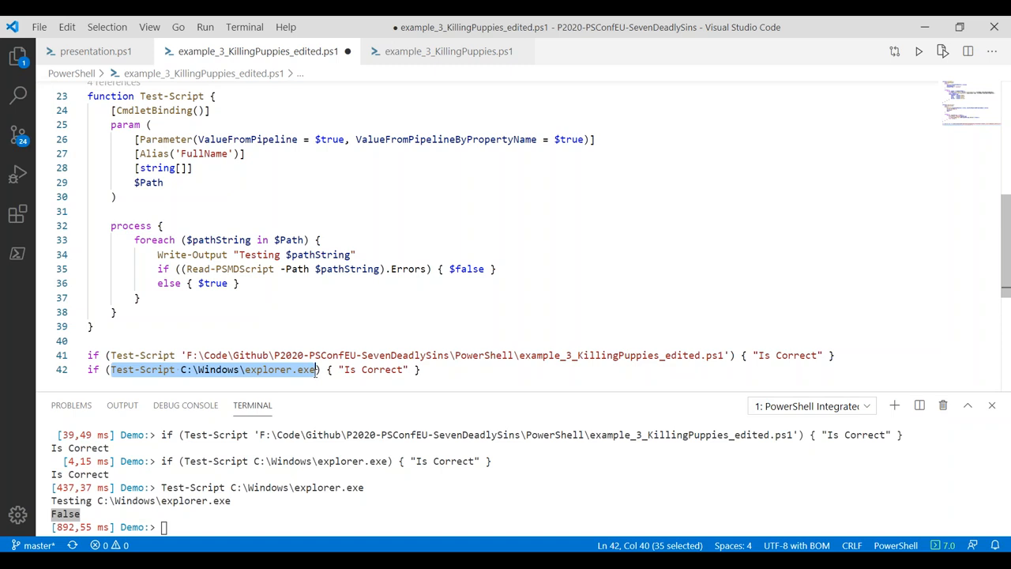
mouse_move(191, 254)
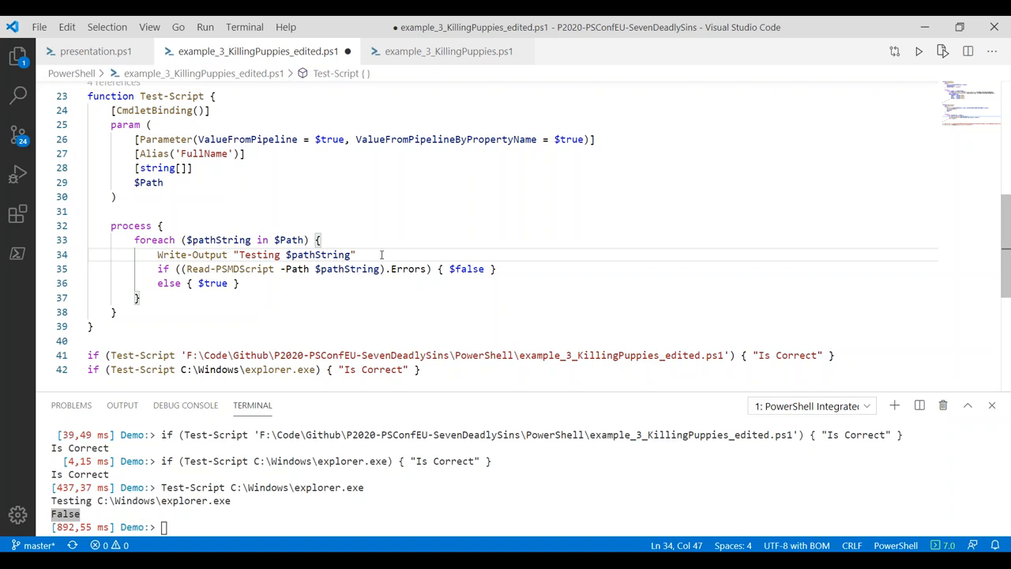
double_click(191, 255)
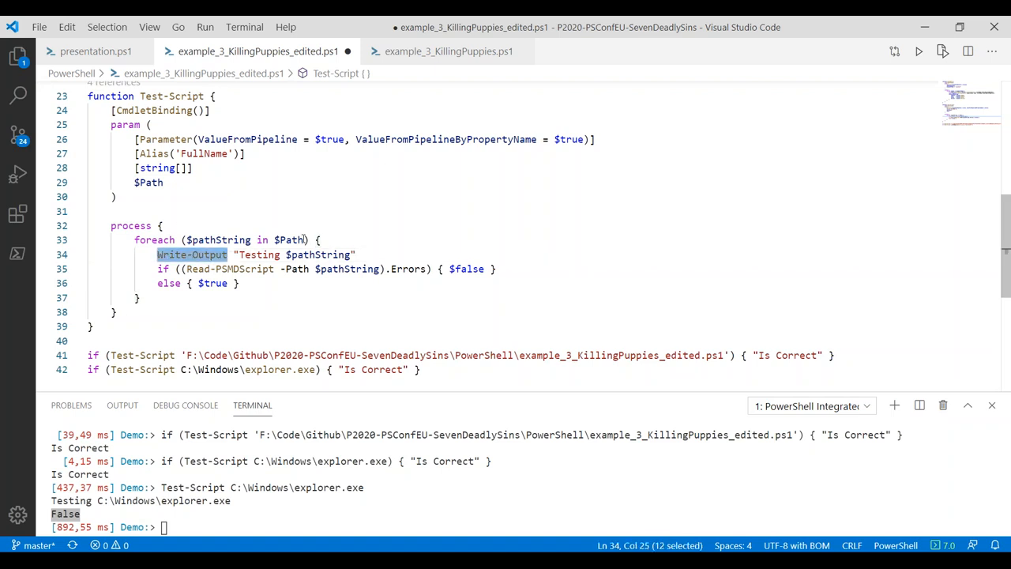
mouse_move(291, 240)
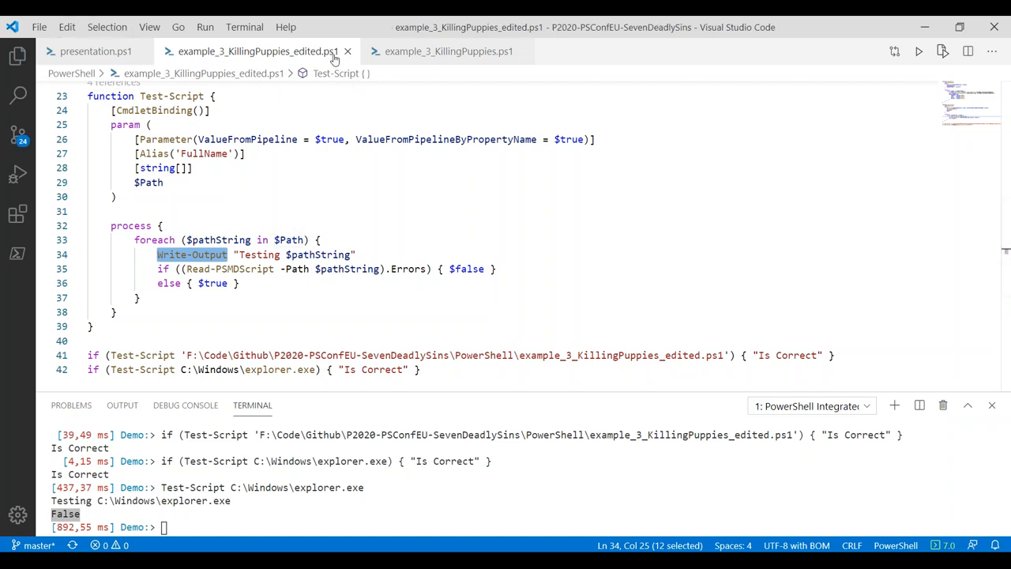
mouse_move(348, 50)
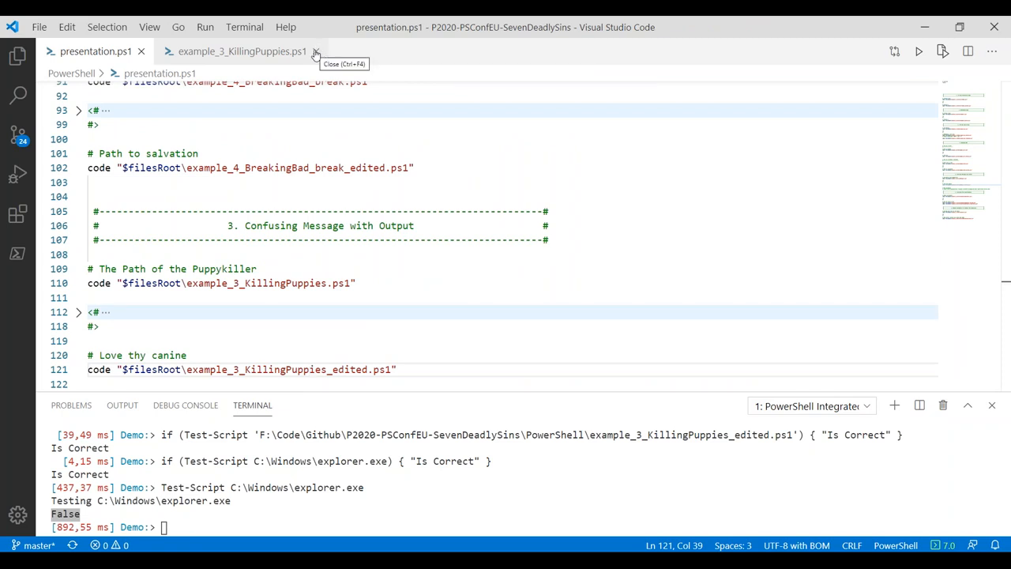
Close example_3_KillingPuppies.ps1 and scroll presentation.ps1 to the section 2 scope boundary example
click(316, 50)
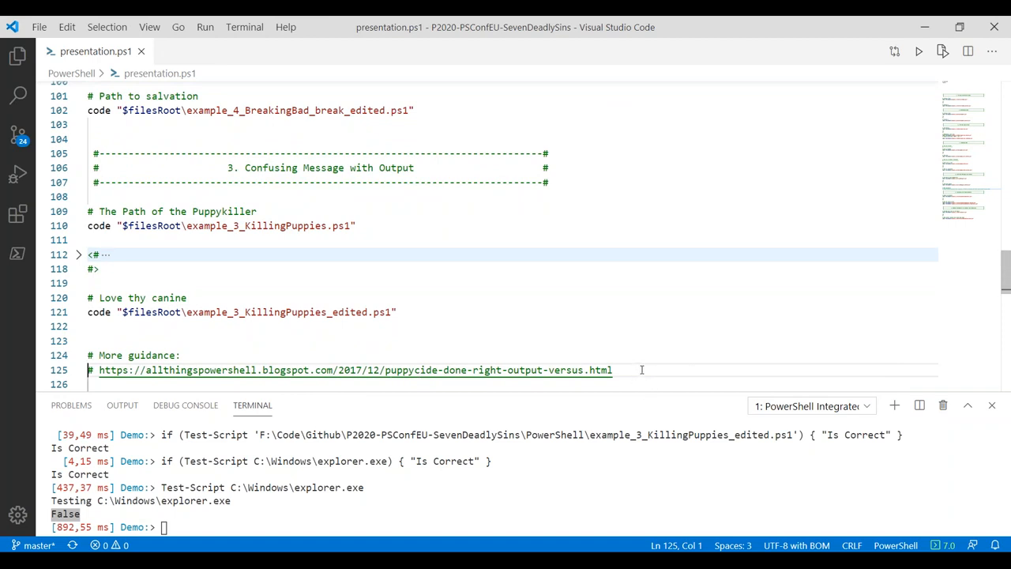
mouse_move(648, 363)
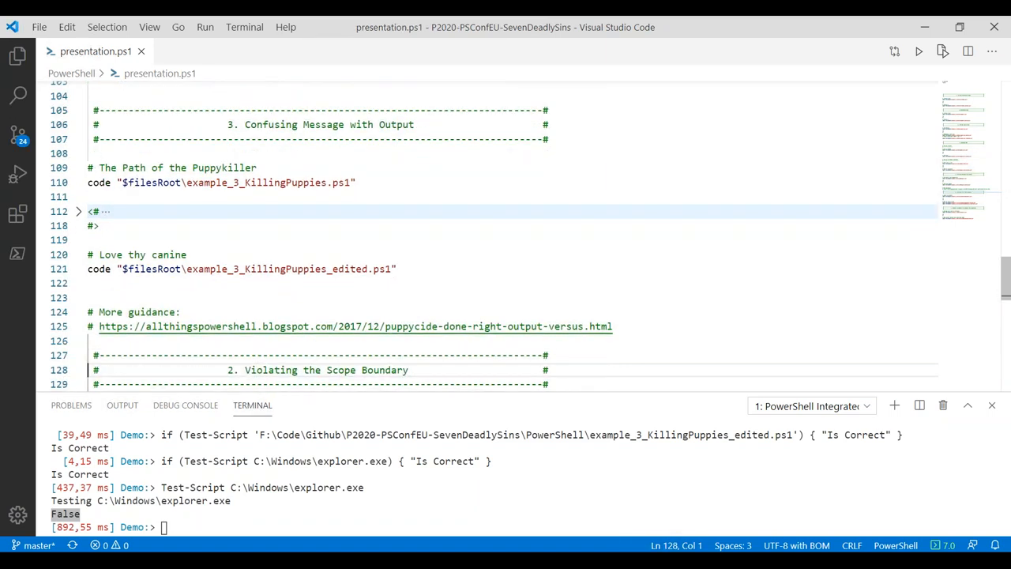
scroll(down, 3)
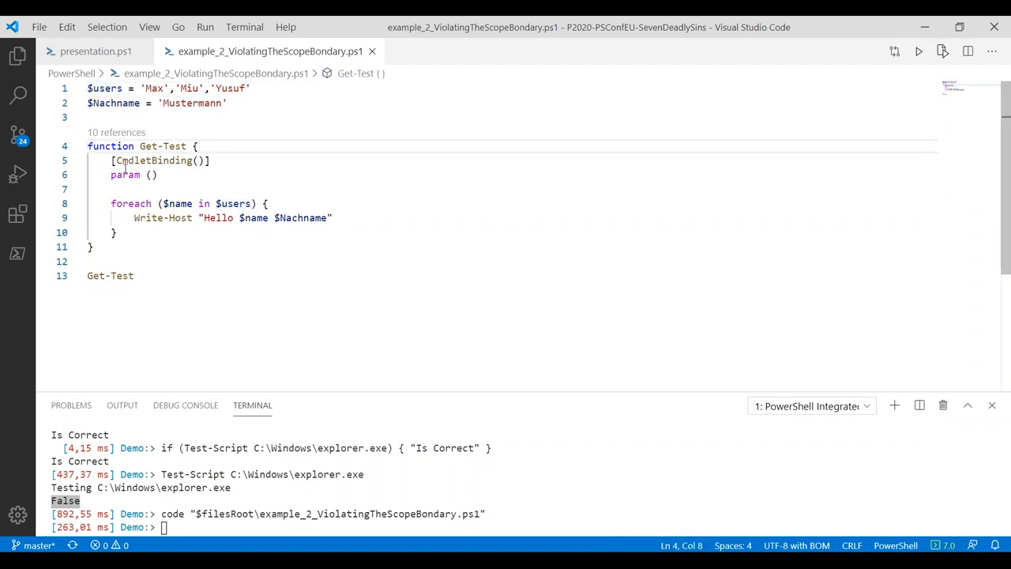
Run Get-Test greeting Max, Miu and Yusuf Mustermann, run the variable definitions, then pick the line opening the edited scope example
click(304, 218)
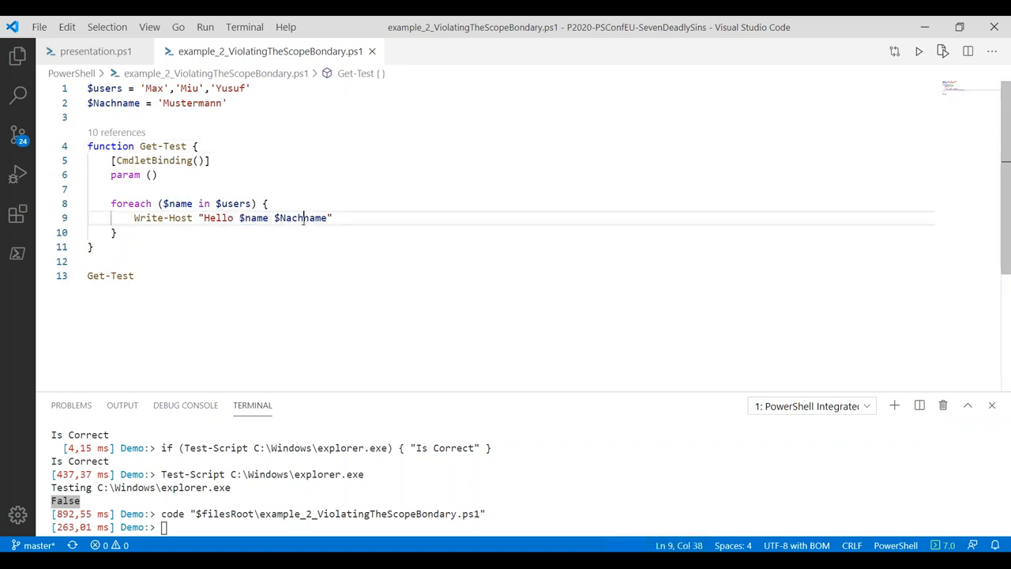
double_click(301, 218)
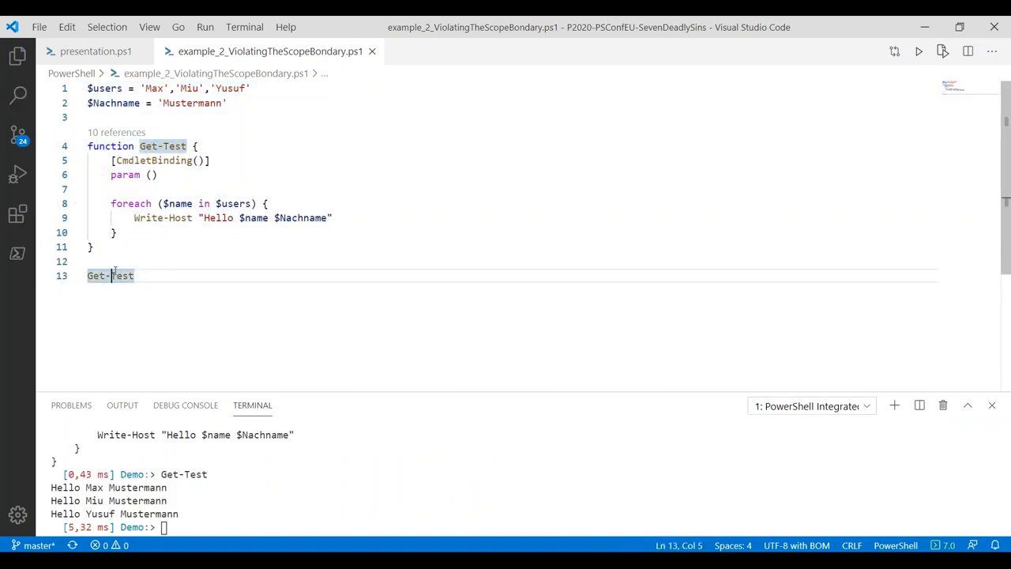
mouse_move(111, 275)
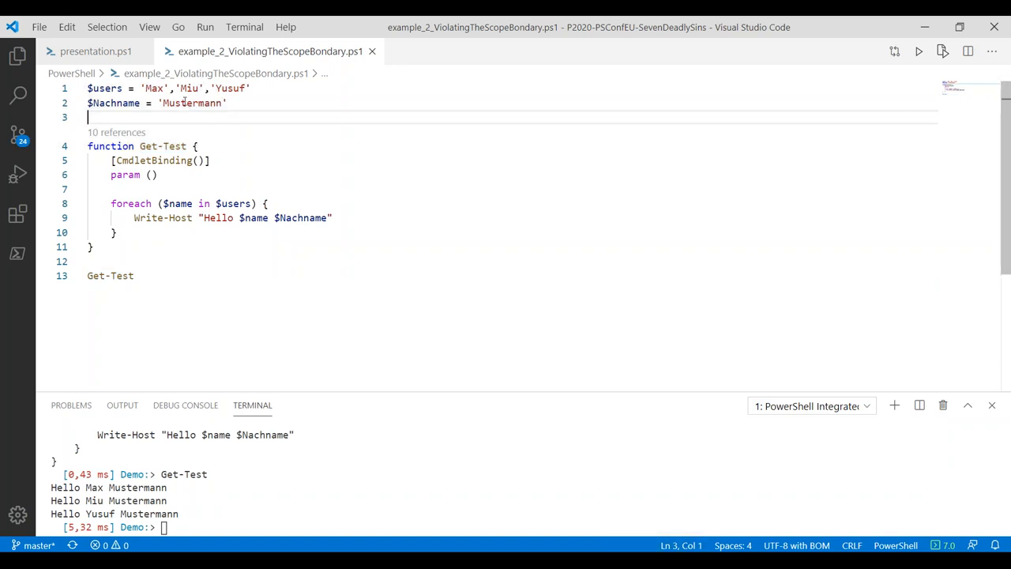
click(177, 88)
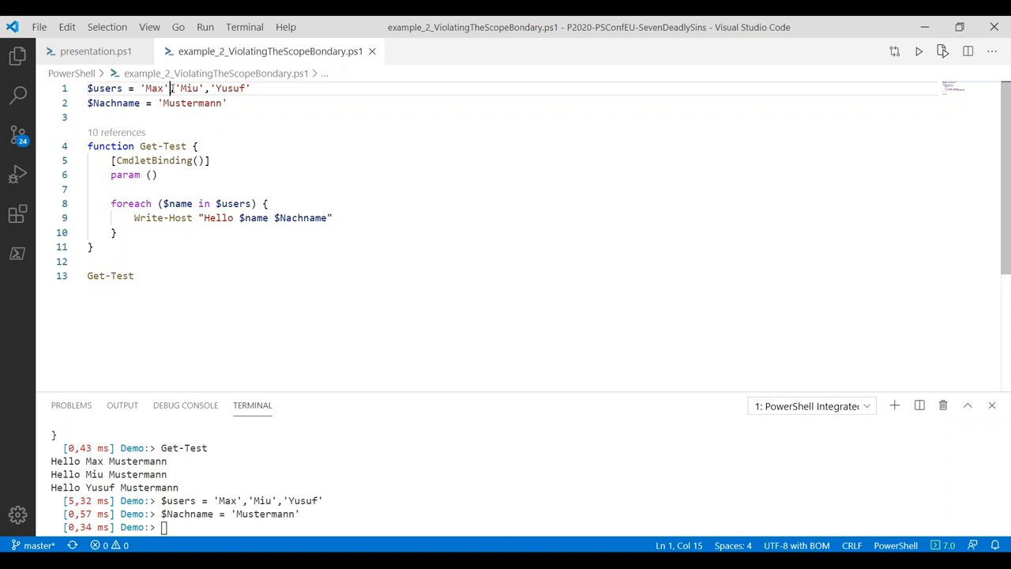
click(90, 50)
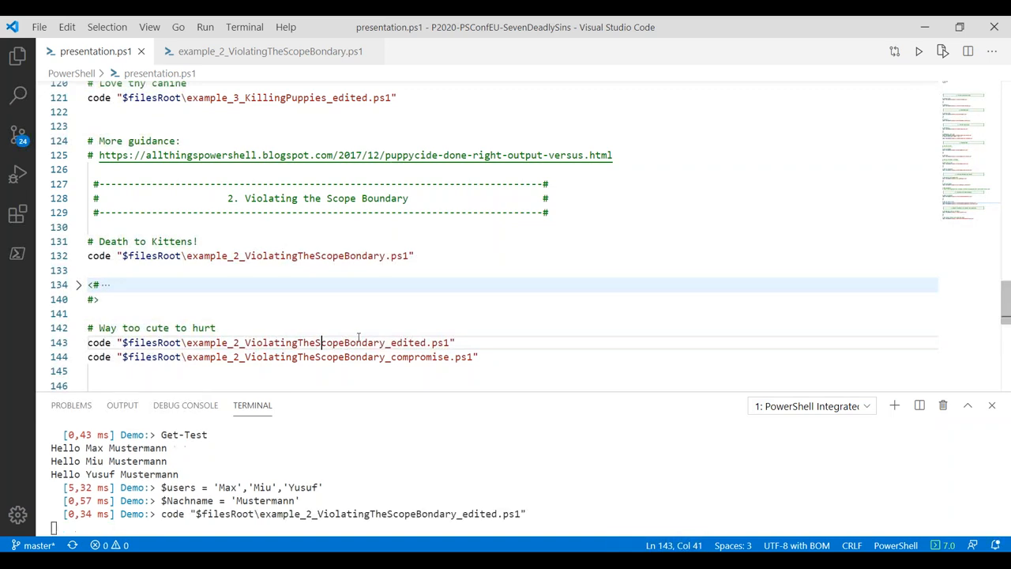
Open example_2_ViolatingTheScopeBondary_edited.ps1 and review the $users variable and Get-Test function
key(Enter)
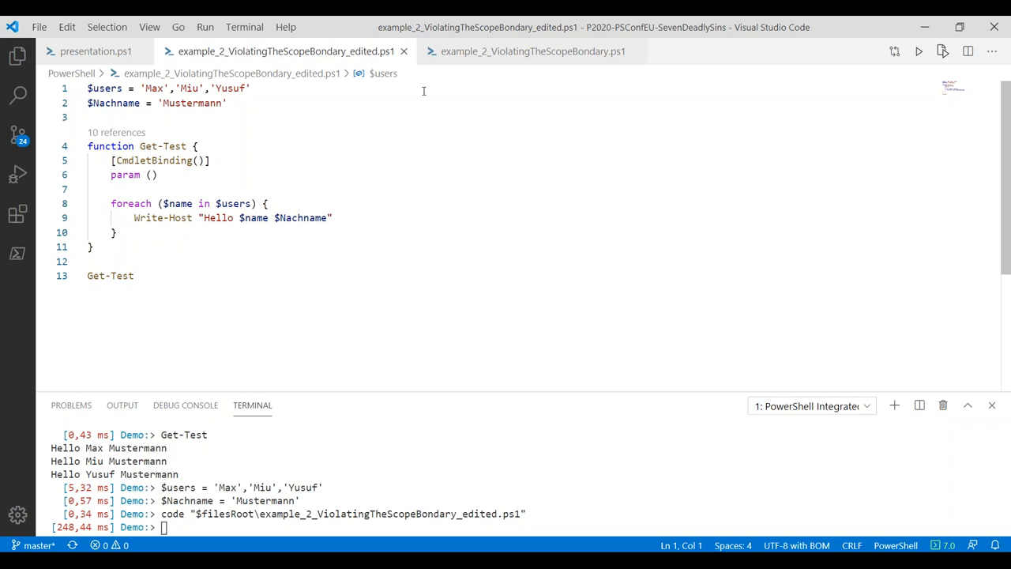
double_click(232, 202)
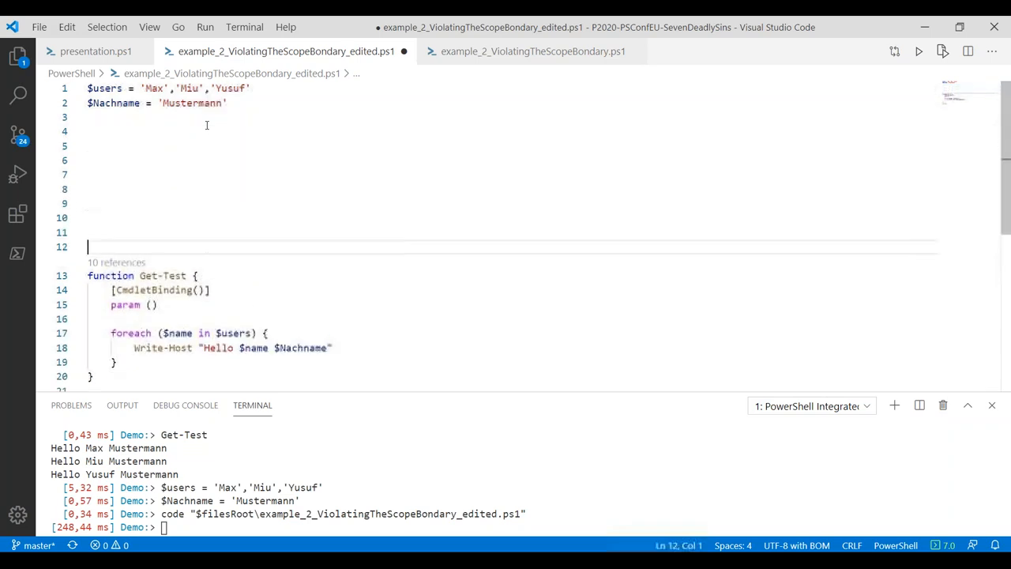
scroll(down, 3)
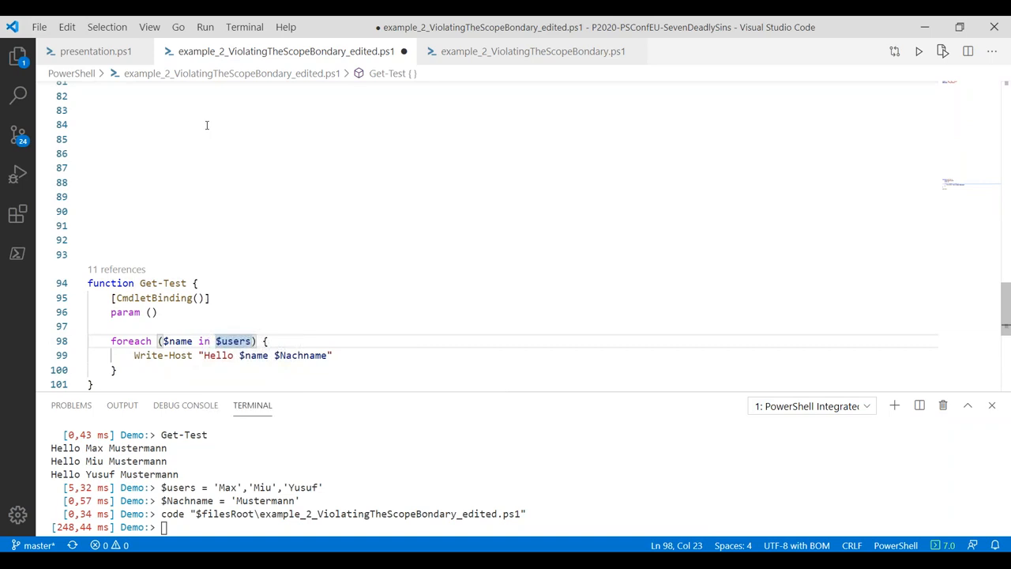
click(204, 342)
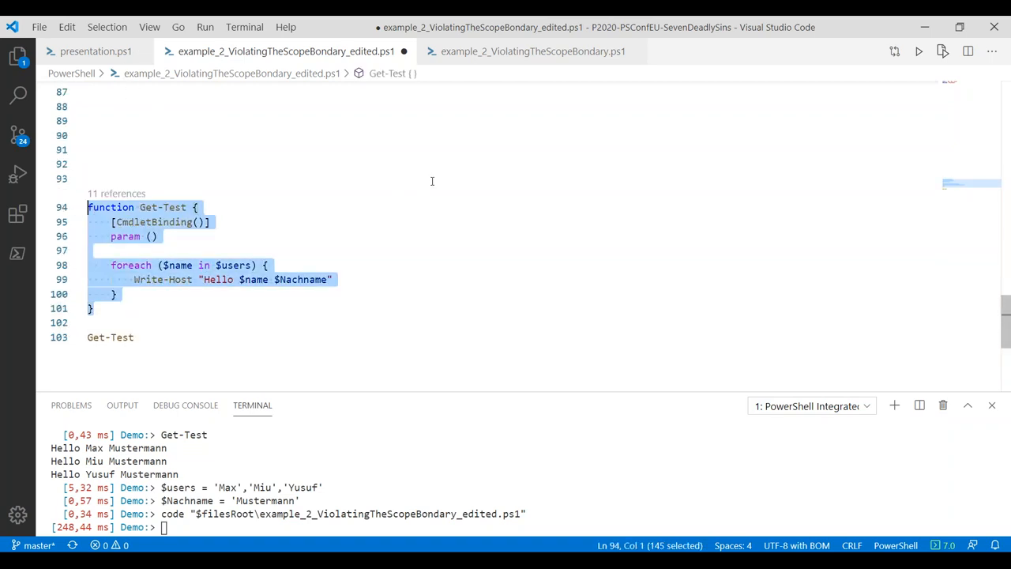
mouse_move(471, 256)
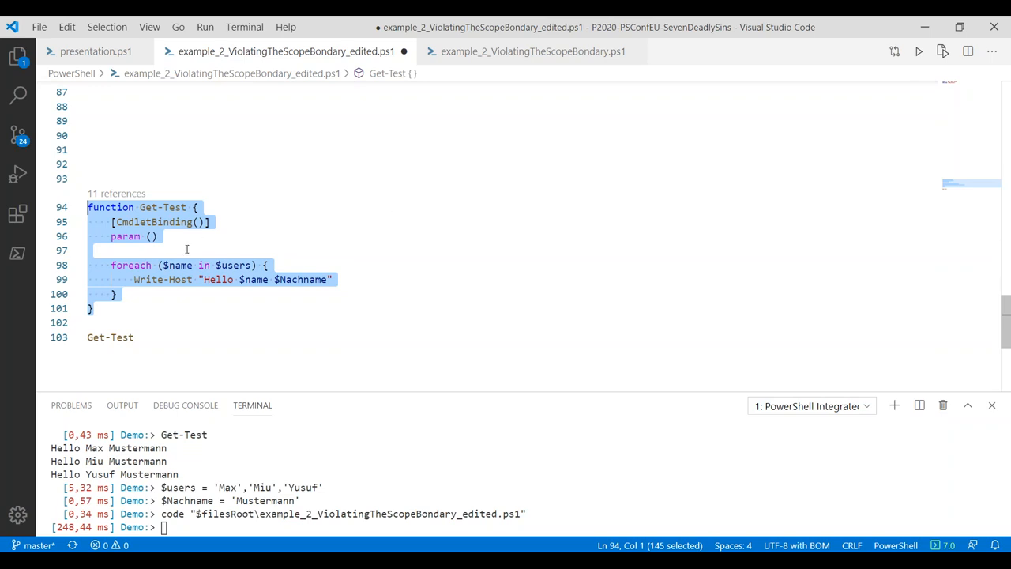
In the terminal set $users = 'Foo', 'Bar' and rerun Get-Test, greeting Foo and Bar Mustermann
click(164, 249)
text($users =)
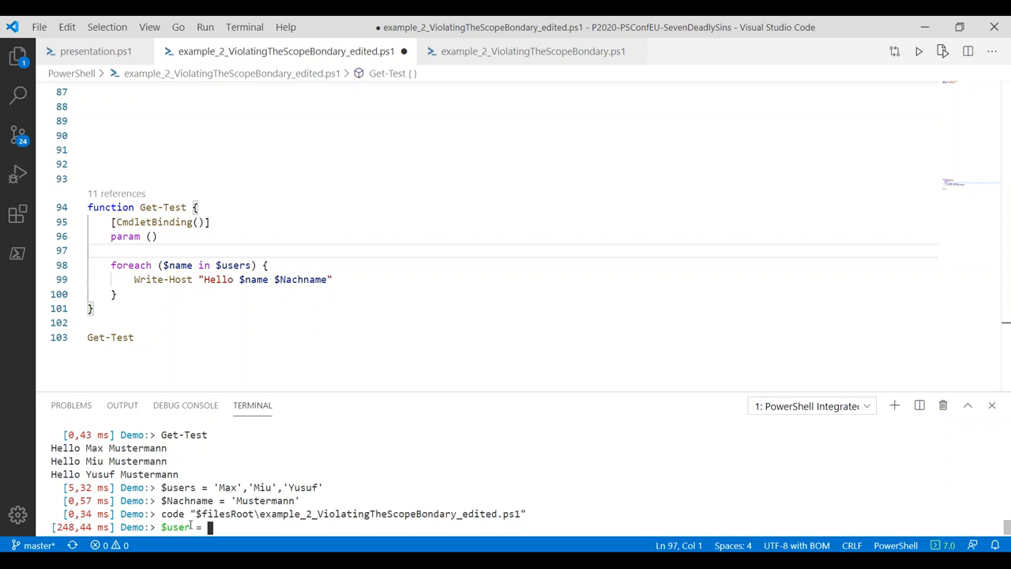
text('Foo', 'Bar)
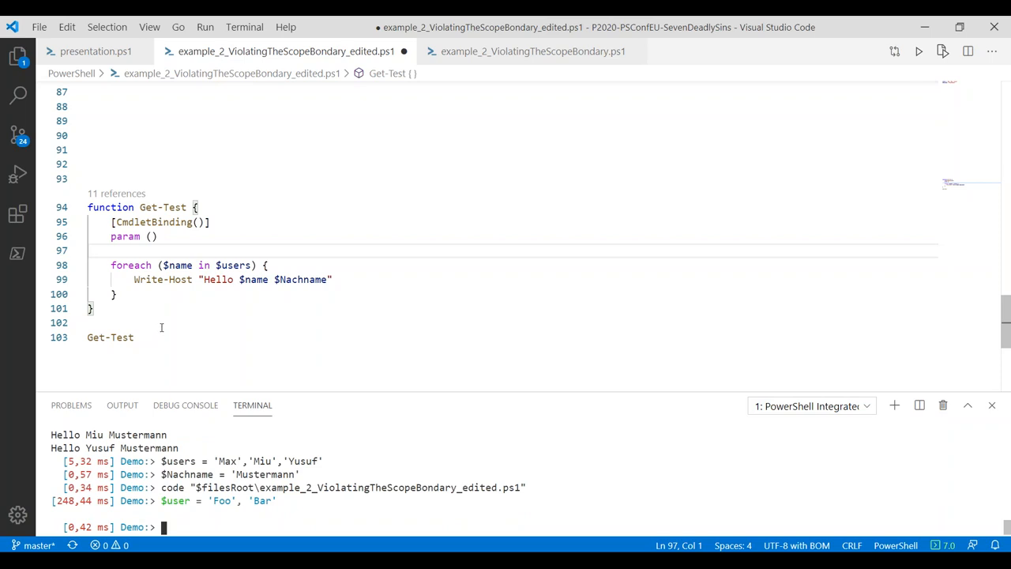
mouse_move(218, 384)
text(Get-Test)
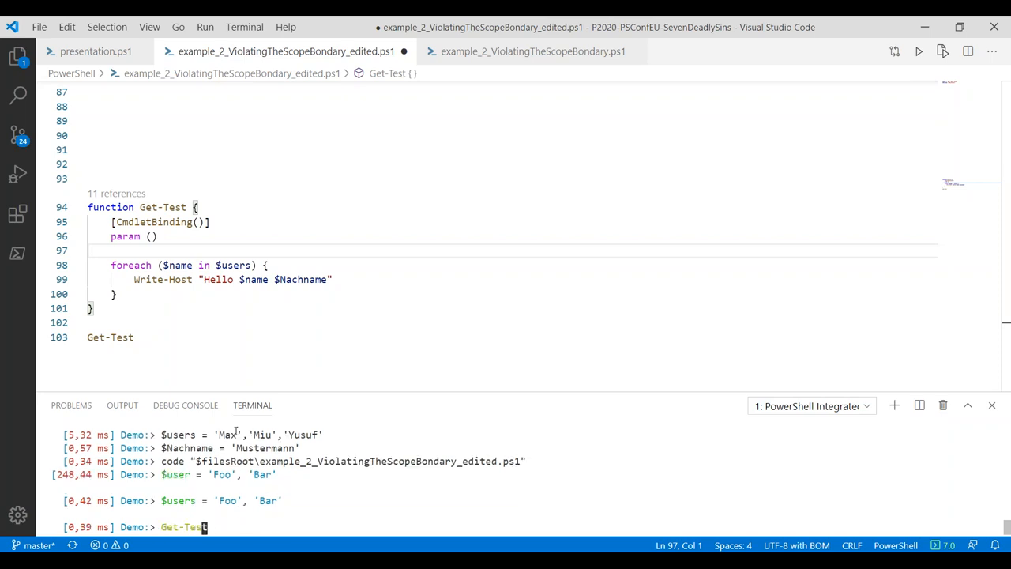
key(Enter)
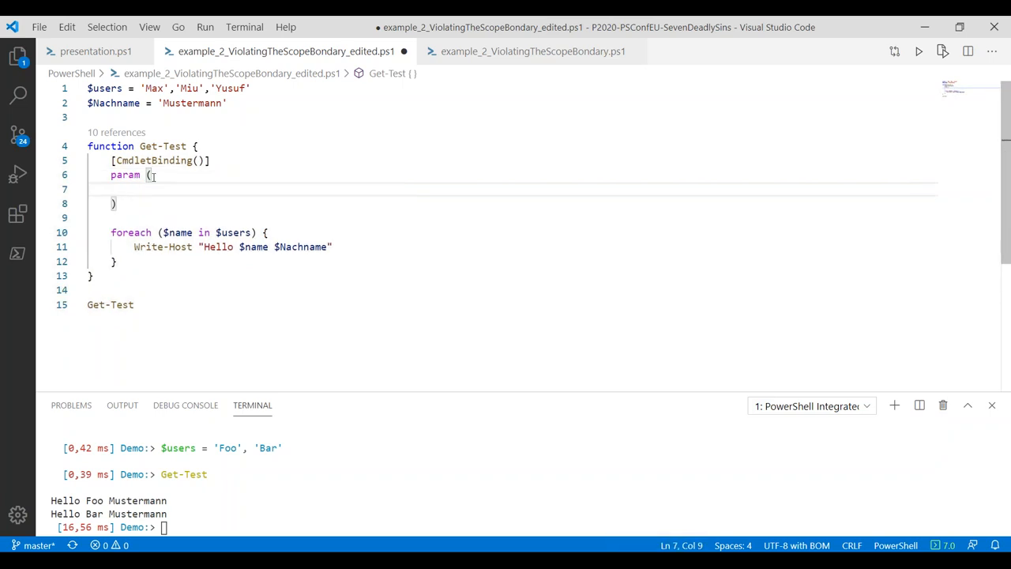
Declare $Users and $Nachname inside Get-Test's param block using IntelliSense
text(Users)
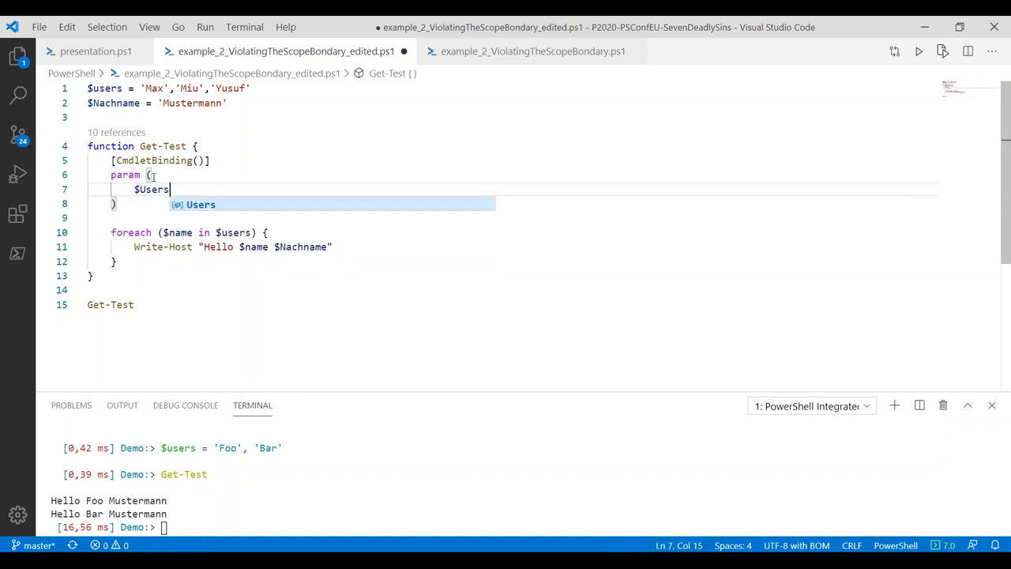
text(,)
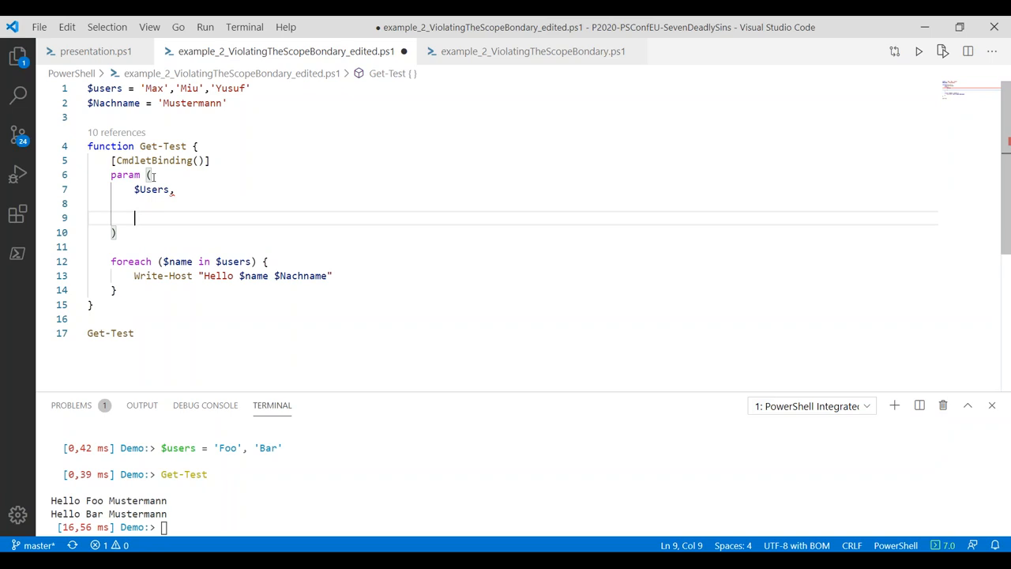
text($)
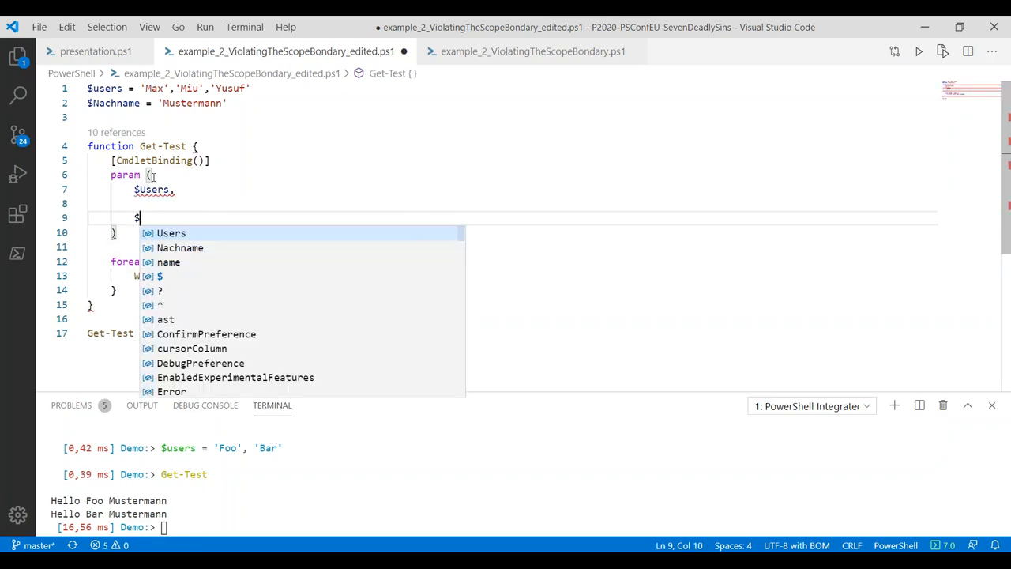
text(Nachname)
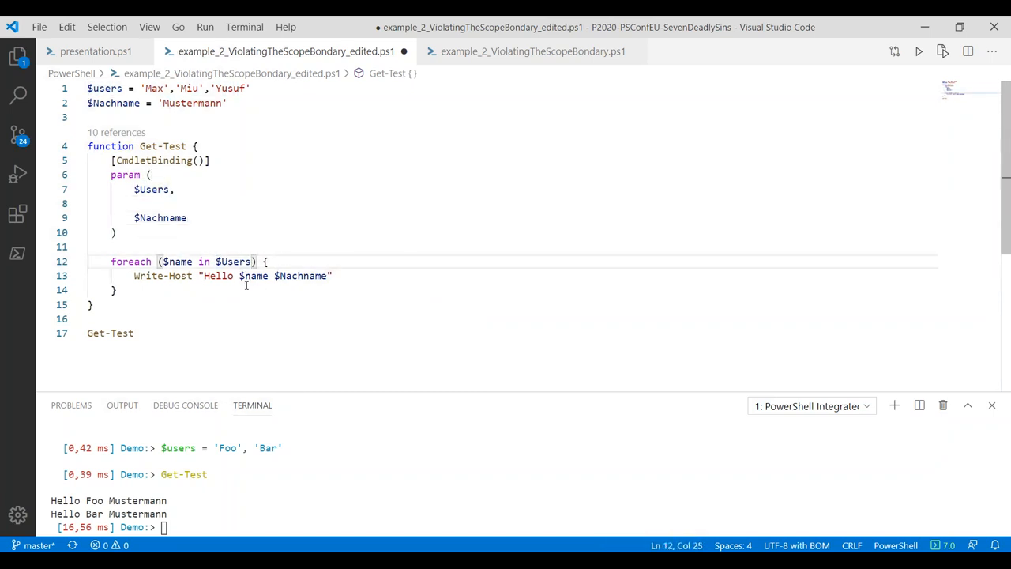
Extend the Get-Test call on line 17 with -Users $users -Nachname $Nachname
click(134, 333)
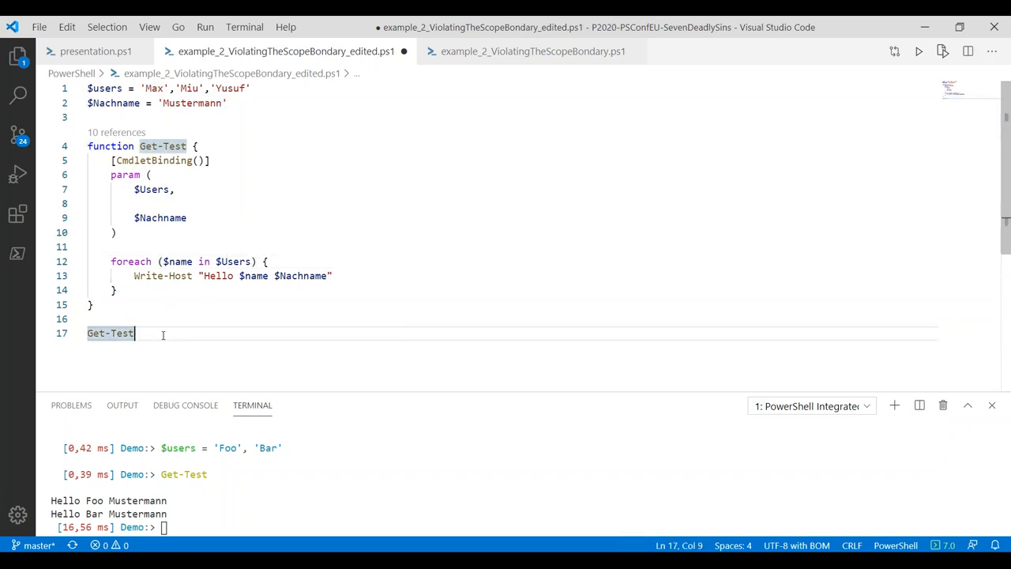
text(-)
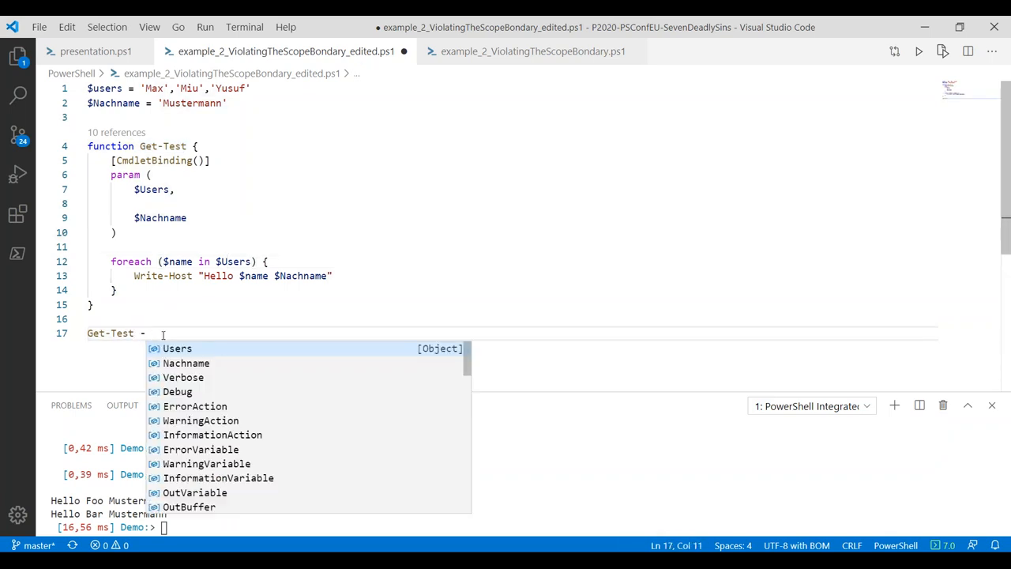
text(Users $users)
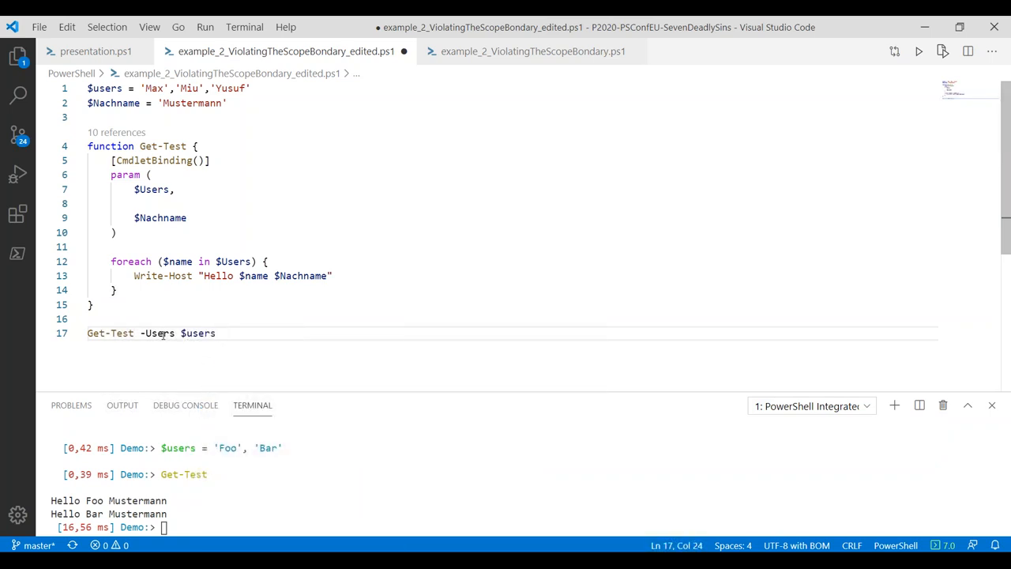
text(-Nachname $Nachname)
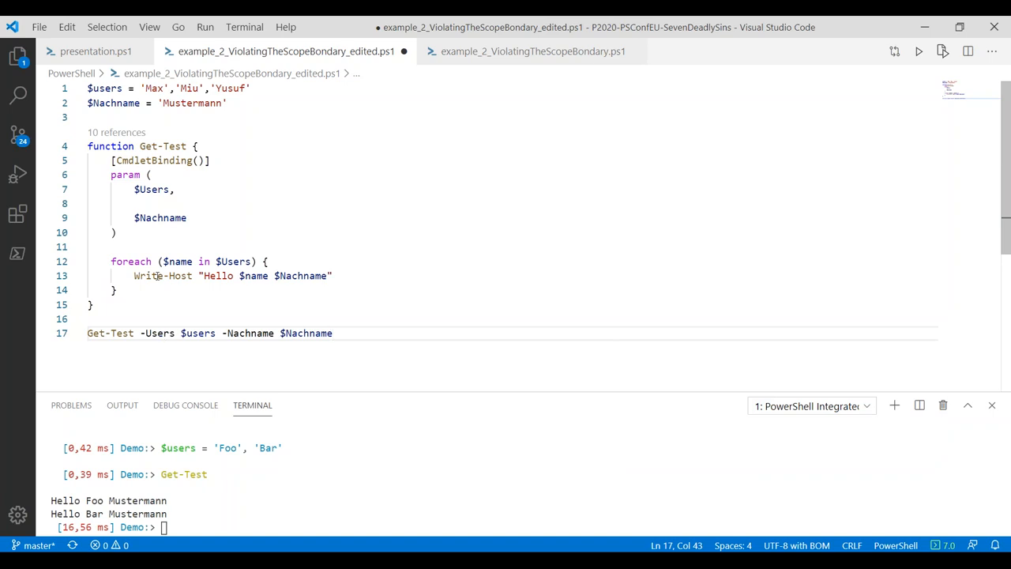
mouse_move(370, 320)
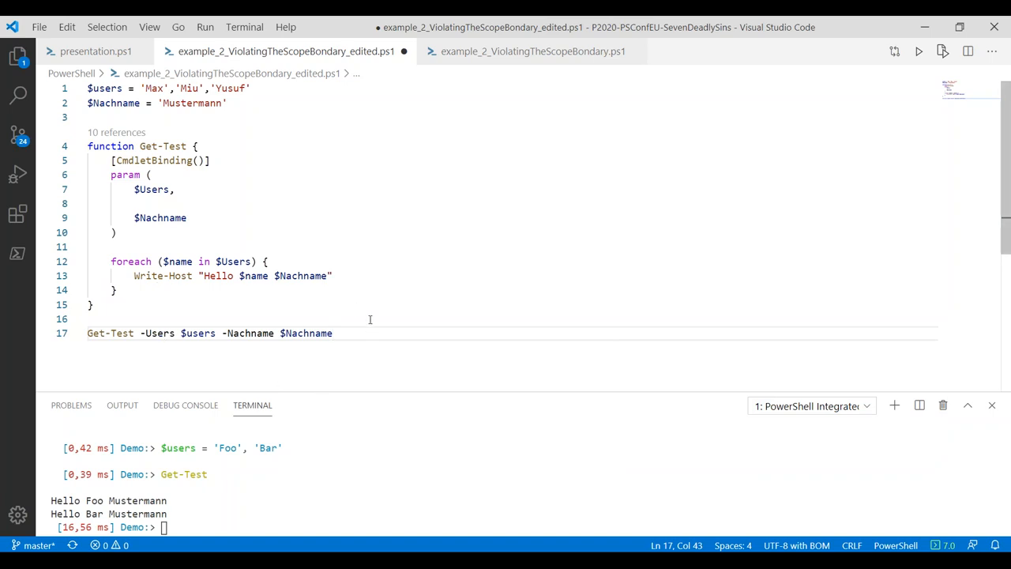
Run the parameterized script greeting Max, Miu and Yusuf, then open example_2_ViolatingTheScopeBondary_compromise.ps1
key(ctrl+a)
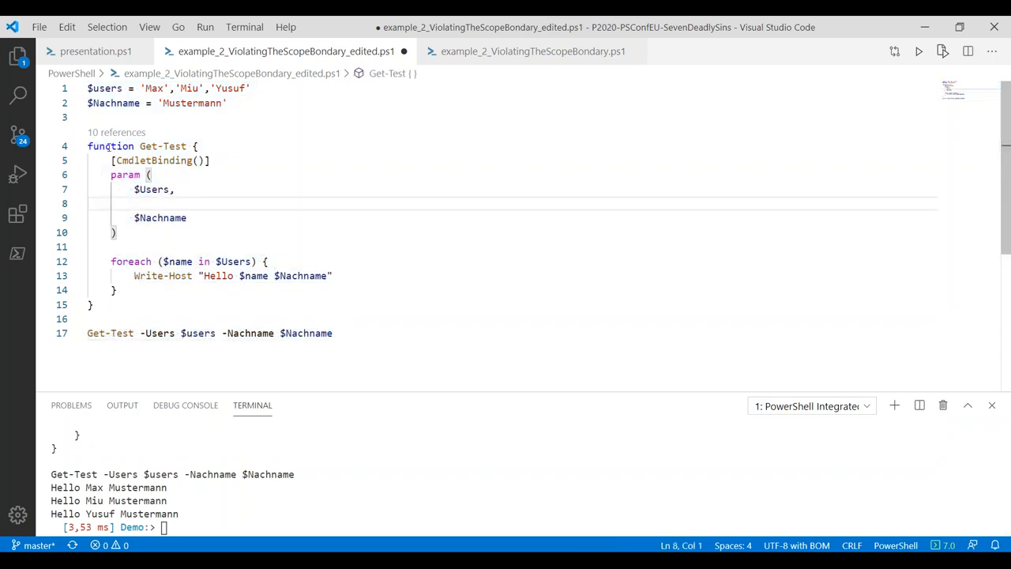
click(158, 189)
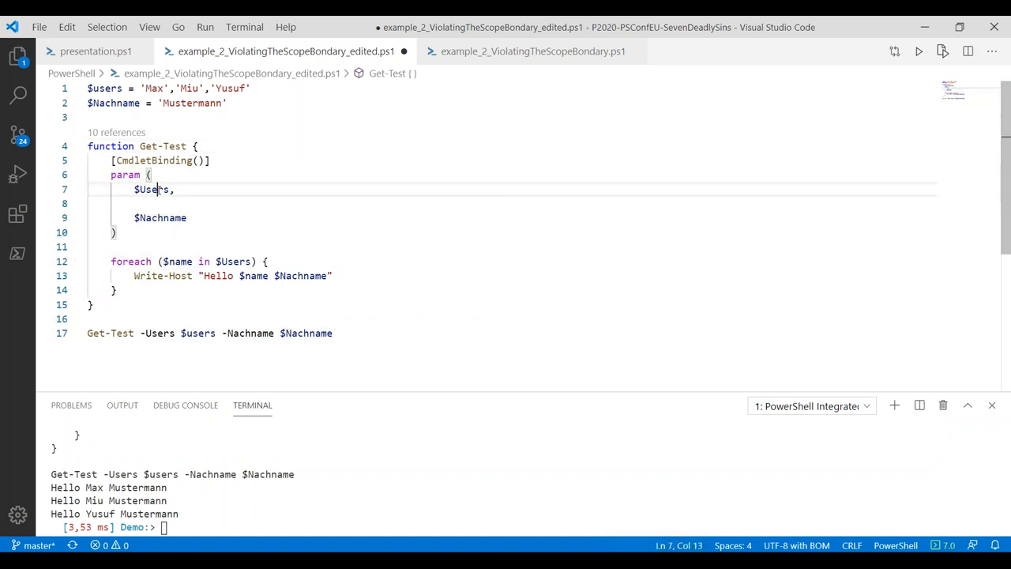
double_click(160, 218)
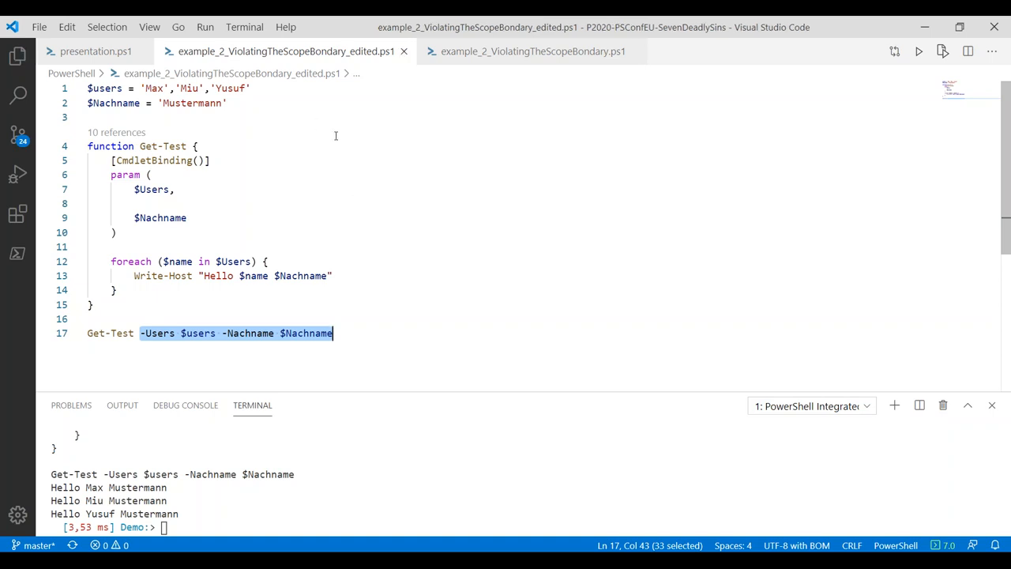
click(95, 51)
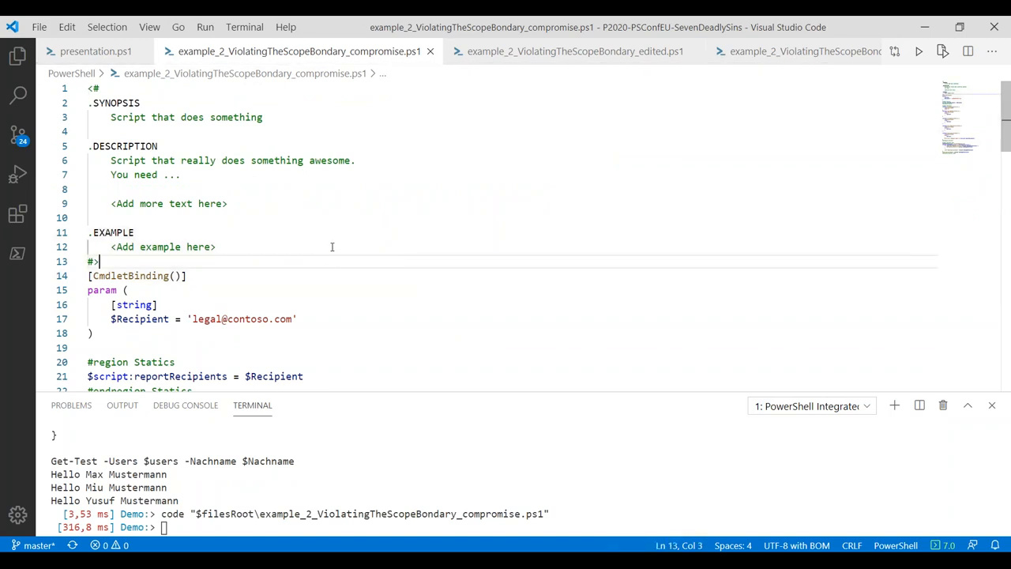
scroll(down, 3)
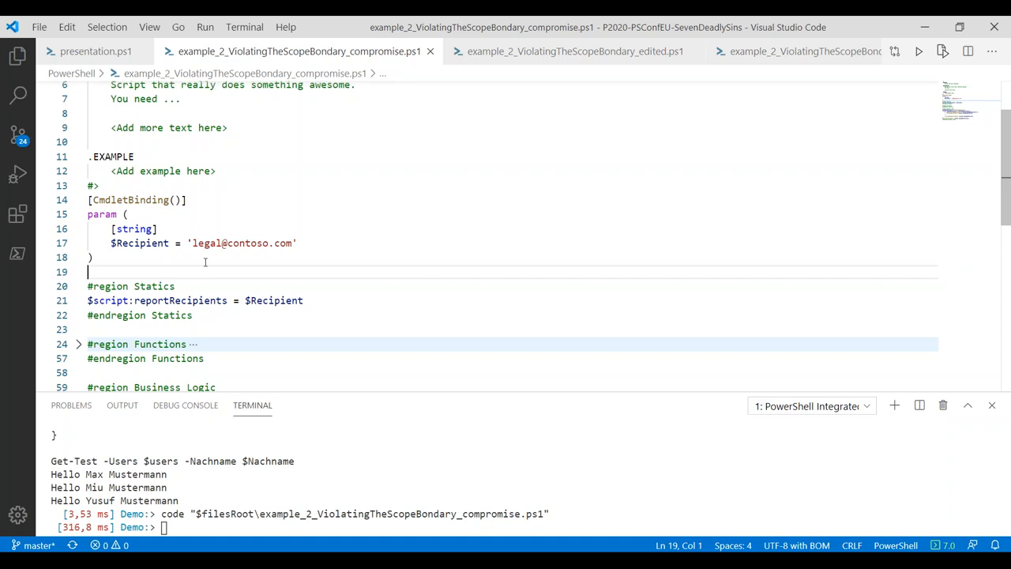
double_click(180, 300)
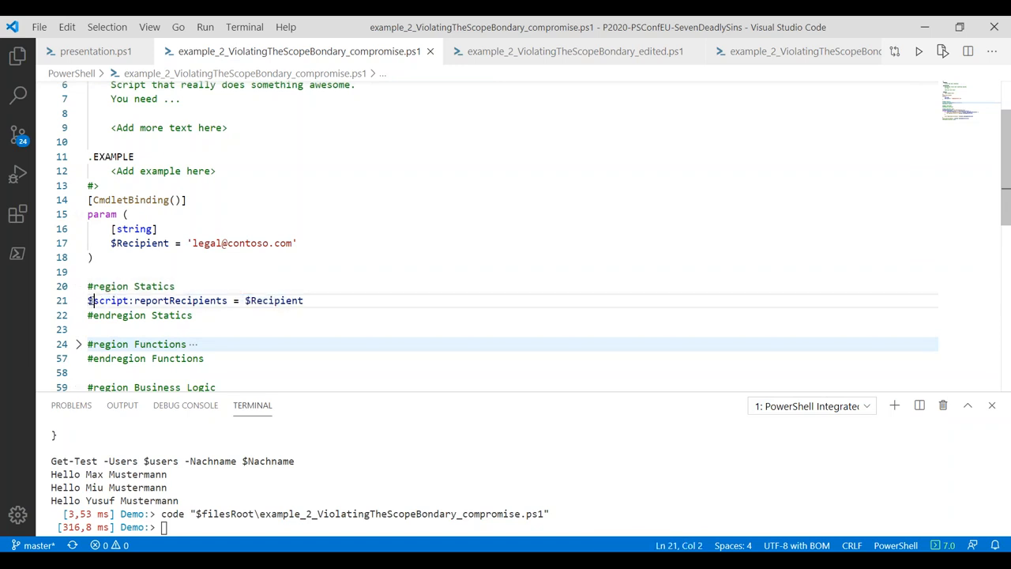
double_click(158, 300)
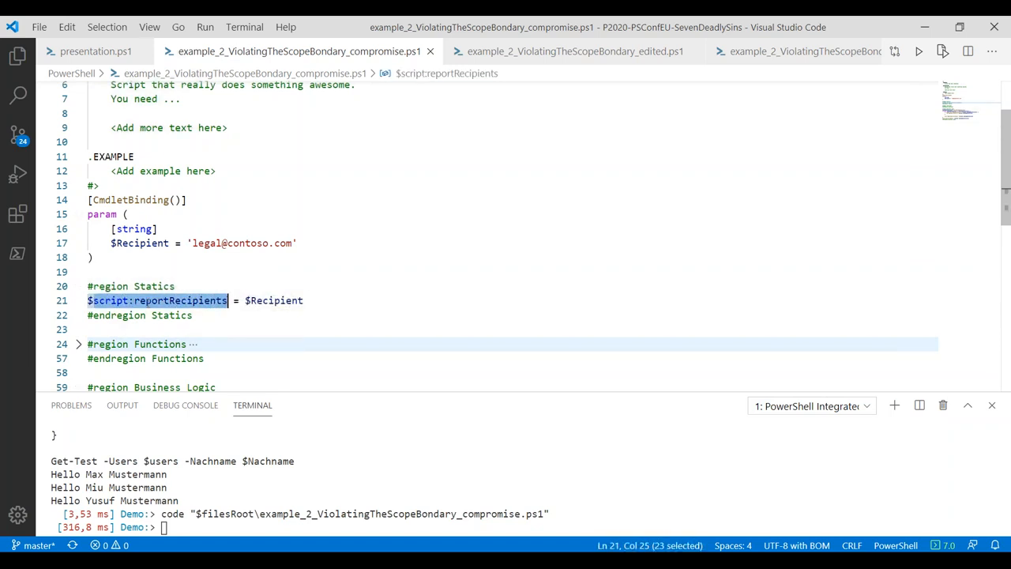
scroll(down, 3)
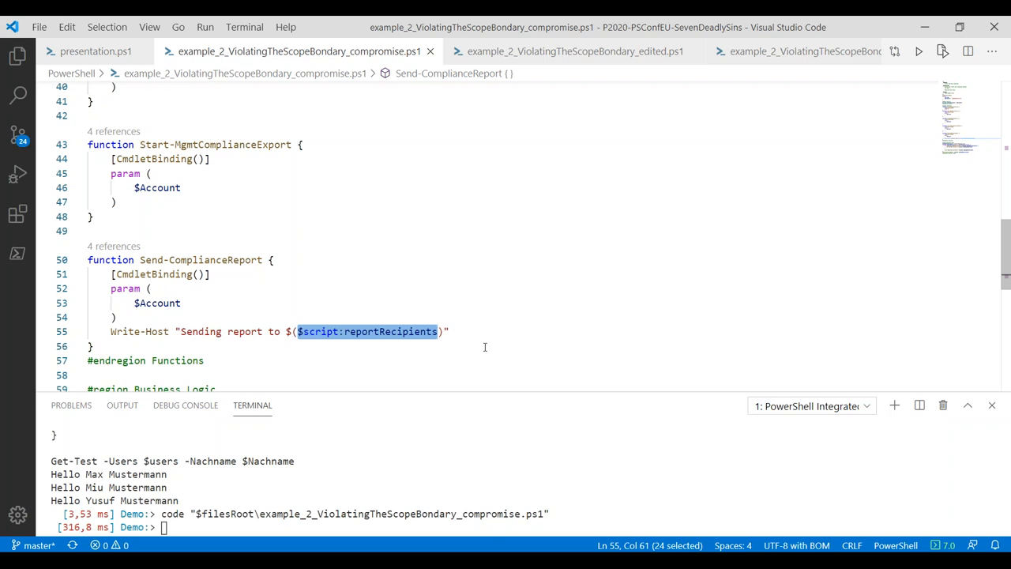
double_click(199, 259)
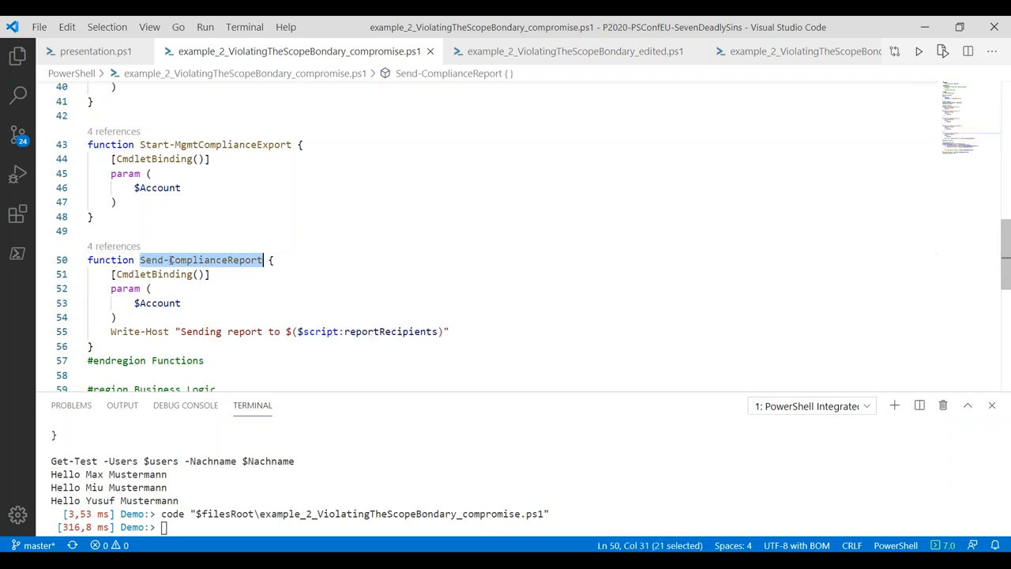
scroll(down, 3)
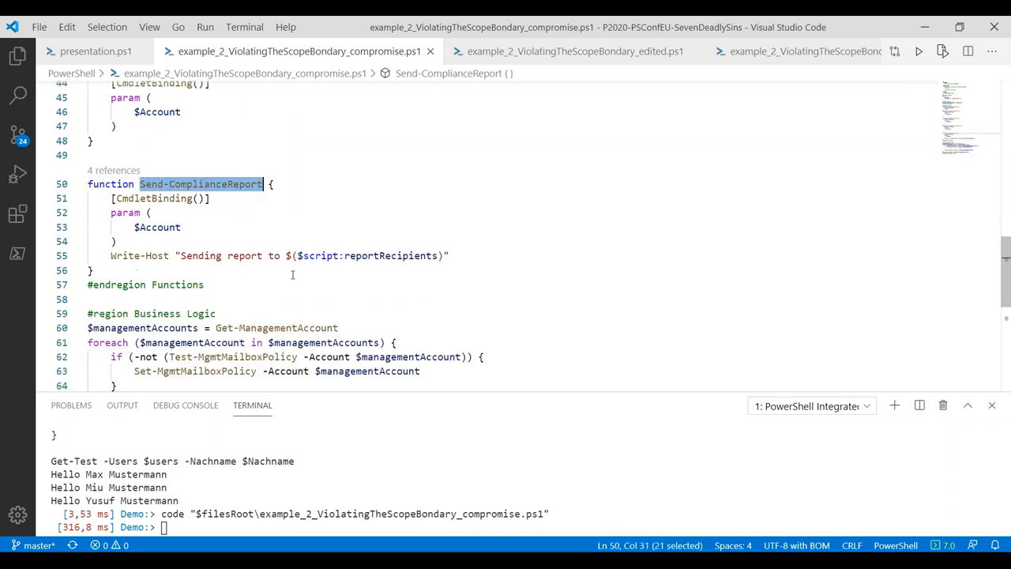
double_click(367, 256)
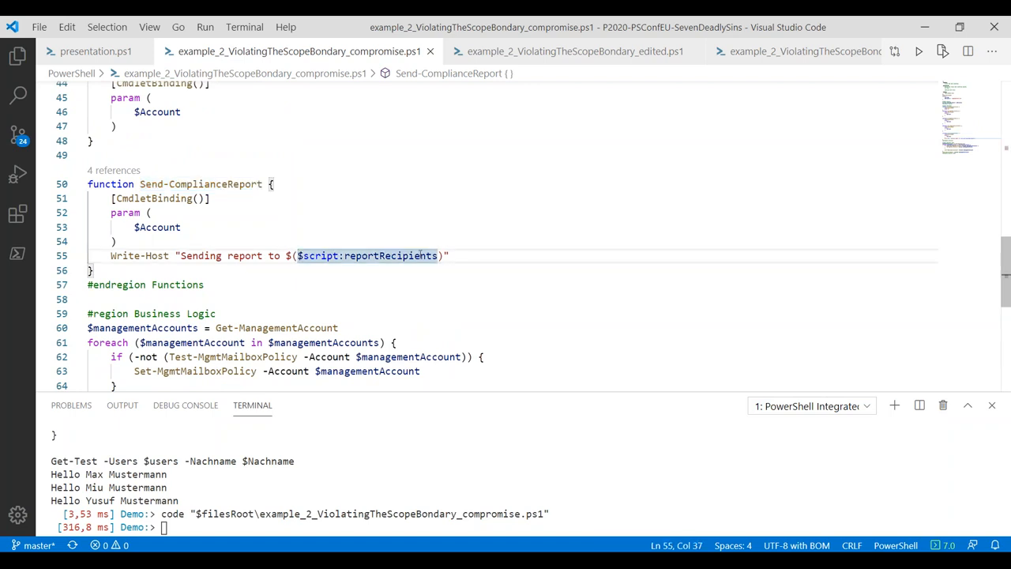
double_click(369, 256)
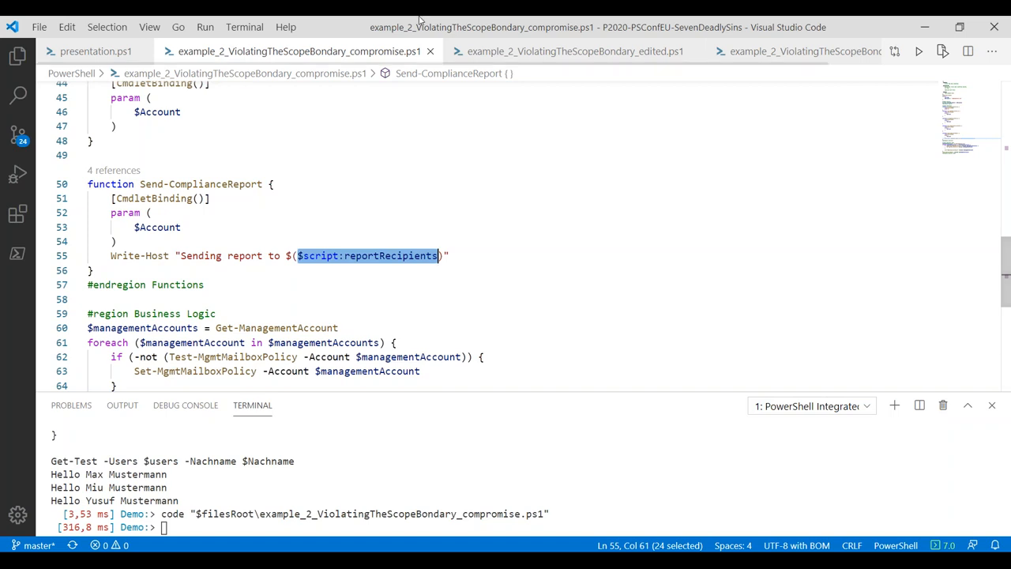
mouse_move(430, 50)
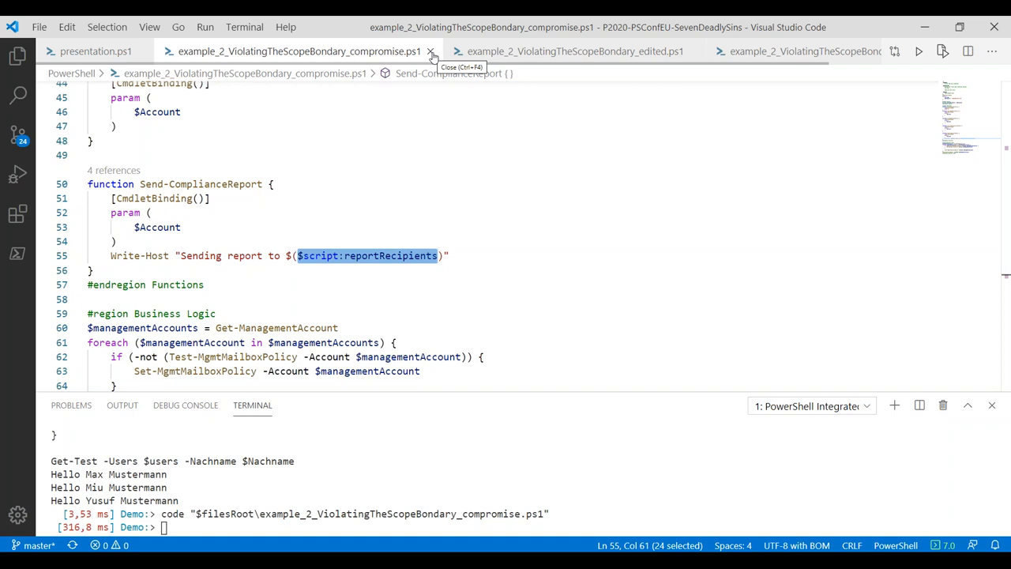
Close the compromise and original scope-boundary script tabs
click(429, 51)
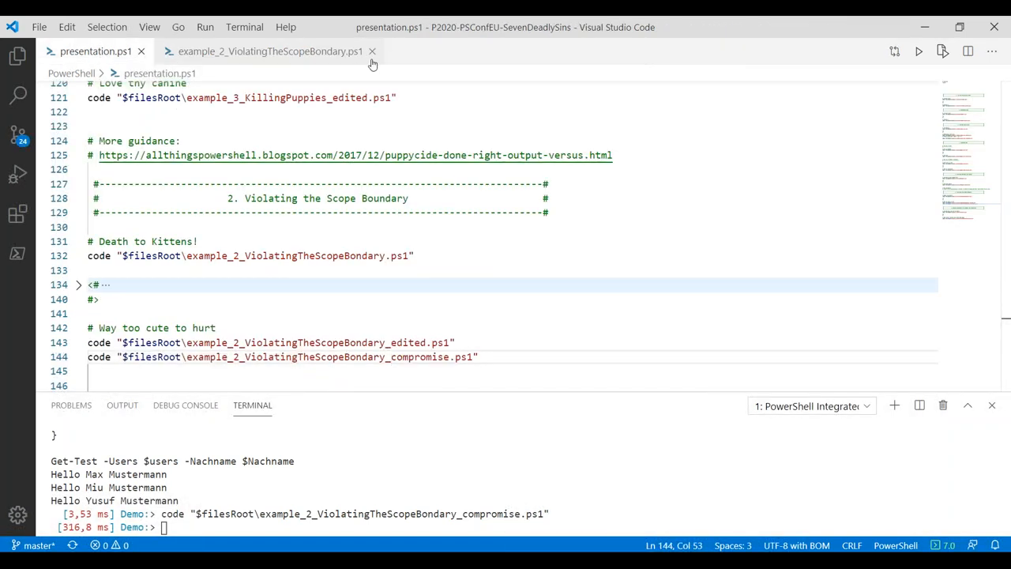
click(371, 50)
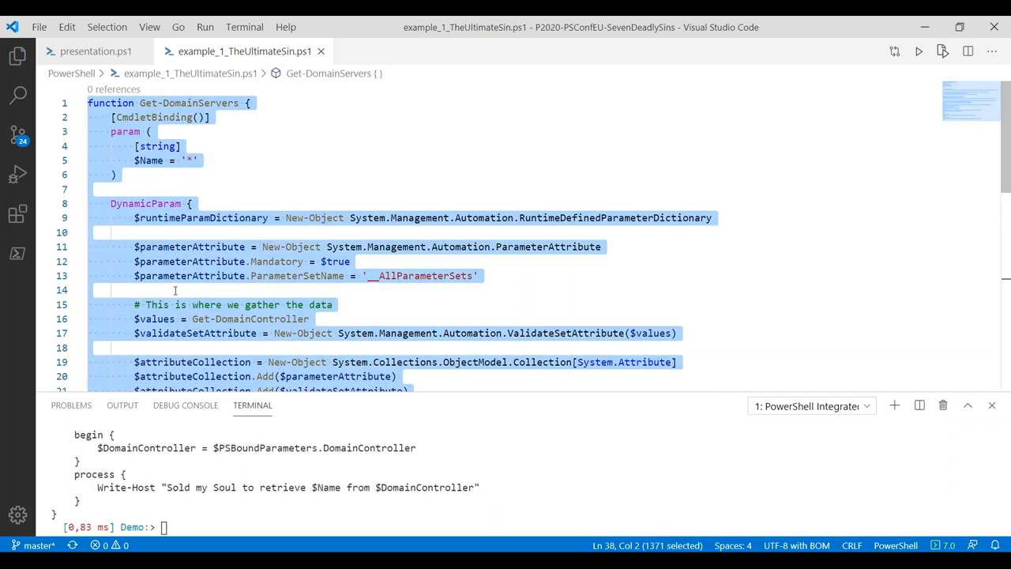
Highlight the DomainController dynamic parameter and its Get-DomainController value source
double_click(186, 102)
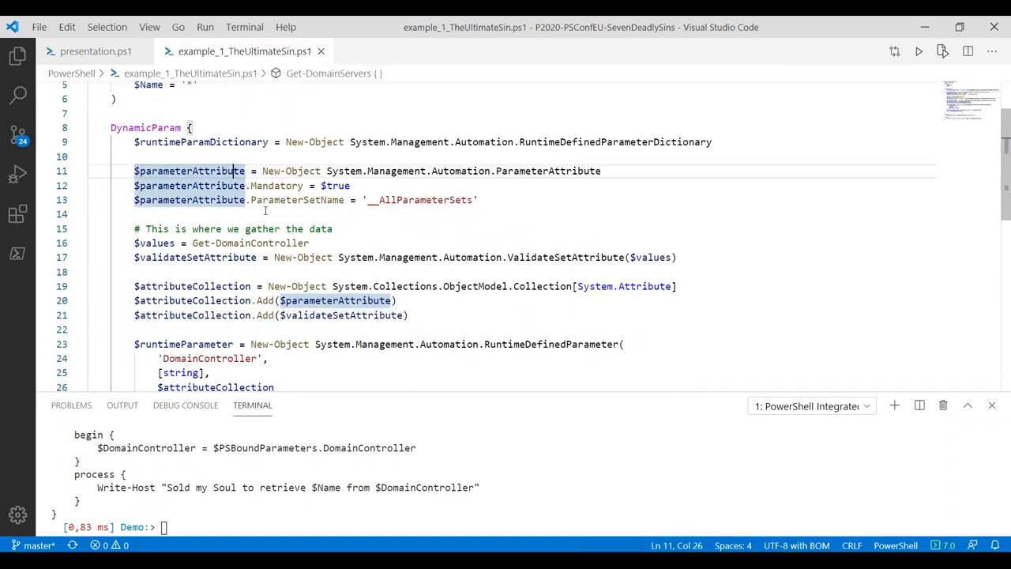
scroll(down, 3)
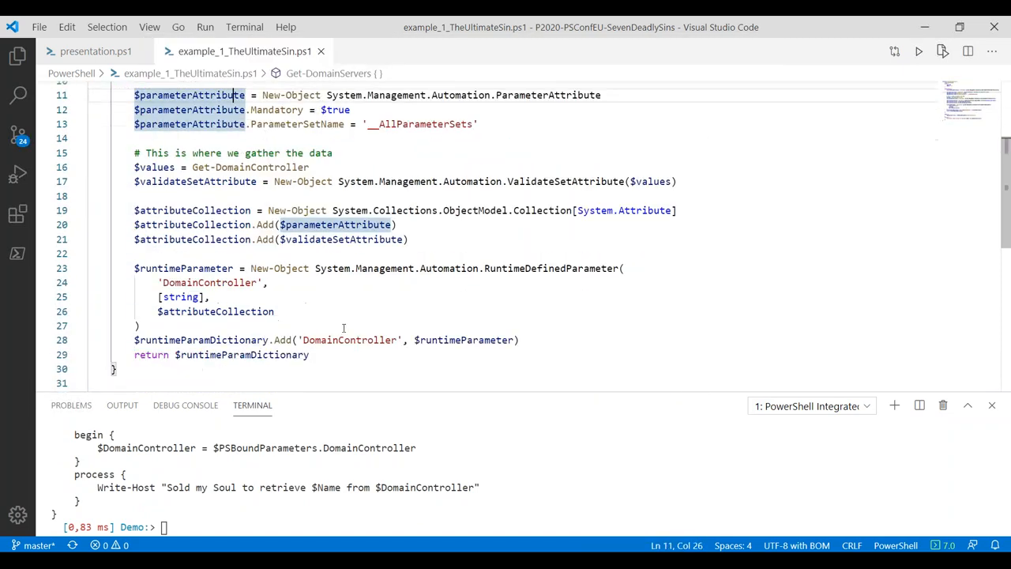
double_click(208, 281)
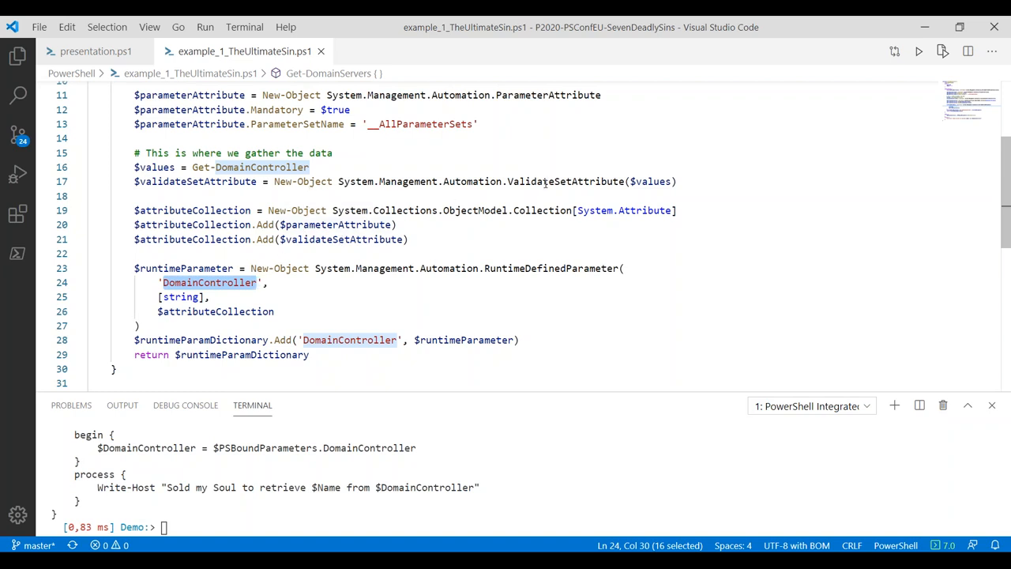
double_click(566, 182)
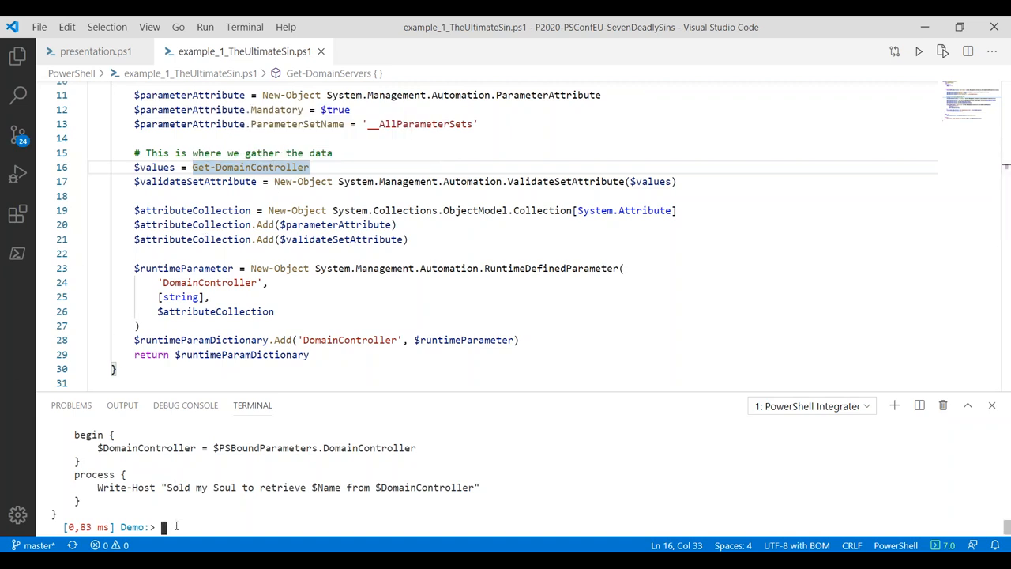
Run Get-DomainServers -DomainController dc2.contoso.com, printing 'Sold my Soul to retrieve * from dc2.contoso.com'
text(Get-DomainServers -DomainController dc2.contoso.com)
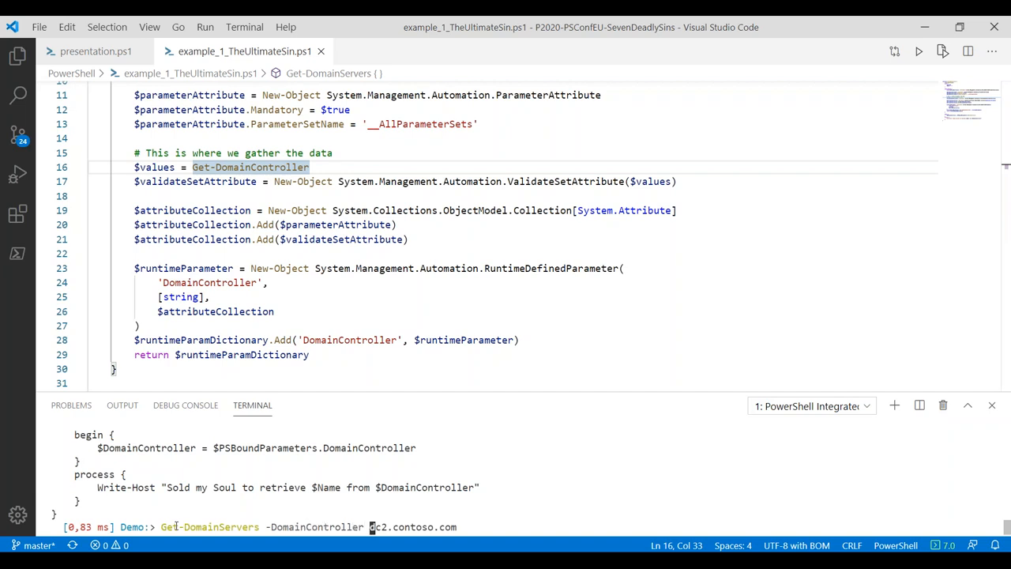
text(dc1.contoso.com)
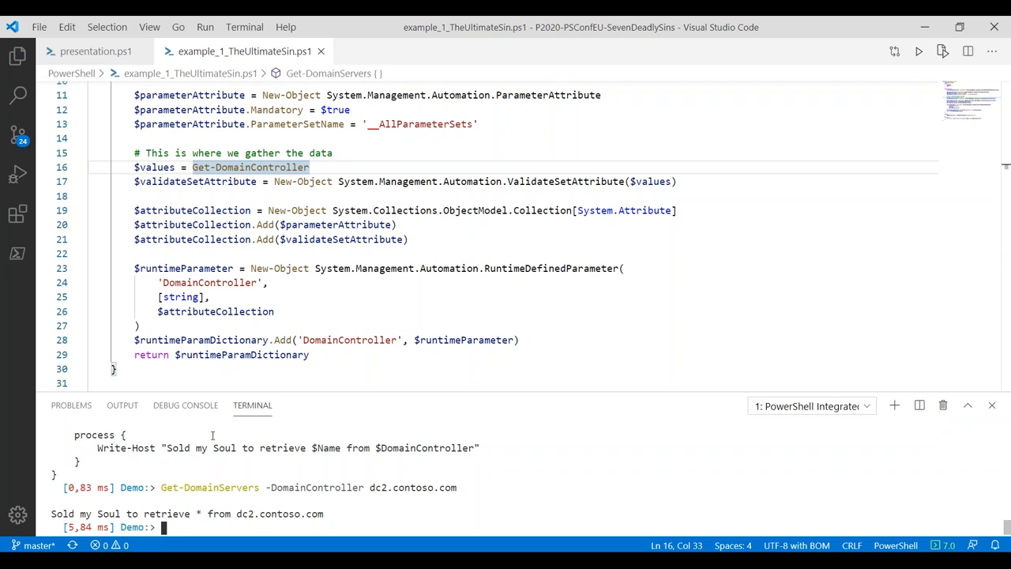
Begin a new Get-DomainServers command using the -Name parameter at the prompt
text(Get-DomainServers -DomainController dc2.contoso.com)
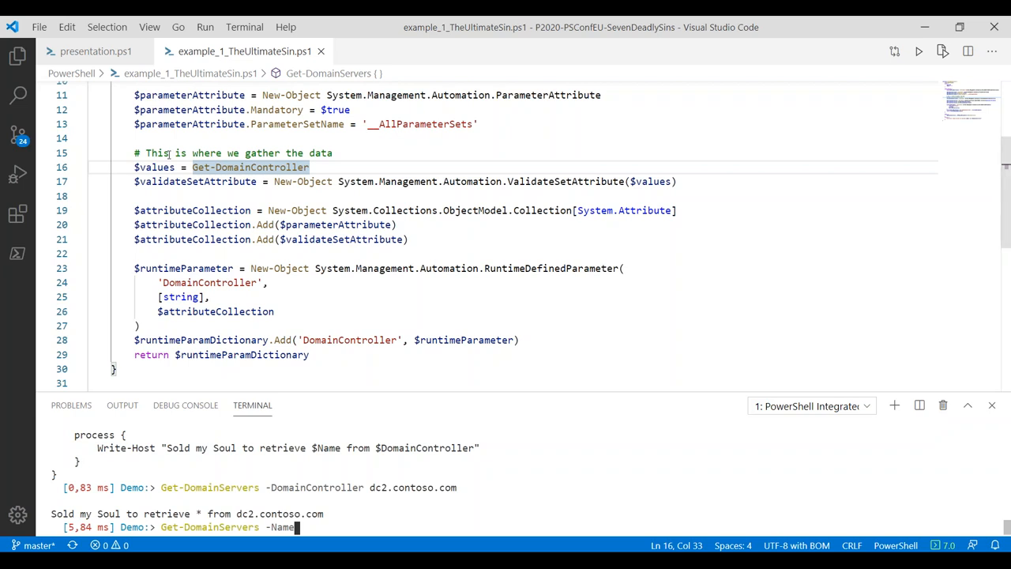
Add a throw "Foo" line inside the DynamicParam code
click(204, 326)
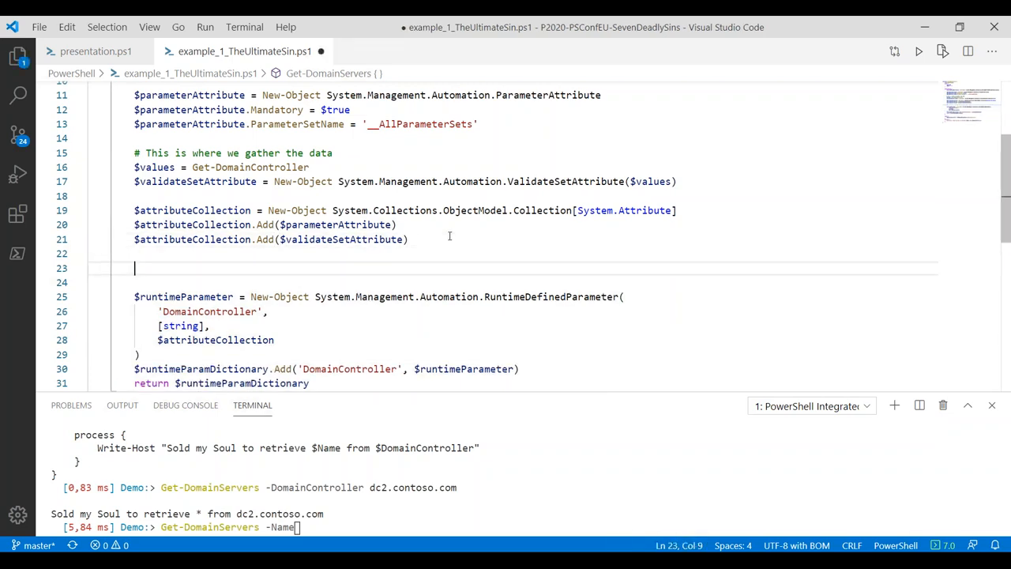
text(throw 2)
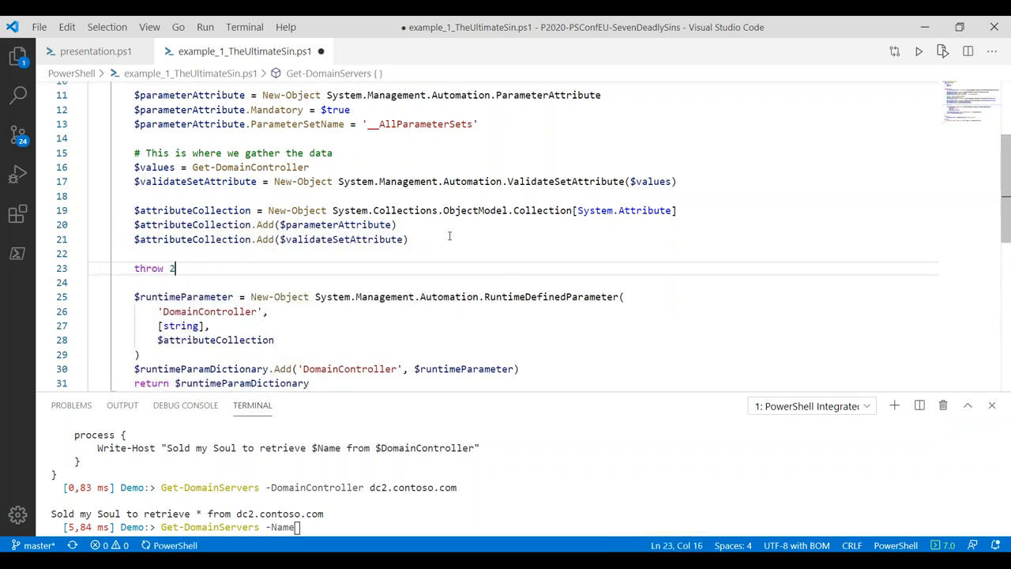
text("Foo")
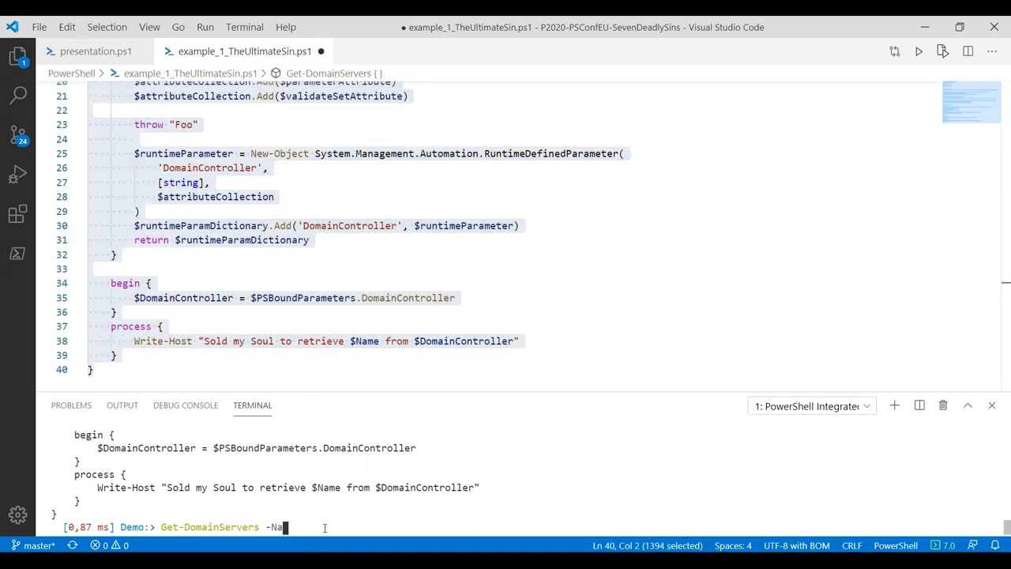
Run Get-DomainServers -DomainController dc2.contoso.com, failing with 'Cannot retrieve the dynamic parameters... Foo'
text(DomainController dc2.contoso.com)
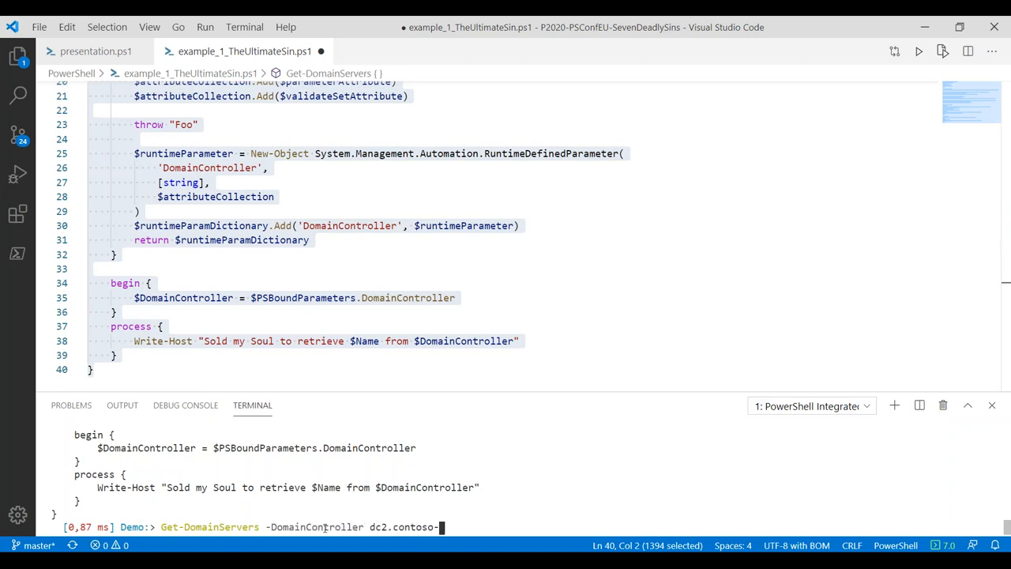
text(com)
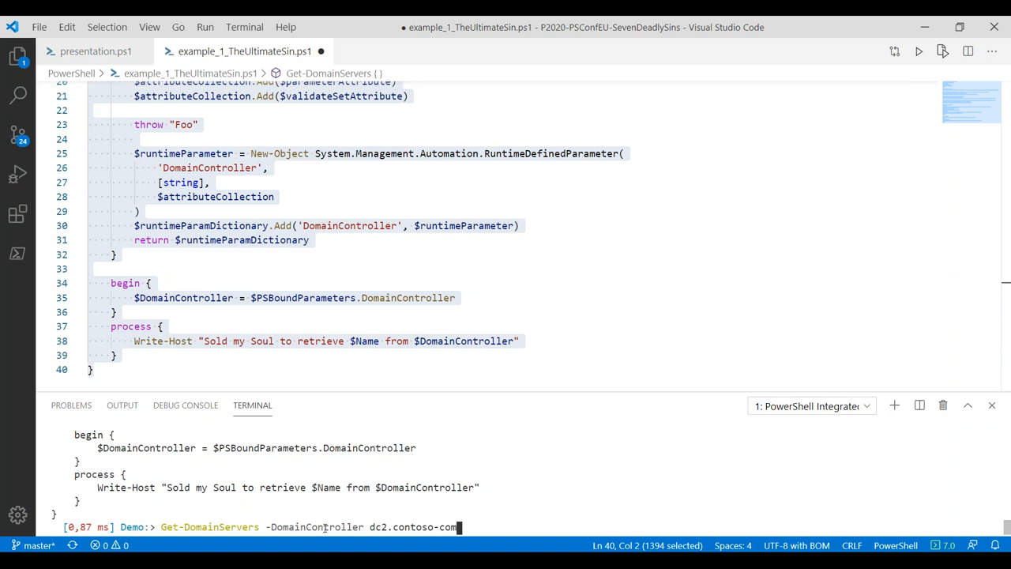
key(Enter)
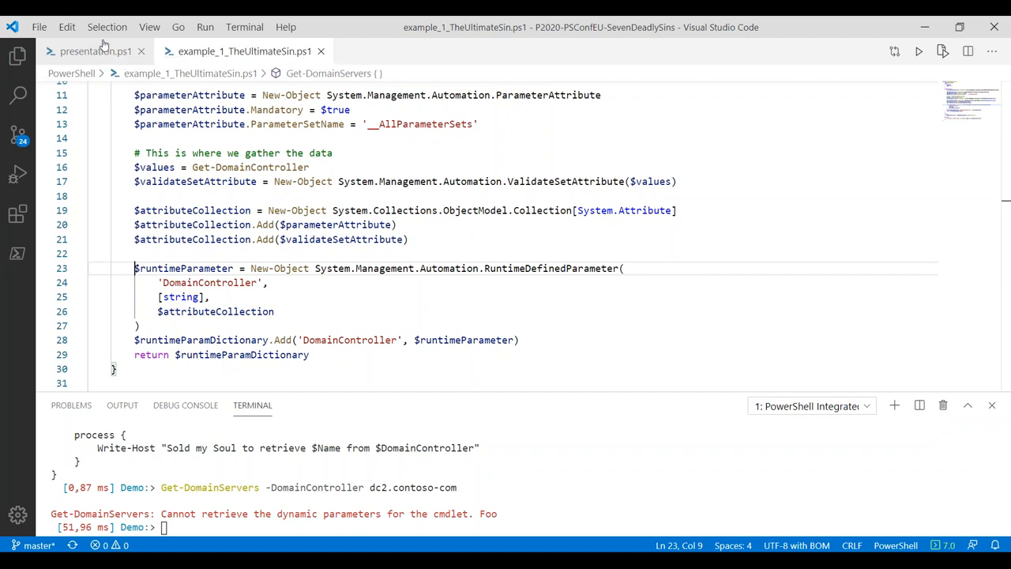
mouse_move(101, 41)
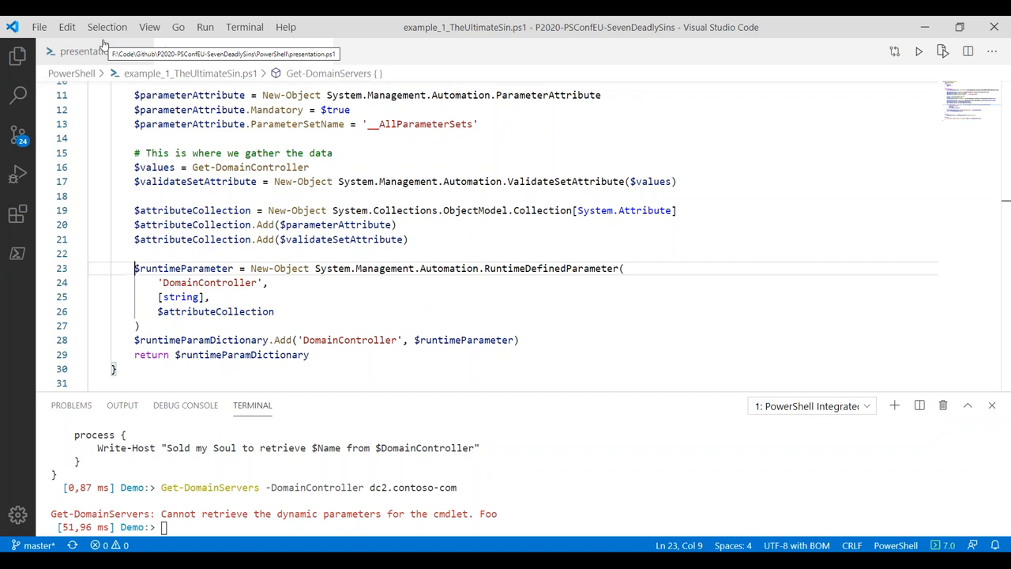
From presentation.ps1 open example_1_WhatYouCouldHaveDoneInstead.ps1 showing the ArgumentCompleter option
click(89, 51)
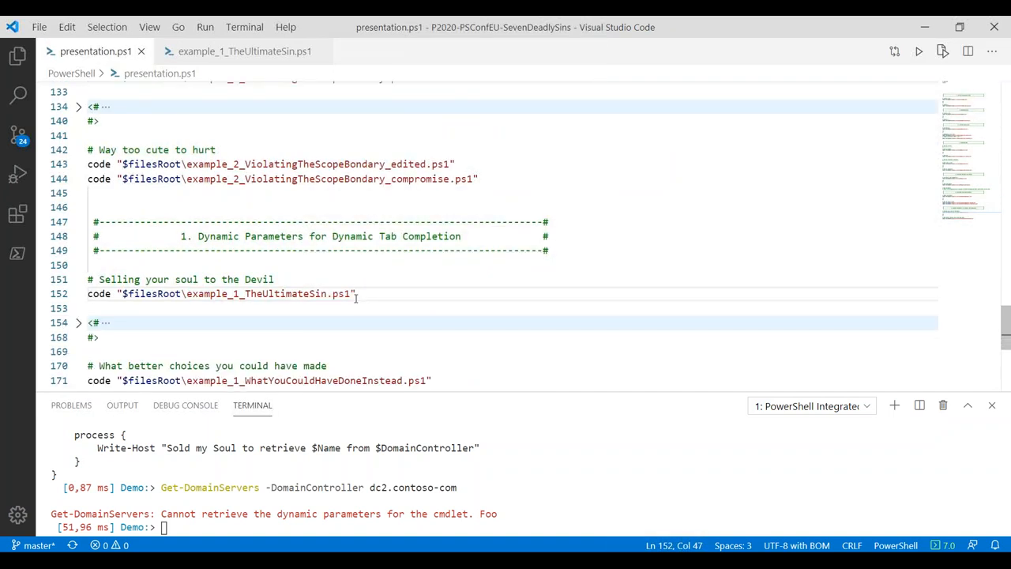
scroll(down, 3)
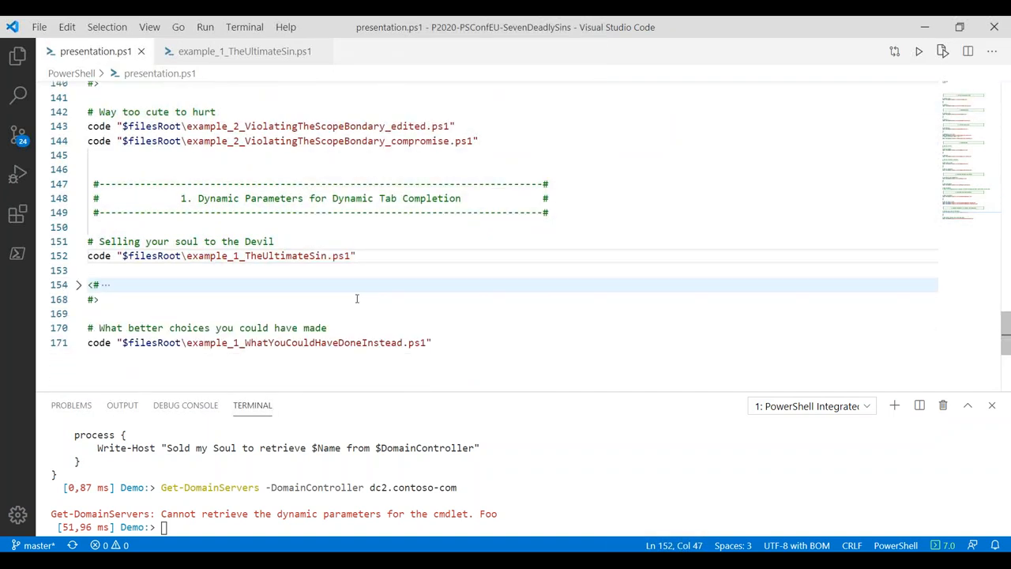
click(357, 256)
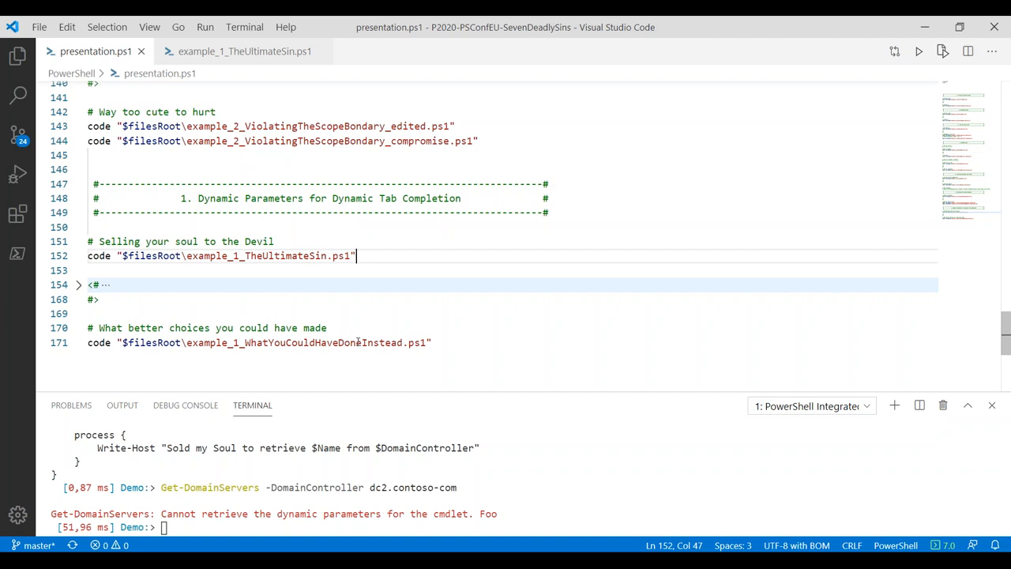
click(354, 341)
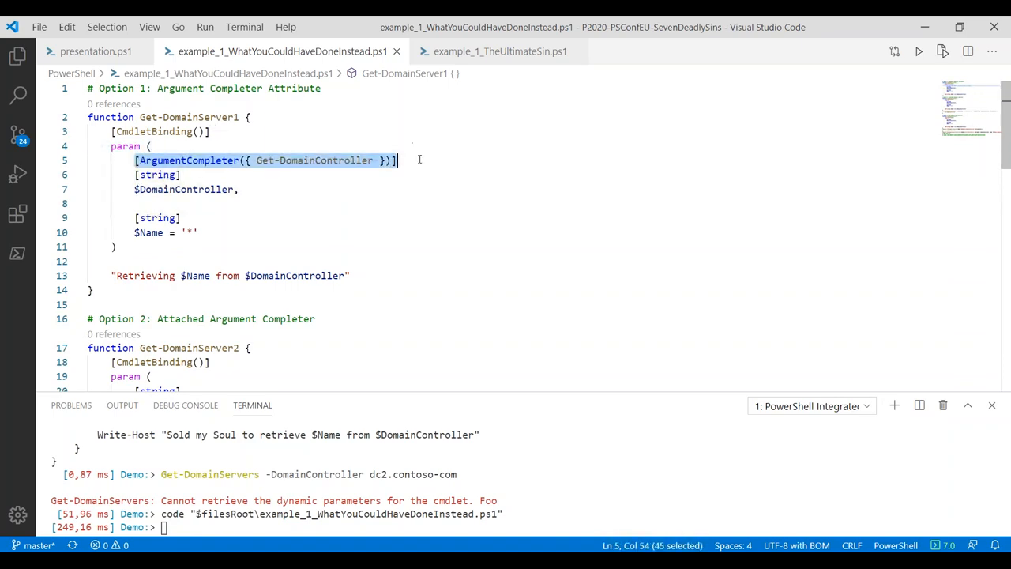
Review the original dynamic parameter script in TheUltimateSin tab, then return to WhatYouCouldHaveDoneInstead.ps1
click(496, 51)
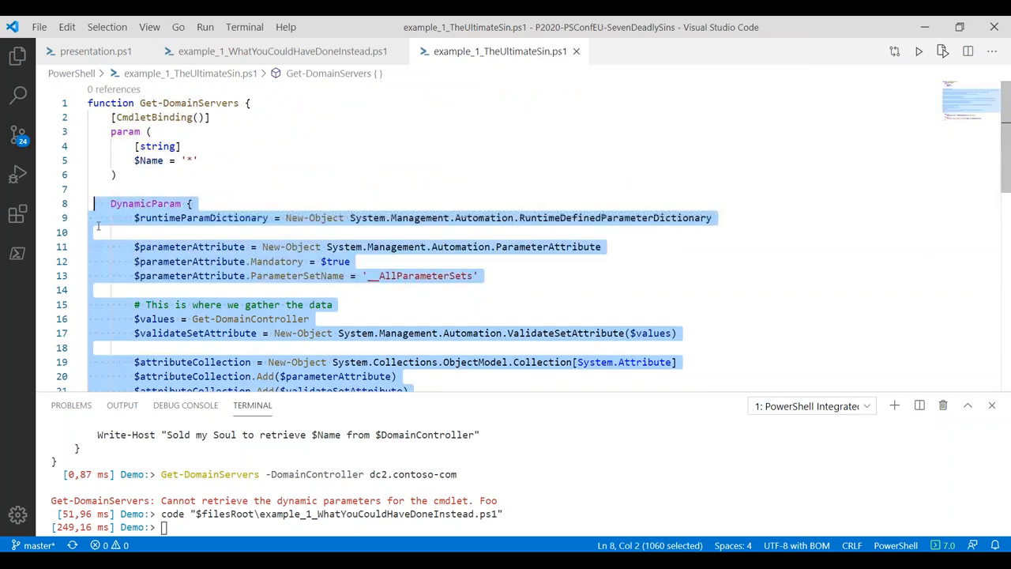
scroll(down, 3)
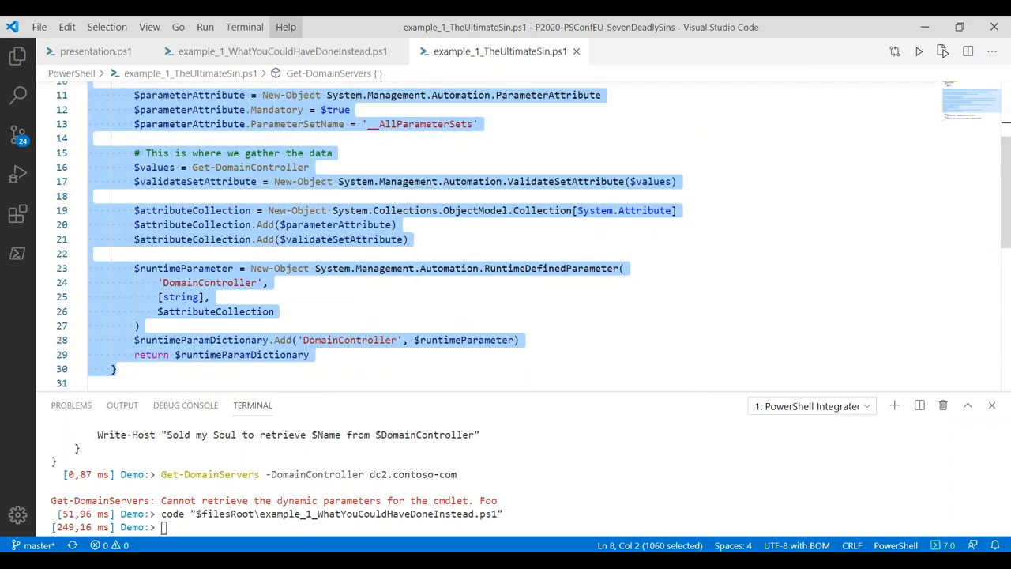
click(277, 50)
text(Get-DomainServer1 -DomainController dc2.contoso.com)
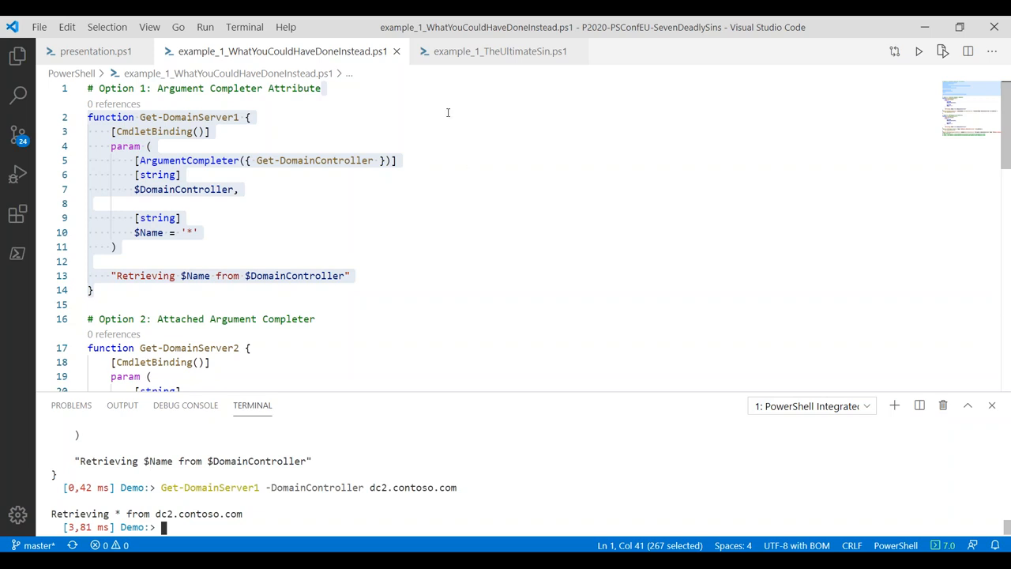
Select the whole Get-DomainServer2 function with its Register-ArgumentCompleter block
scroll(down, 3)
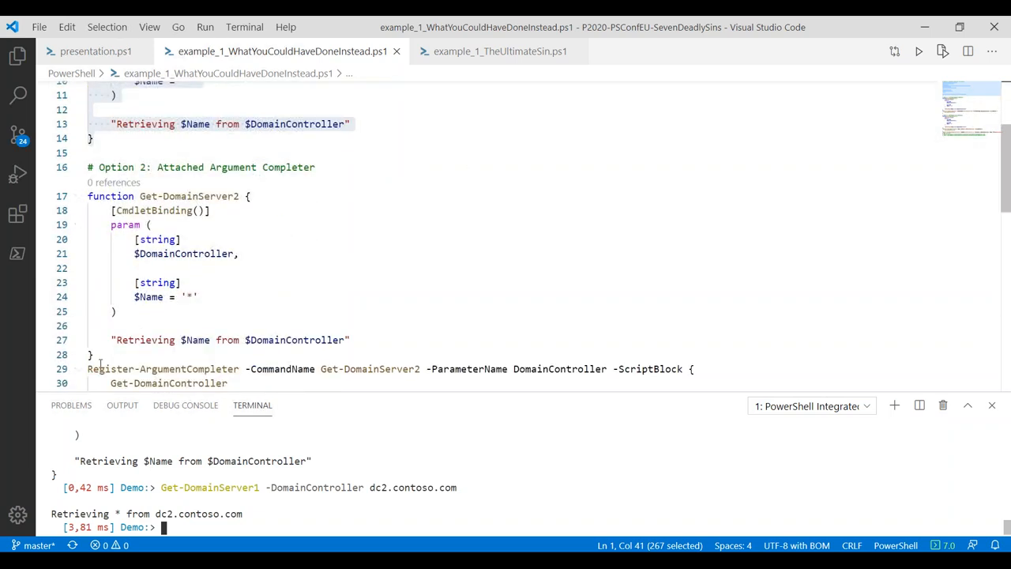
click(91, 354)
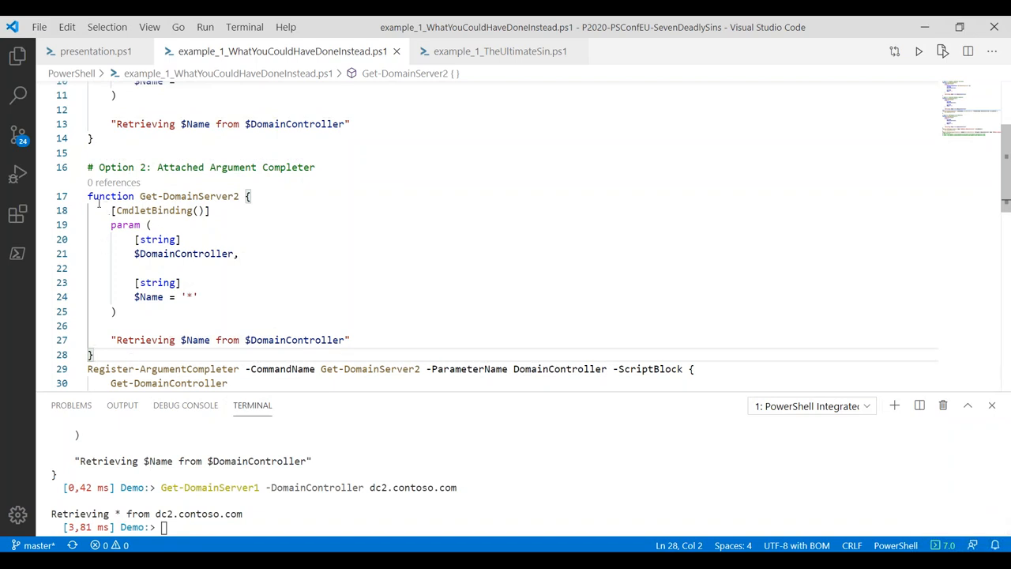
drag(88, 196, 351, 339)
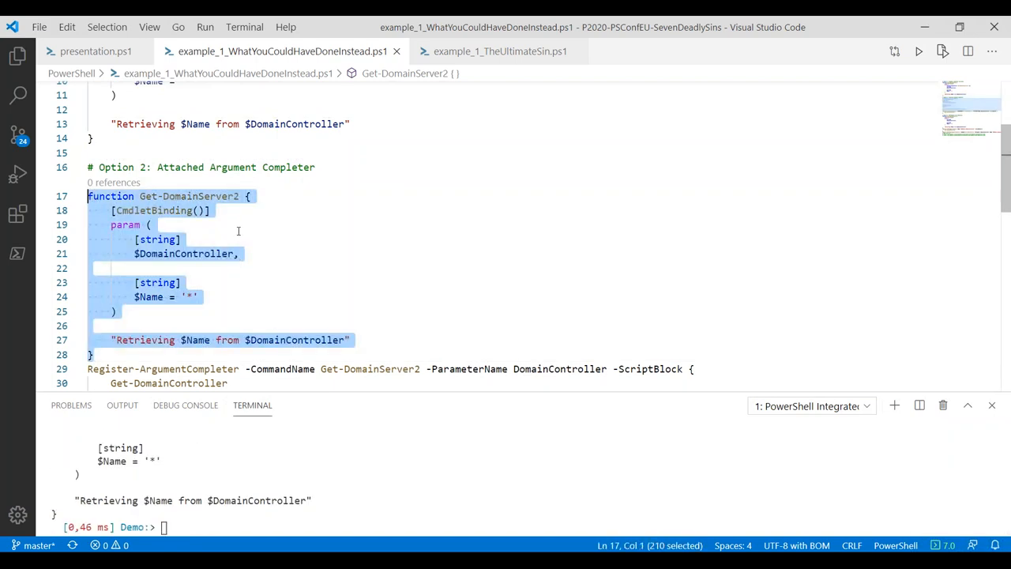
scroll(down, 3)
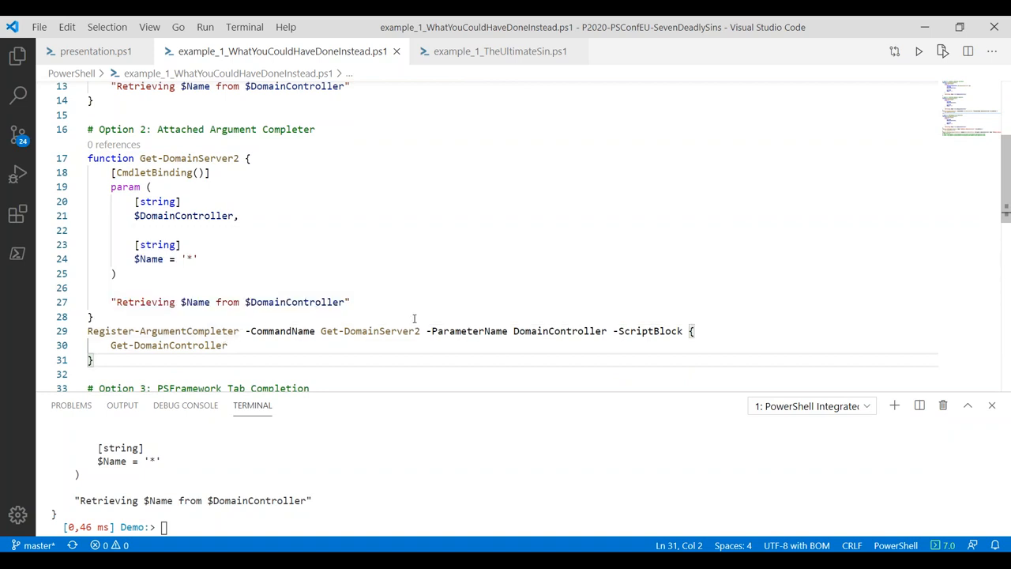
mouse_move(650, 351)
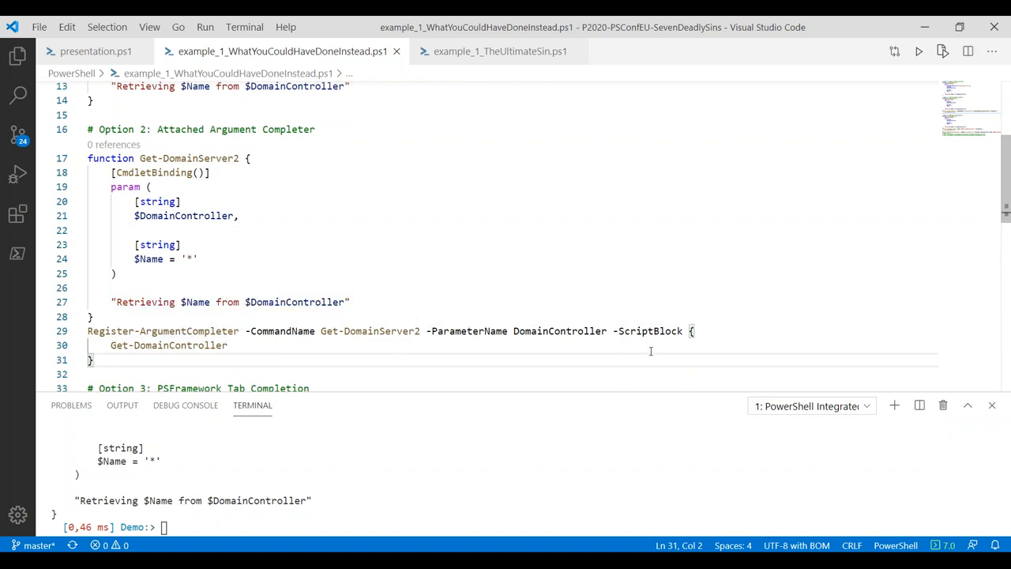
Highlight the ScriptBlock and command name, then run Get-DomainServer2 -DomainController dc2.contoso.com in the terminal
double_click(653, 332)
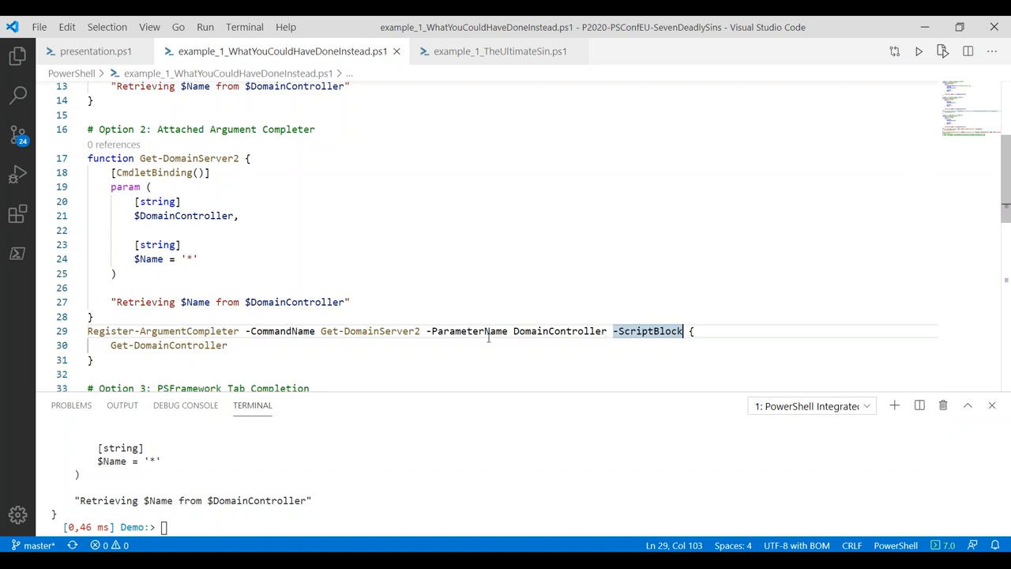
double_click(560, 331)
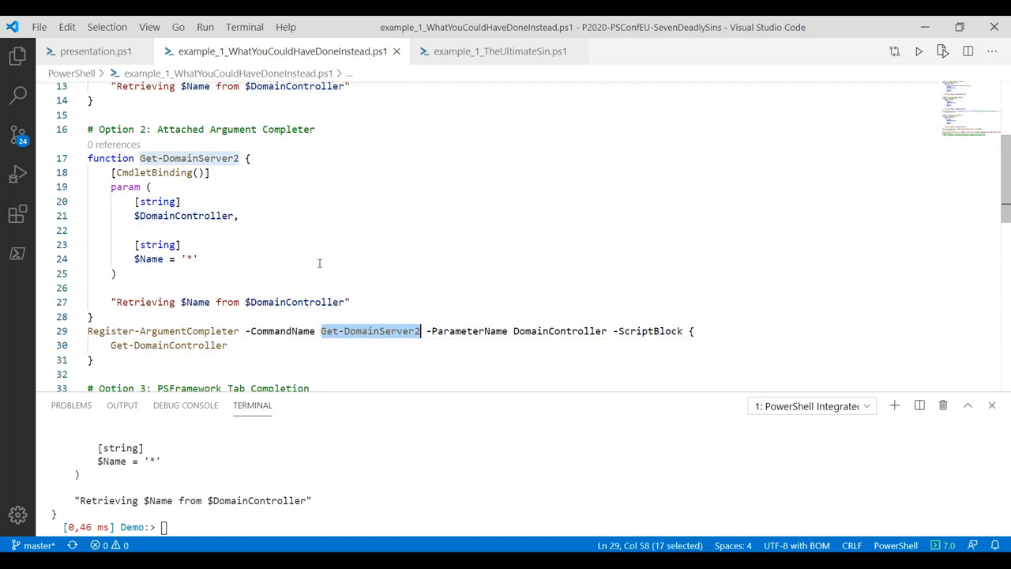
mouse_move(252, 253)
text(Get-DomainServer1 -DomainController dc2.contoso.com)
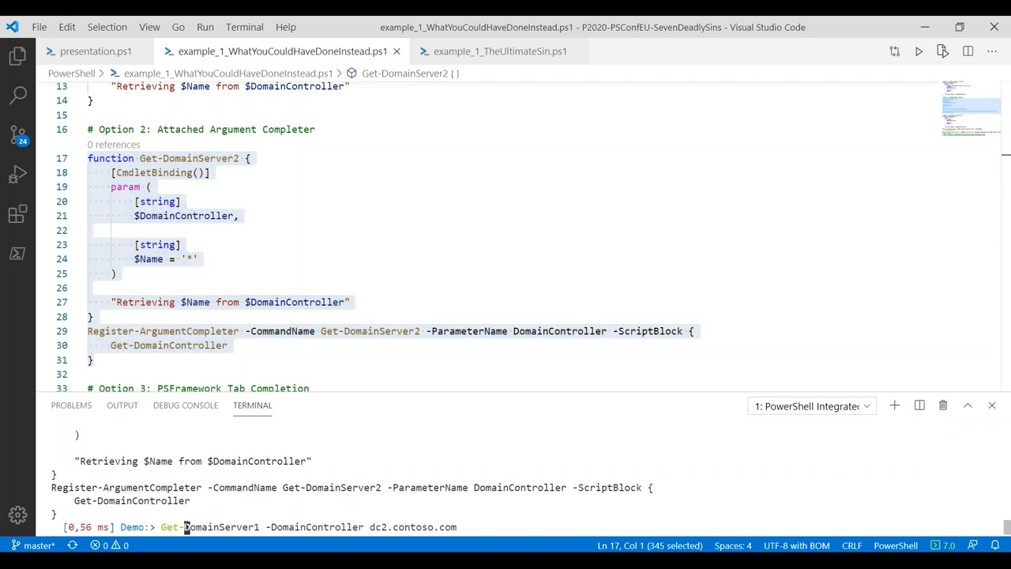
mouse_move(199, 527)
text(2)
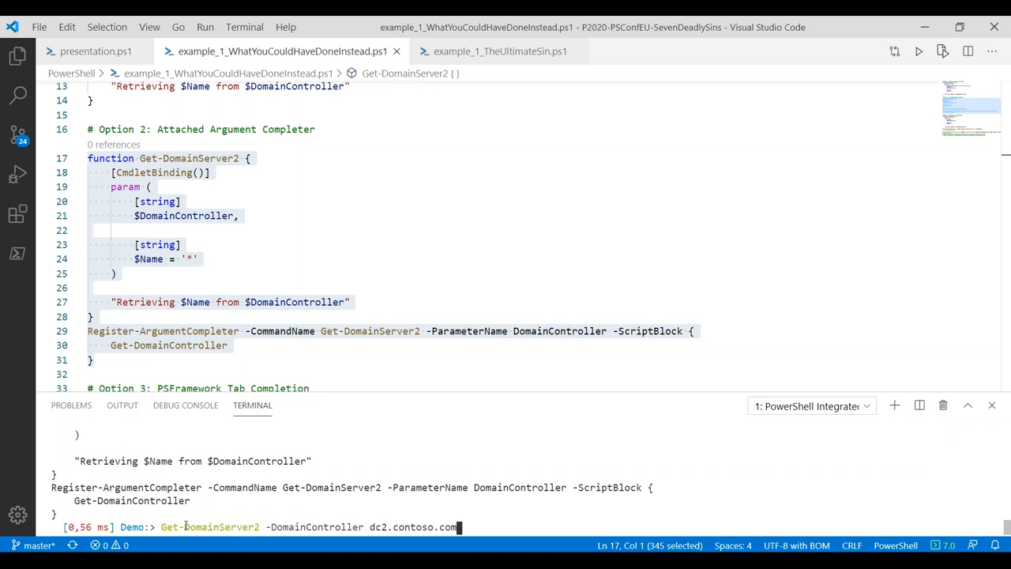
key(Enter)
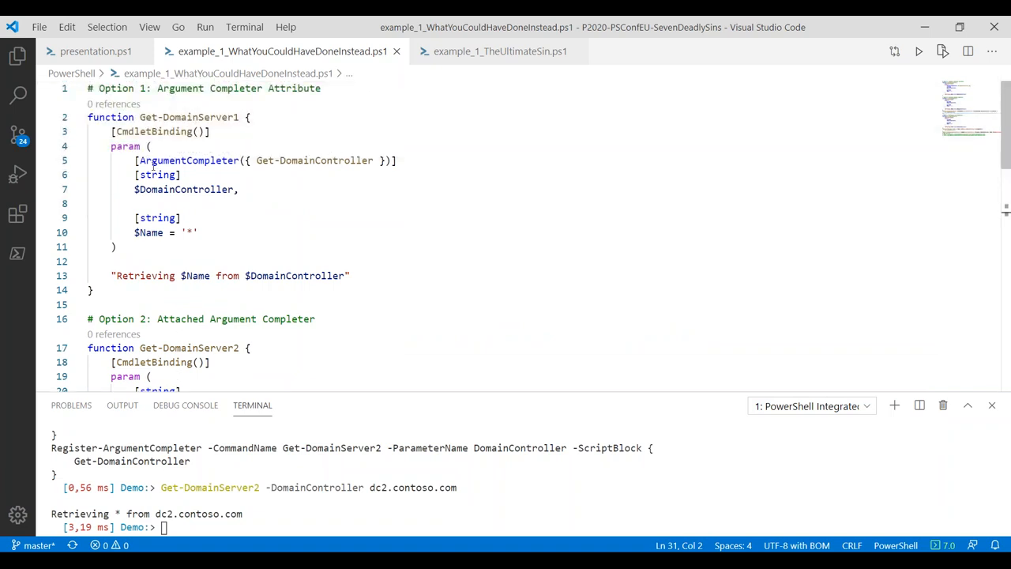
drag(136, 161, 398, 161)
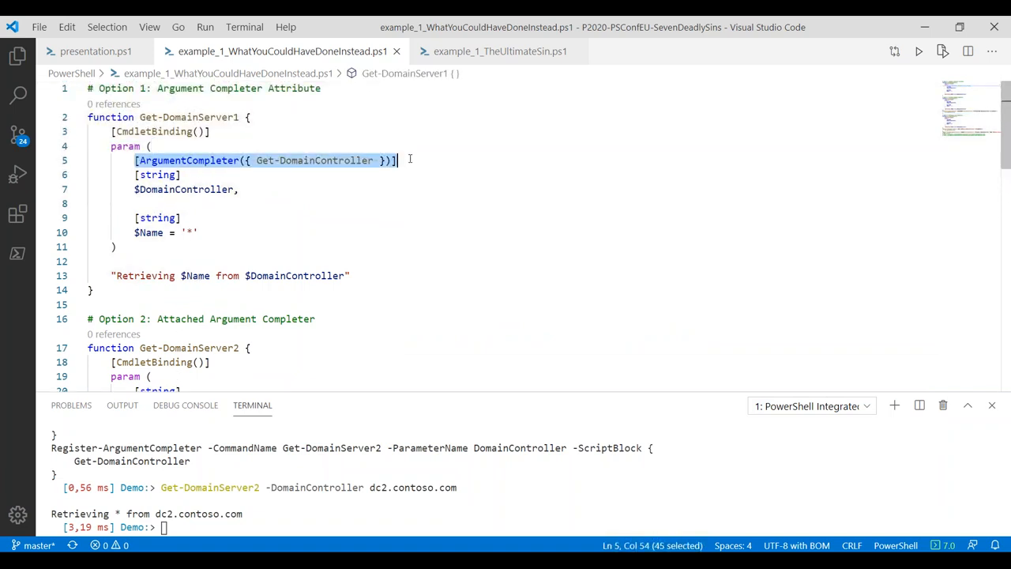
mouse_move(319, 174)
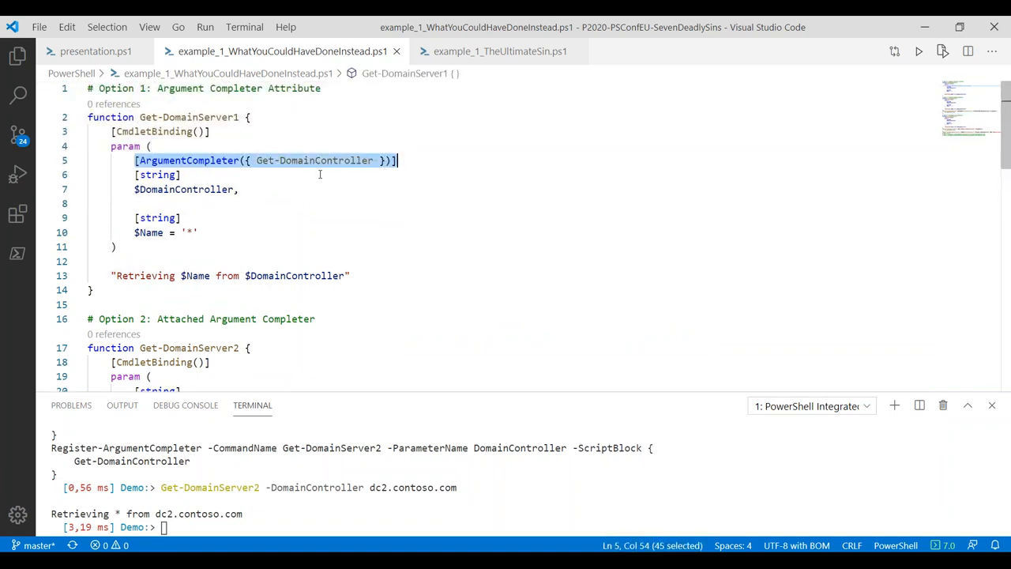
click(254, 161)
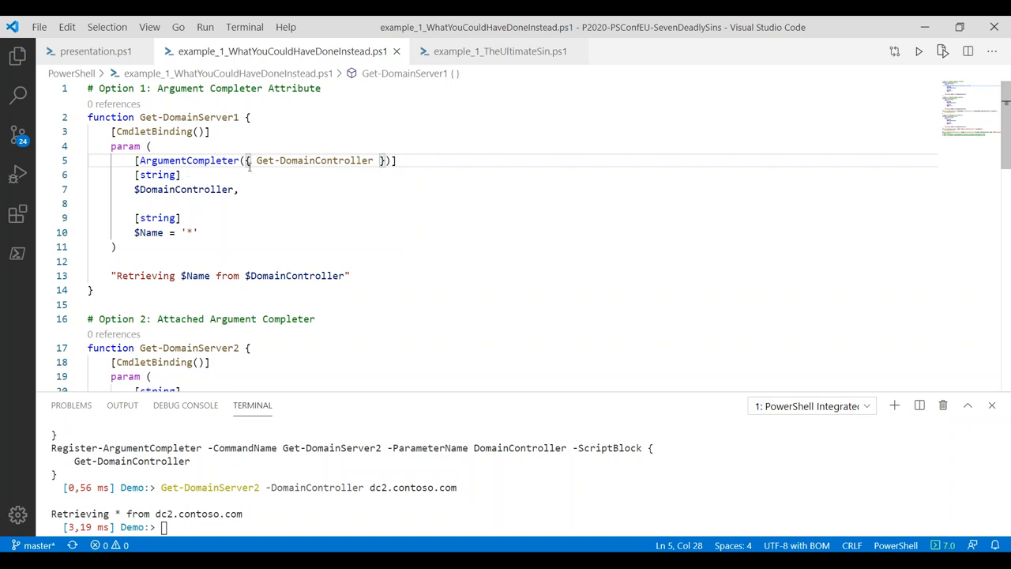
scroll(down, 3)
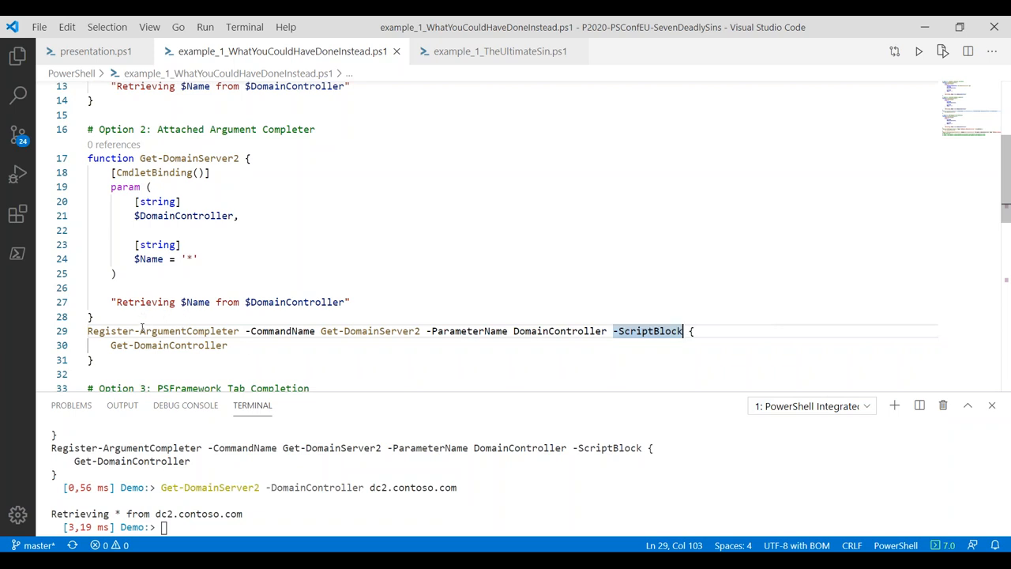
double_click(161, 332)
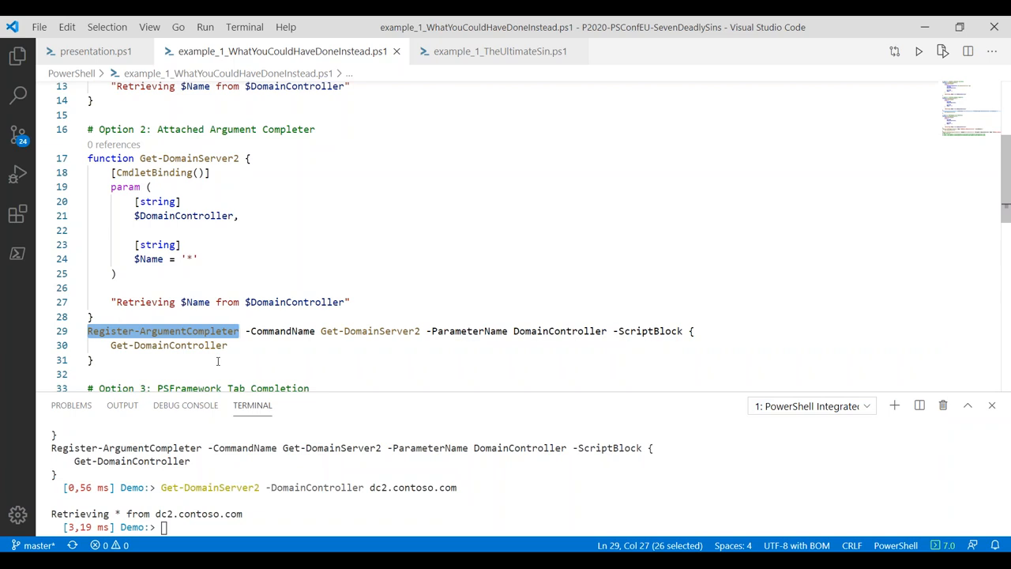
mouse_move(222, 354)
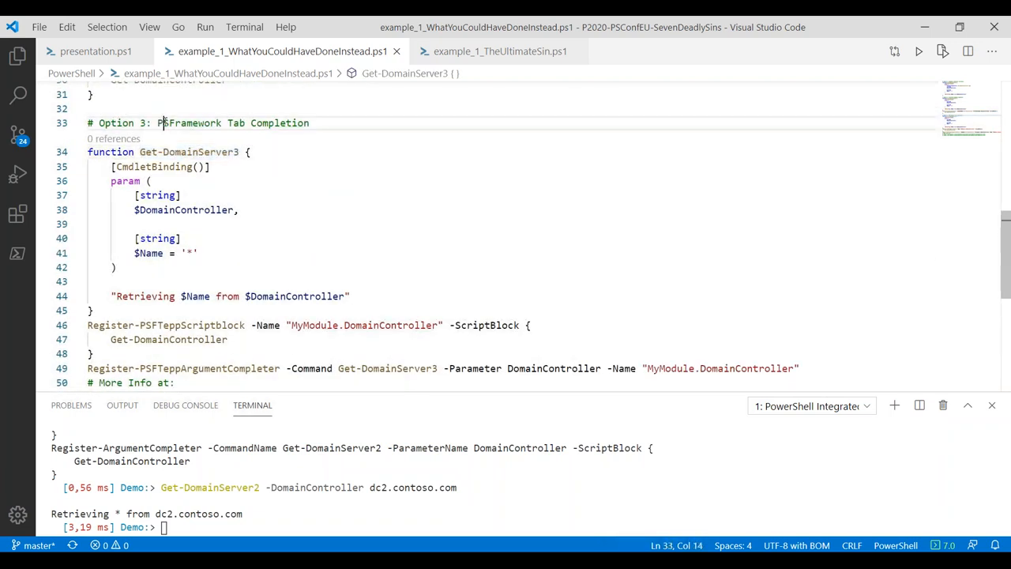
Move into the Option 3 PSFramework example and enter Get-DomainServer3 -DomainController dc2.contoso.com
click(88, 152)
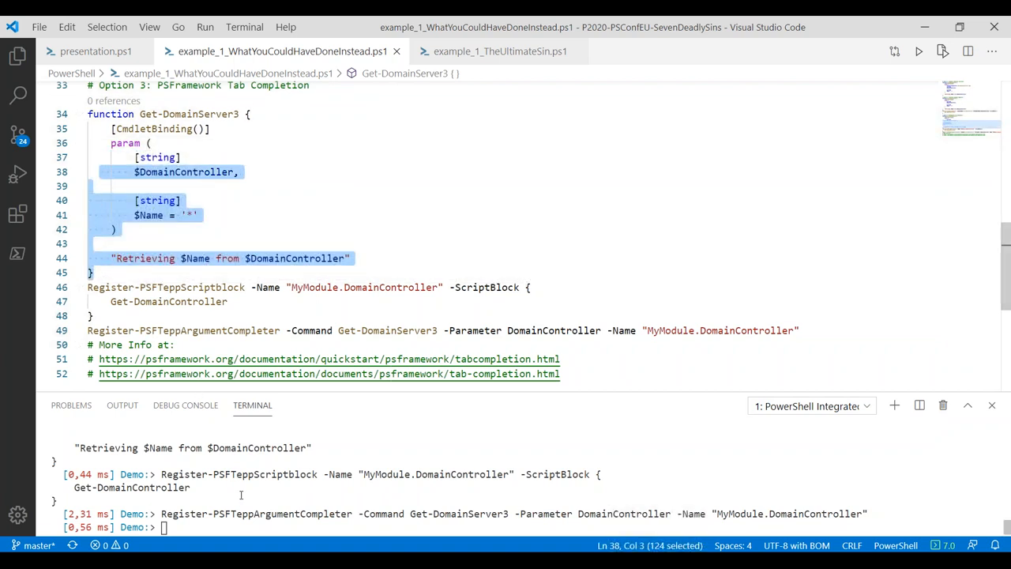
text(Get-DomainServer3 -DomainController dc2.contoso.com)
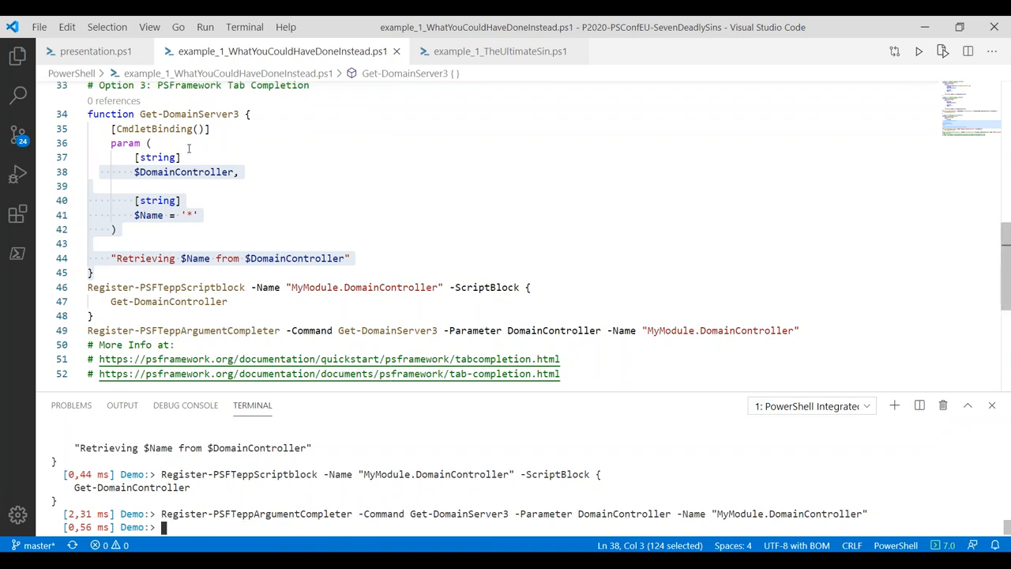
Add [PsfValidateSet(TabCompletion = 'MyModule.DomainController')] to Get-DomainServer3's DomainController parameter
click(151, 143)
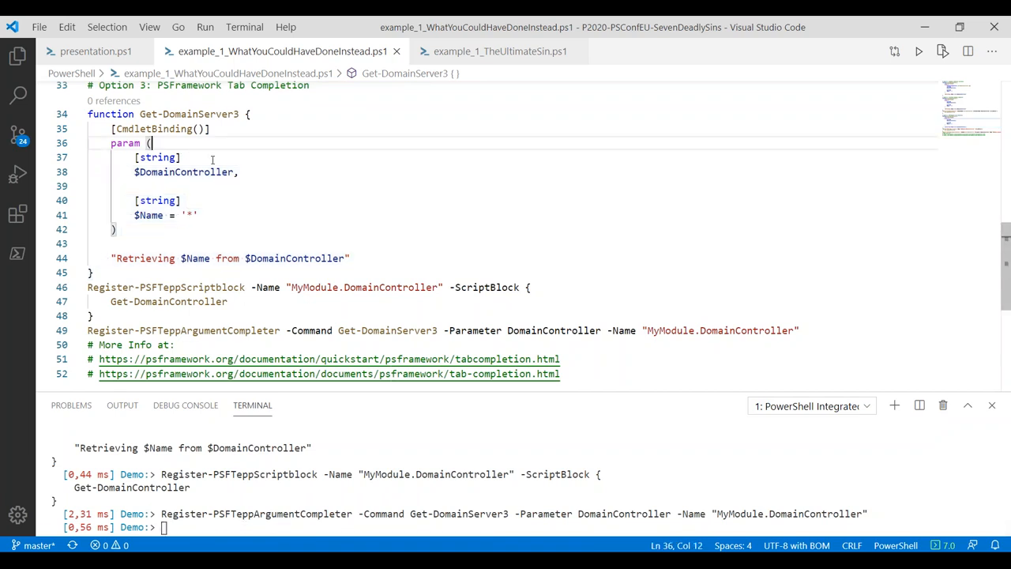
text(PsfValidate])
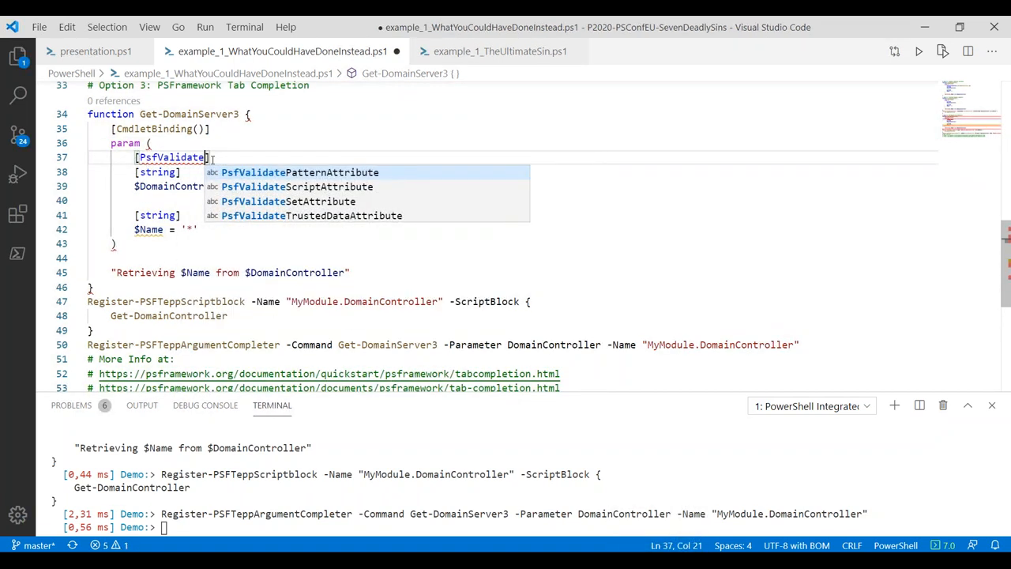
text(Set)
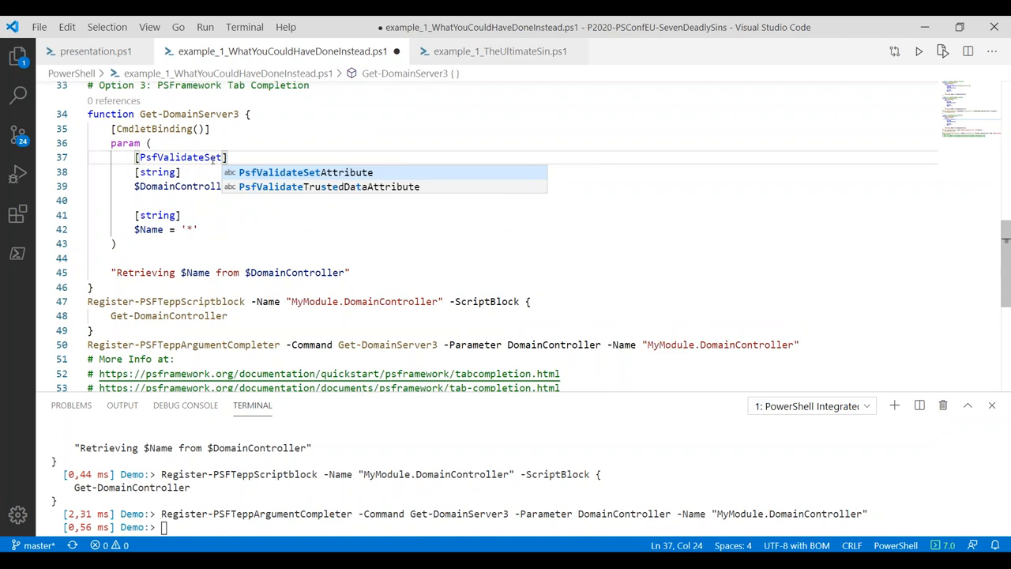
text(())
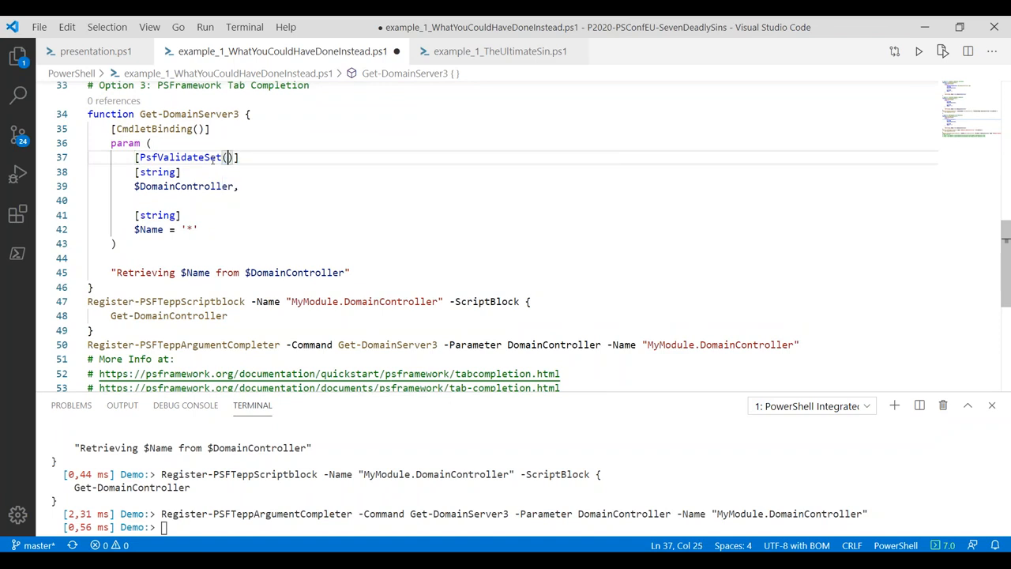
text(TabCompletion =)
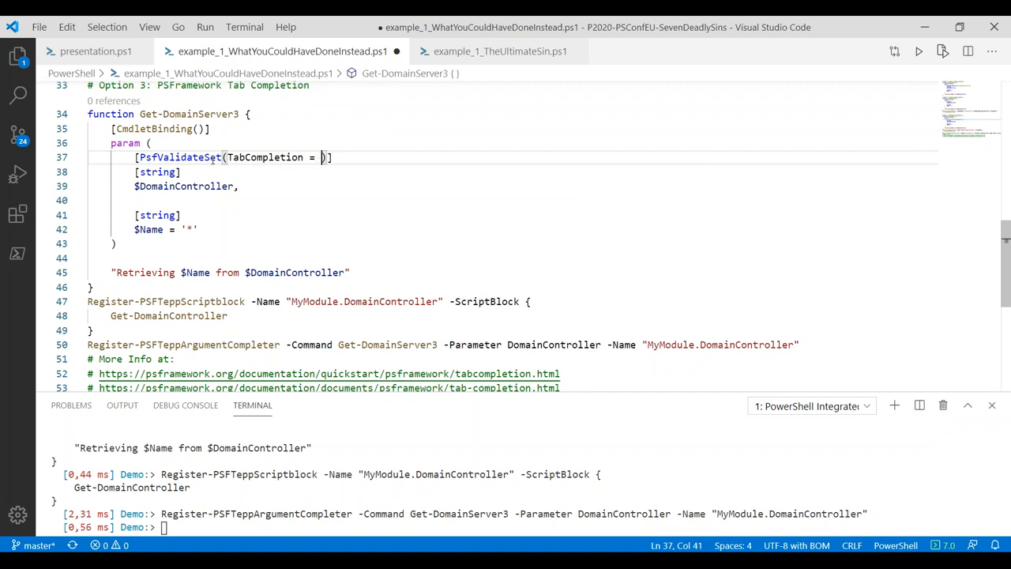
text('')
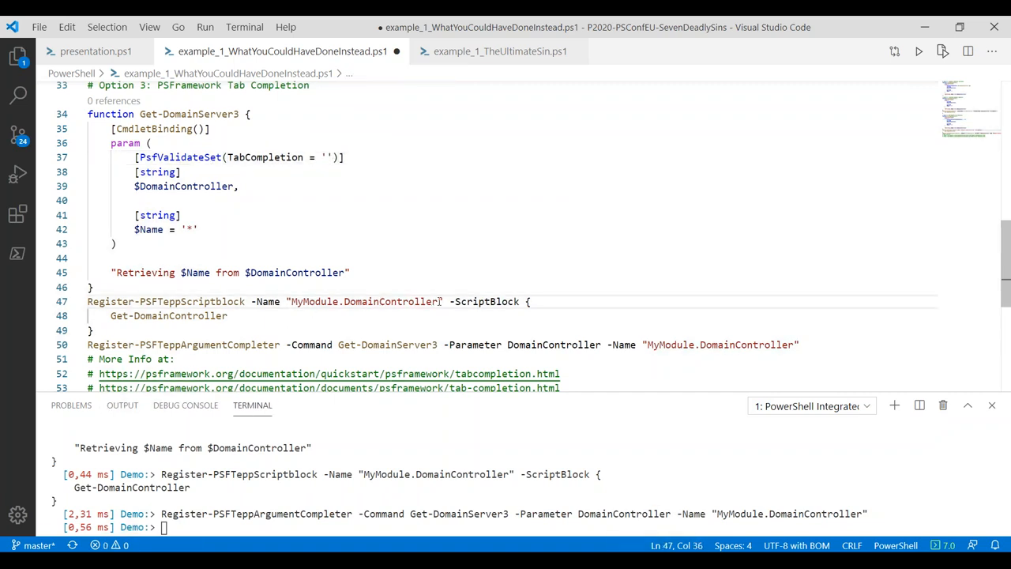
text(MyModule.DomainController)
click(533, 527)
text(Get-DomainServer2 -DomainController dc2.contoso.com)
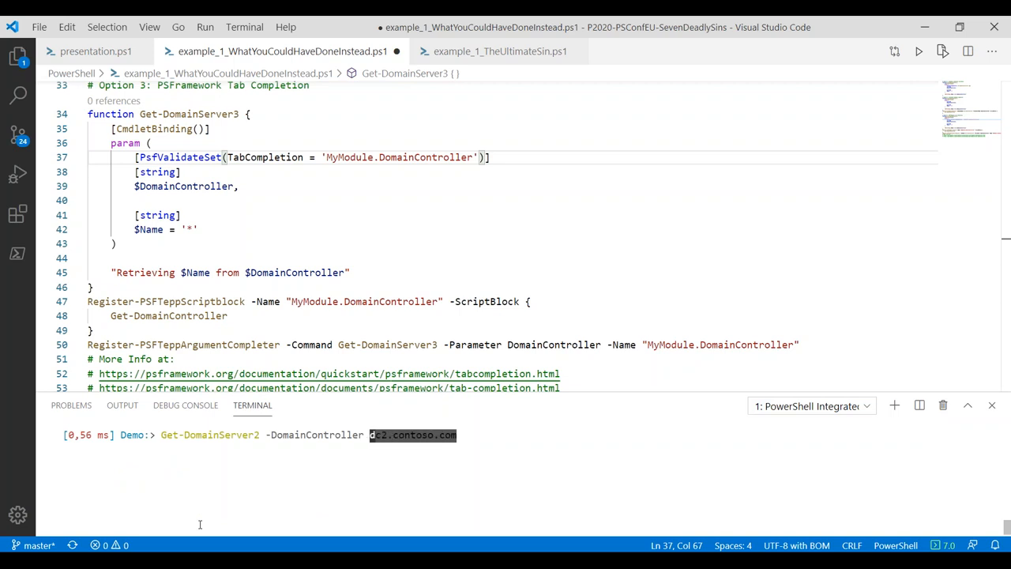
Run Get-DomainServer2 -DomainController foo.bar, which still prints 'Retrieving * from foo.bar'
key(Enter)
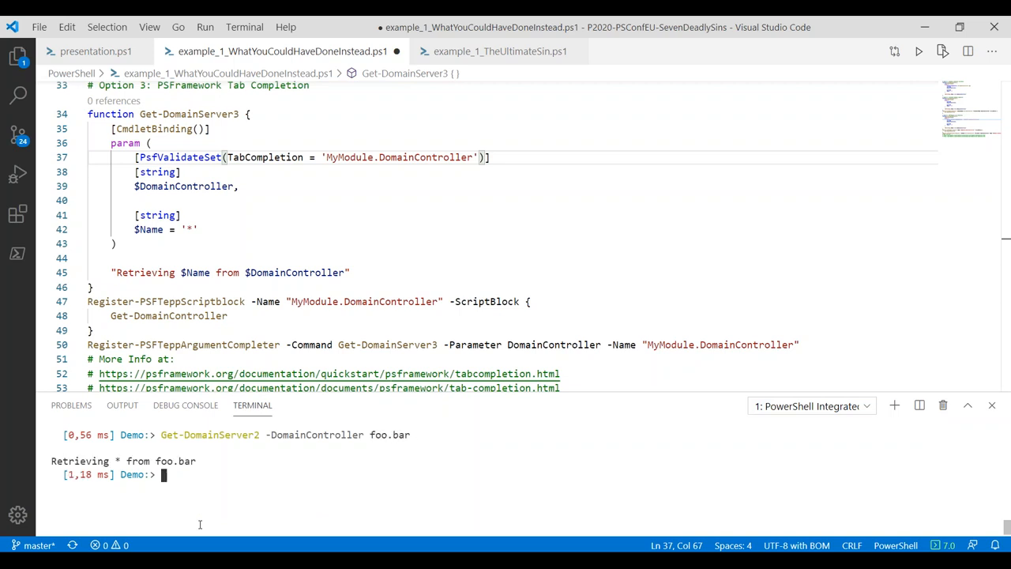
mouse_move(224, 465)
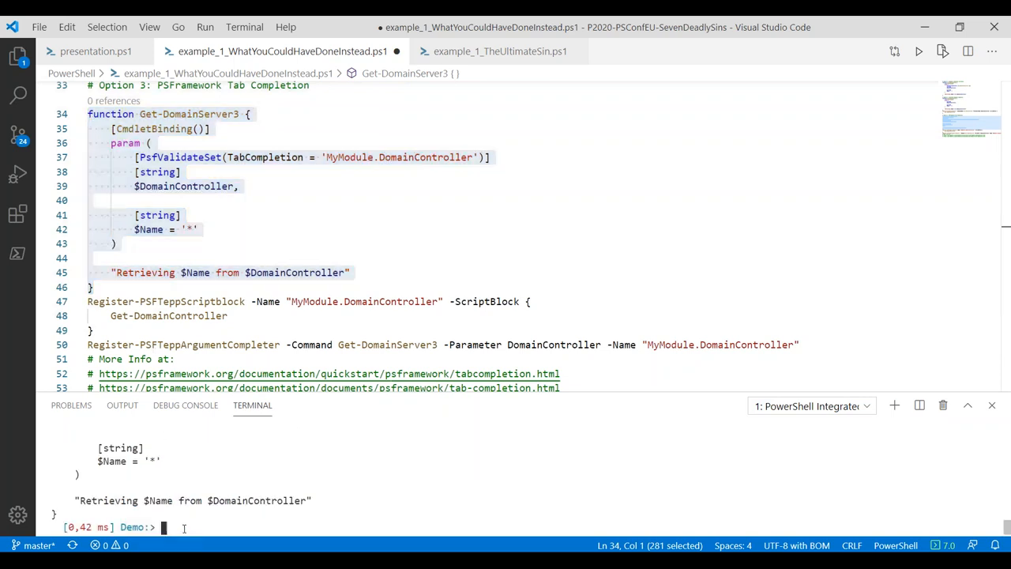
Run Get-DomainServer3 -DomainController foo.bar to show validation rejecting it, then switch to example_1_TheUltimateSin.ps1
text(Get-DomainServer2 -DomainController foo.bar)
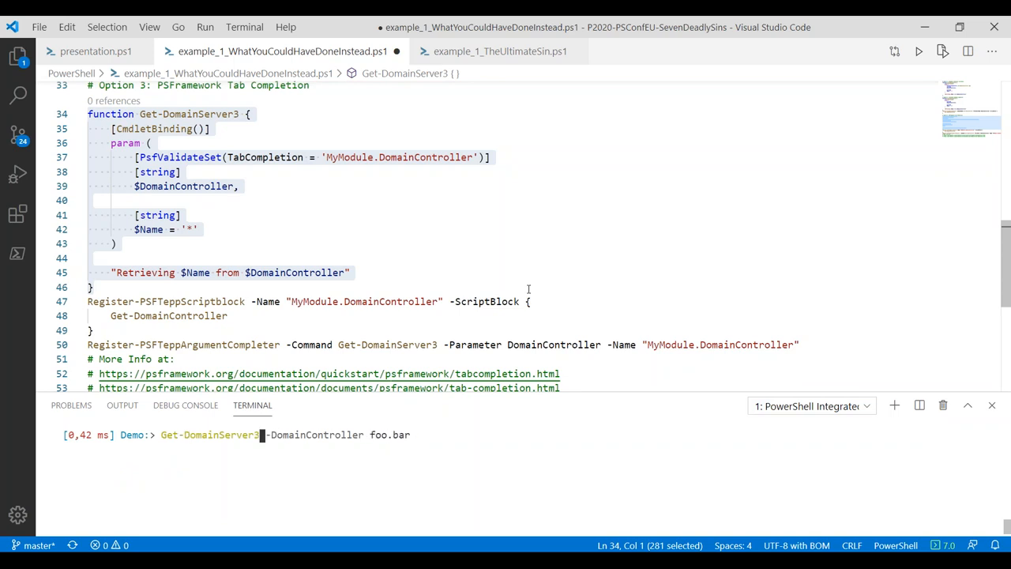
key(Enter)
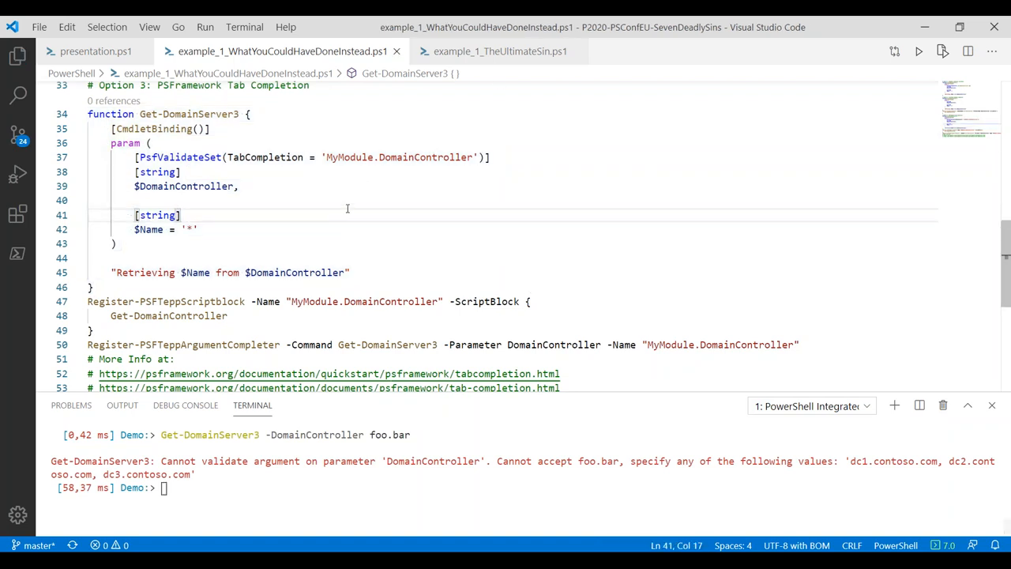
mouse_move(399, 51)
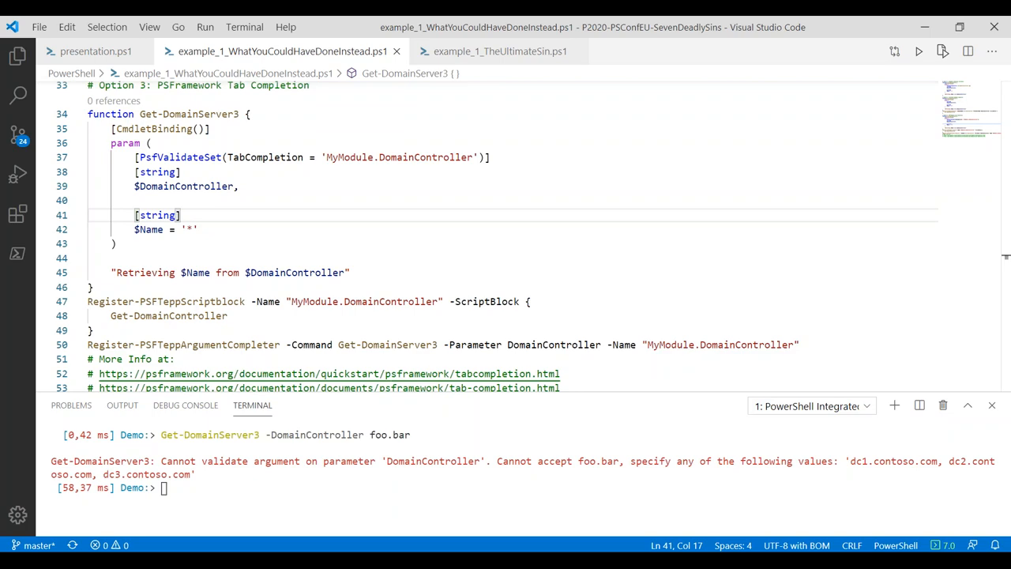
click(496, 51)
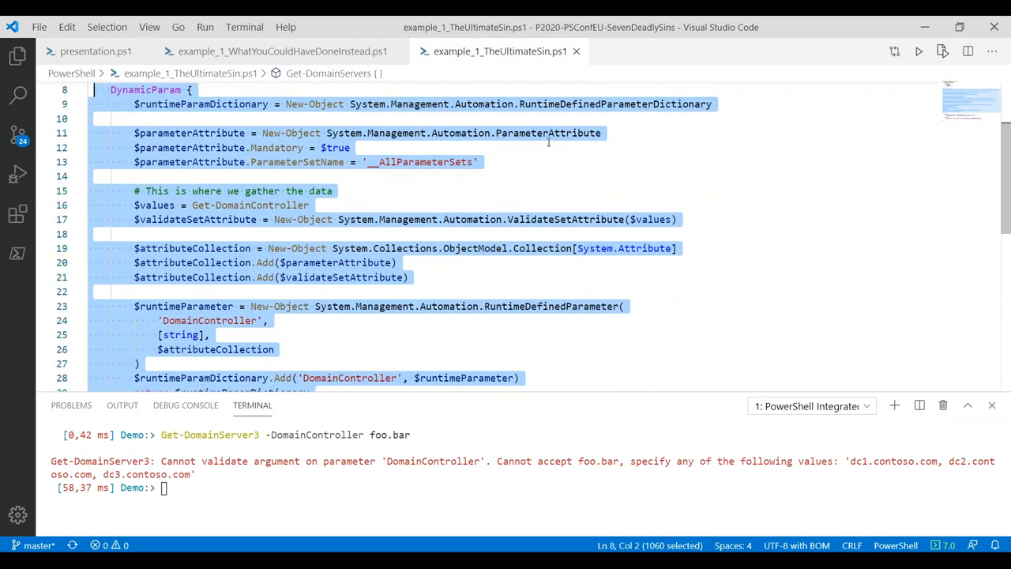
Scroll through the DynamicParam block of example_1_TheUltimateSin.ps1
scroll(down, 3)
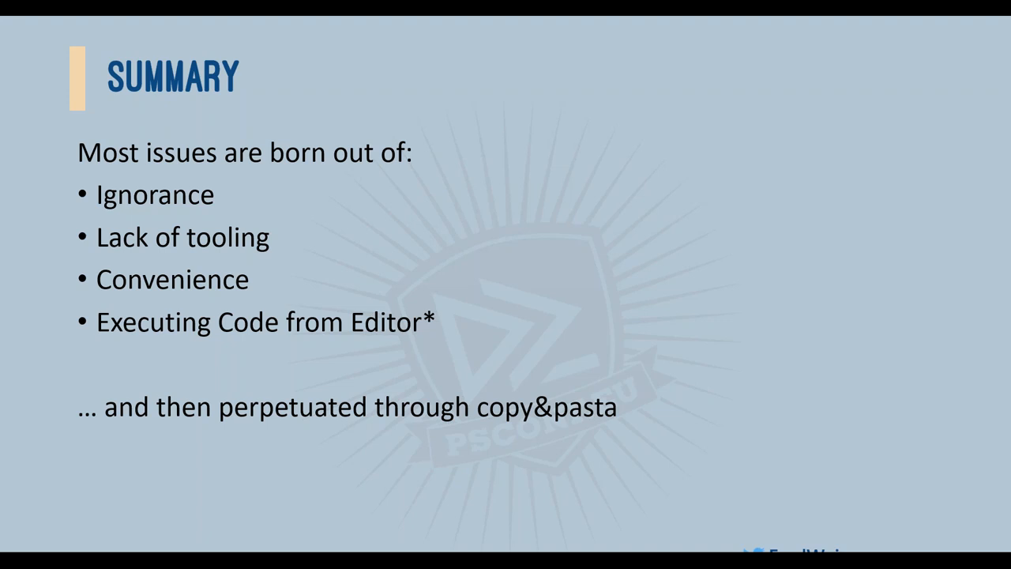
Advance the slideshow to the 'Slides + Demo Code' slide with the github.com/psconfeu/2020 link
key(Right)
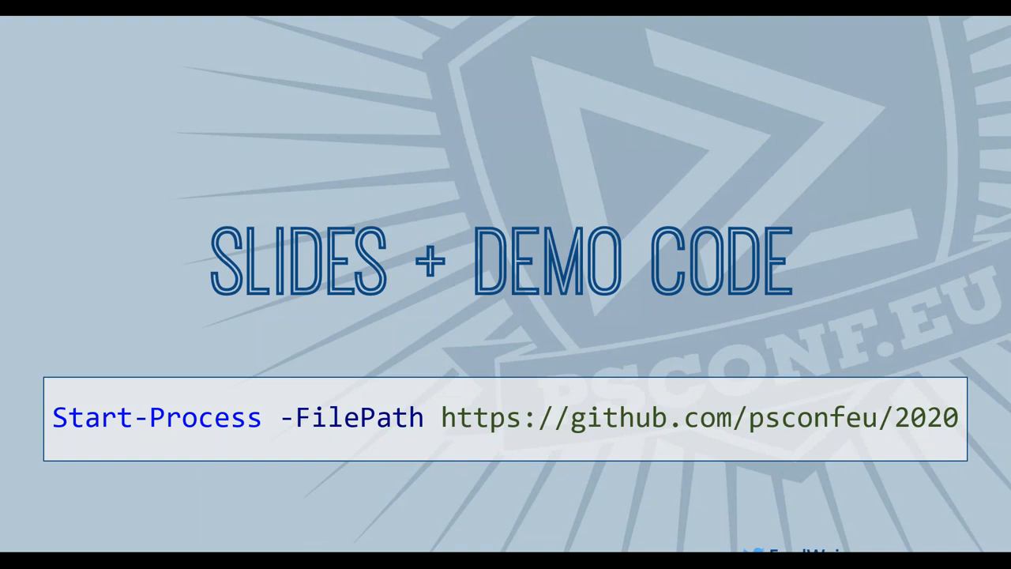